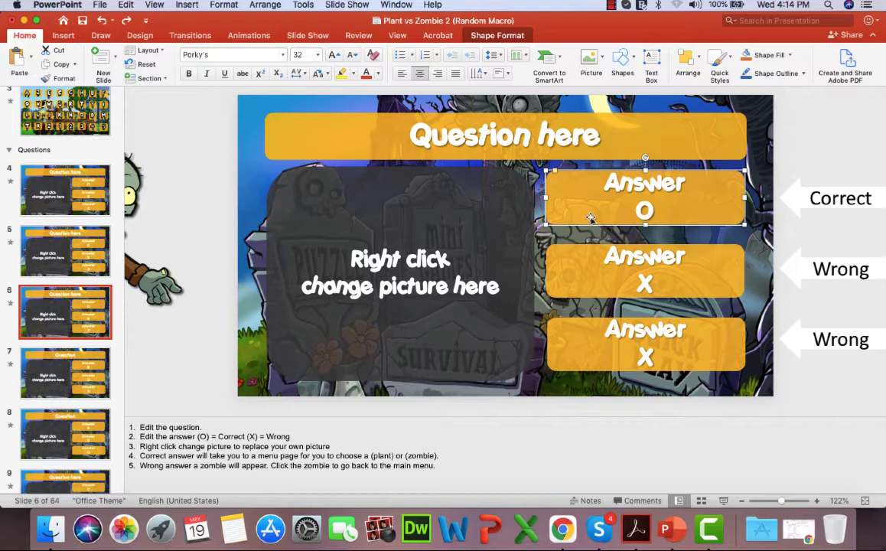
mouse_move(487, 198)
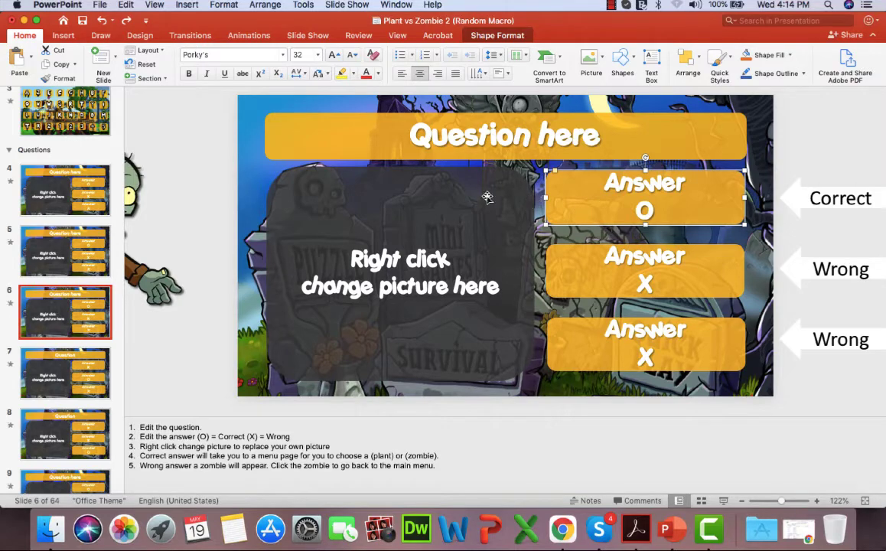
- Scroll the thumbnail pane up and step through slides 4 and 5 of the quiz template
scroll("up", 3)
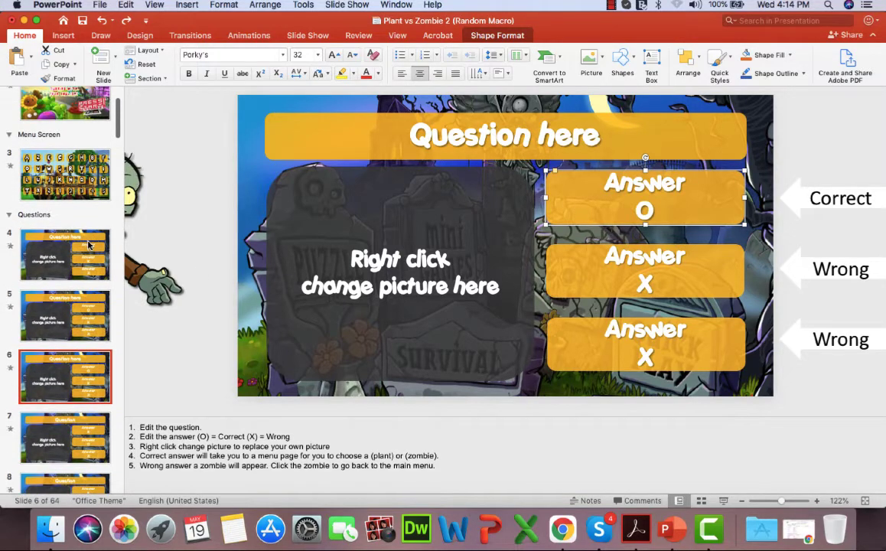
left_click(66, 174)
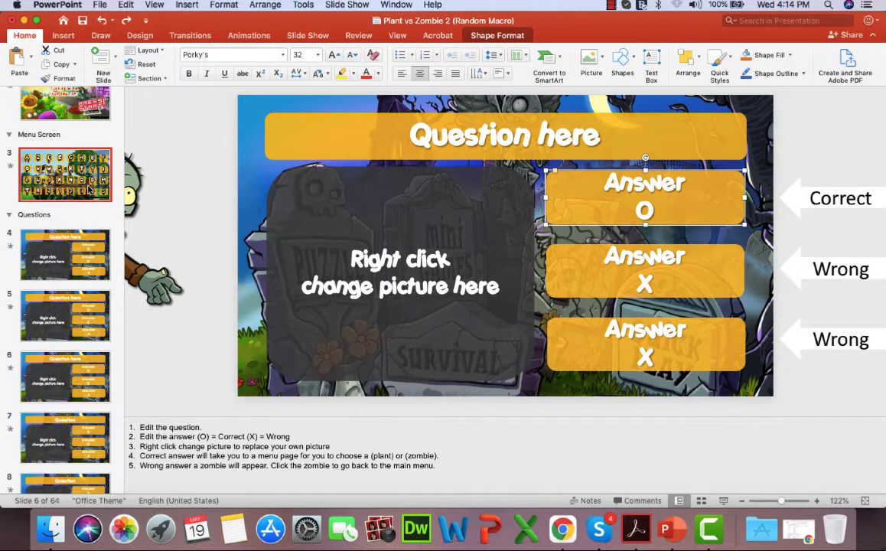
left_click(66, 254)
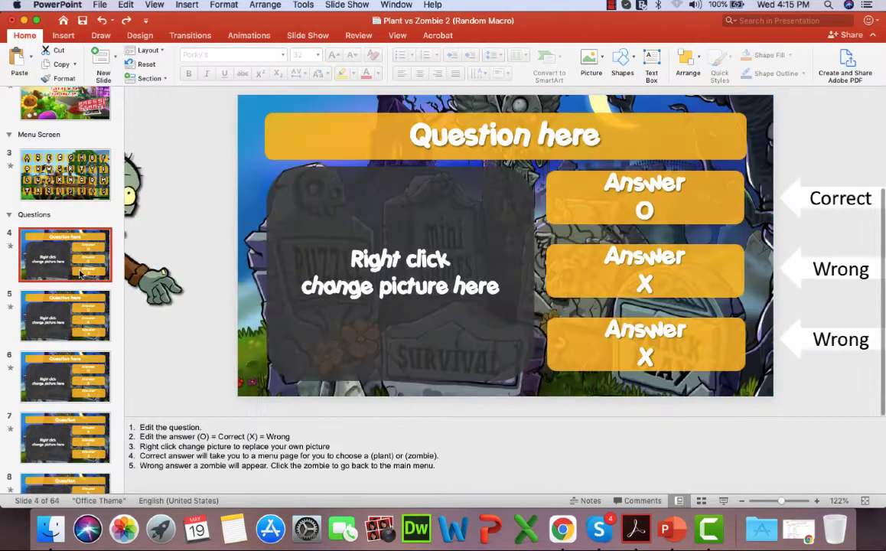
left_click(66, 315)
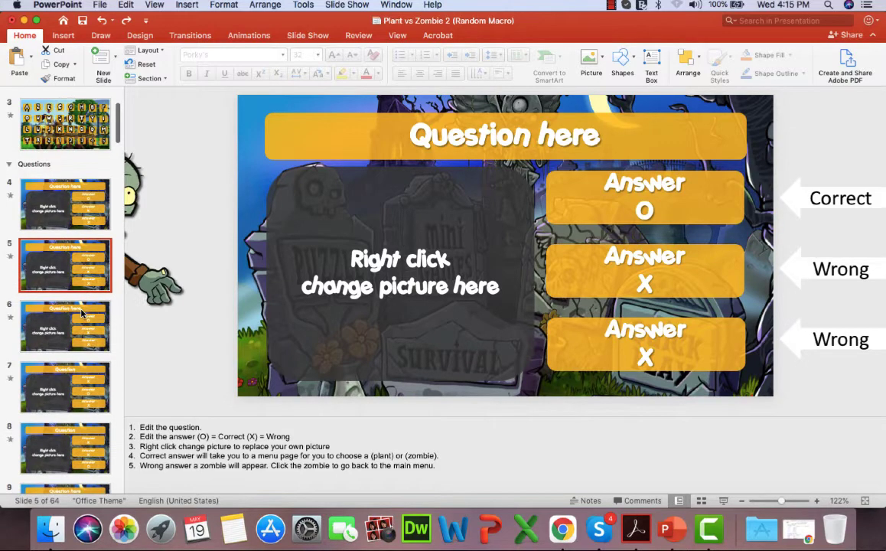
mouse_move(80, 224)
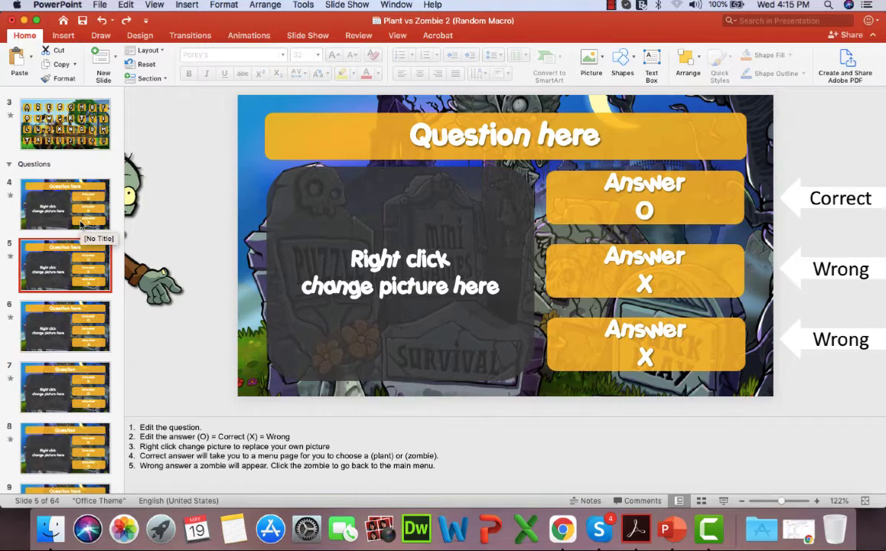
mouse_move(86, 205)
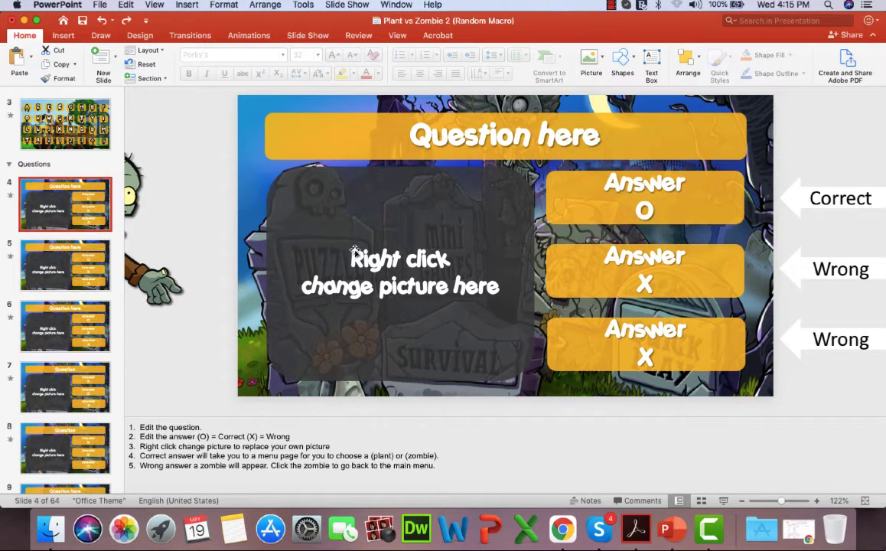
mouse_move(678, 281)
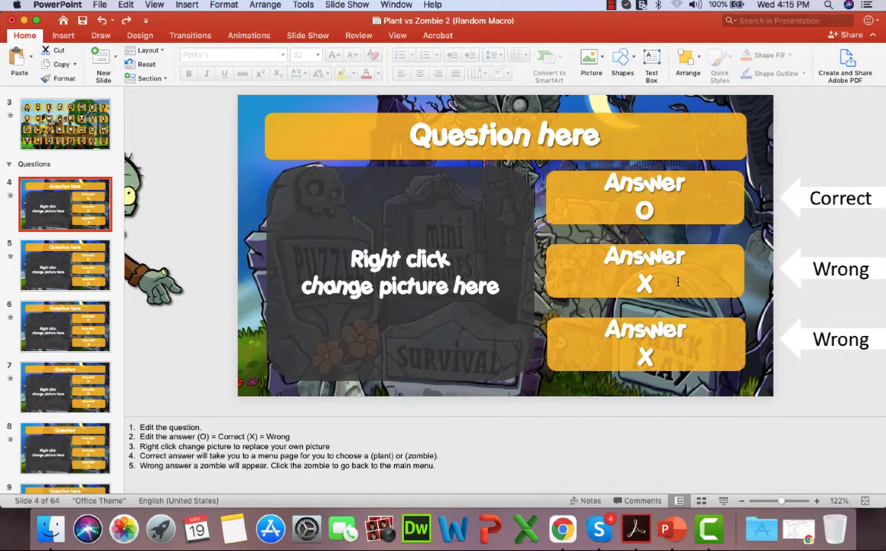
- Review the correct-answer tile's hyperlink action on two question slides, cancelling each dialog unchanged
left_click(644, 198)
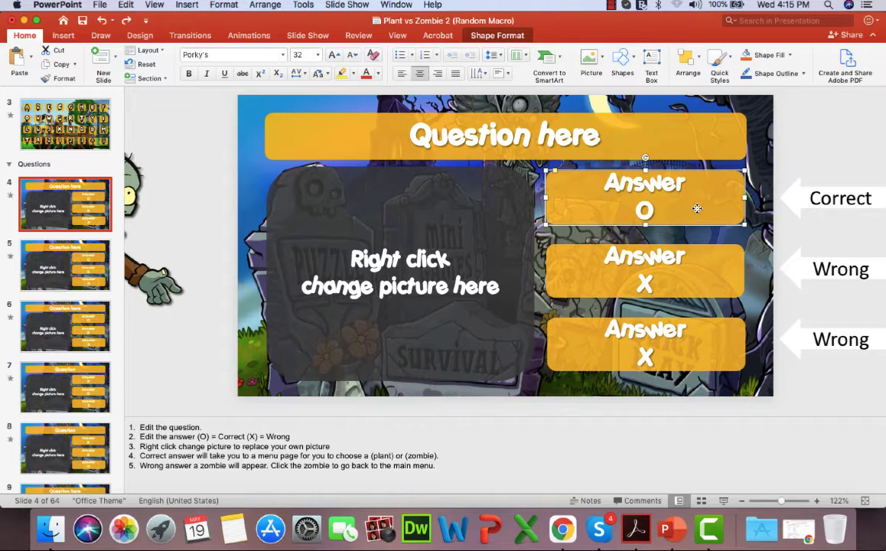
right_click(644, 197)
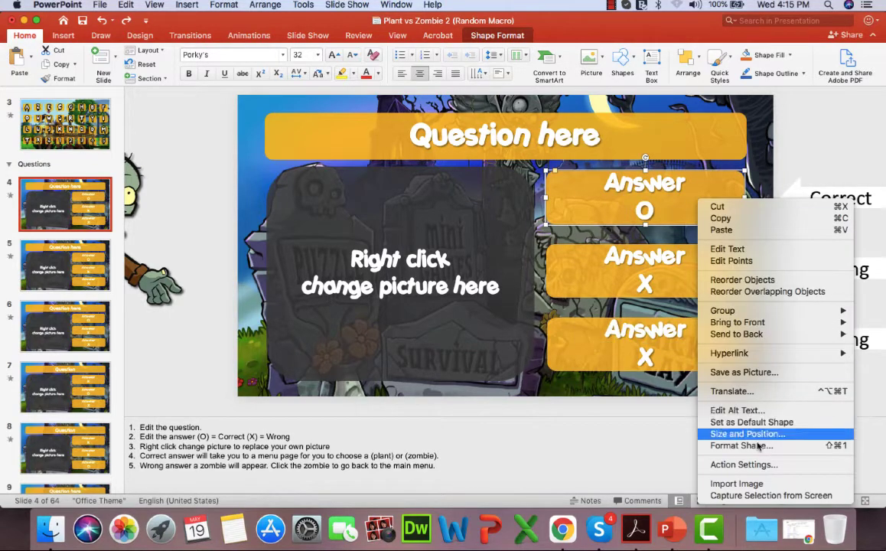
left_click(743, 465)
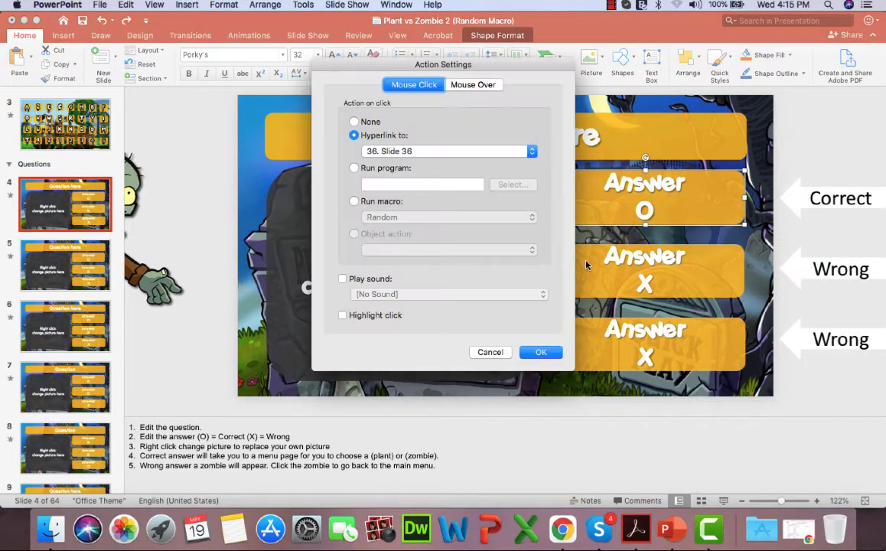
left_click(541, 352)
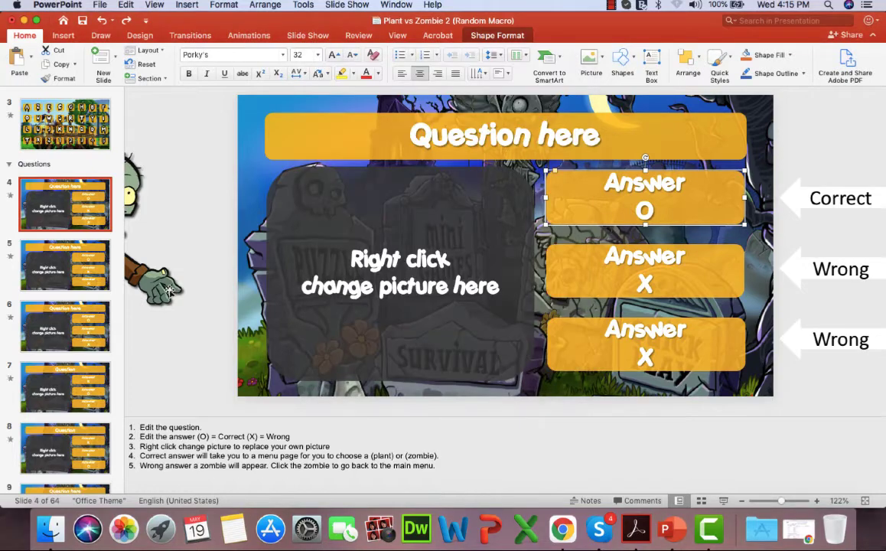
left_click(66, 265)
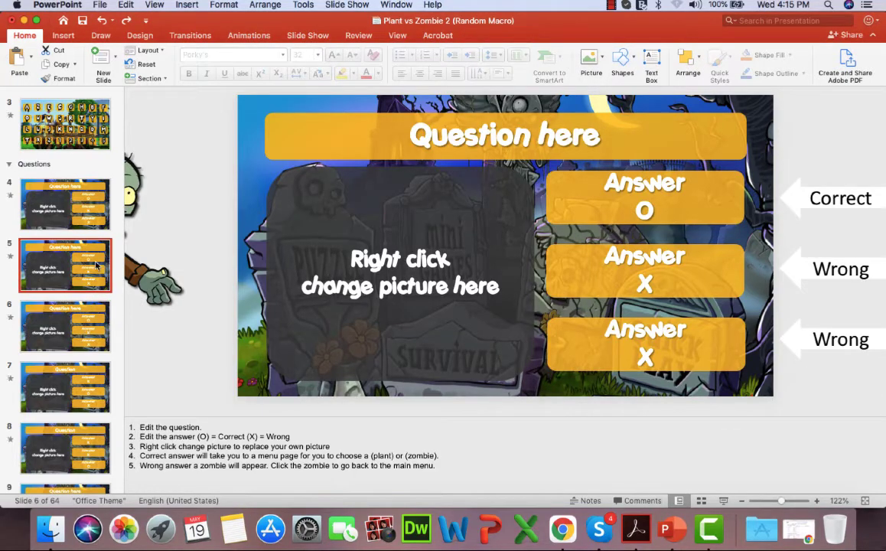
right_click(644, 197)
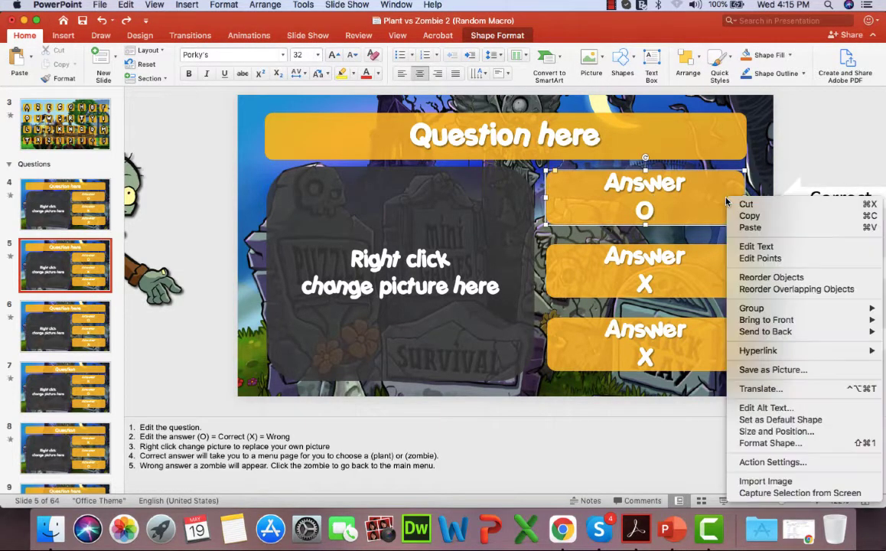
mouse_move(771, 462)
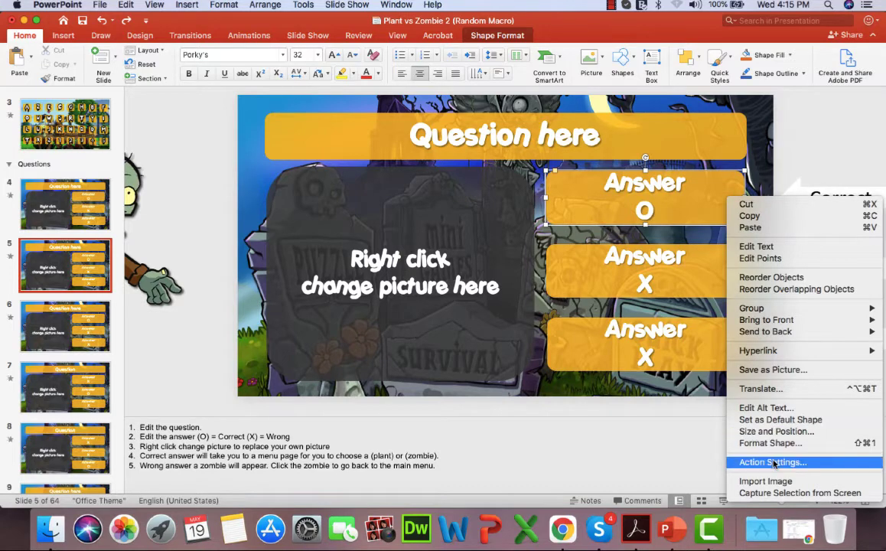
left_click(772, 462)
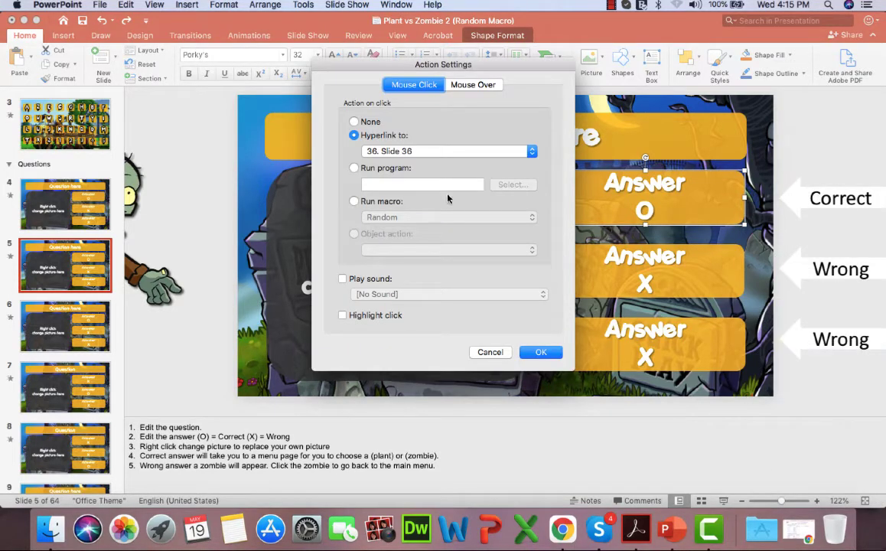
left_click(540, 352)
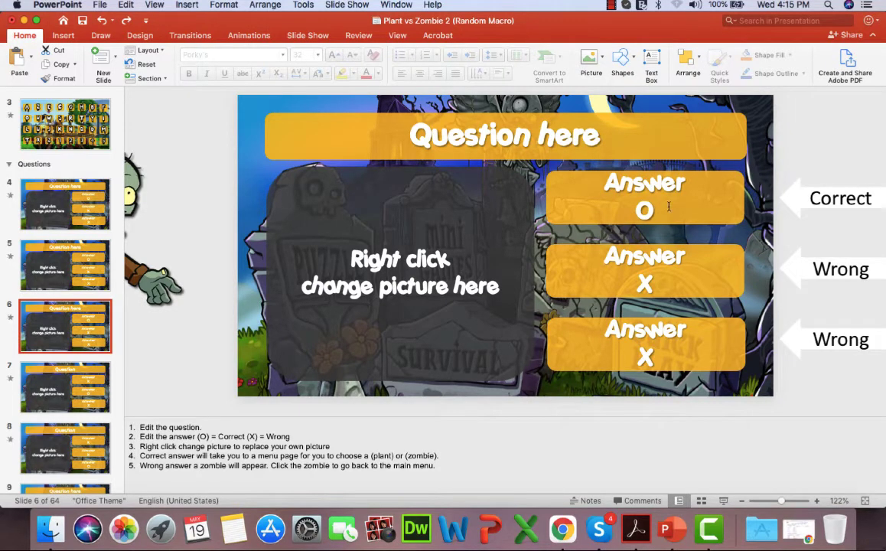
- Bring up the Action Settings for slide 6's correct-answer tile, showing its slide 36 hyperlink
left_click(644, 198)
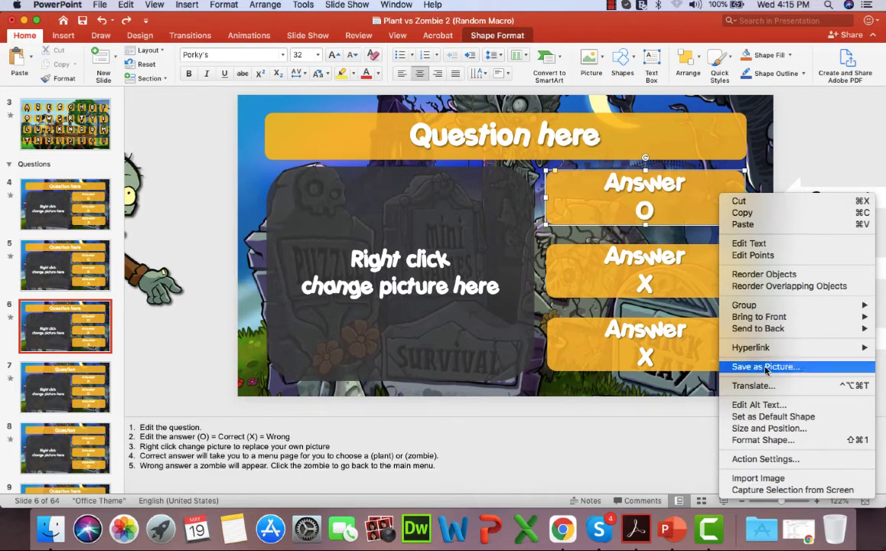
left_click(765, 459)
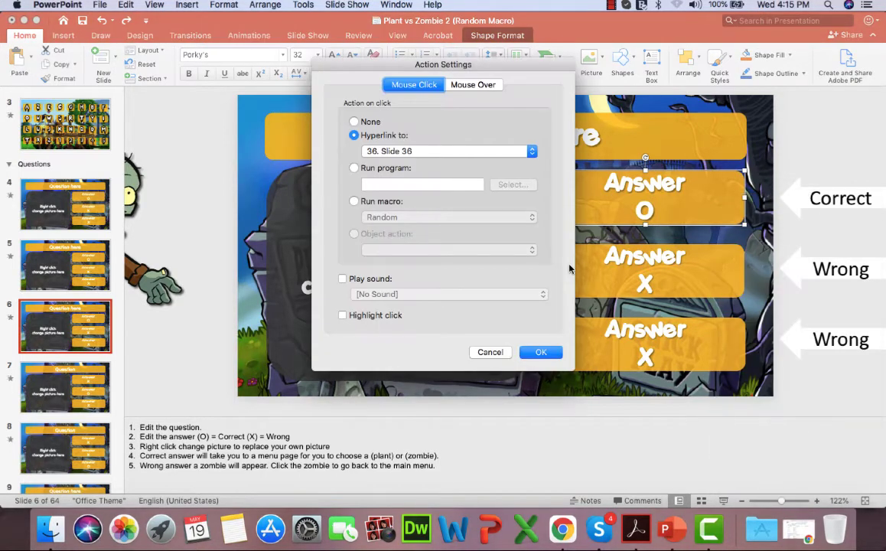
- Hyperlink slide 7's correct-answer tile to slide 36 via its Action Settings
left_click(541, 352)
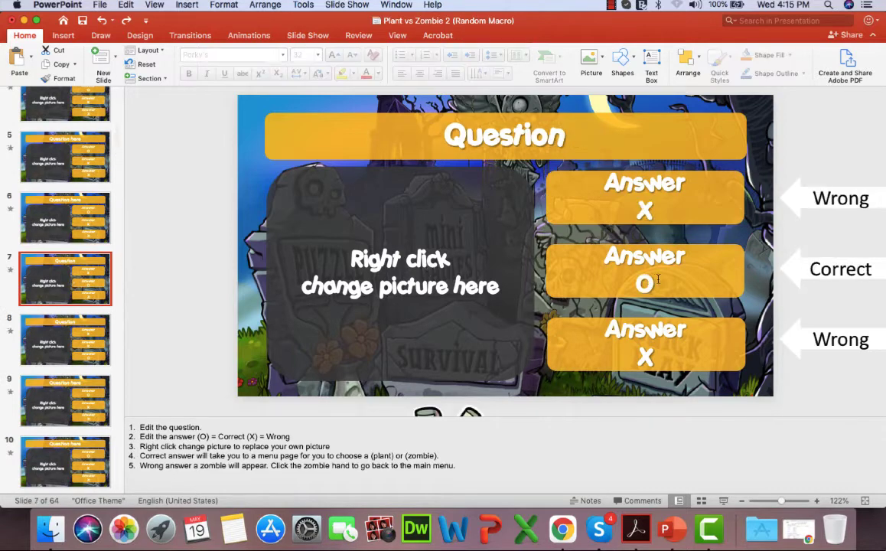
right_click(646, 273)
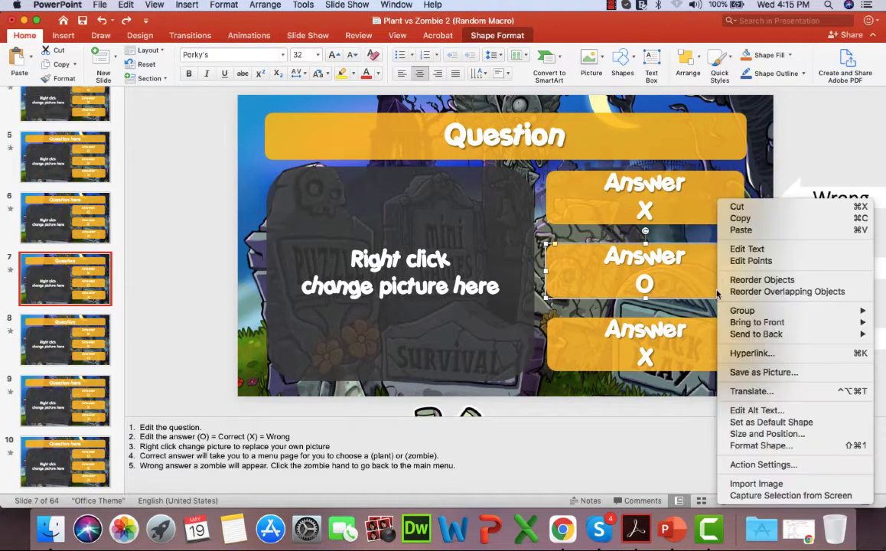
left_click(762, 465)
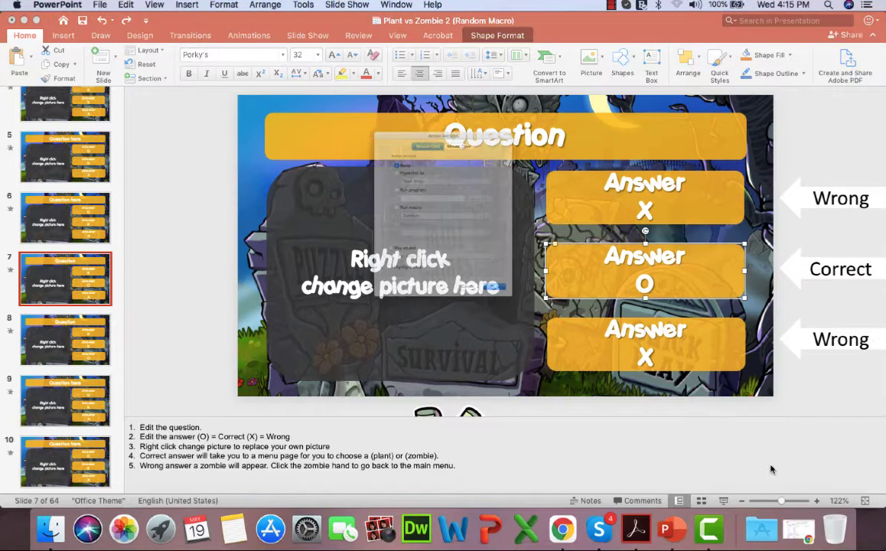
left_click(353, 135)
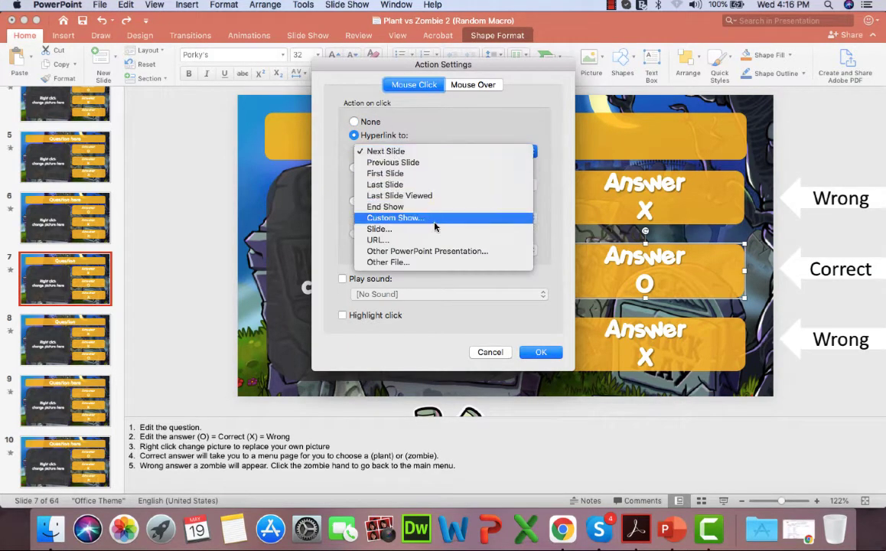
left_click(379, 230)
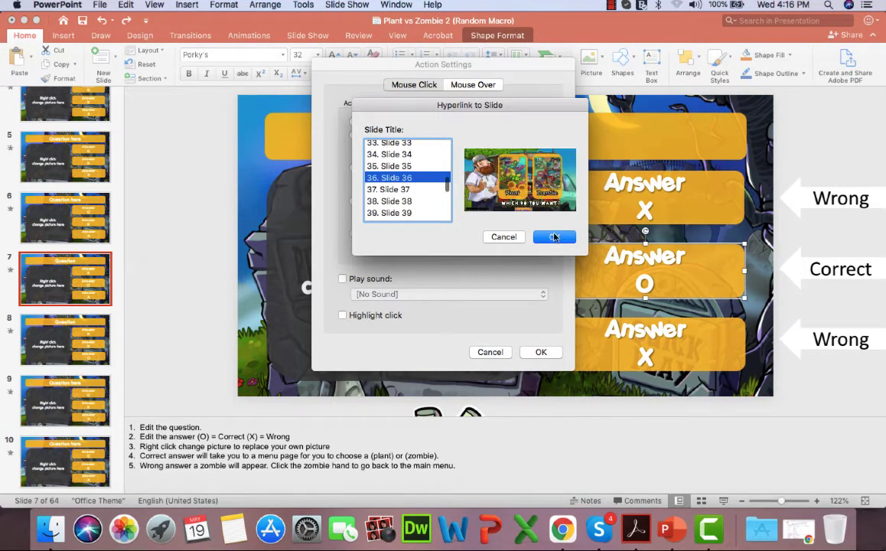
left_click(554, 236)
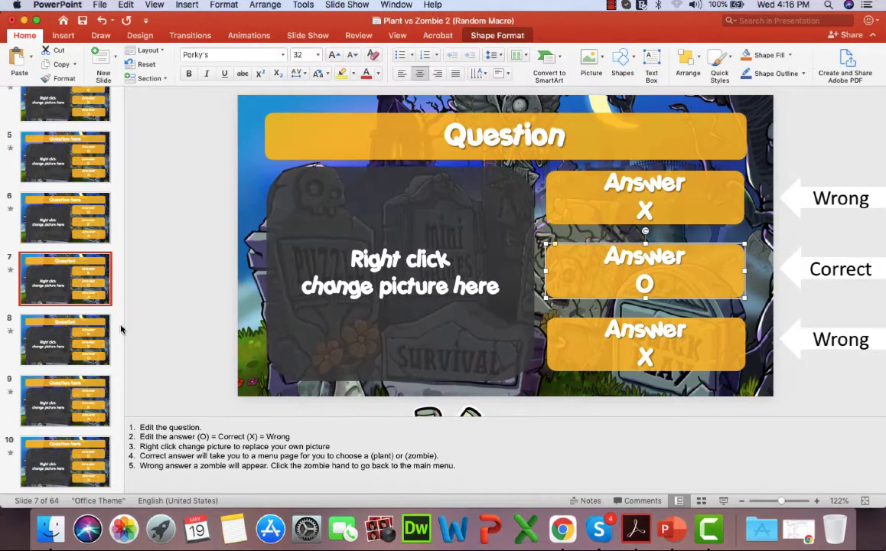
- Set slide 8's correct-answer tile to hyperlink to a specific slide, targeting slide 36
left_click(65, 340)
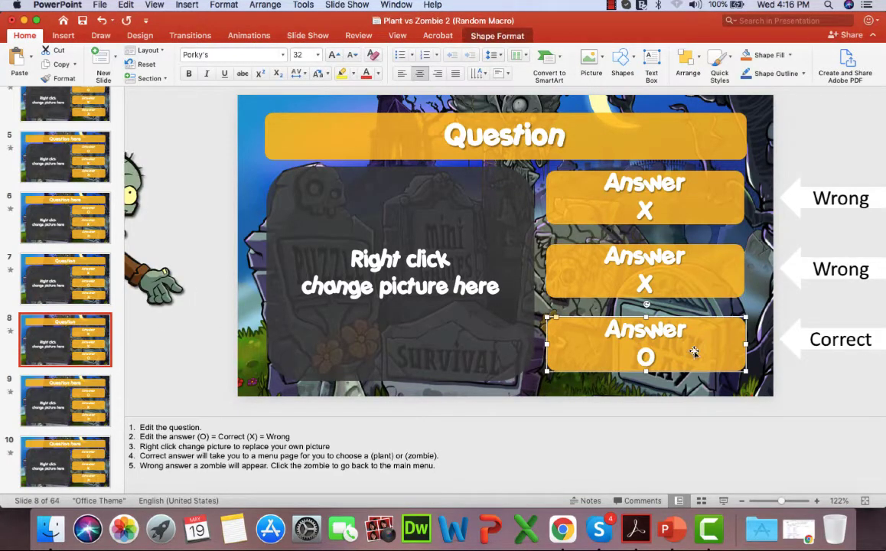
right_click(646, 344)
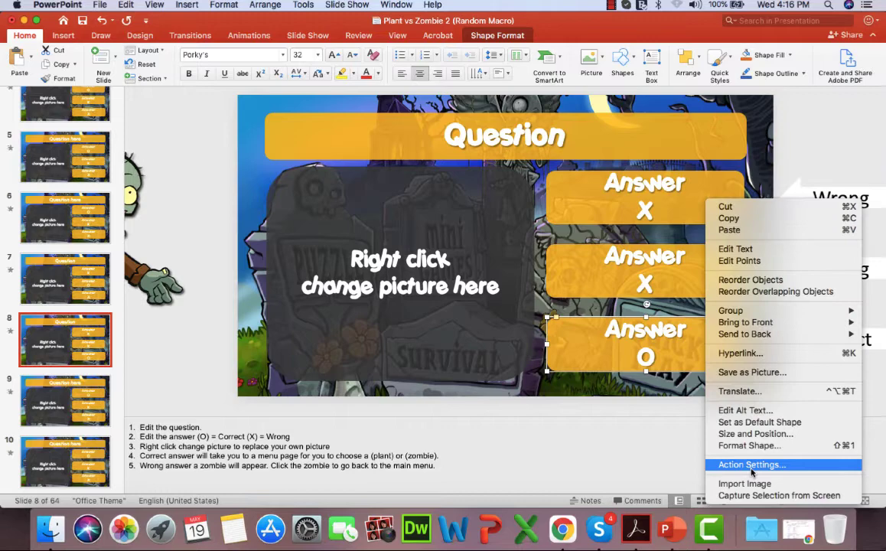
left_click(752, 466)
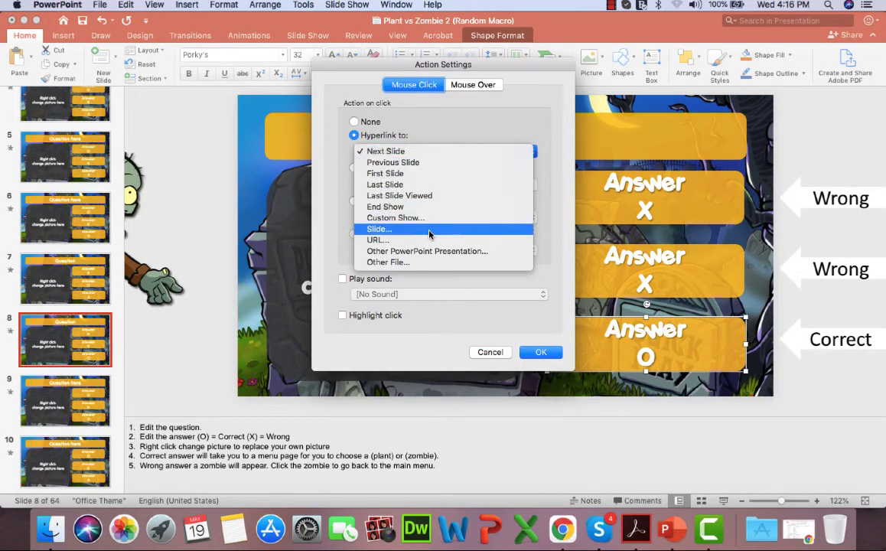
left_click(380, 230)
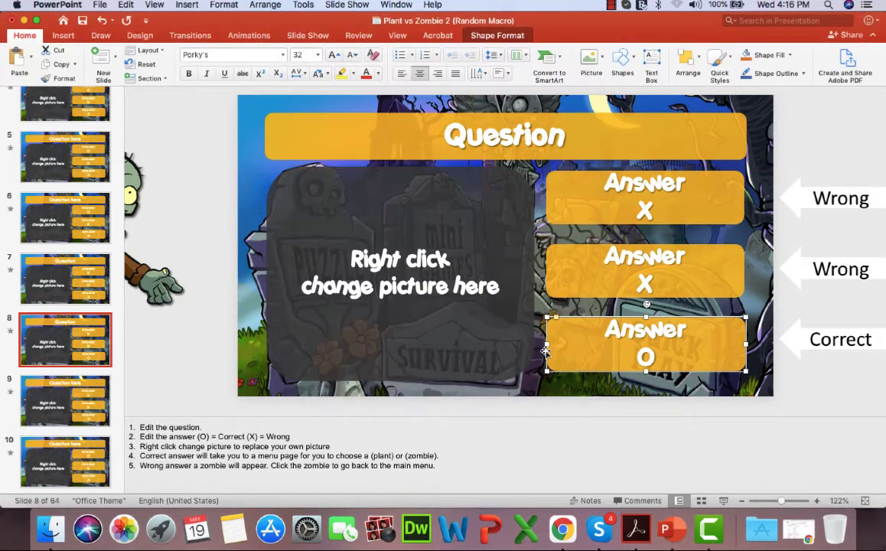
- Verify slides 9 and 10's correct-answer boxes hyperlink to slide 36, keeping the settings
left_click(65, 401)
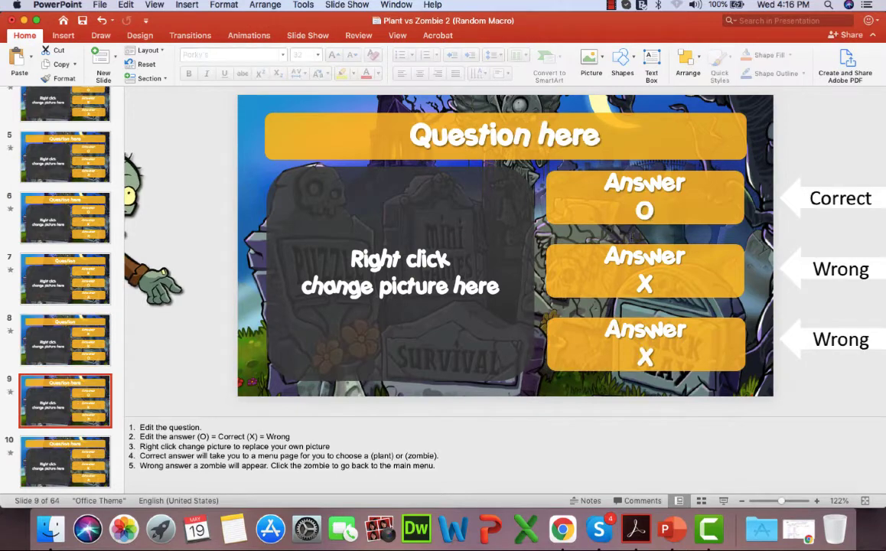
right_click(645, 198)
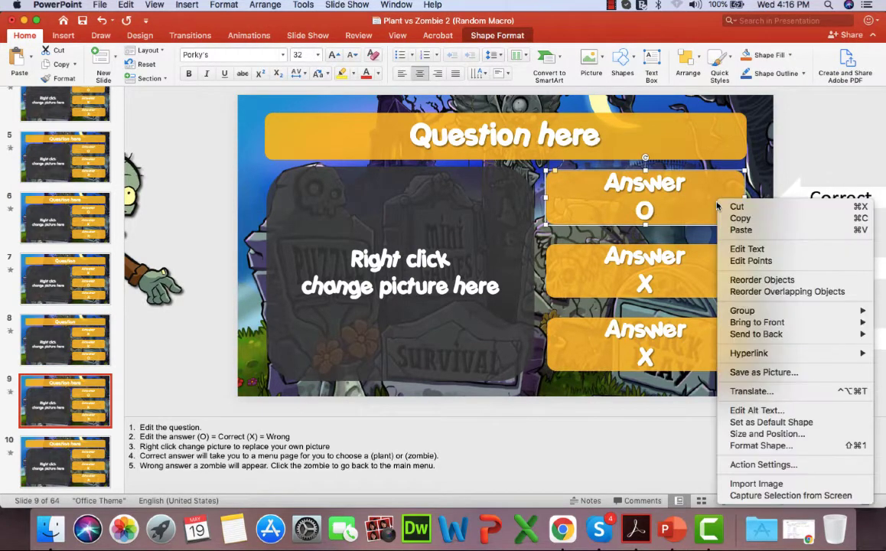
left_click(762, 465)
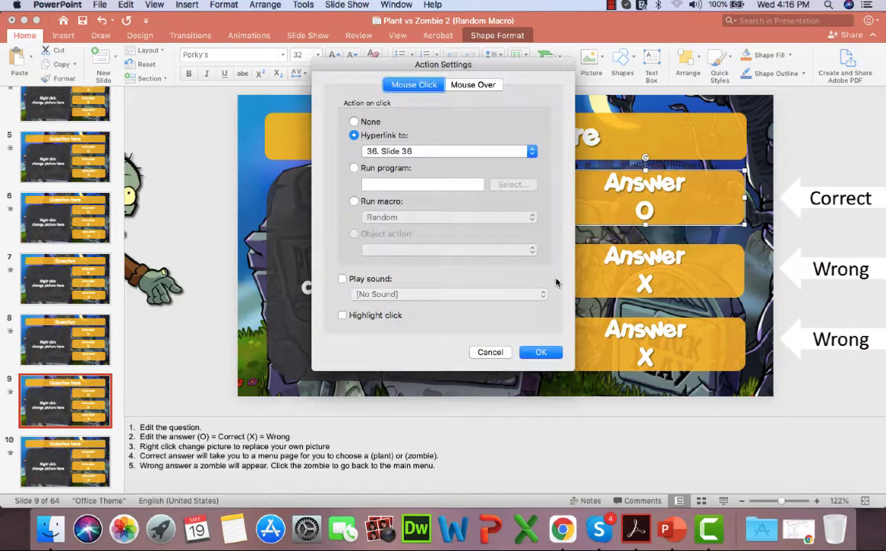
left_click(540, 352)
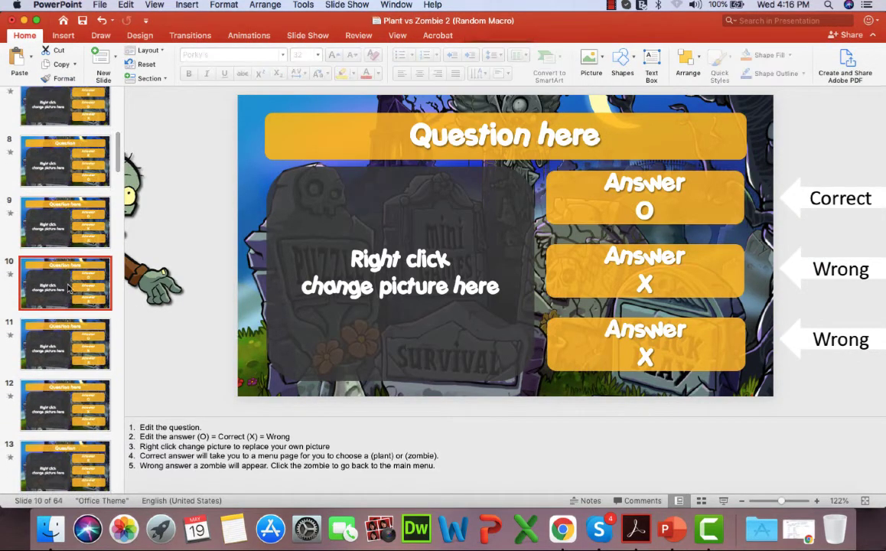
left_click(645, 197)
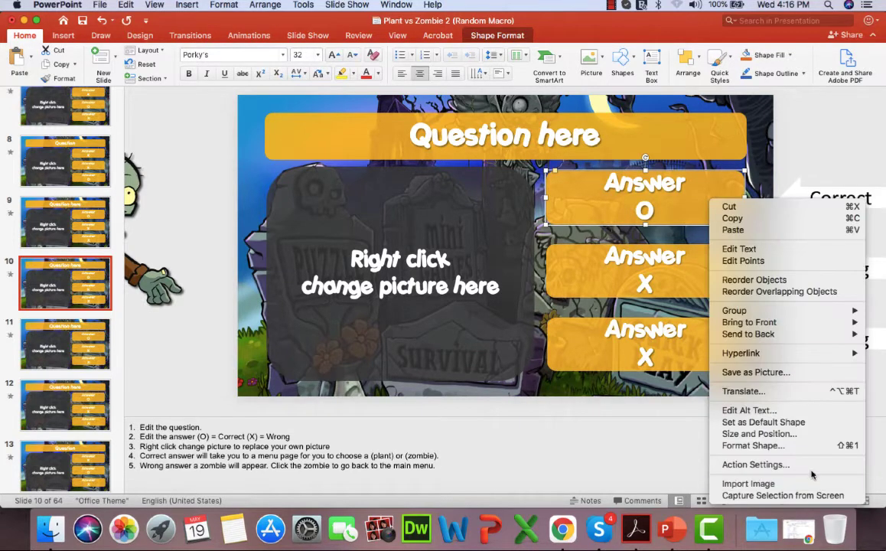
left_click(756, 465)
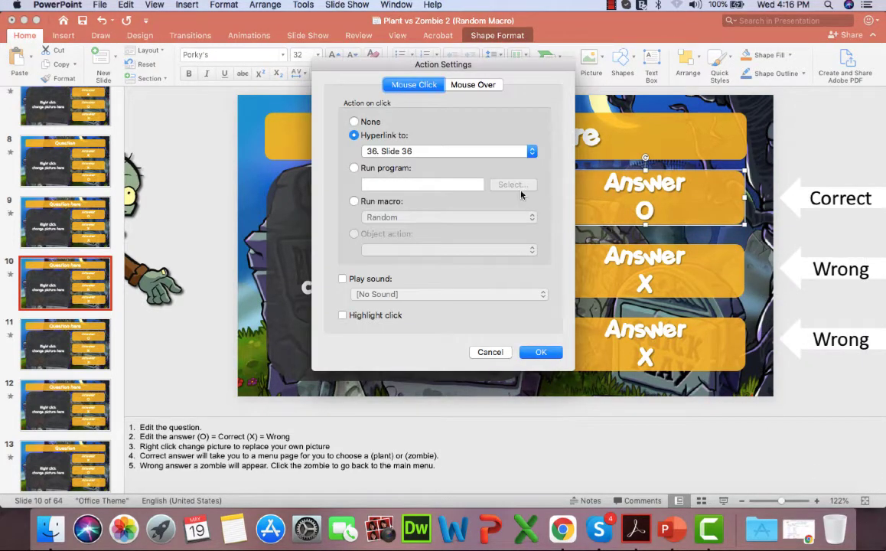
left_click(540, 352)
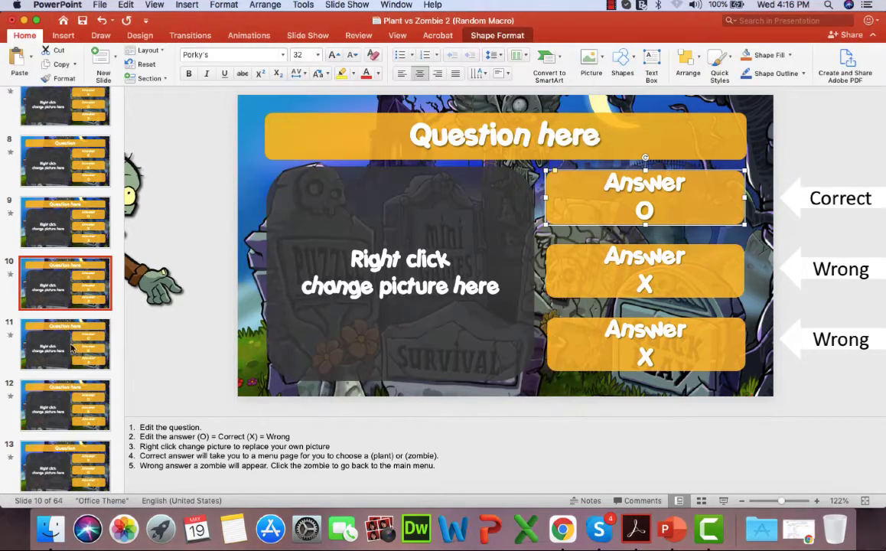
- Verify slides 11 and 12's correct-answer boxes hyperlink to slide 36, keeping the settings
left_click(66, 343)
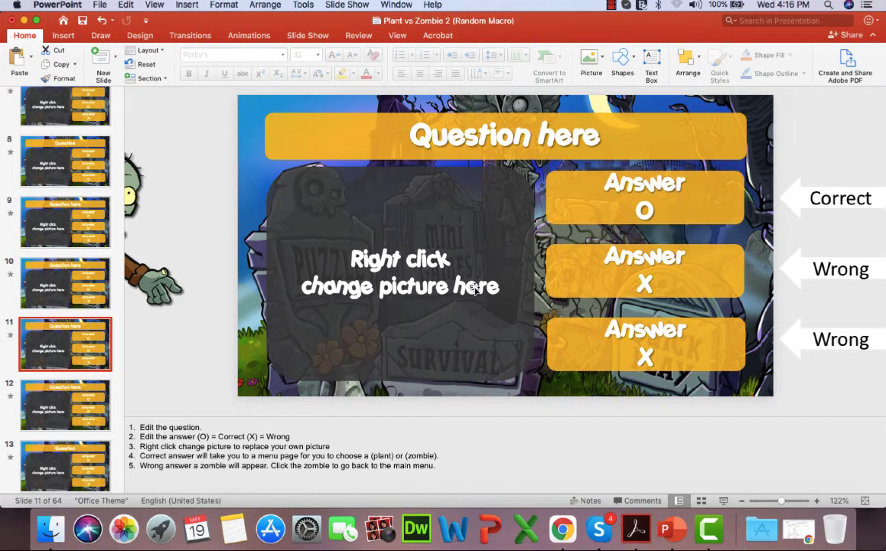
right_click(645, 197)
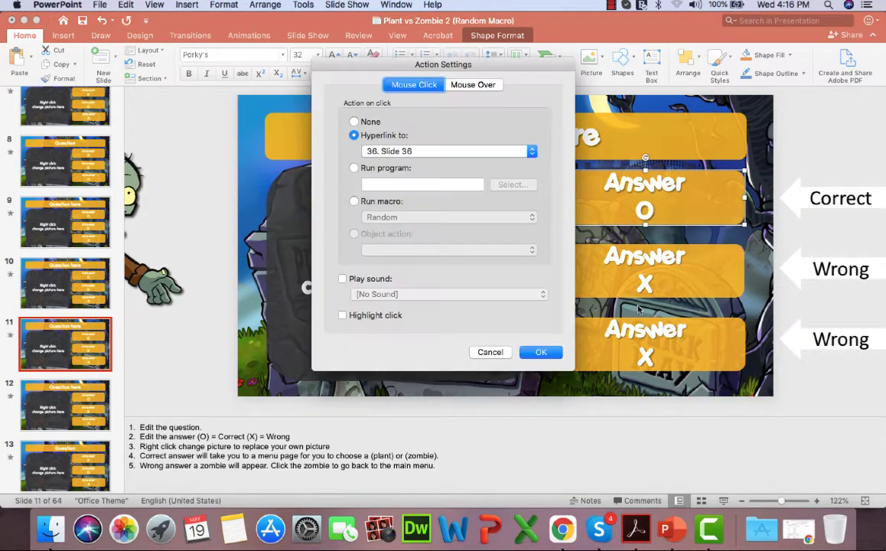
left_click(541, 352)
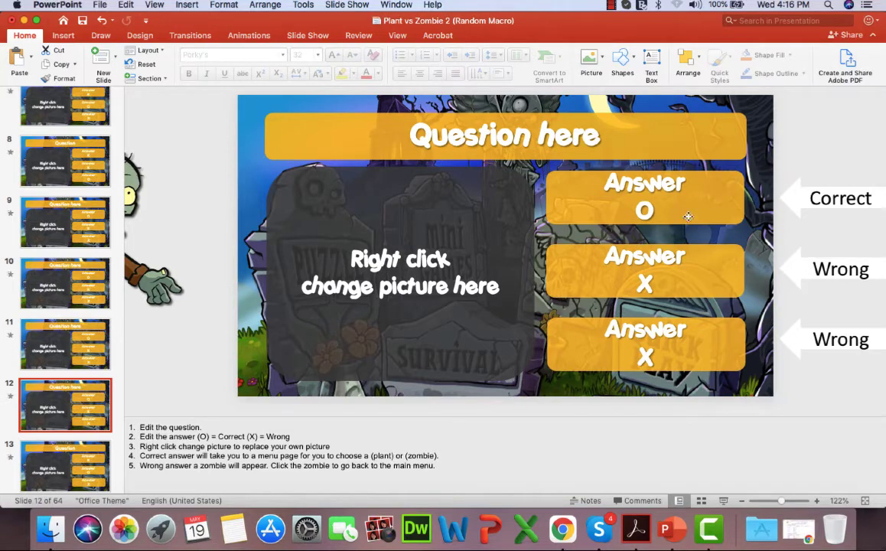
right_click(646, 198)
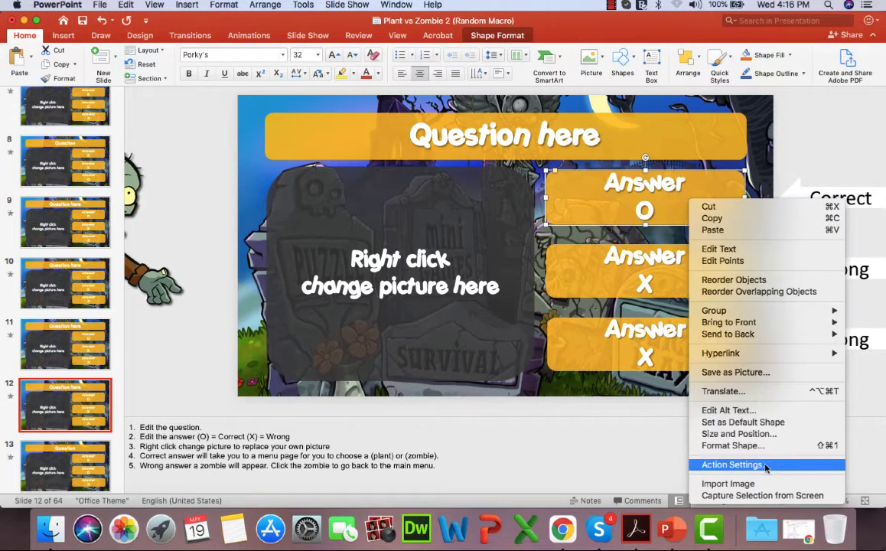
left_click(731, 466)
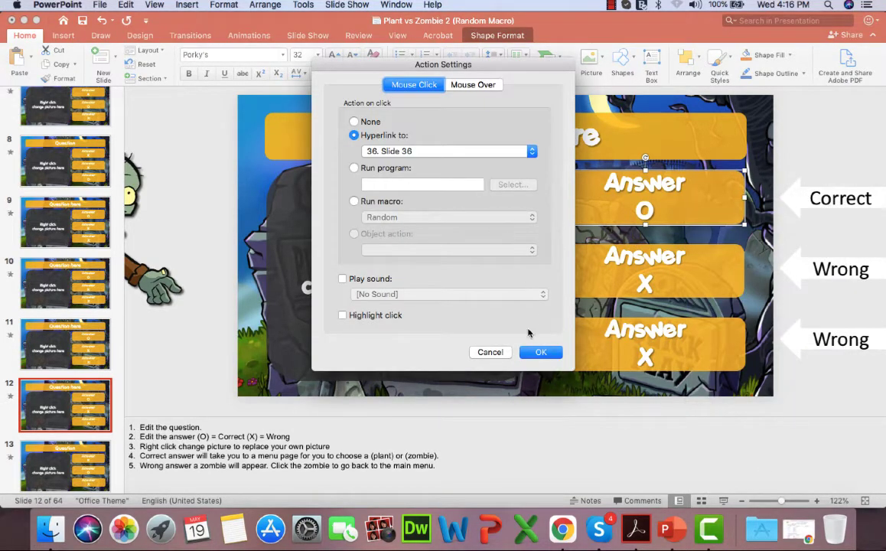
left_click(541, 352)
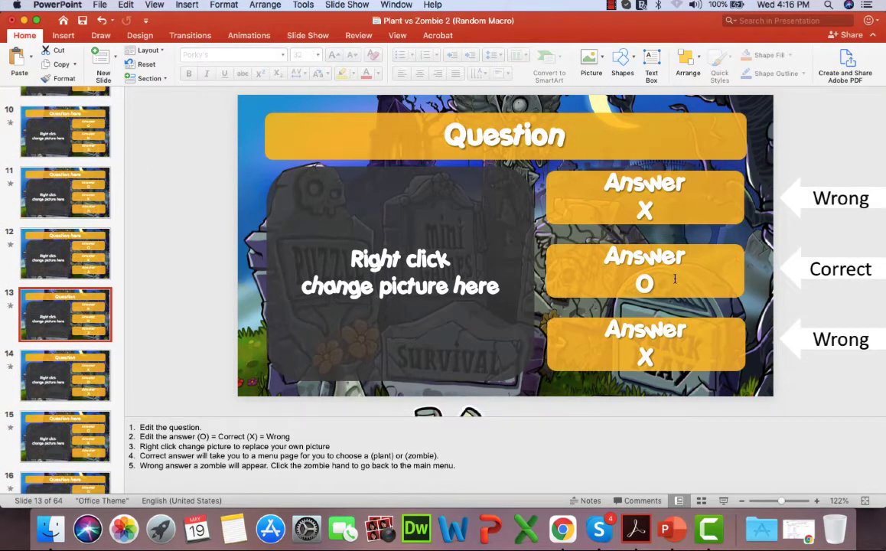
- Hyperlink slide 13's correct-answer box to slide 36 through Action Settings
right_click(646, 272)
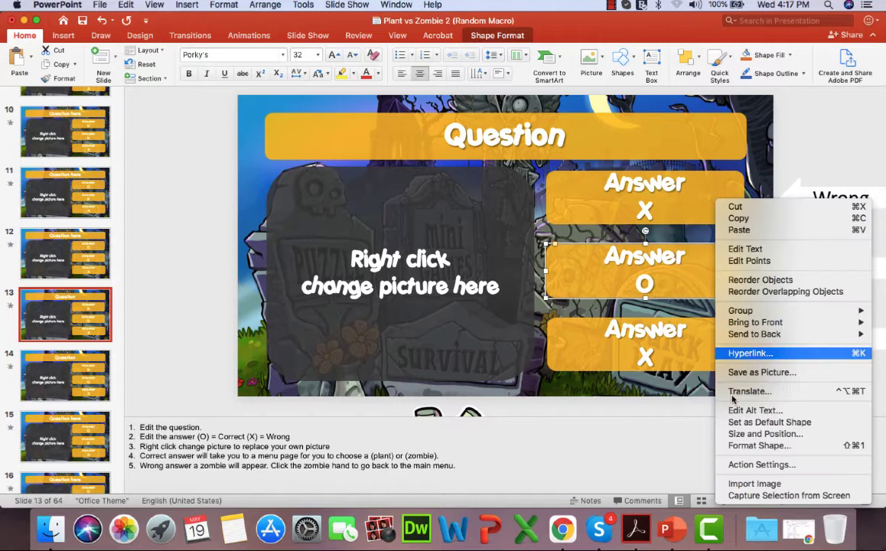
left_click(763, 466)
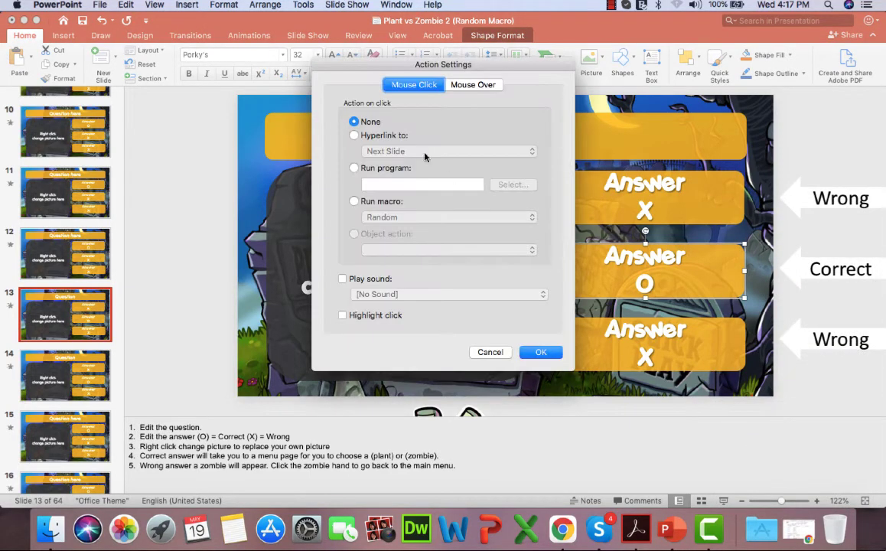
left_click(531, 151)
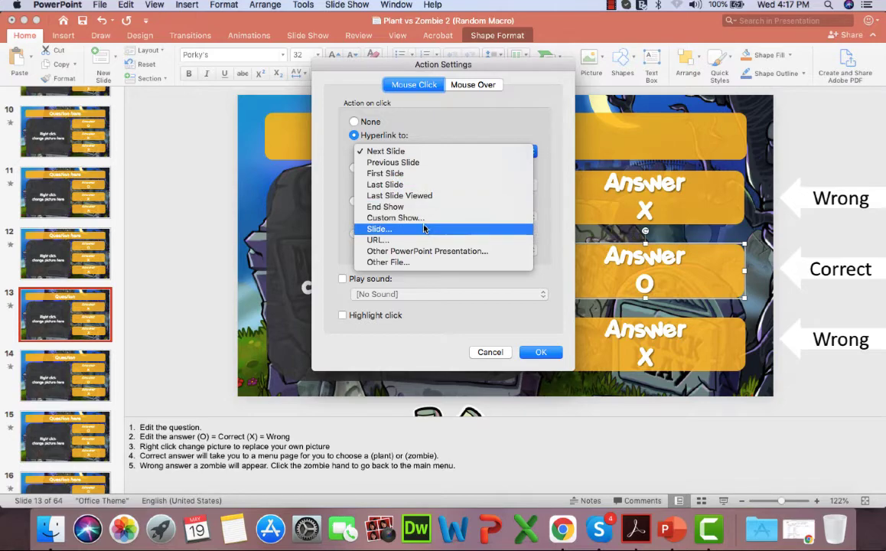
left_click(380, 229)
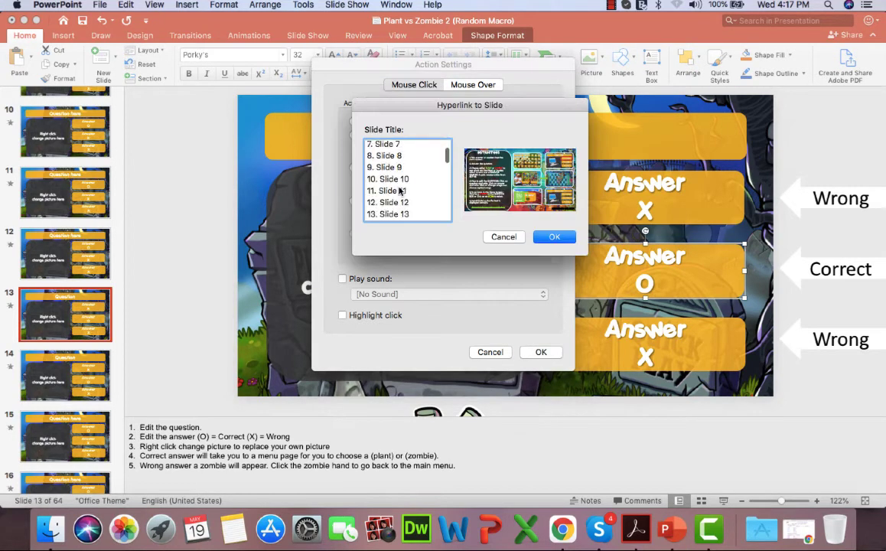
scroll("down", 3)
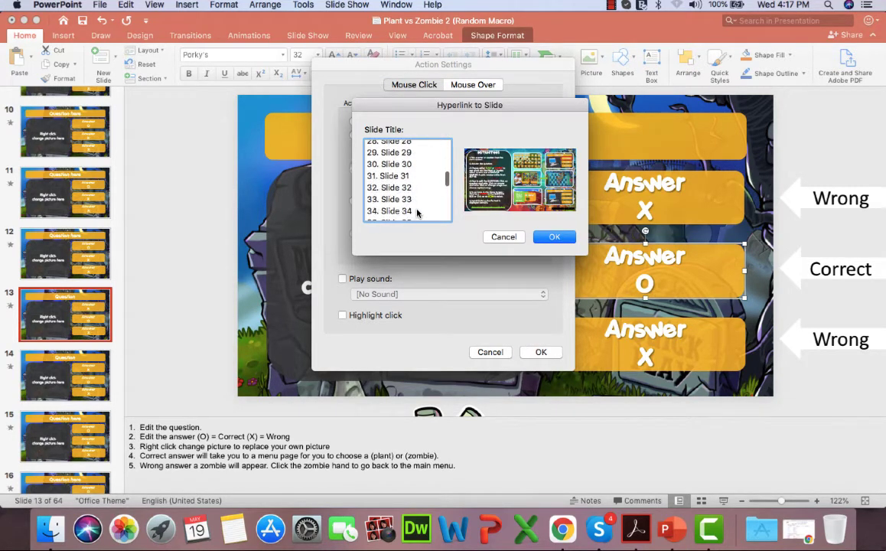
left_click(389, 180)
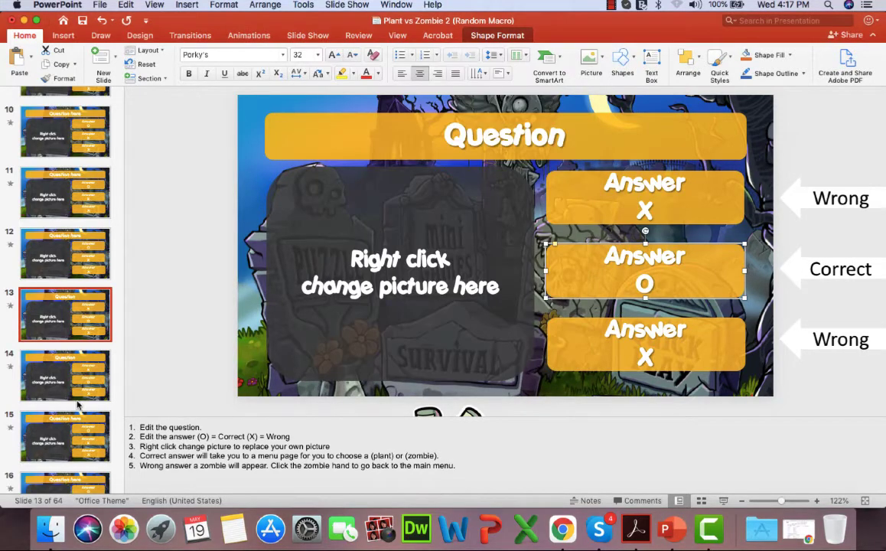
- Hyperlink slide 14's correct-answer box to slide 36 and confirm the action settings
left_click(66, 375)
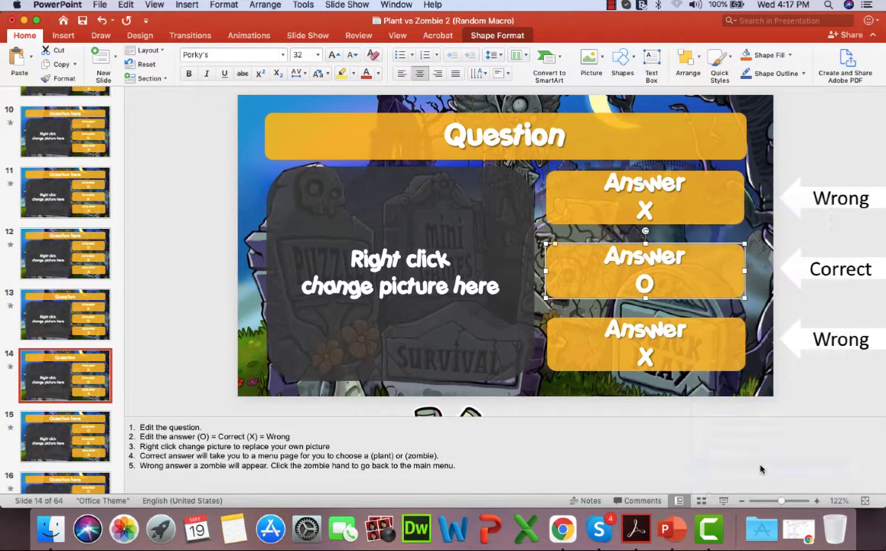
left_click(444, 151)
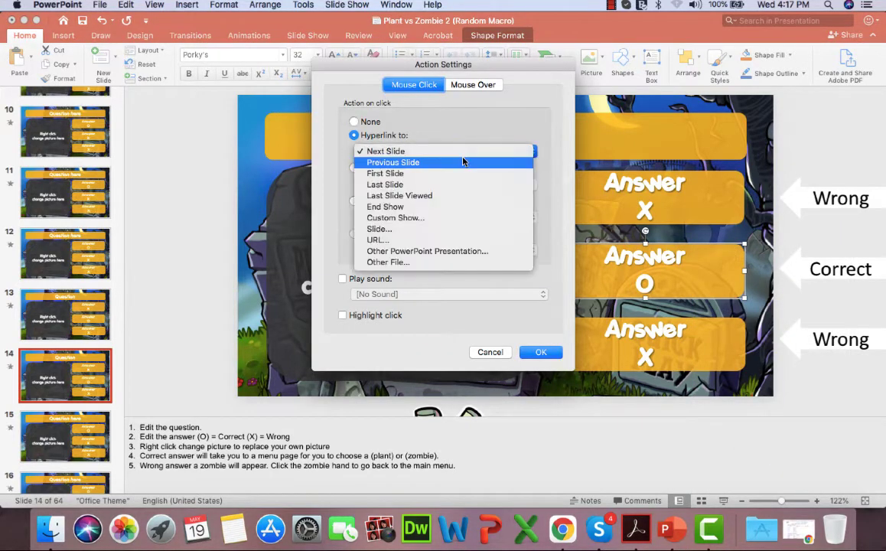
left_click(380, 228)
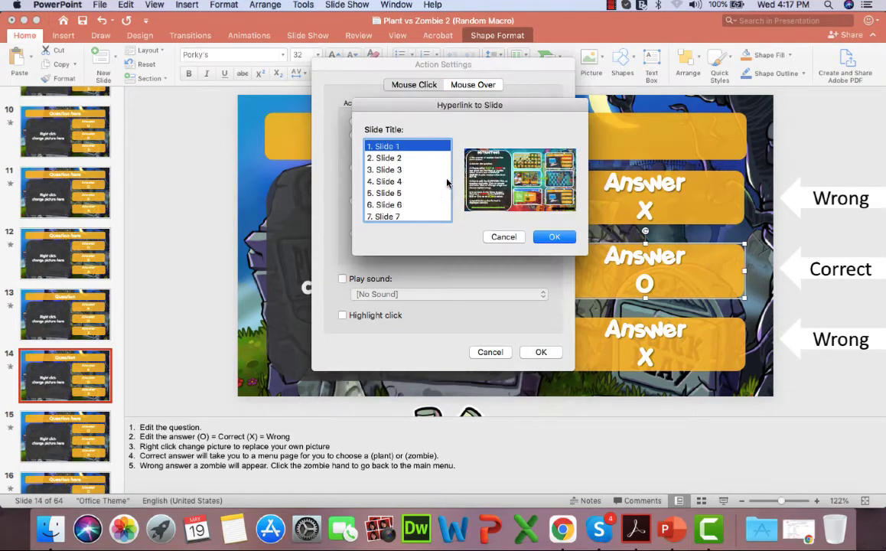
scroll("down", 3)
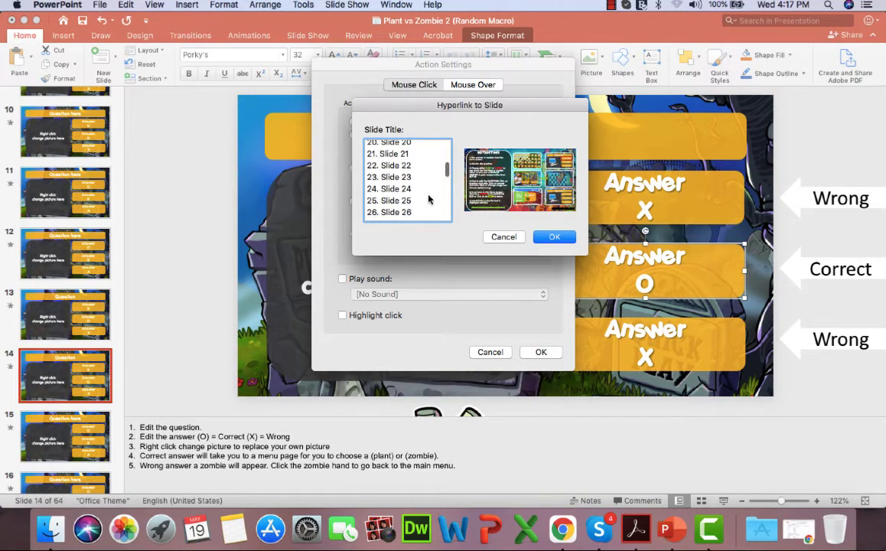
scroll("down", 3)
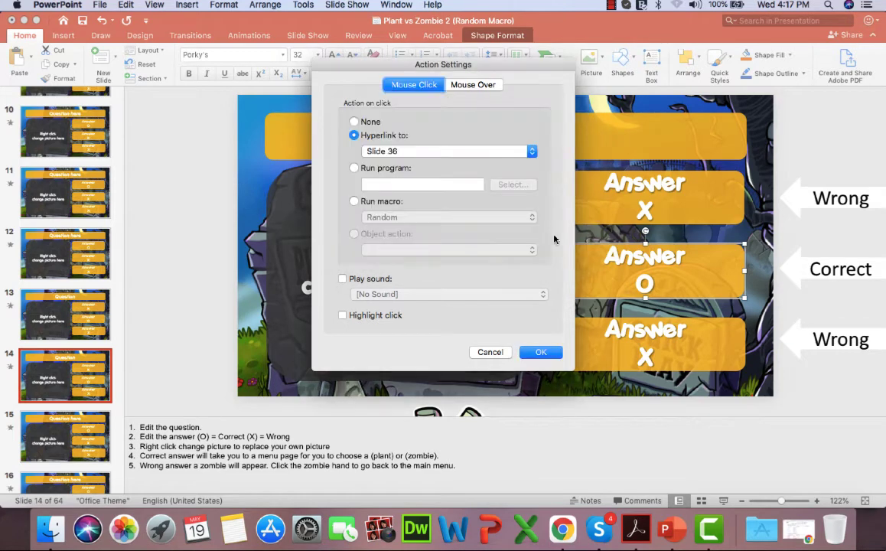
left_click(540, 352)
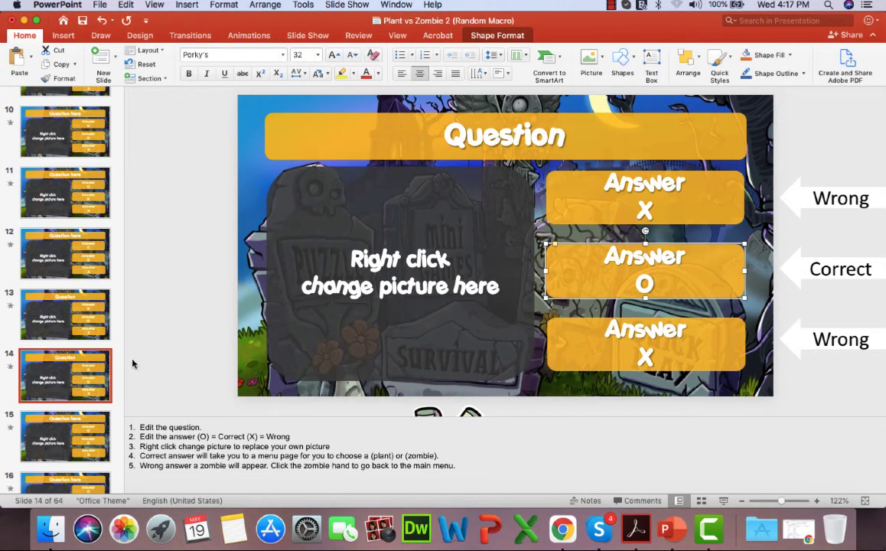
- Verify slide 15's correct-answer box hyperlinks to slide 36 and keep the settings
left_click(66, 344)
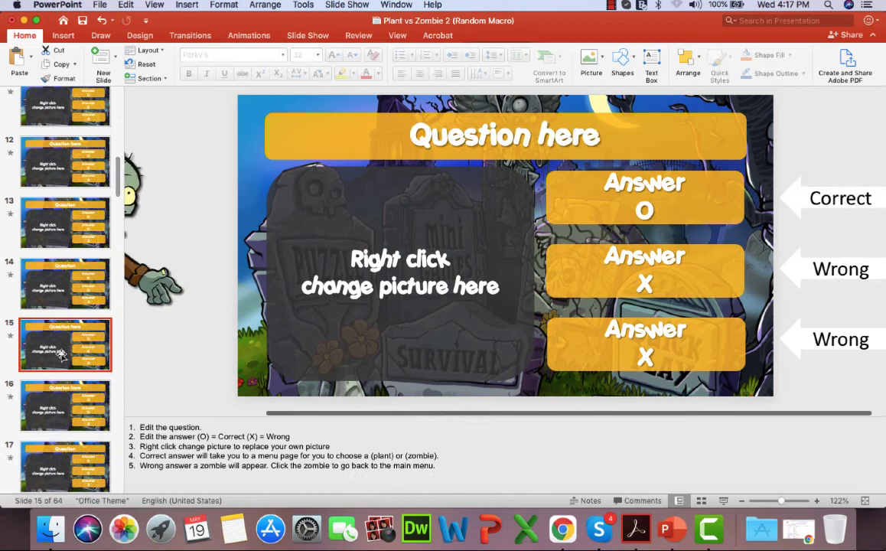
left_click(644, 198)
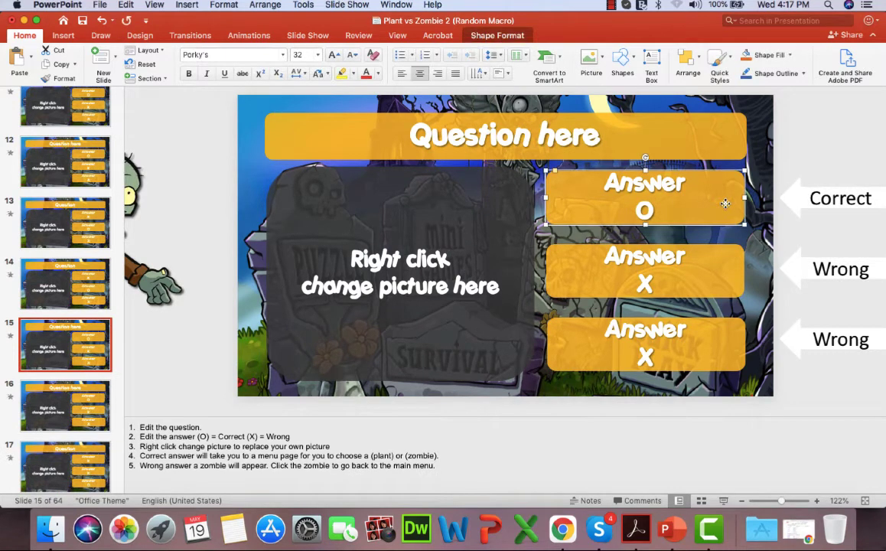
right_click(643, 196)
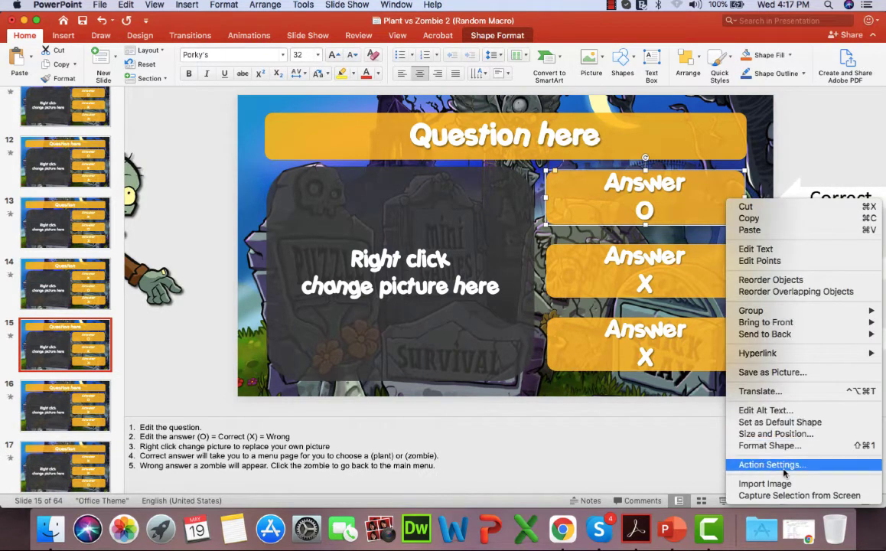
left_click(771, 465)
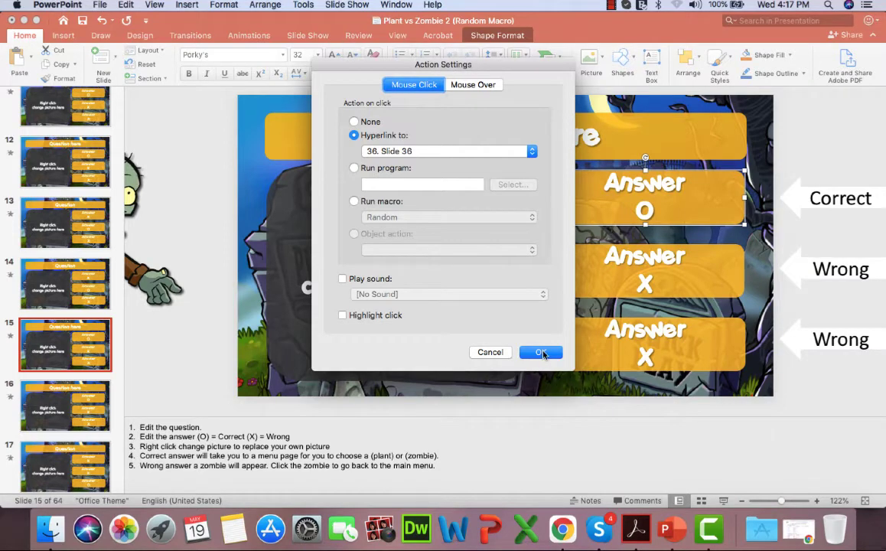
left_click(542, 352)
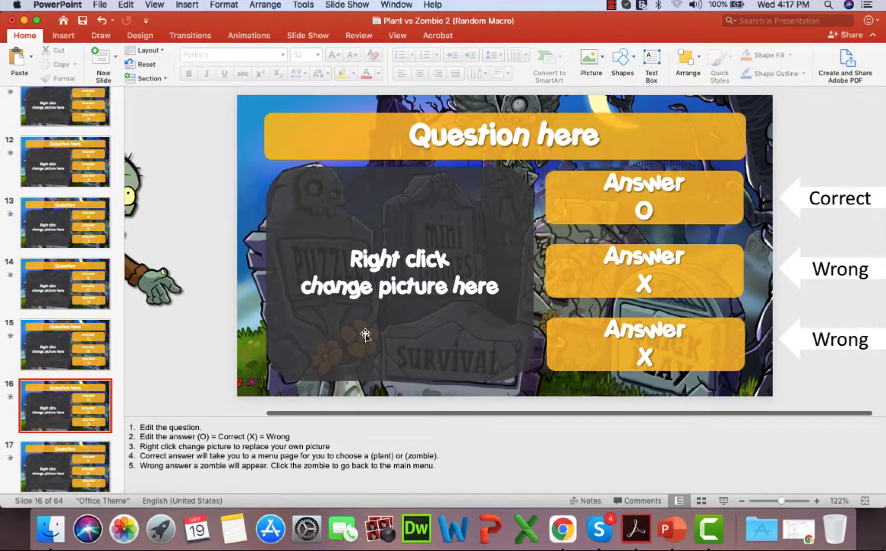
- Confirm slide 16's correct-answer tile hyperlinks to slide 36
left_click(642, 198)
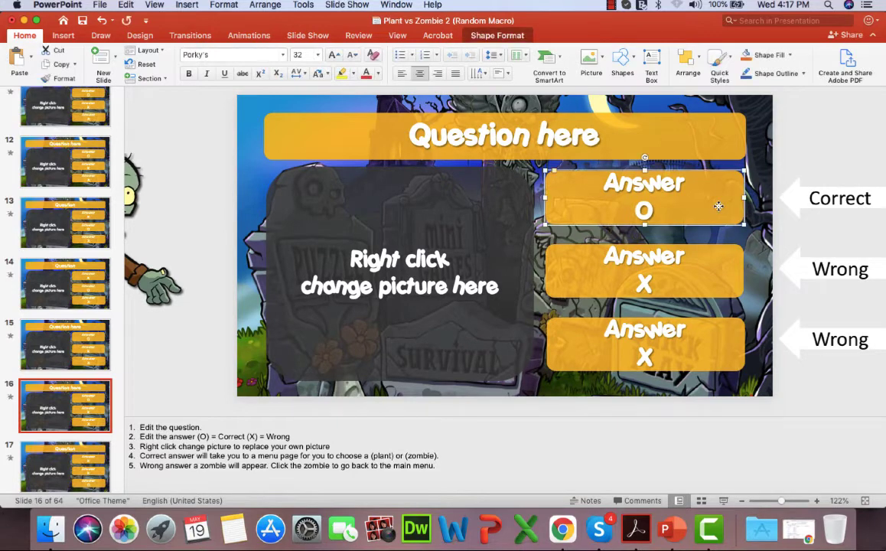
right_click(643, 196)
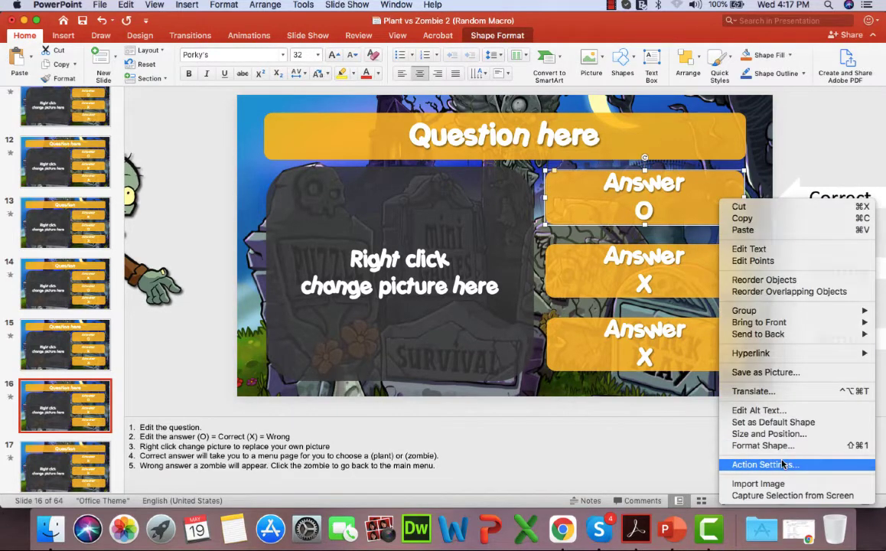
left_click(765, 465)
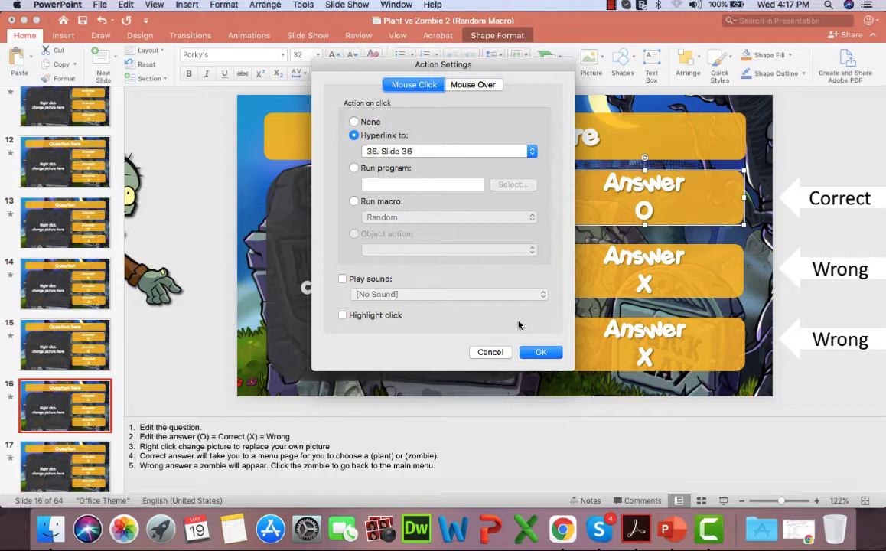
left_click(542, 352)
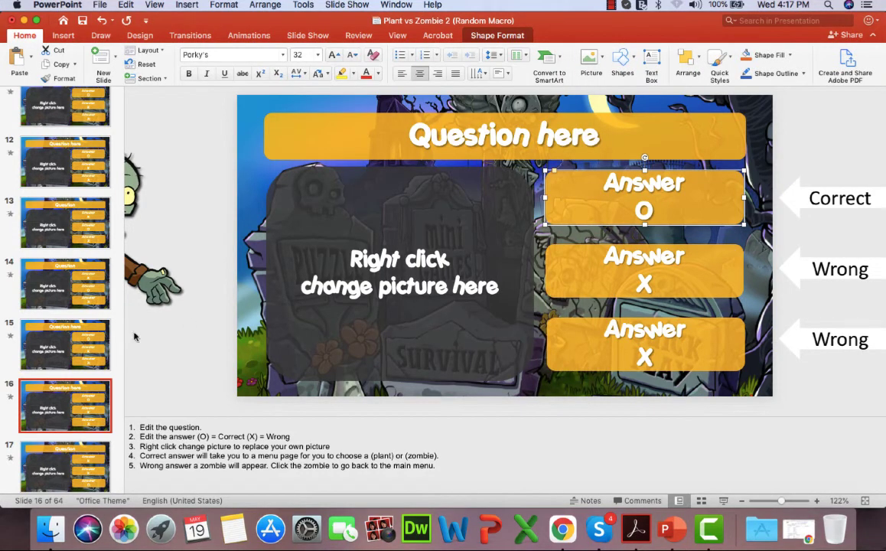
- Hyperlink slide 17's correct-answer tile to slide 36 and confirm the action settings
left_click(66, 349)
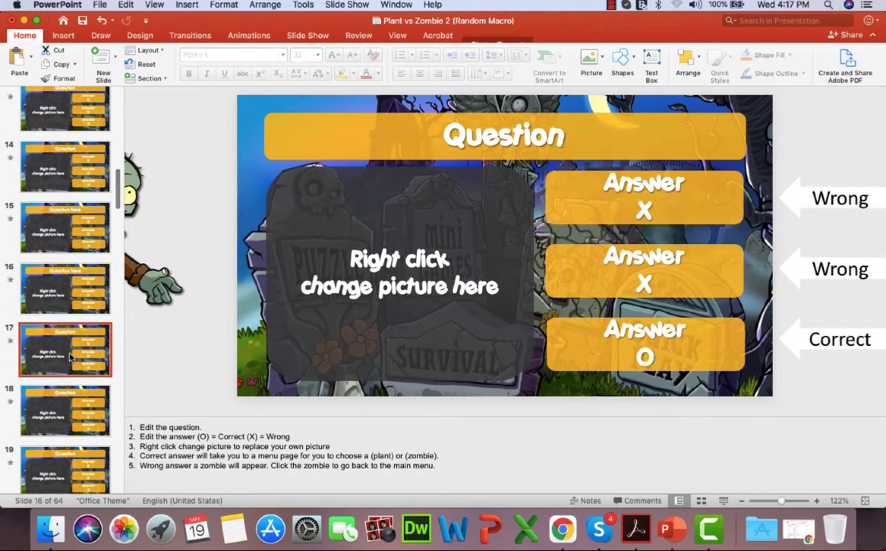
left_click(645, 346)
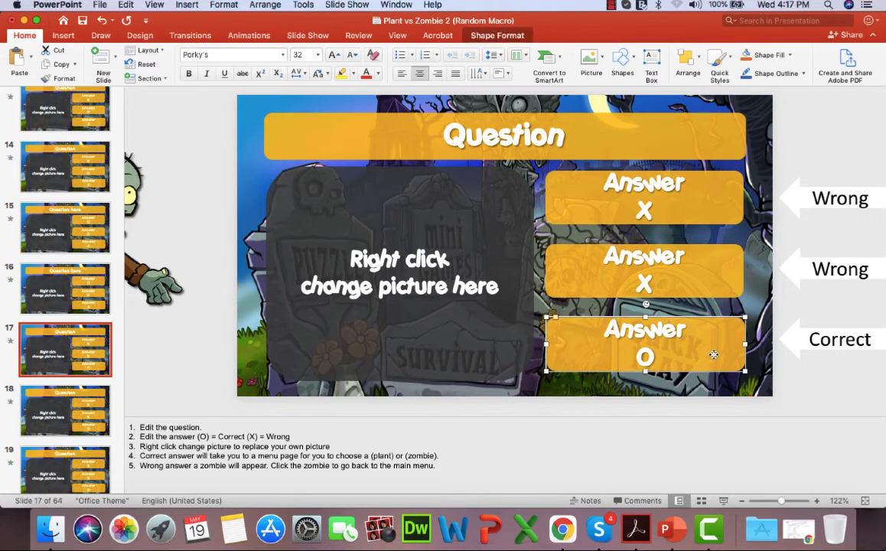
right_click(646, 344)
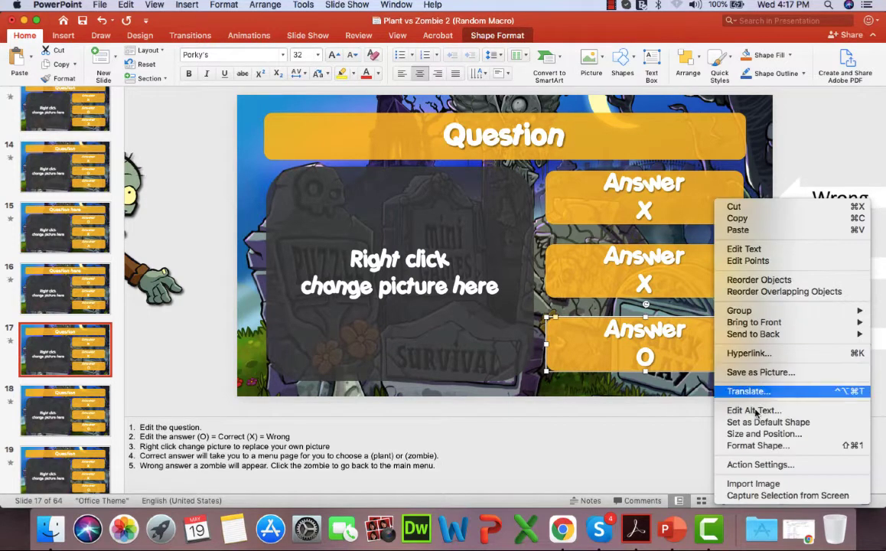
mouse_move(787, 470)
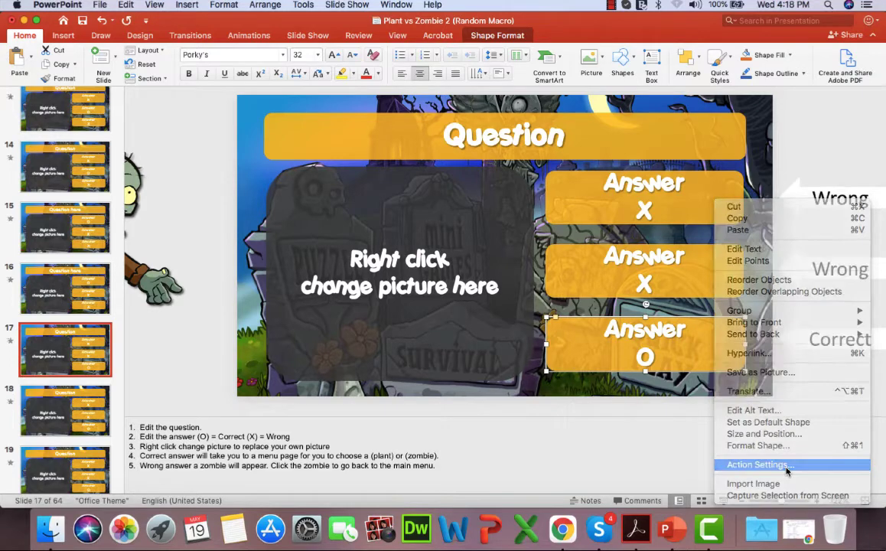
left_click(759, 465)
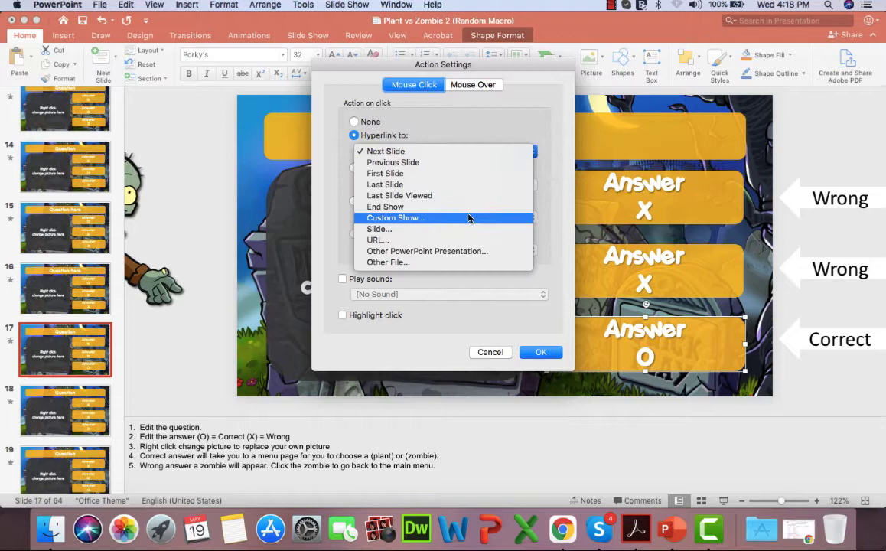
left_click(379, 230)
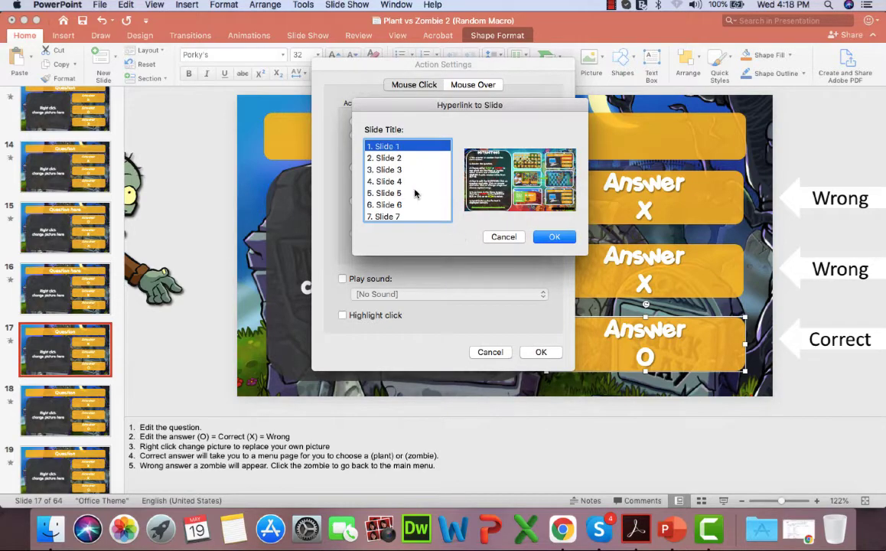
scroll("down", 3)
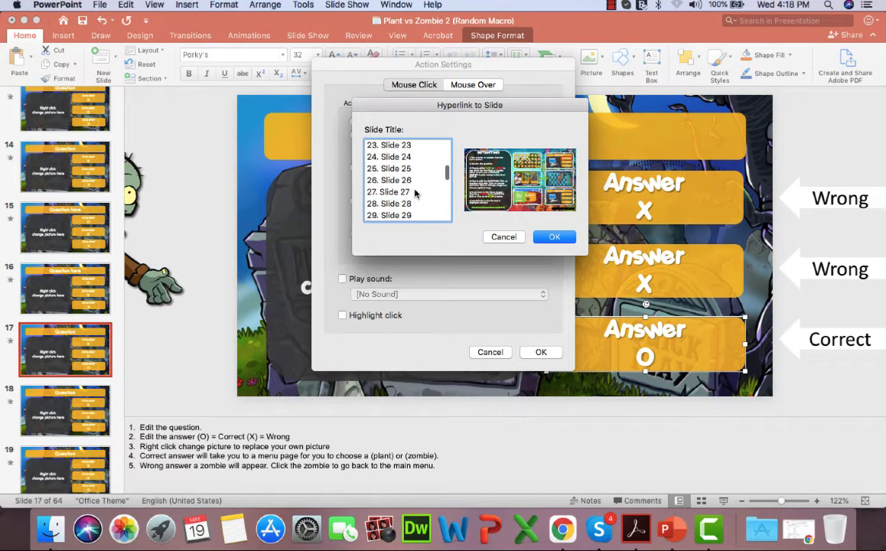
scroll("down", 3)
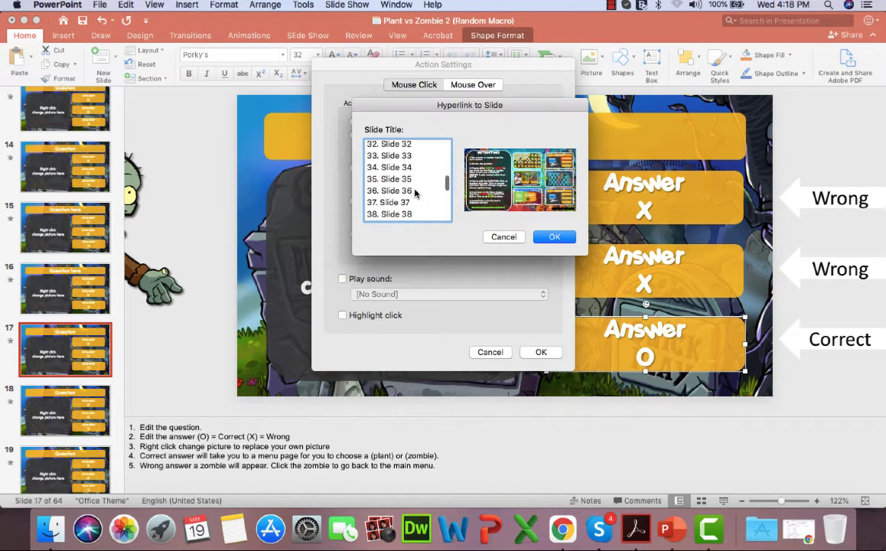
left_click(554, 236)
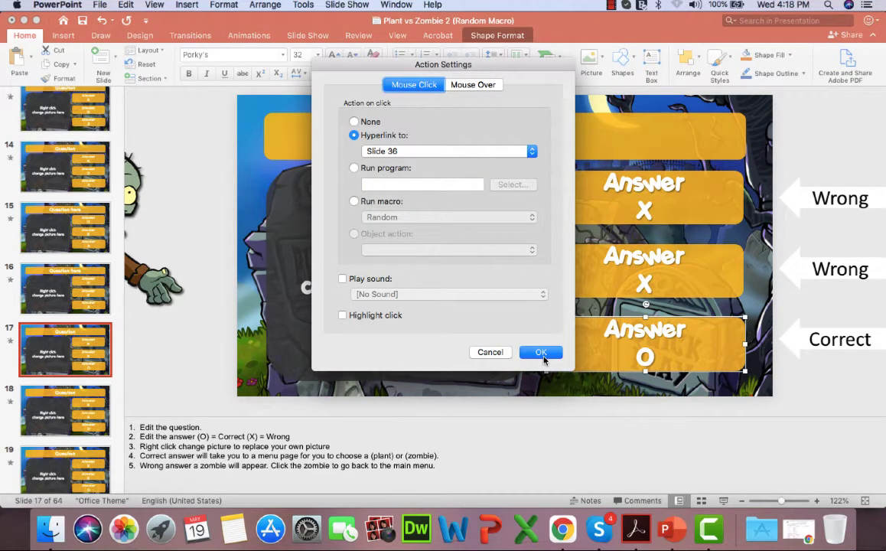
left_click(541, 352)
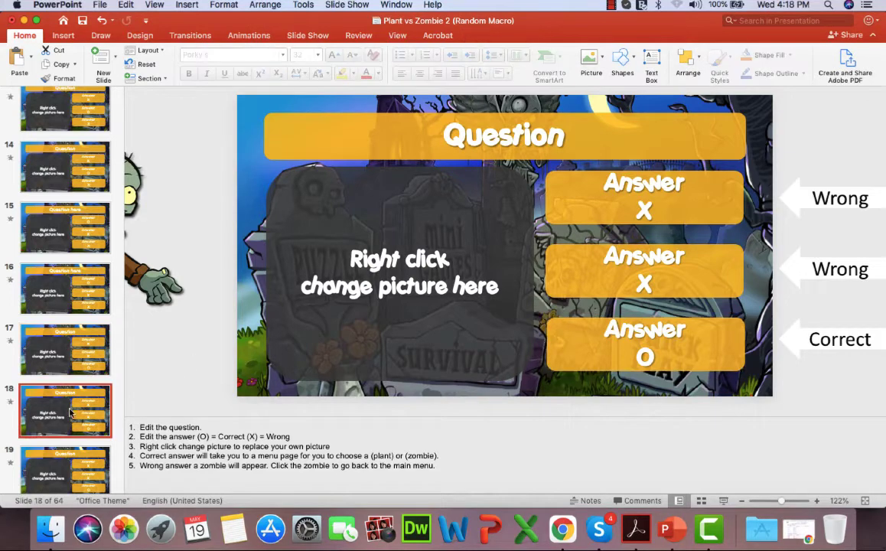
- Hyperlink slide 18's correct-answer tile to slide 36 and confirm the action settings
left_click(644, 344)
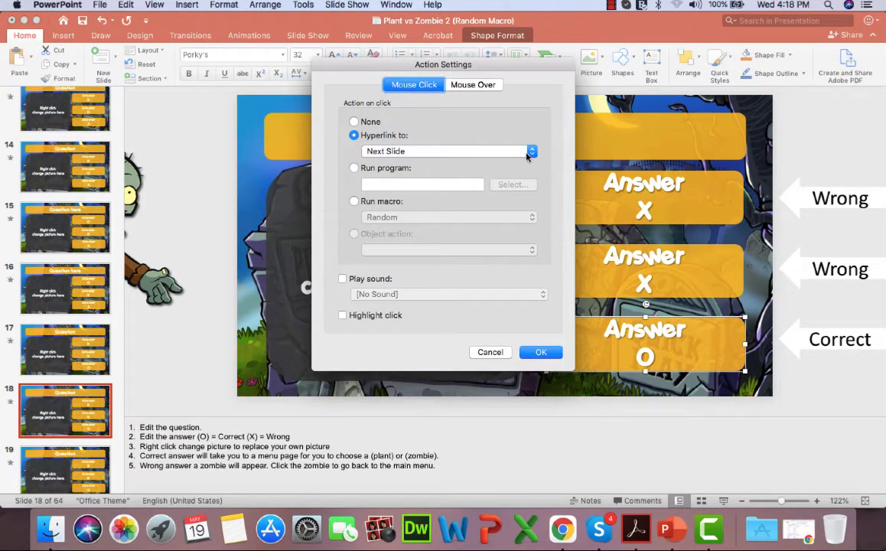
left_click(532, 152)
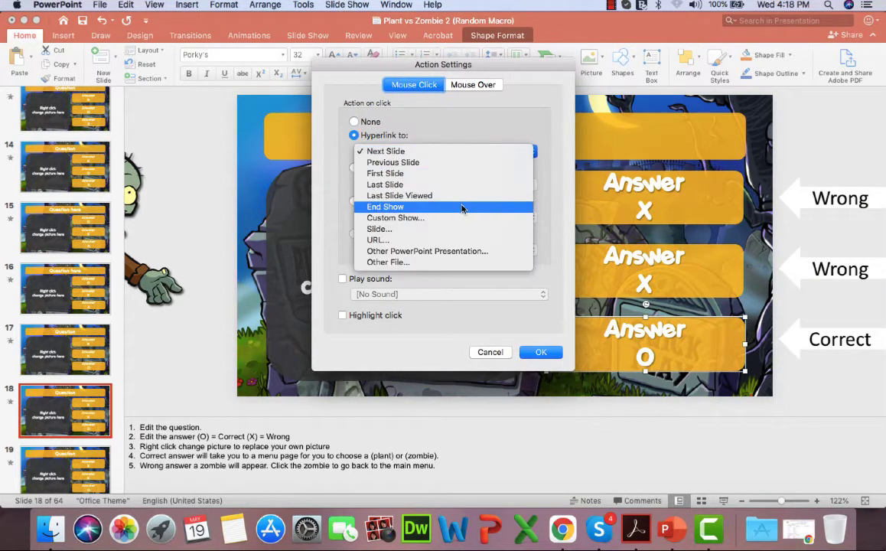
left_click(379, 229)
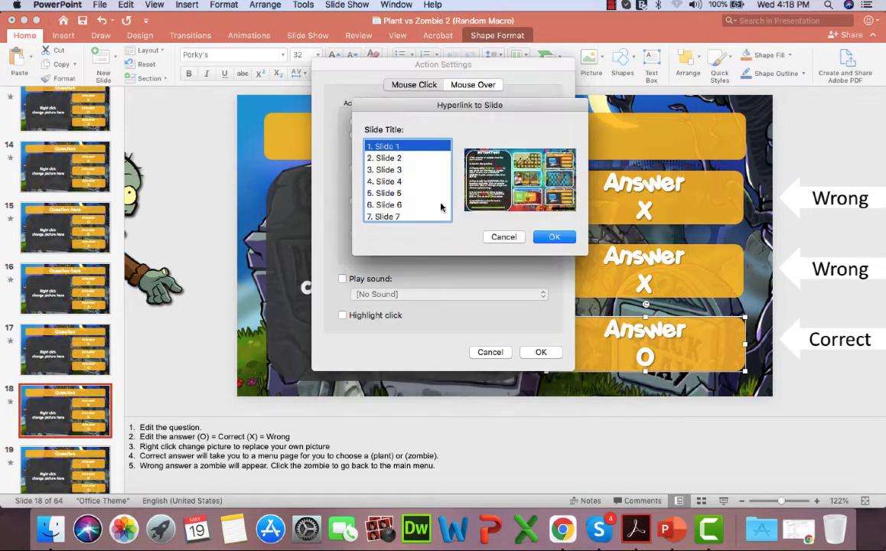
scroll("down", 3)
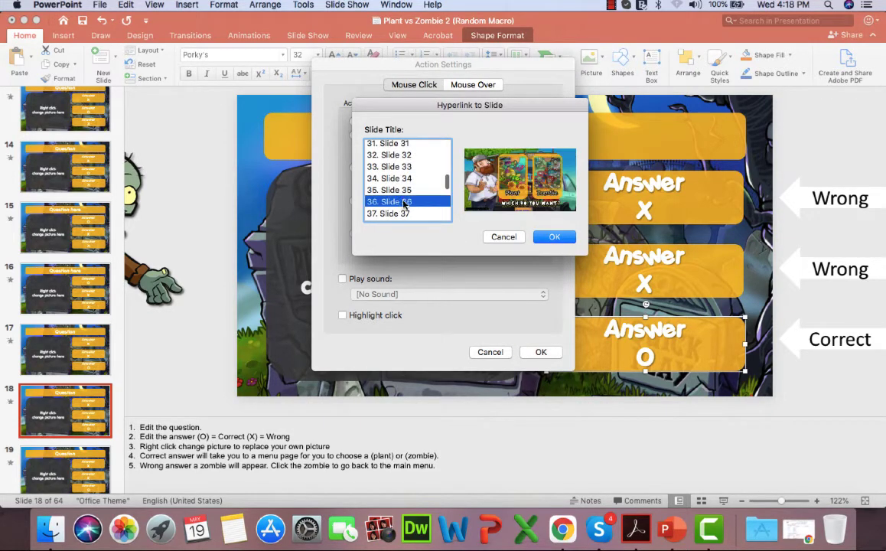
left_click(554, 235)
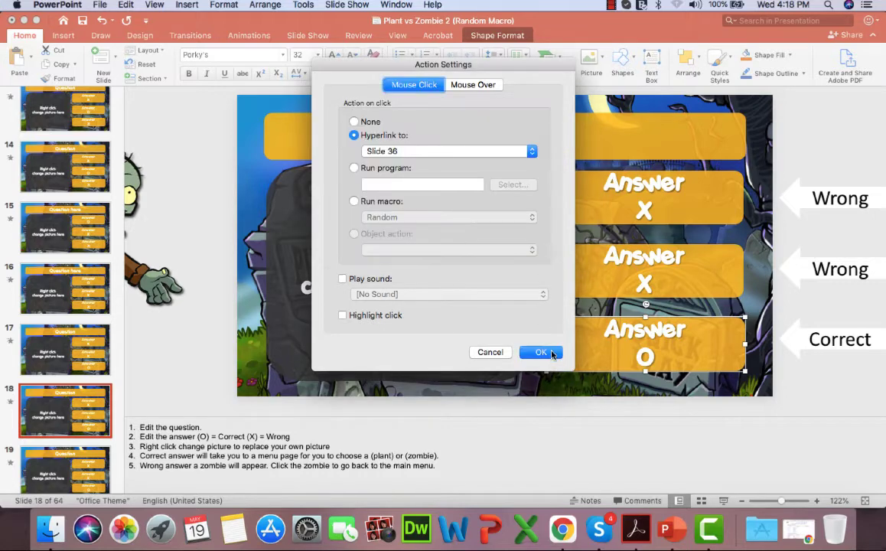
left_click(542, 351)
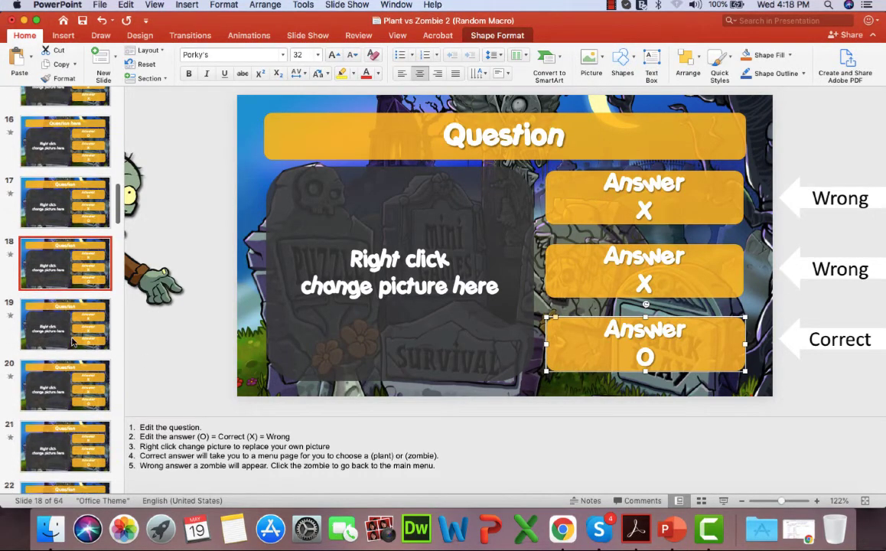
- Hyperlink slide 19's correct-answer tile to slide 36 and confirm the action settings
left_click(66, 324)
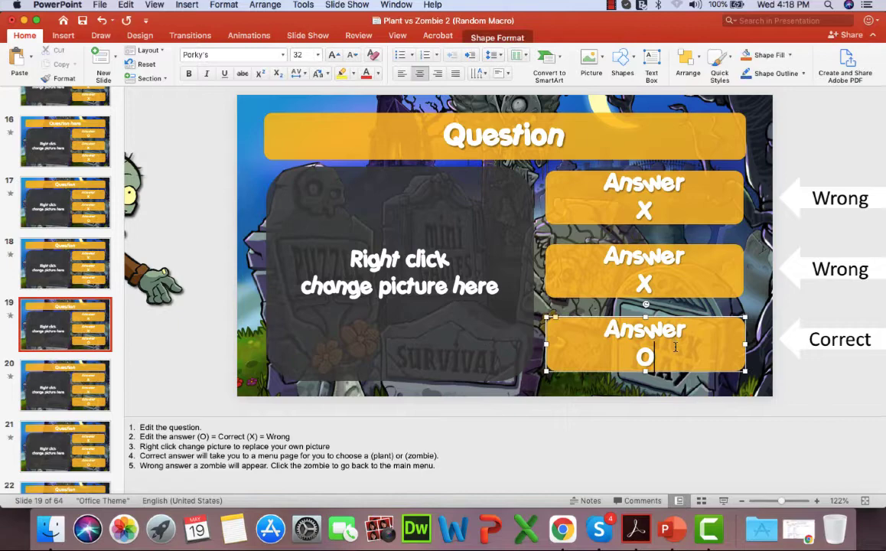
right_click(646, 346)
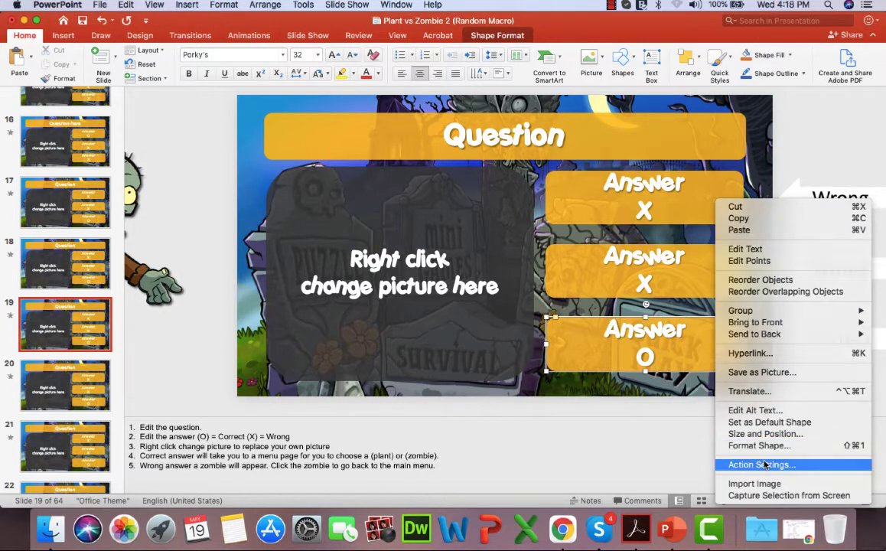
left_click(761, 465)
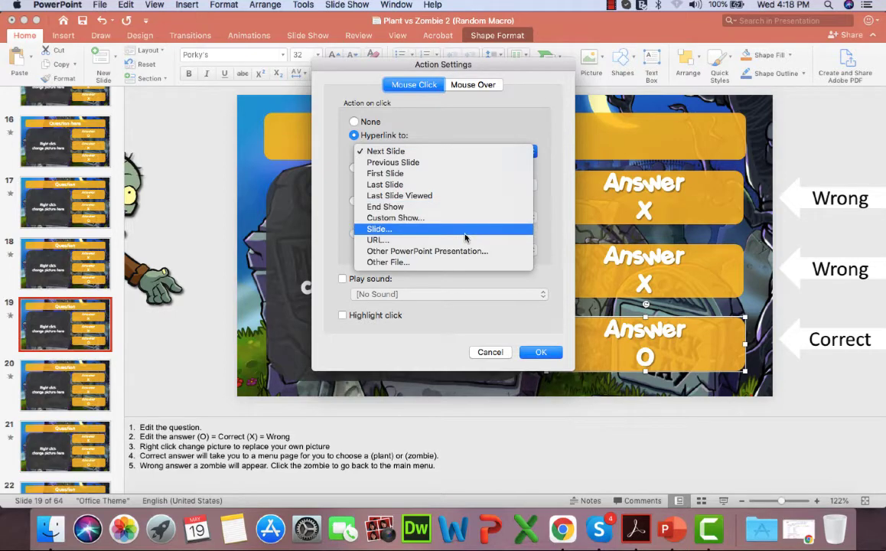
left_click(380, 229)
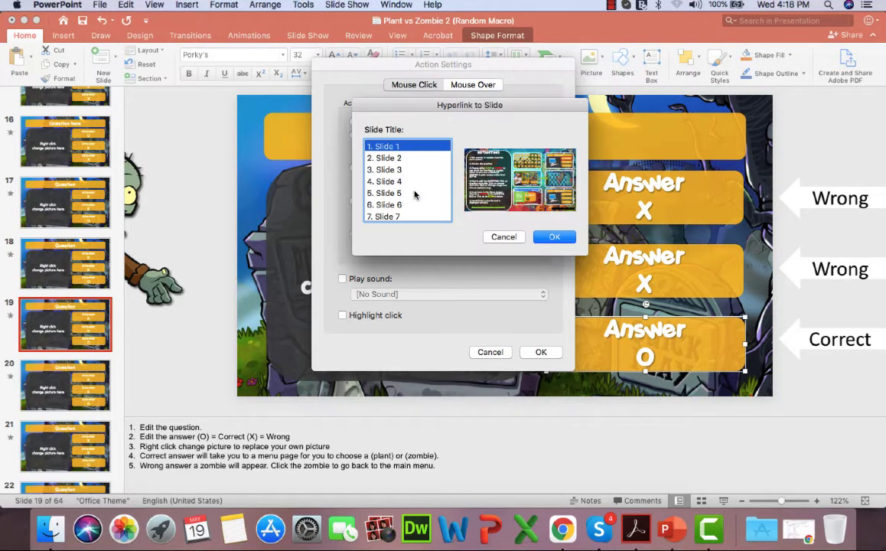
scroll("down", 3)
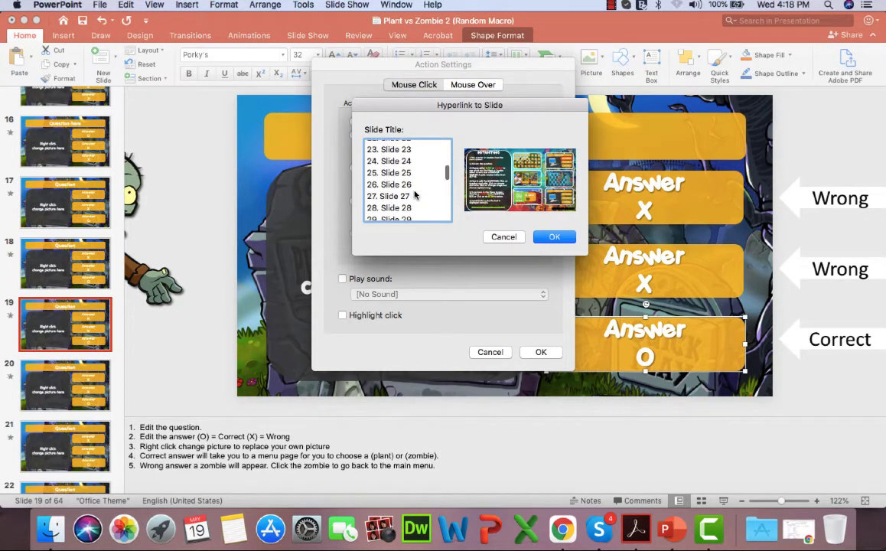
scroll("down", 3)
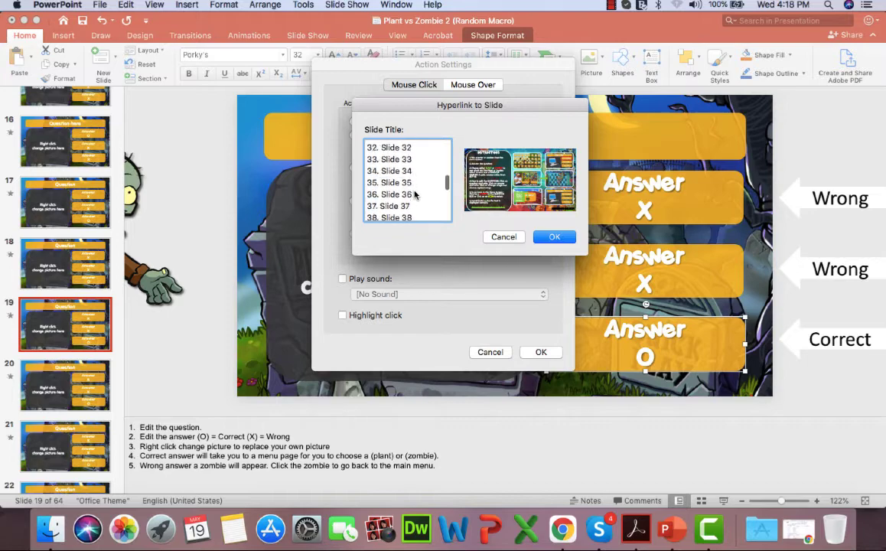
left_click(388, 182)
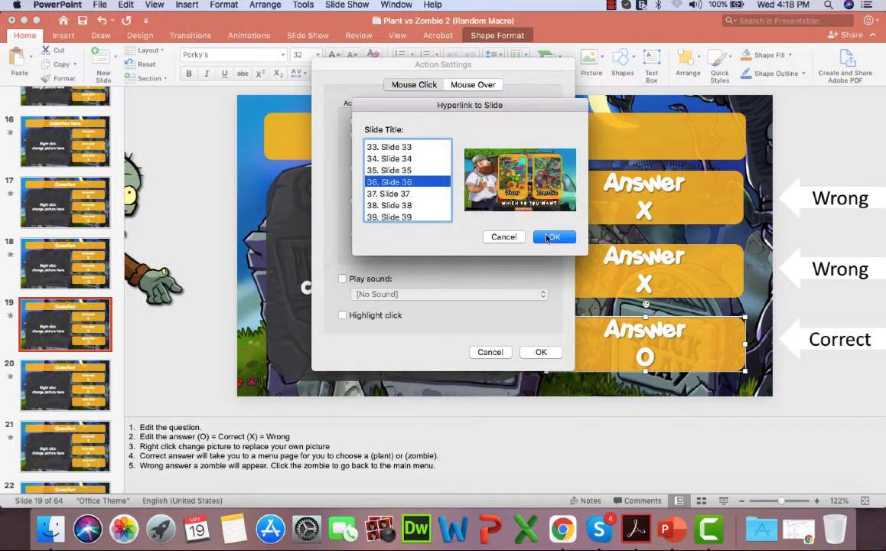
left_click(554, 236)
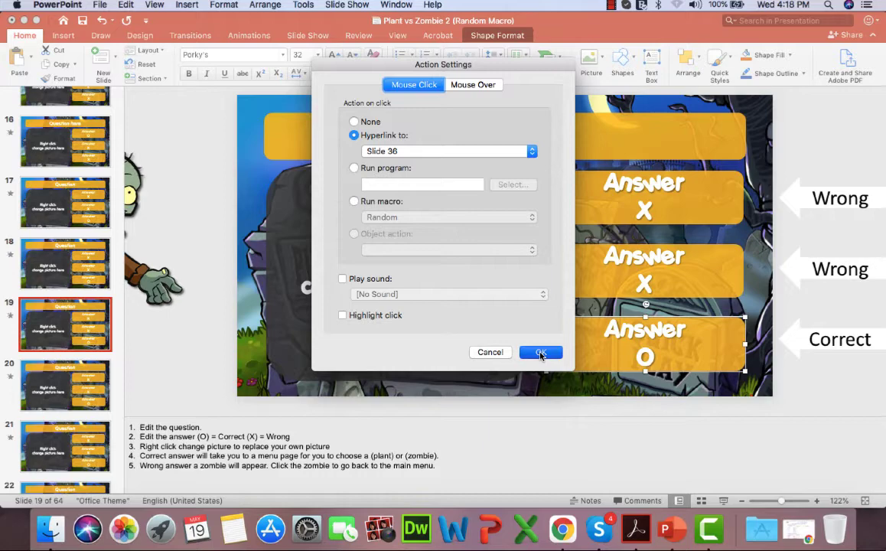
left_click(542, 352)
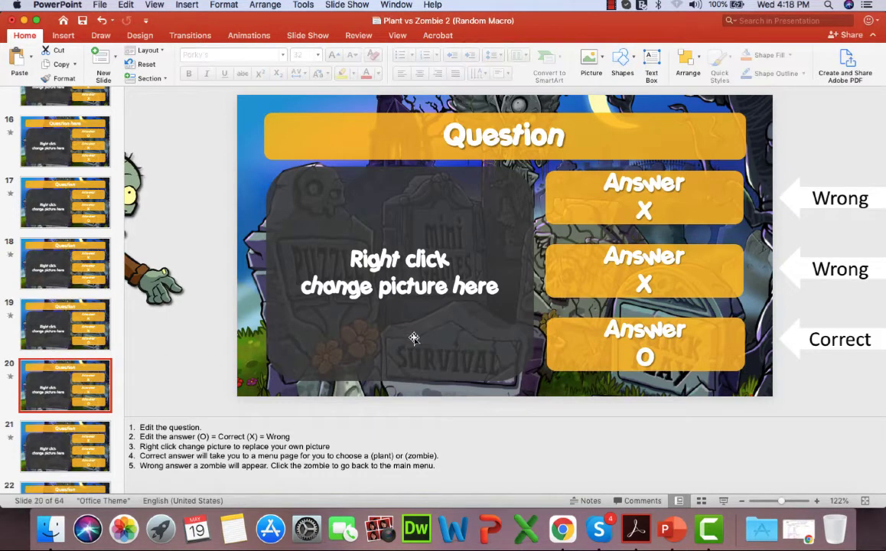
- Link the correct answer tile on slide 20 to jump to slide 36 on click
left_click(645, 345)
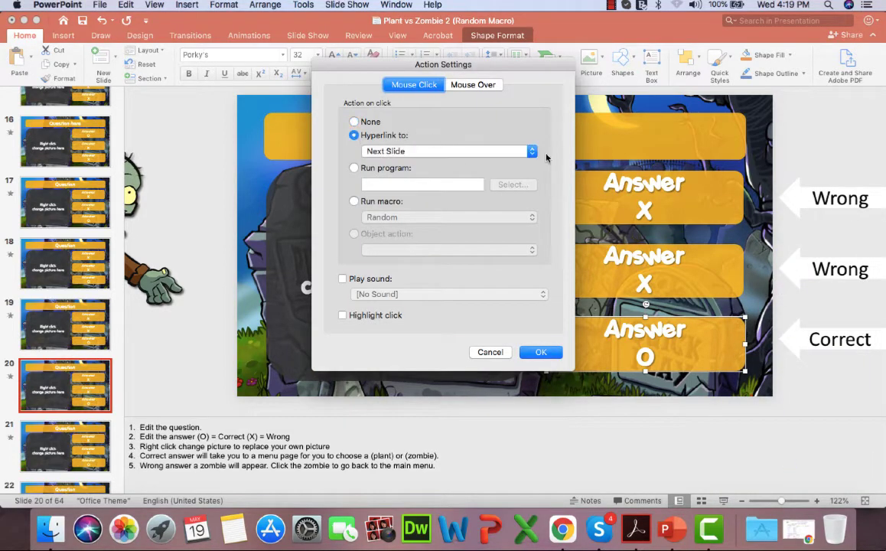
left_click(531, 151)
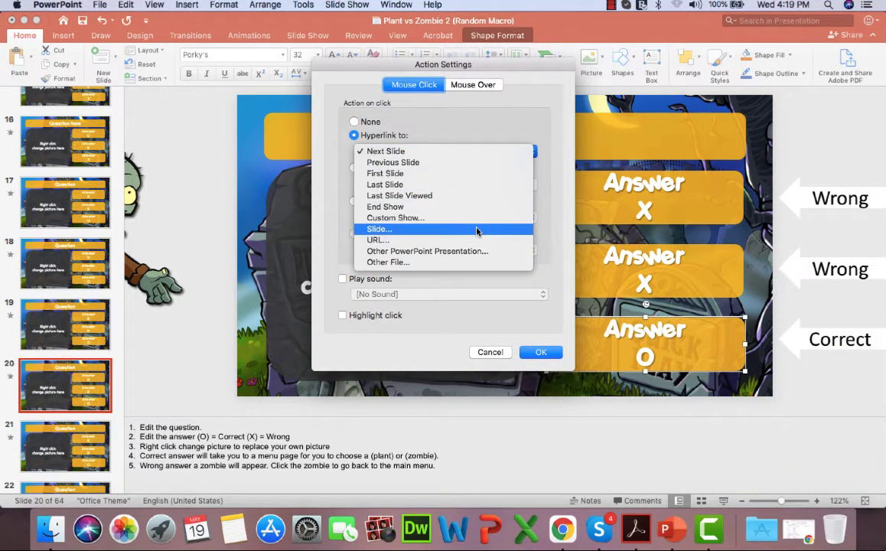
left_click(380, 230)
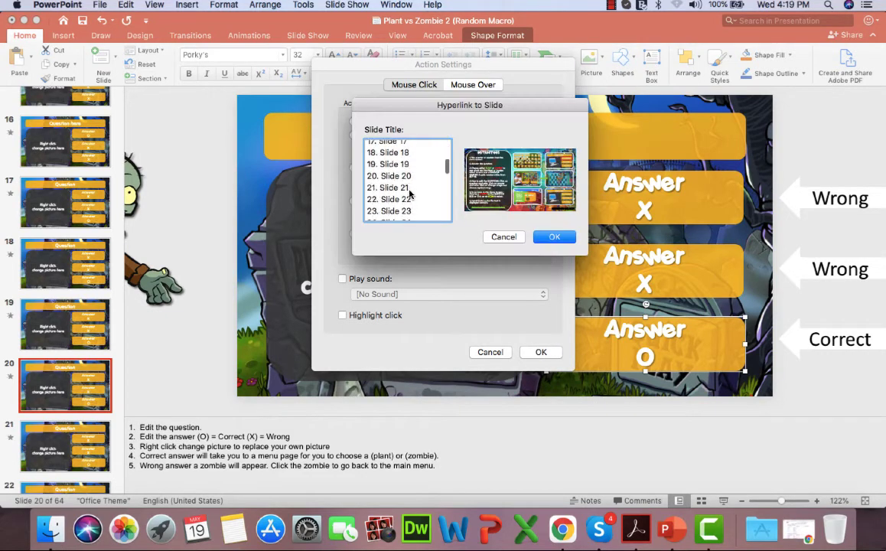
scroll("down", 3)
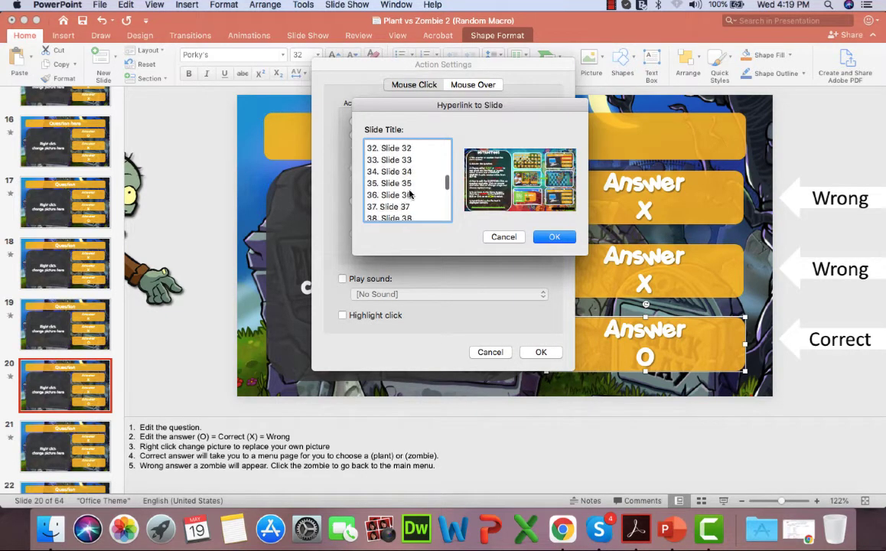
left_click(554, 236)
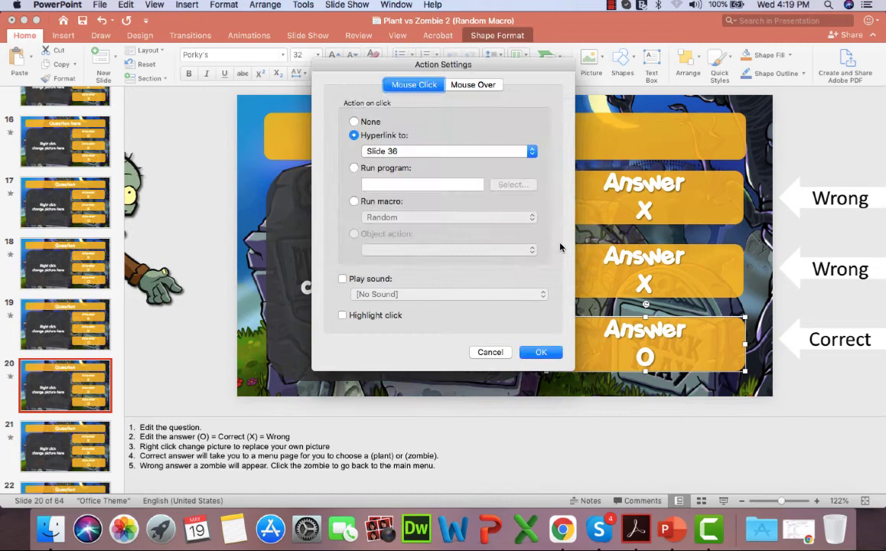
left_click(542, 352)
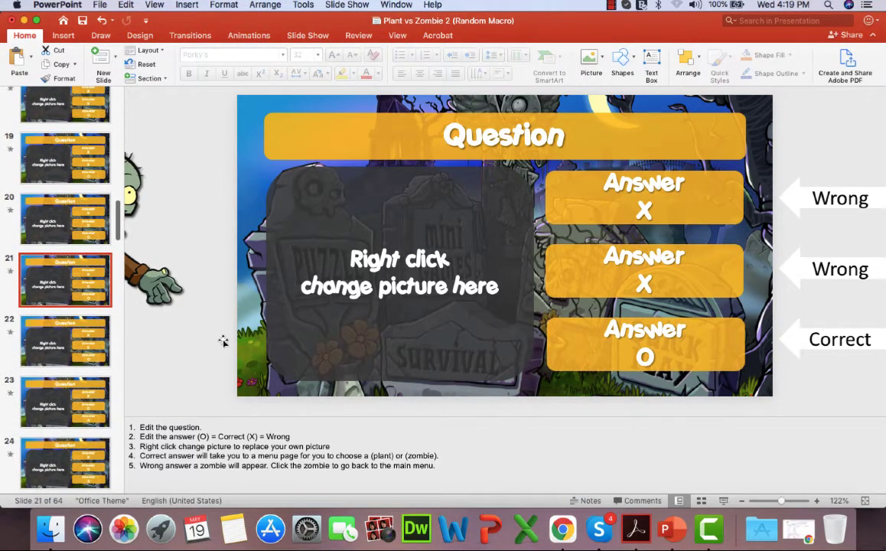
- Link the correct answer tile on slide 21 to slide 36 as well
left_click(646, 345)
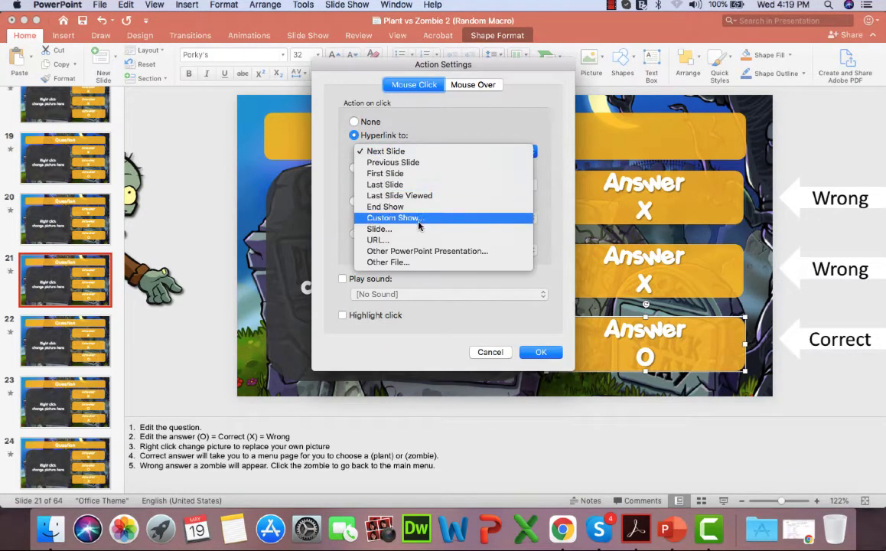
left_click(380, 230)
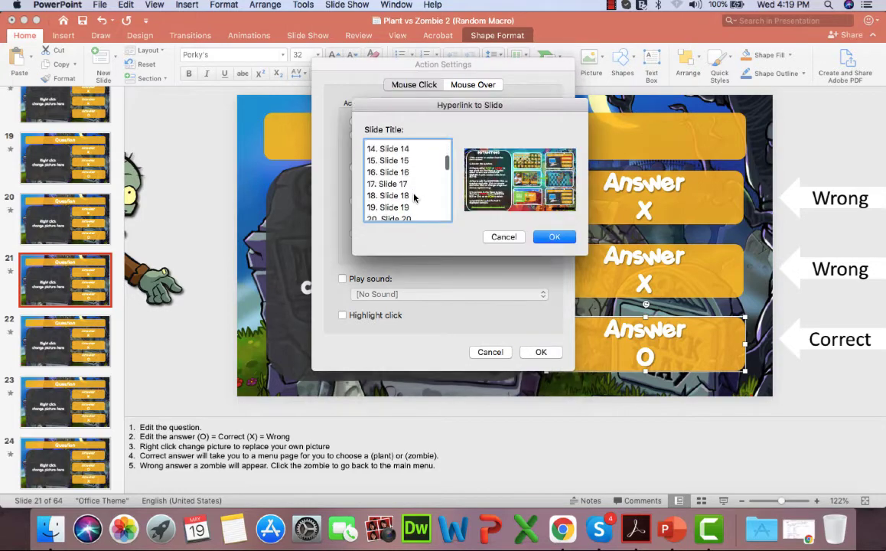
scroll("down", 3)
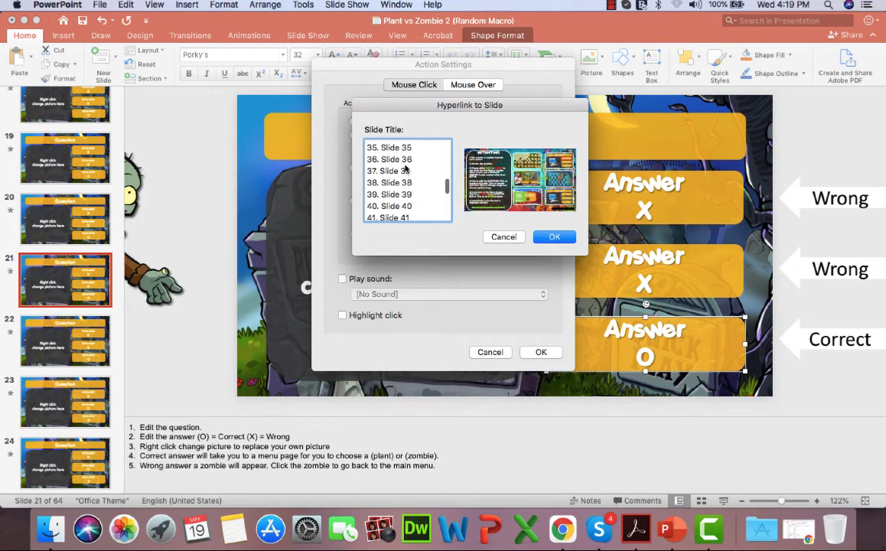
left_click(554, 236)
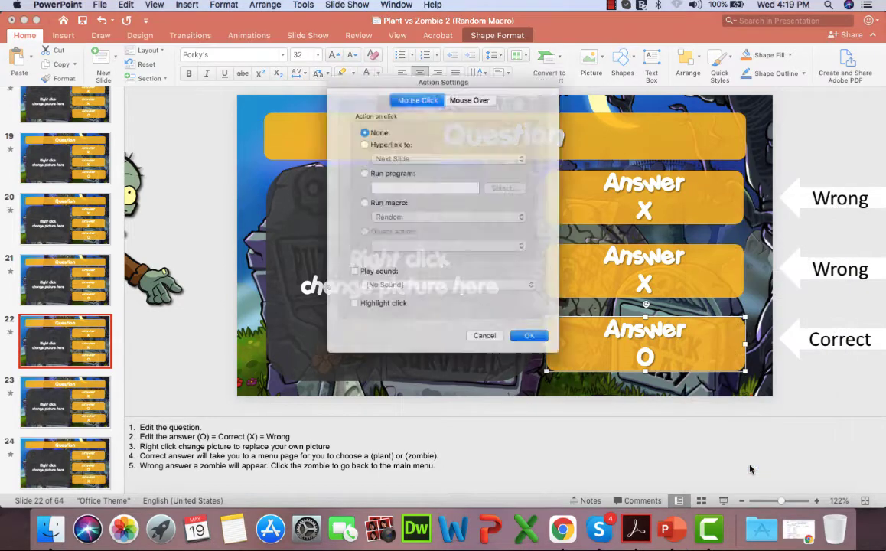
- Link the correct answer tile on slide 22 to jump to slide 36 on click
left_click(364, 144)
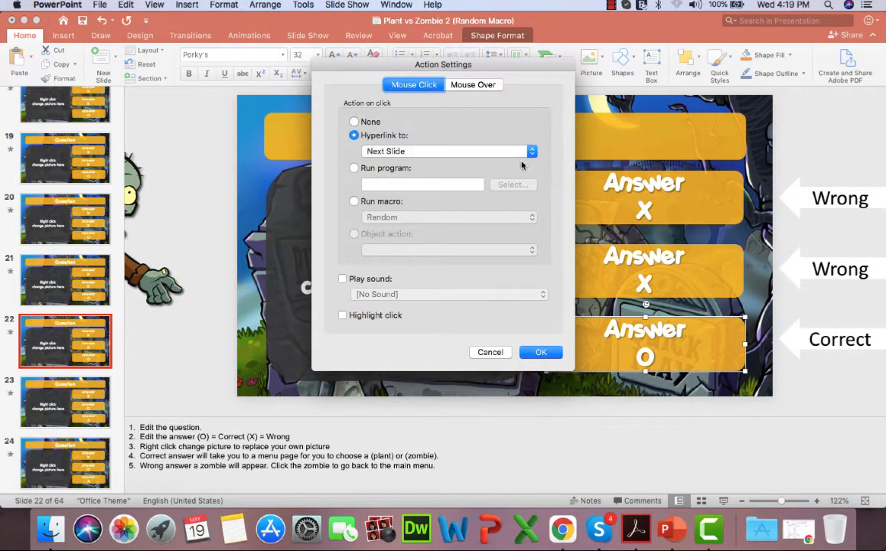
left_click(531, 152)
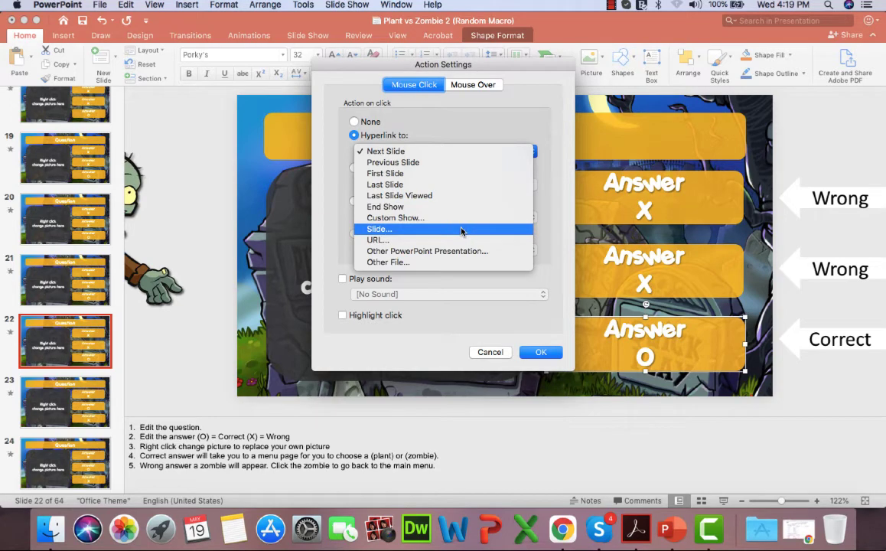
left_click(380, 230)
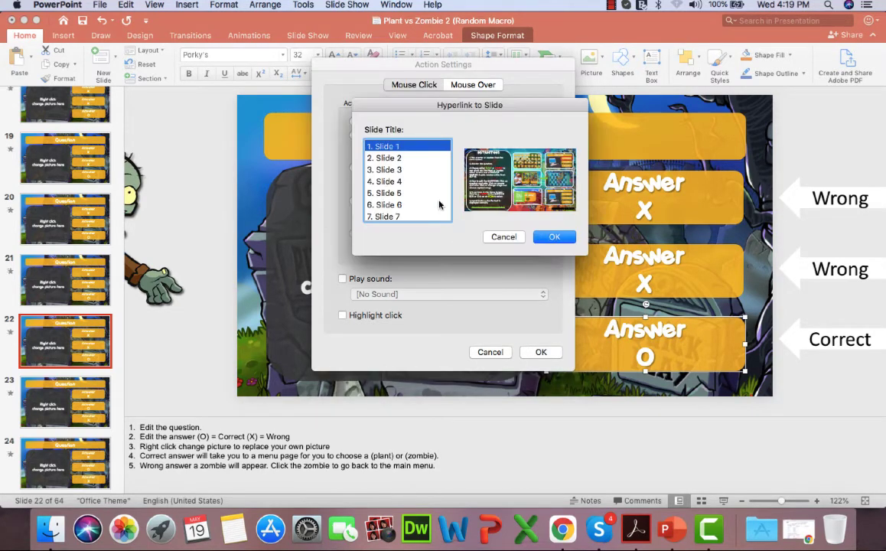
scroll("down", 3)
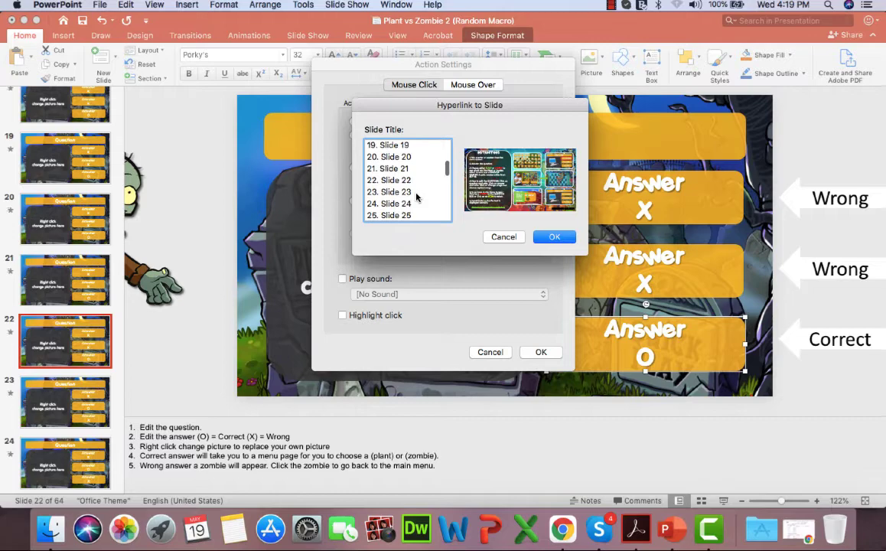
scroll("down", 3)
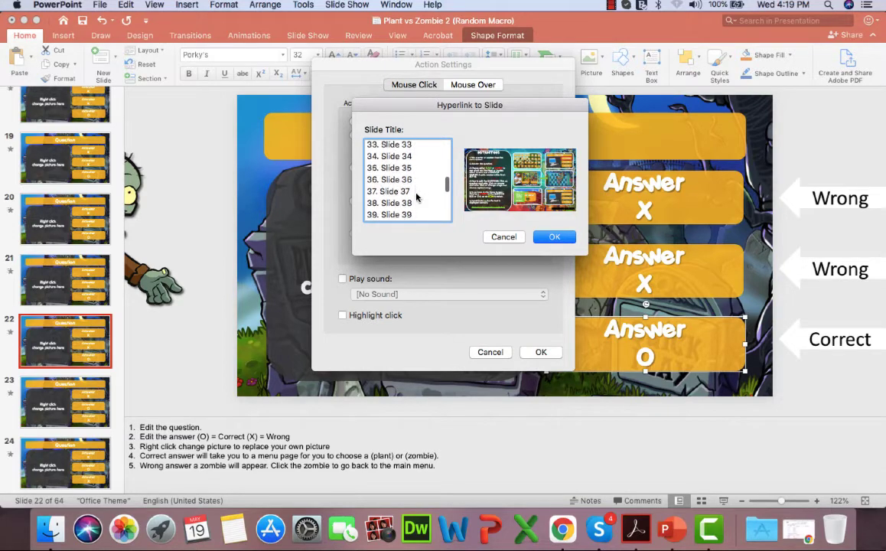
scroll("down", 3)
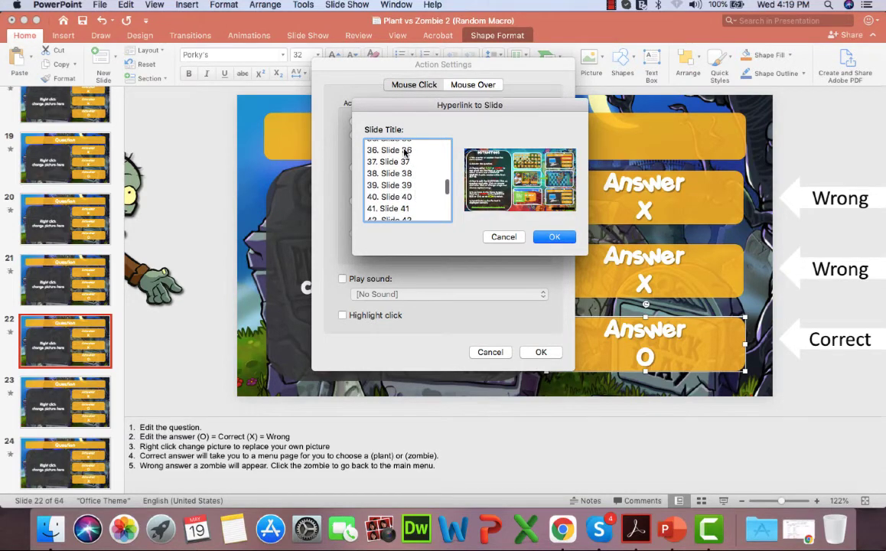
left_click(554, 236)
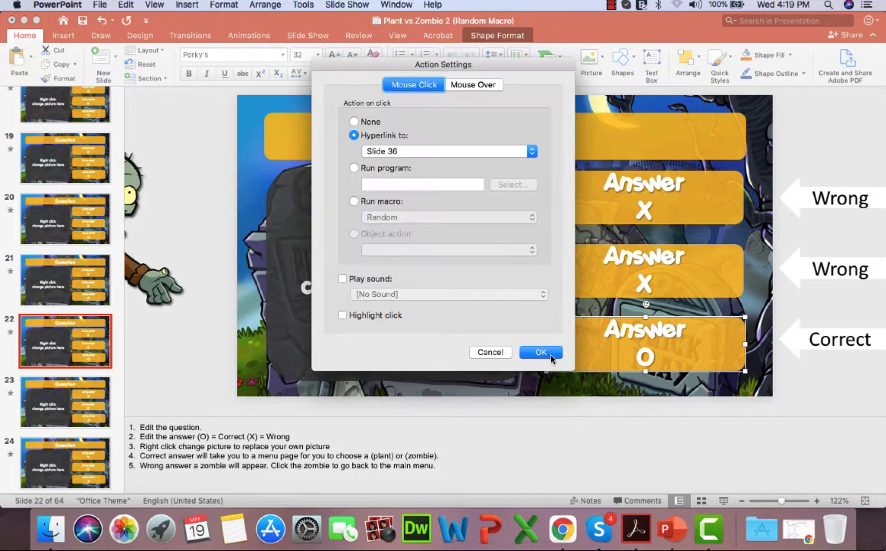
left_click(542, 352)
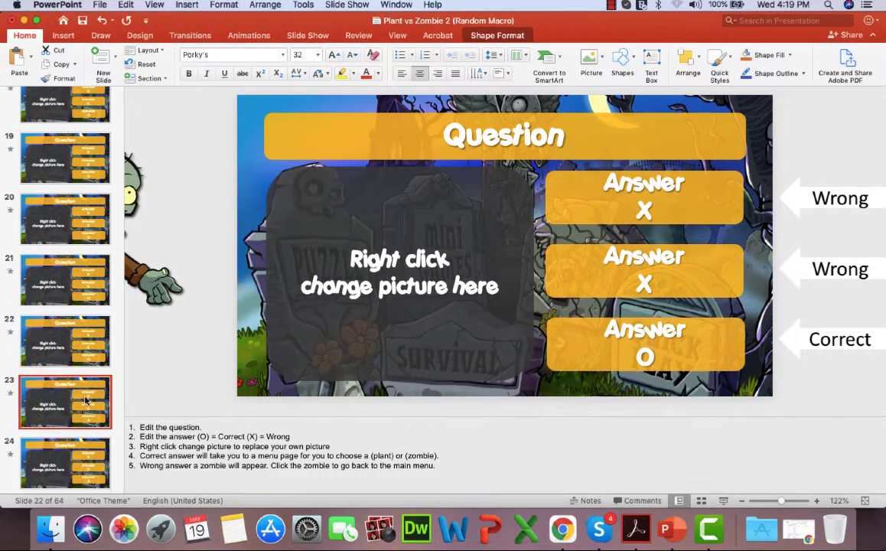
- Link the correct answer tile on slide 23 to slide 36 on click
left_click(66, 401)
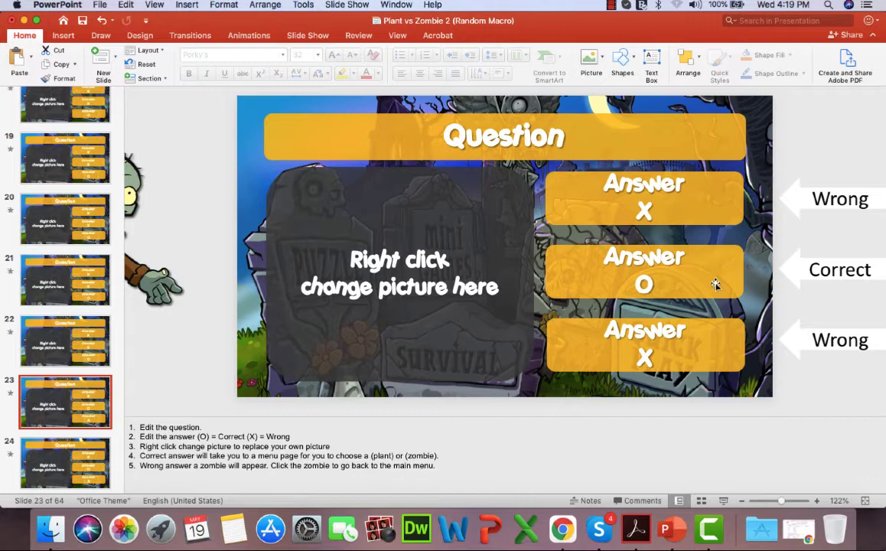
right_click(643, 272)
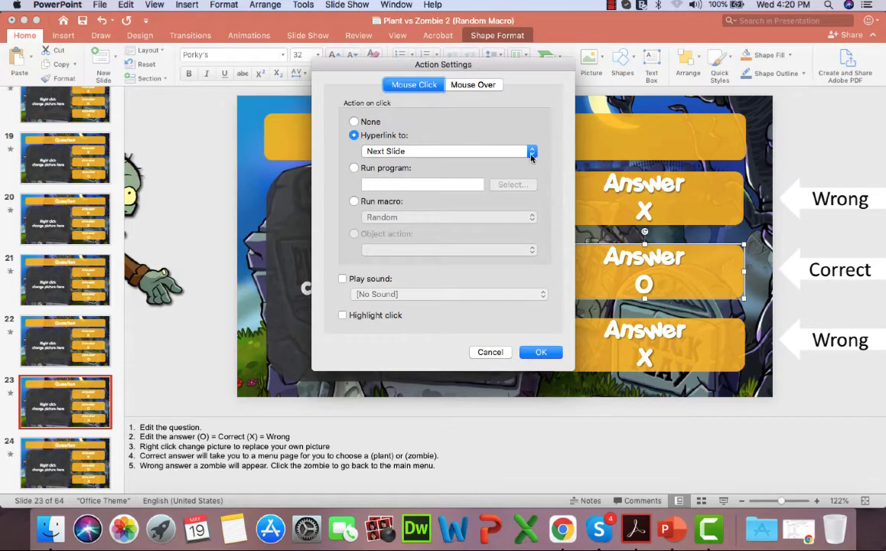
left_click(533, 152)
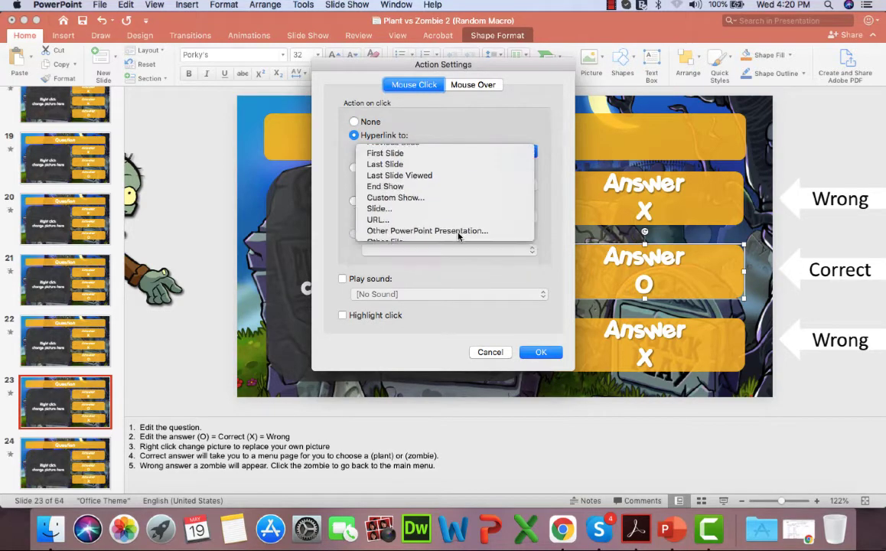
left_click(379, 208)
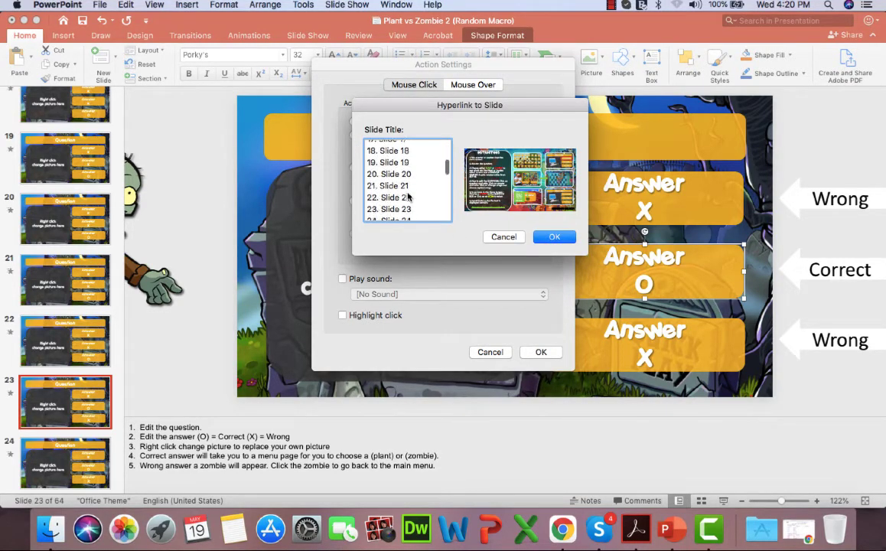
scroll("down", 3)
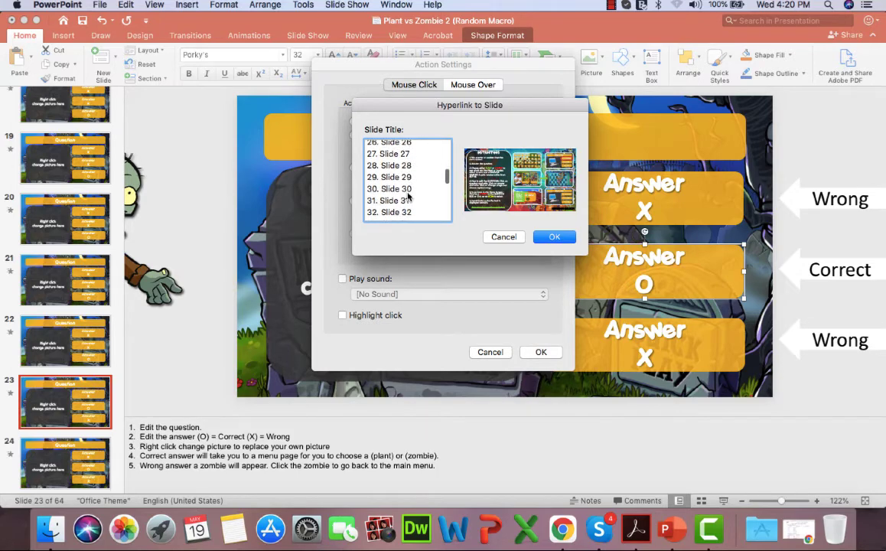
scroll("down", 3)
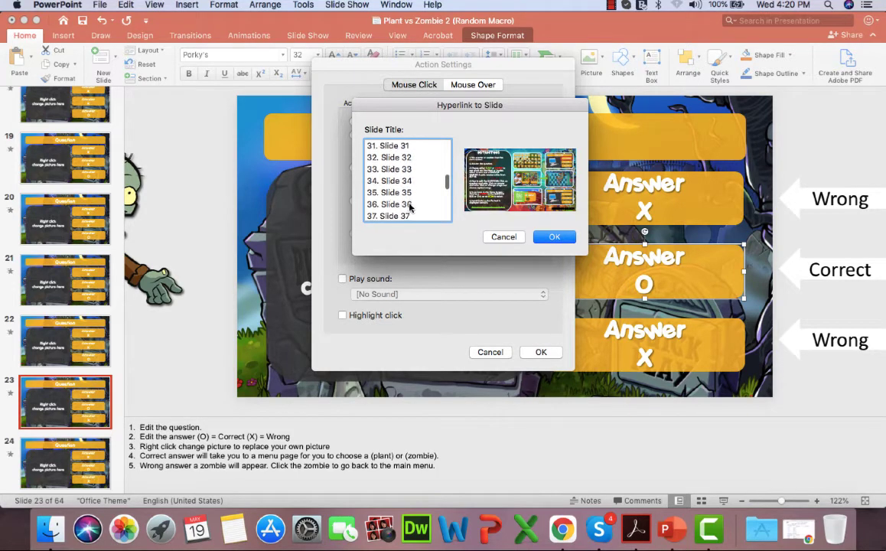
left_click(554, 236)
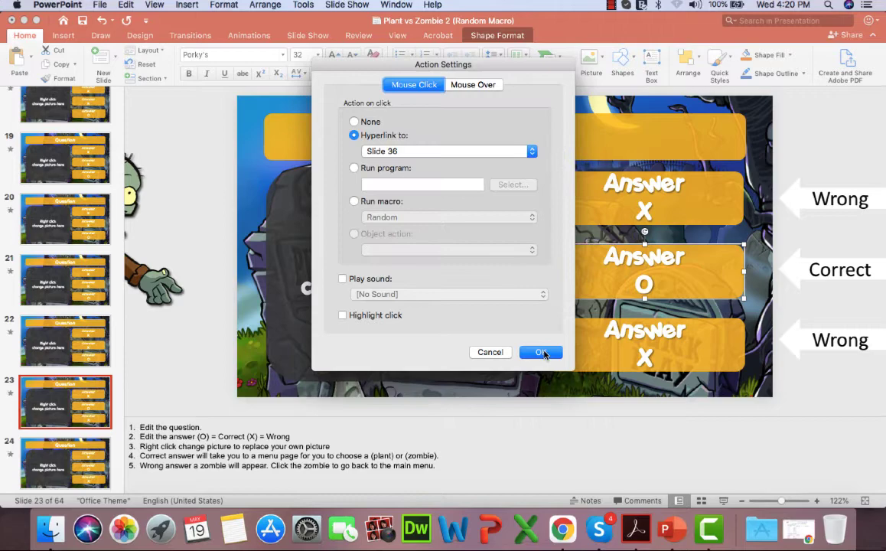
left_click(542, 351)
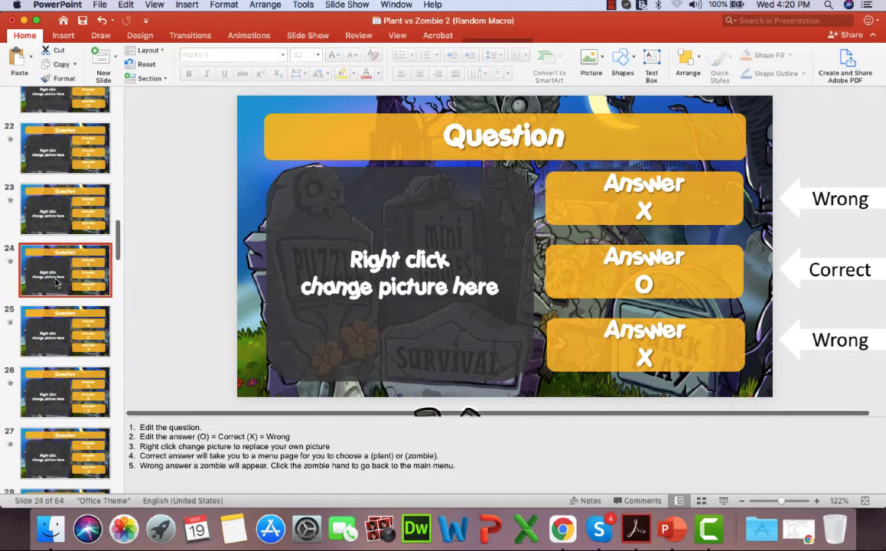
- Link the correct answer tile on slide 24 to jump to slide 36 on click
left_click(643, 272)
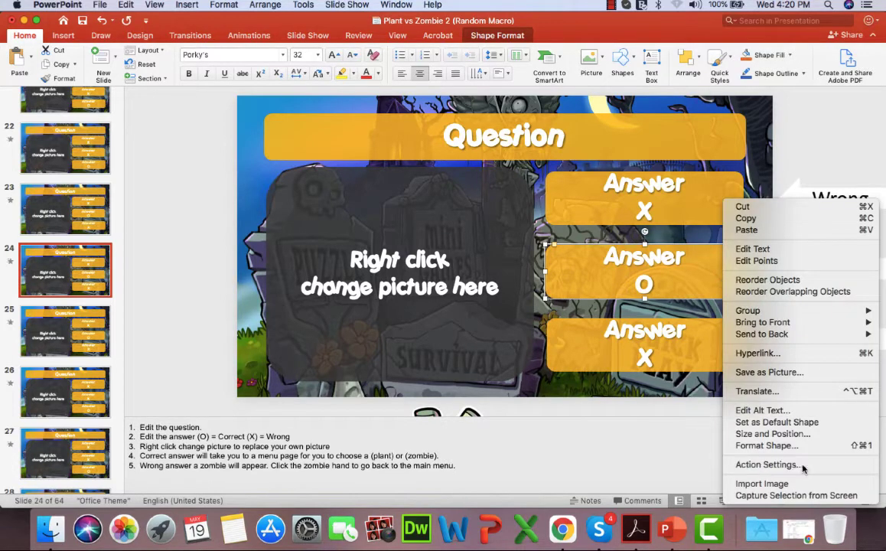
left_click(769, 466)
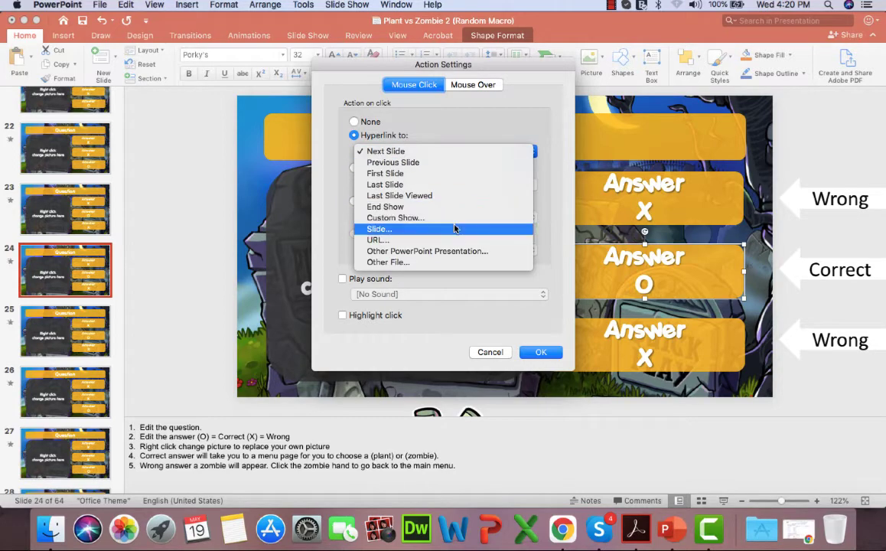
left_click(379, 229)
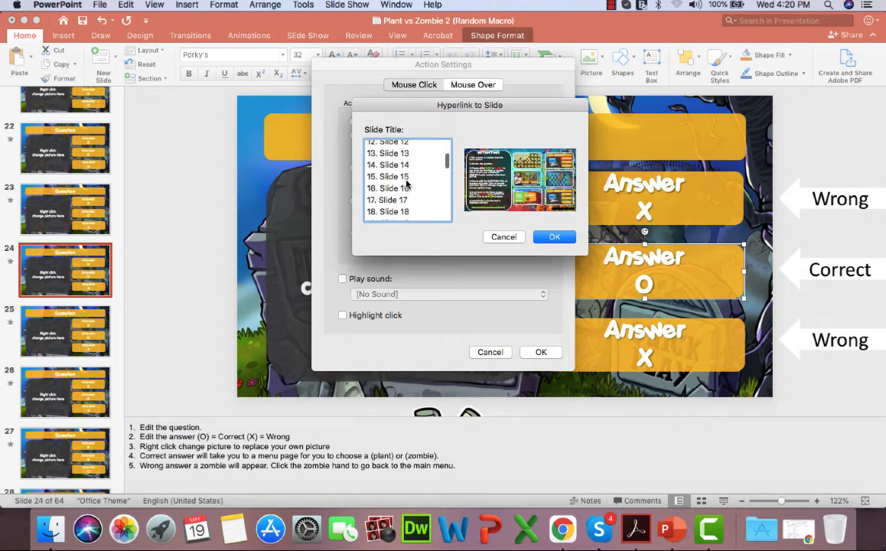
scroll("down", 3)
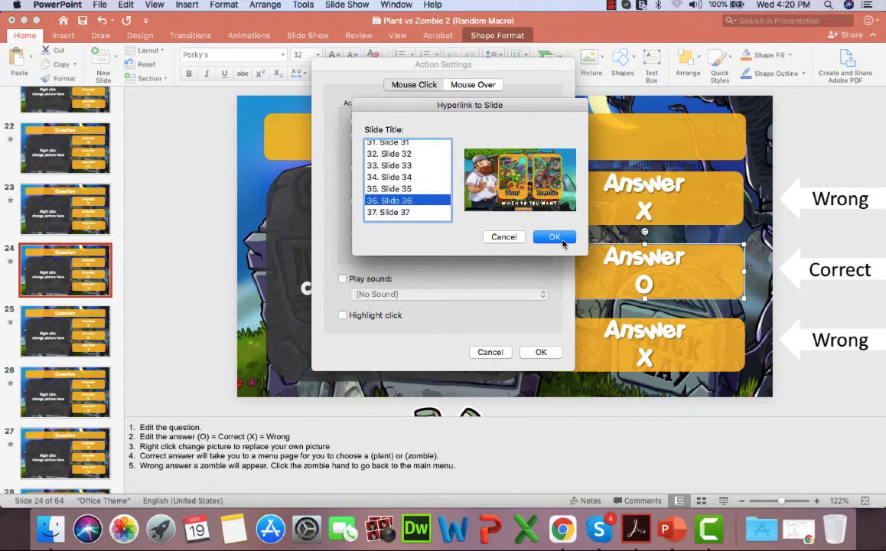
left_click(554, 236)
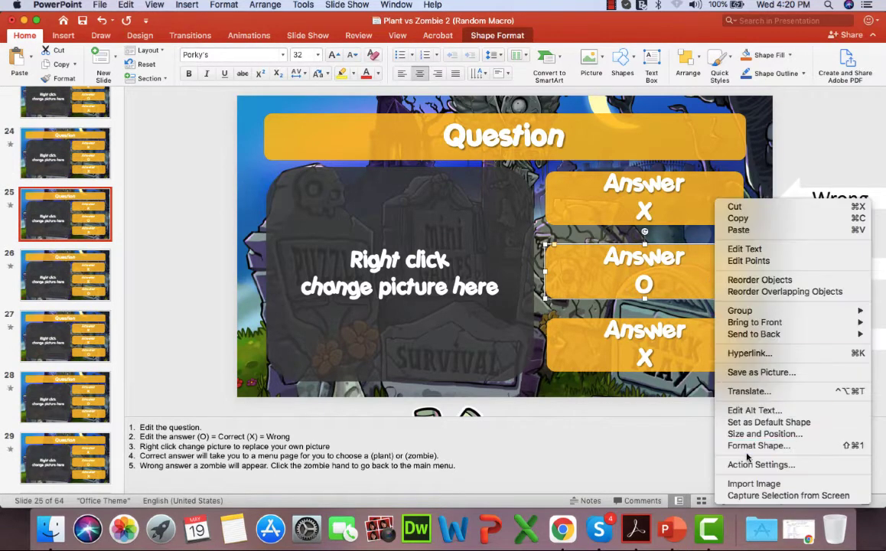
- Link the Answer O tile on slide 25 to slide 36 on click
left_click(759, 465)
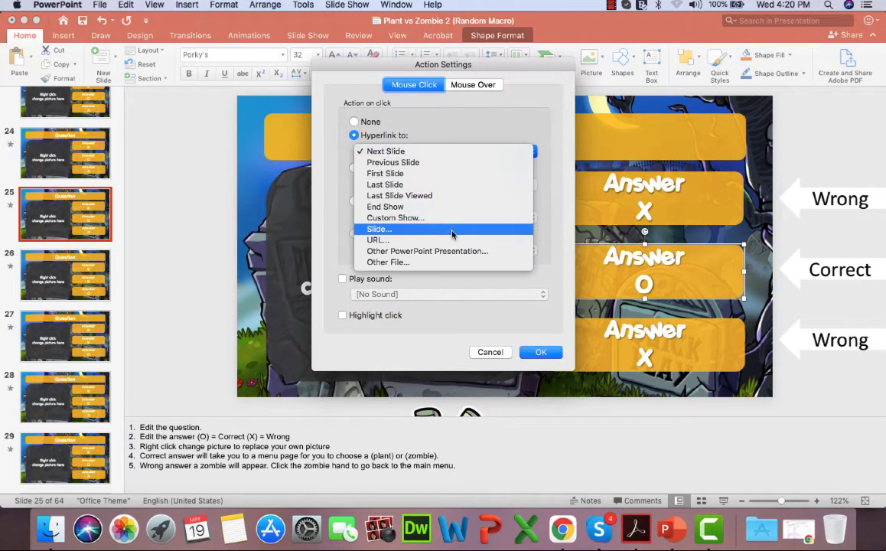
left_click(379, 229)
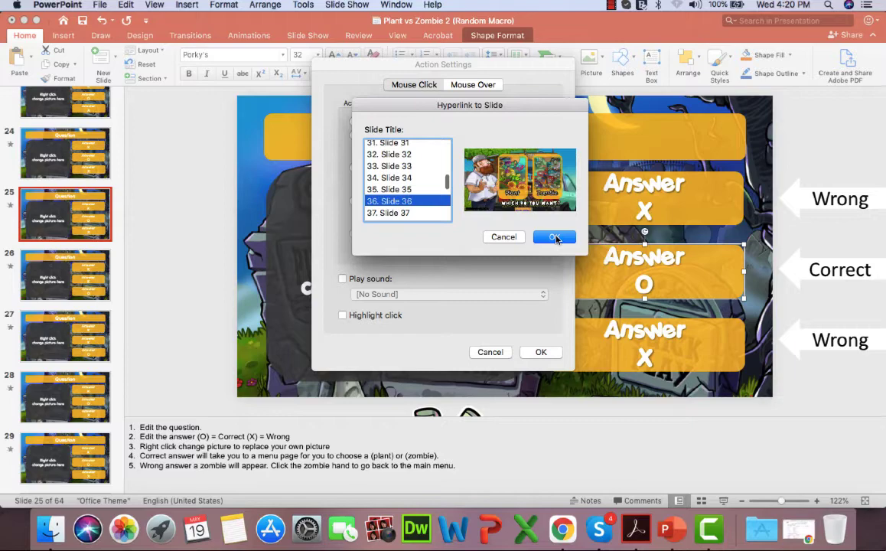
left_click(554, 235)
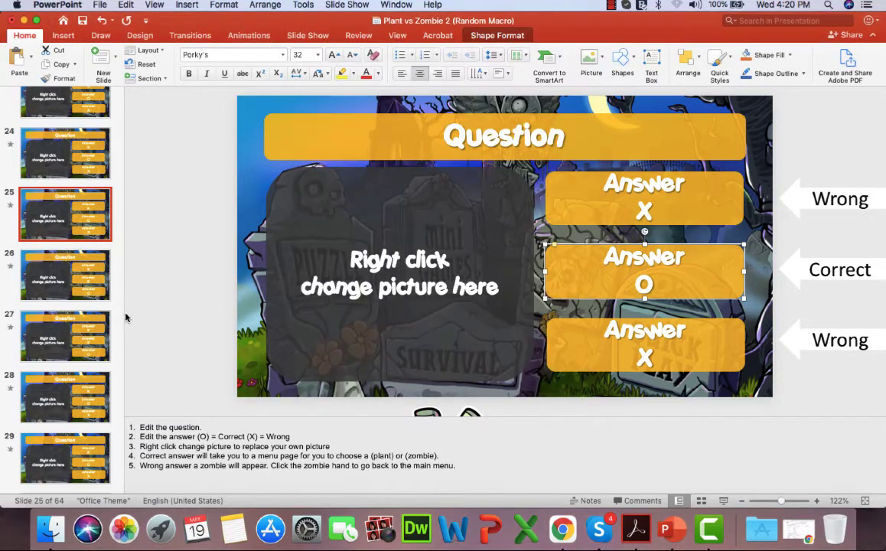
- Link the correct answer tile on slide 26 to jump to slide 36 on click
left_click(65, 275)
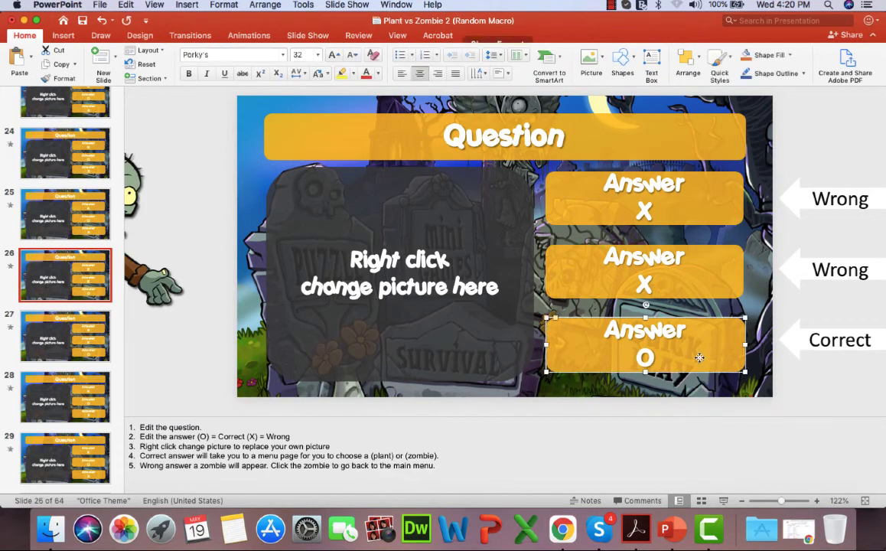
right_click(646, 346)
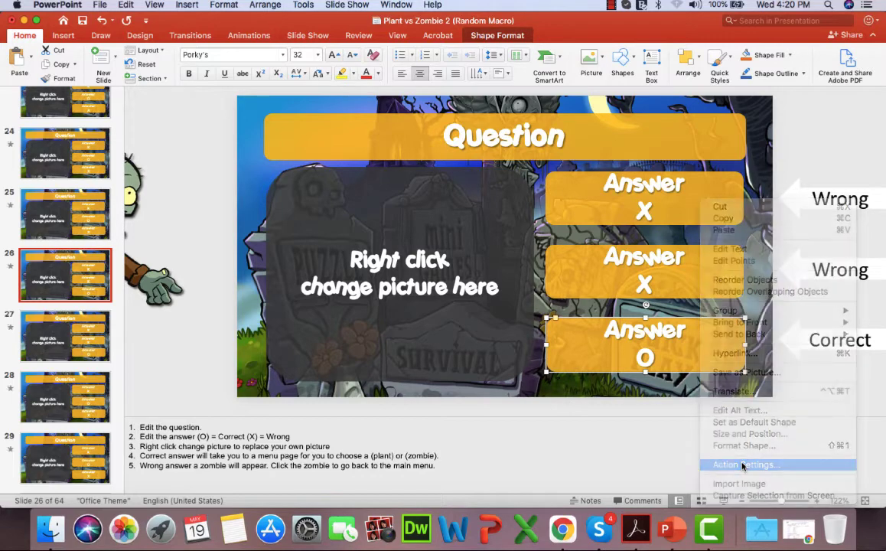
left_click(747, 465)
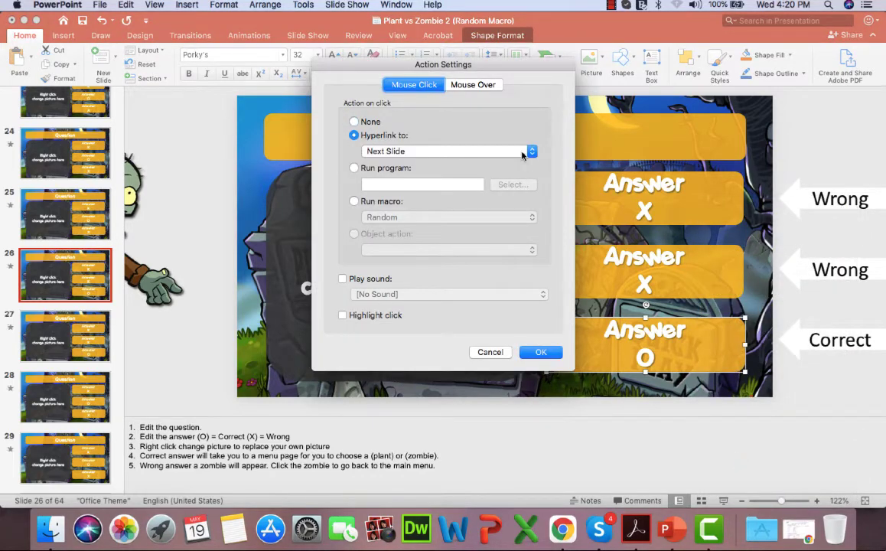
left_click(531, 152)
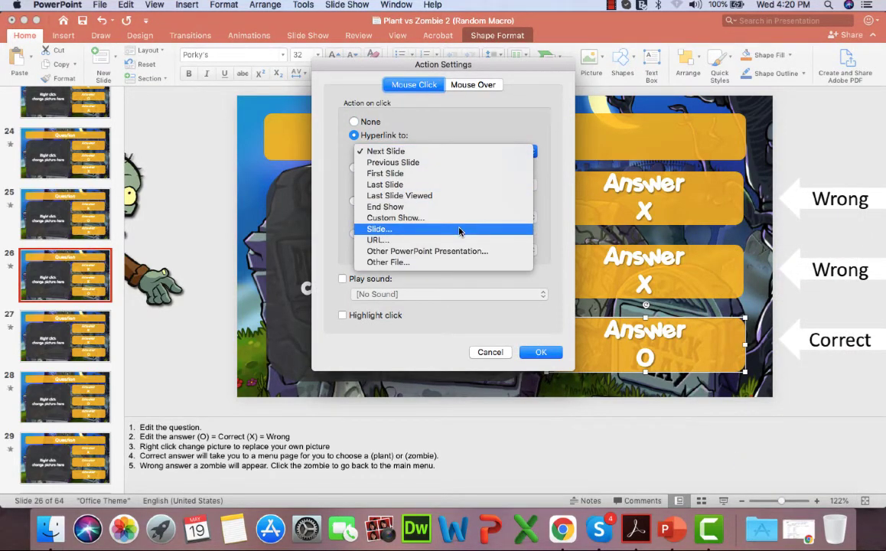
left_click(378, 229)
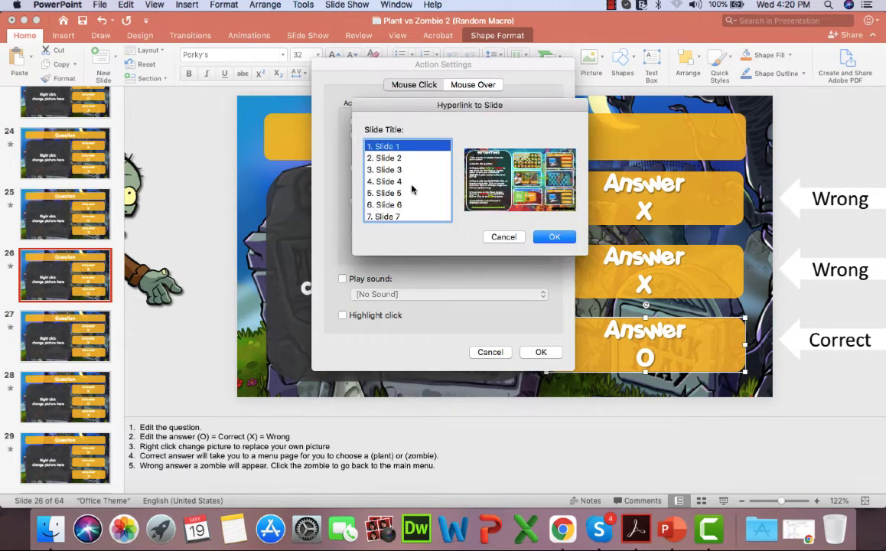
scroll("down", 3)
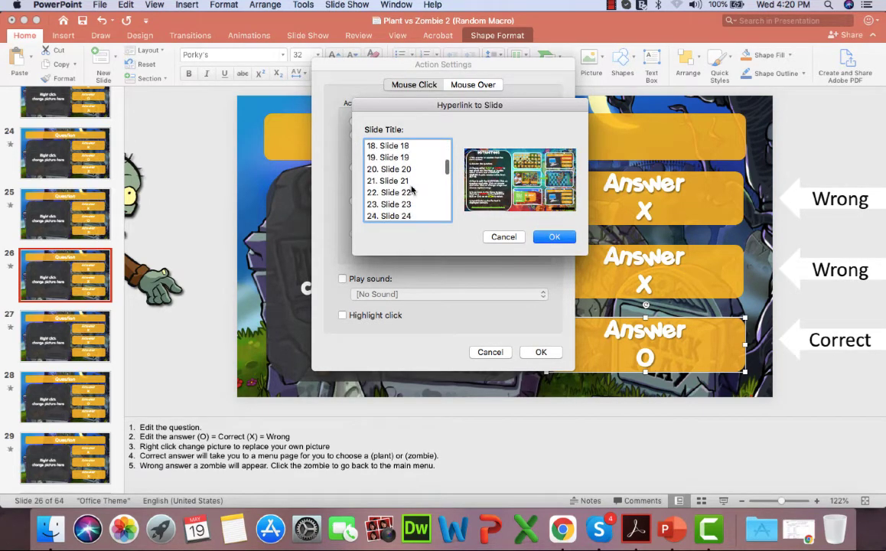
scroll("down", 3)
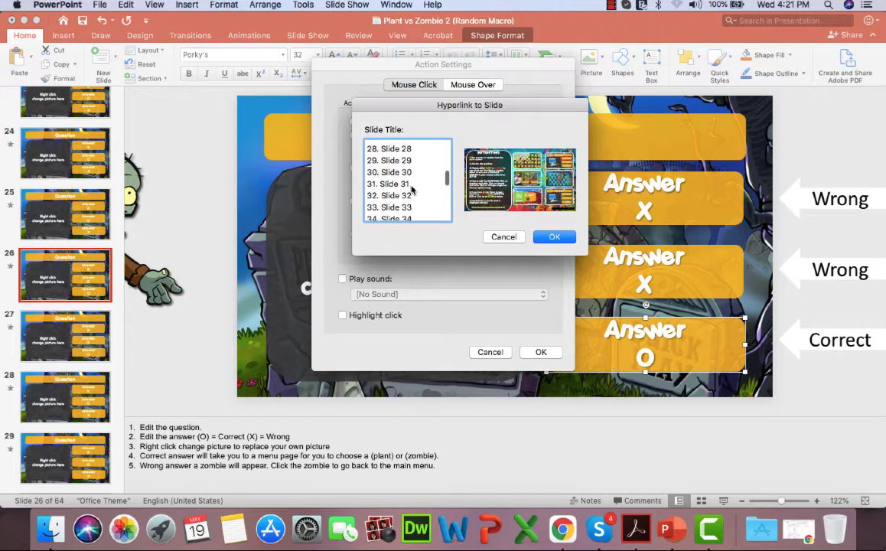
left_click(395, 199)
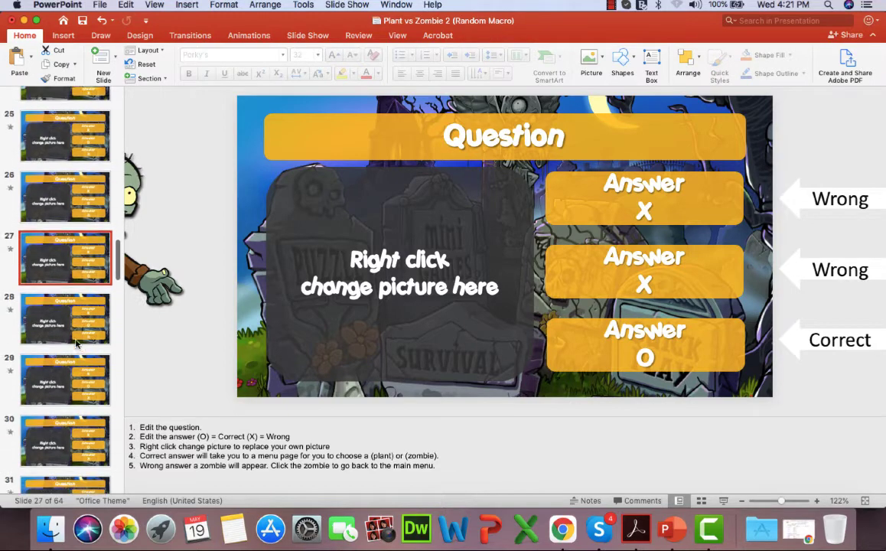
- Link the correct answer tile on slide 27 to slide 36 on click
left_click(644, 344)
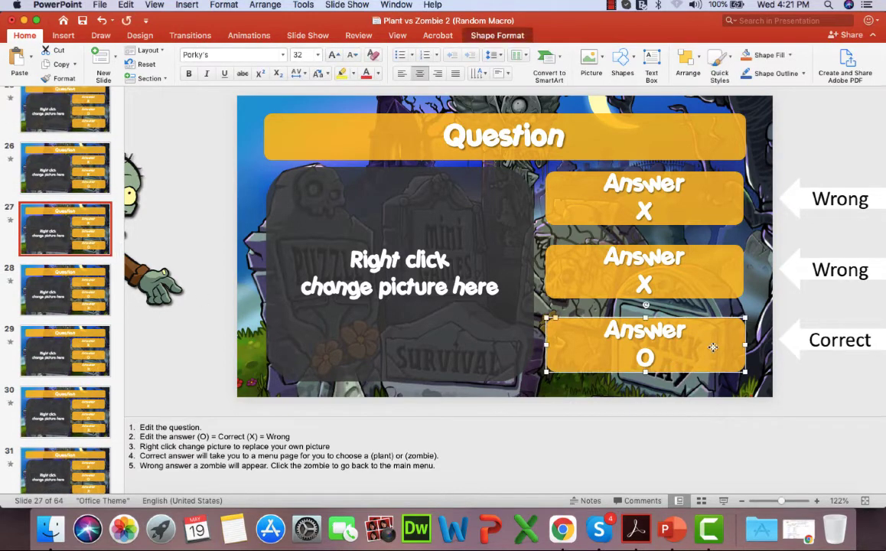
right_click(646, 346)
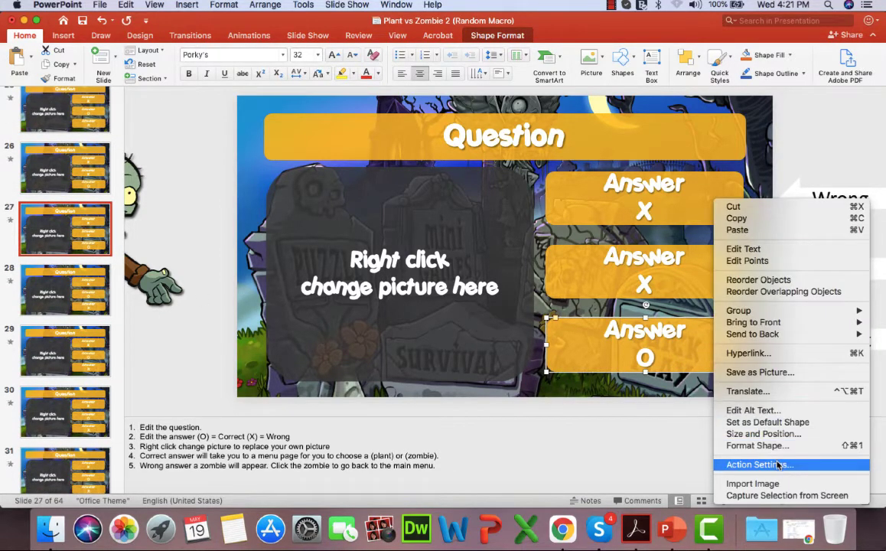
left_click(759, 466)
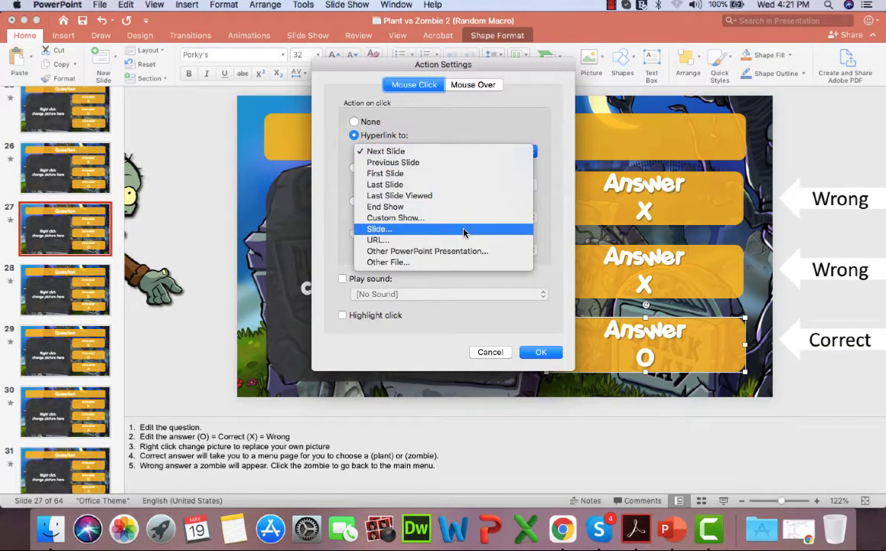
left_click(380, 229)
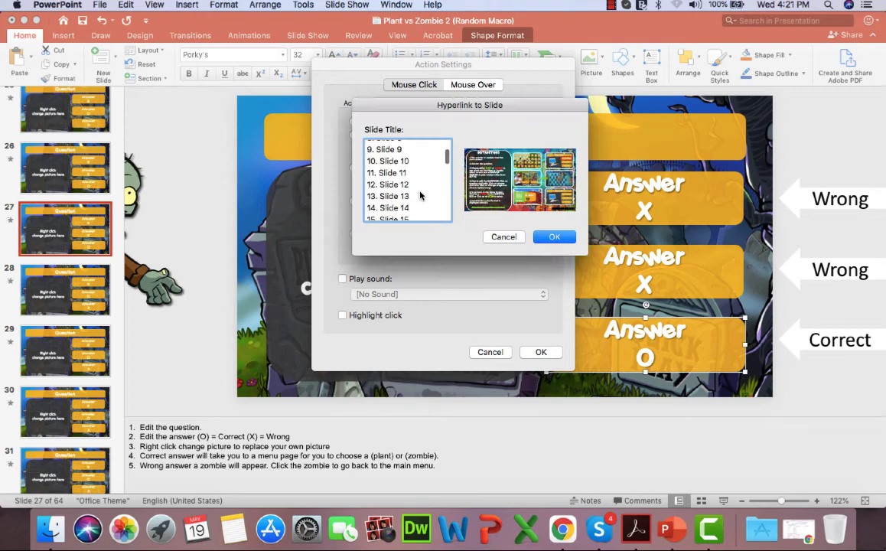
scroll("down", 3)
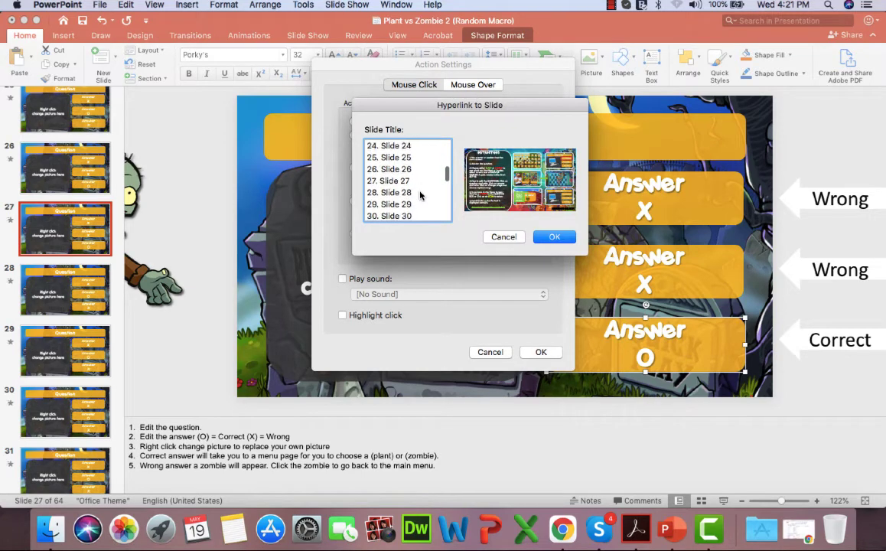
scroll("down", 3)
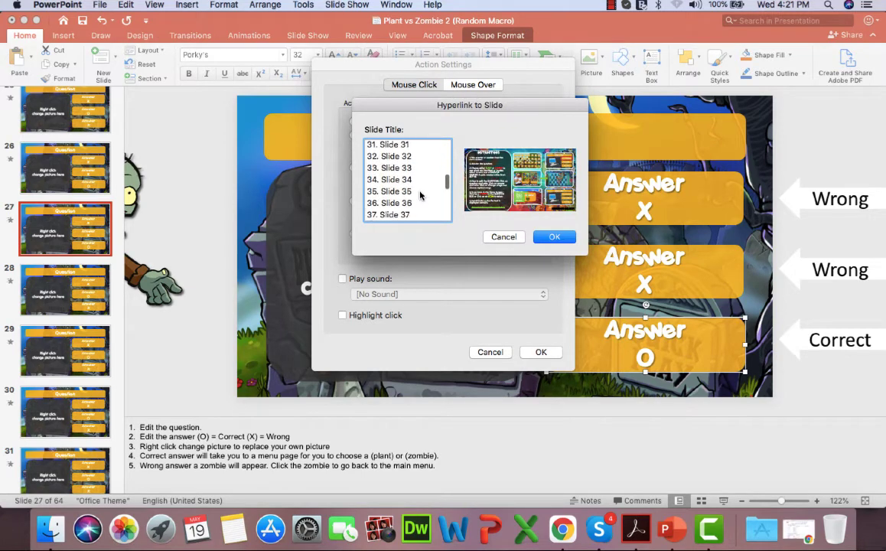
left_click(554, 236)
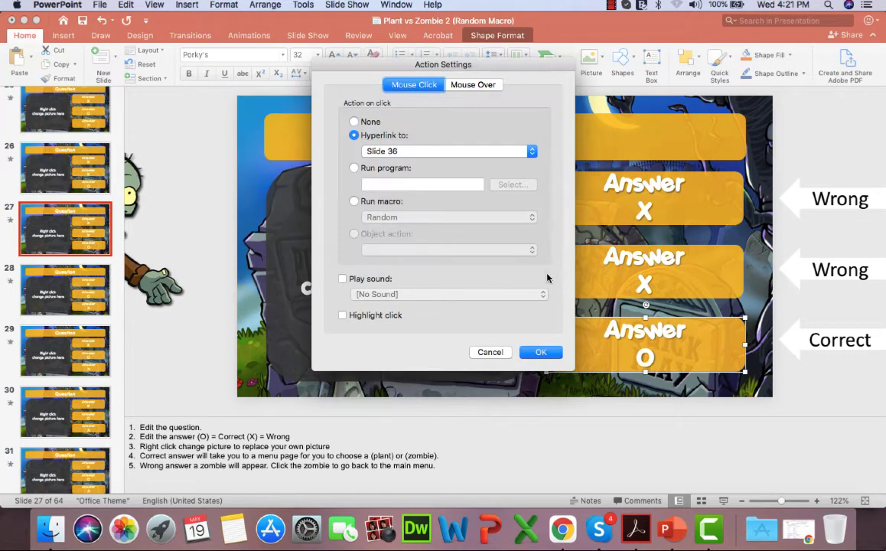
left_click(540, 352)
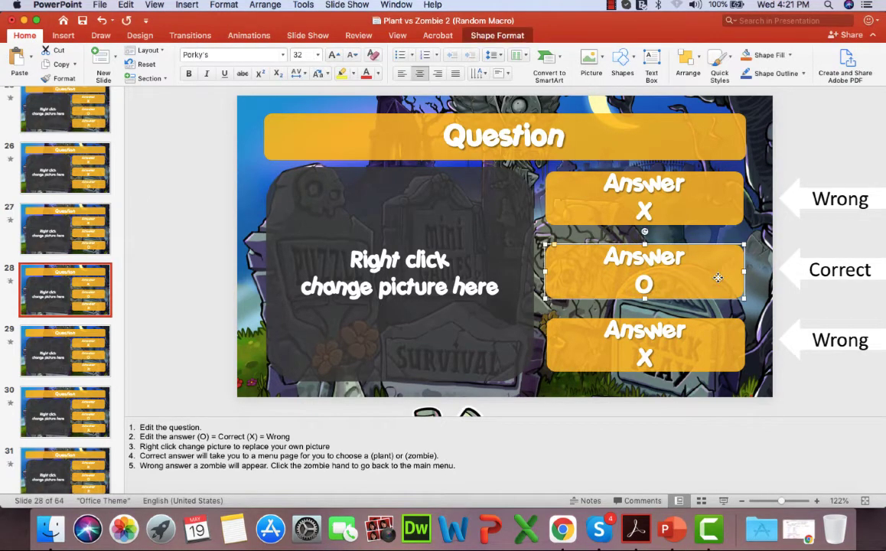
- Link the correct answer tile on slide 28 to slide 36 on click
right_click(643, 272)
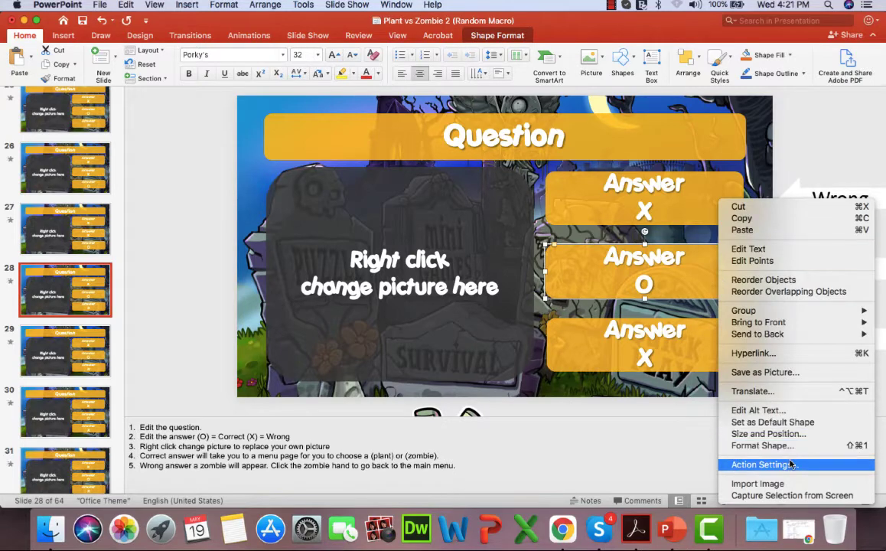
left_click(760, 465)
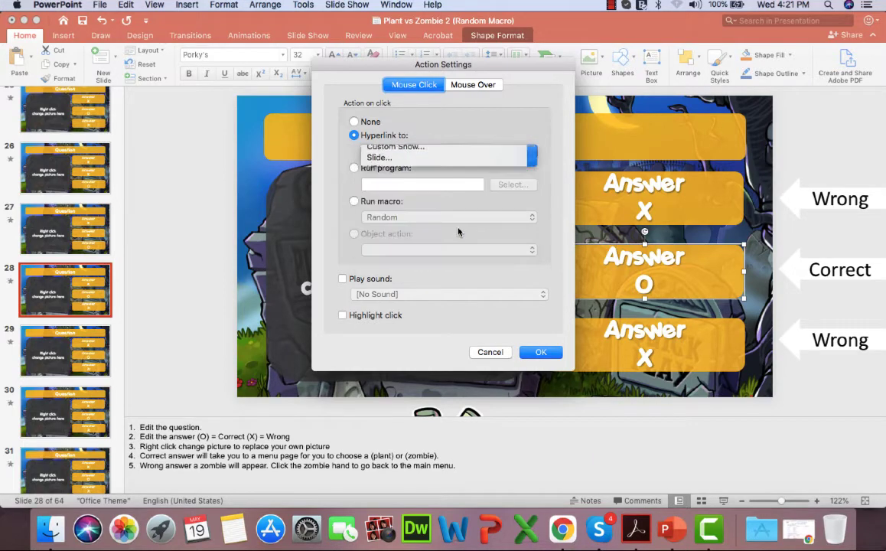
left_click(378, 156)
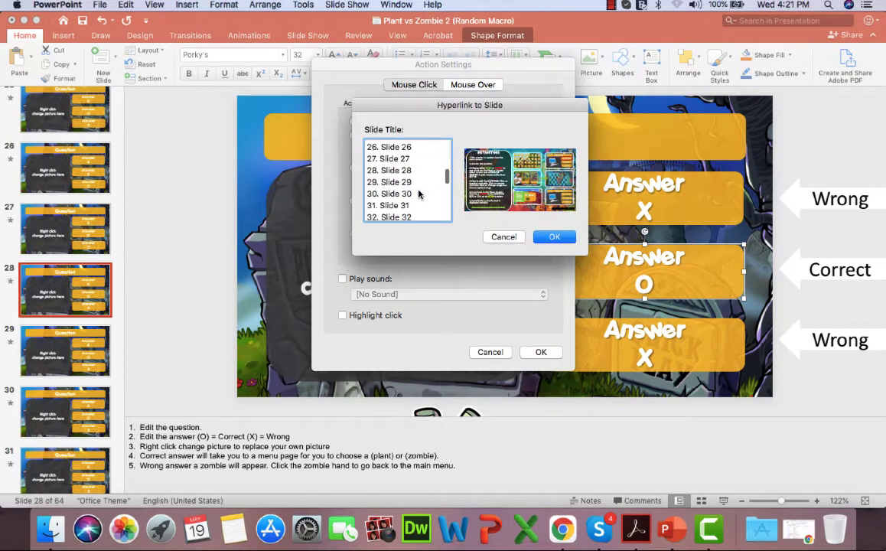
scroll("down", 3)
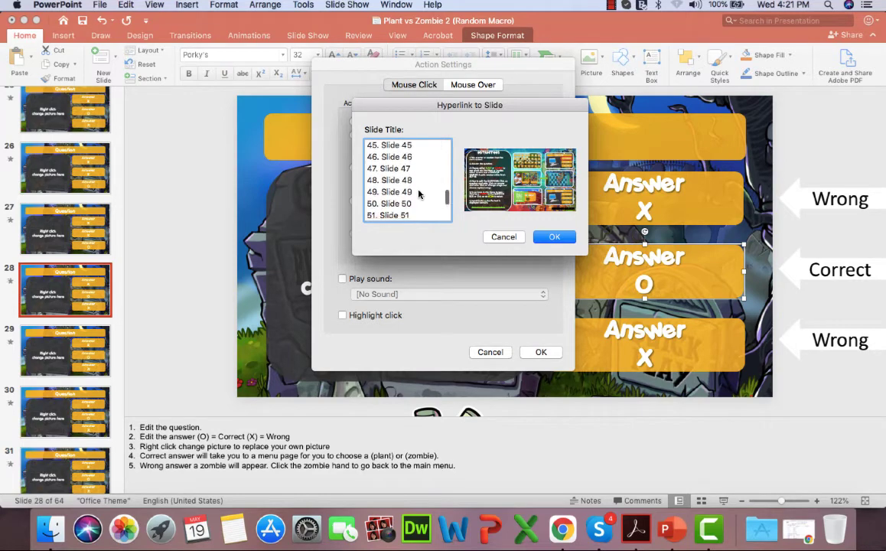
scroll("up", 3)
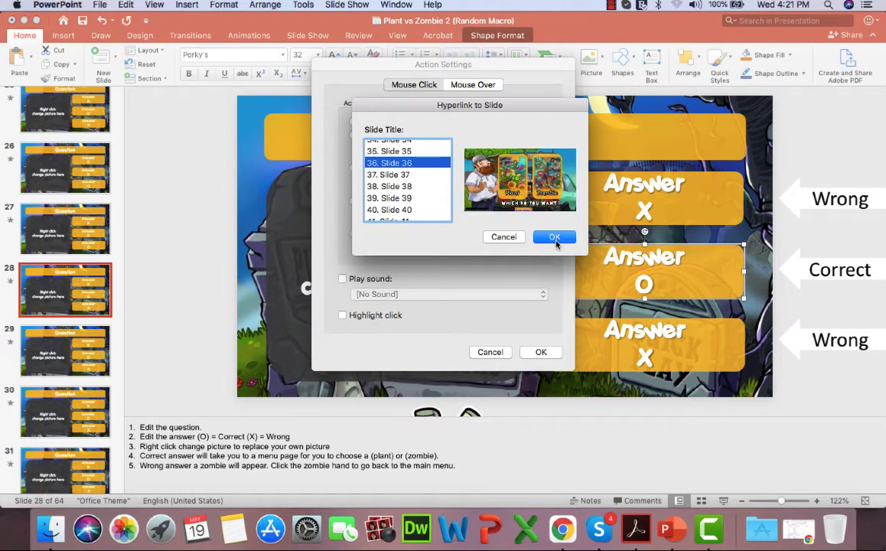
left_click(554, 236)
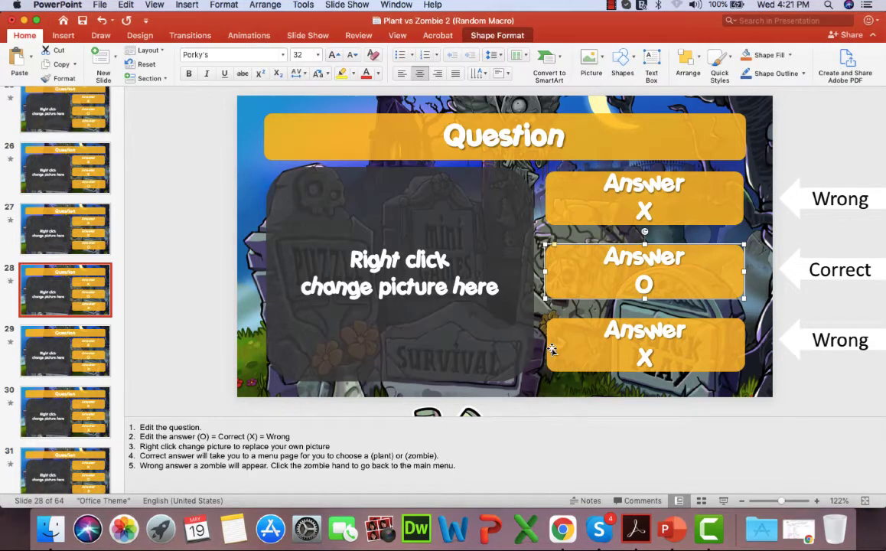
scroll("down", 3)
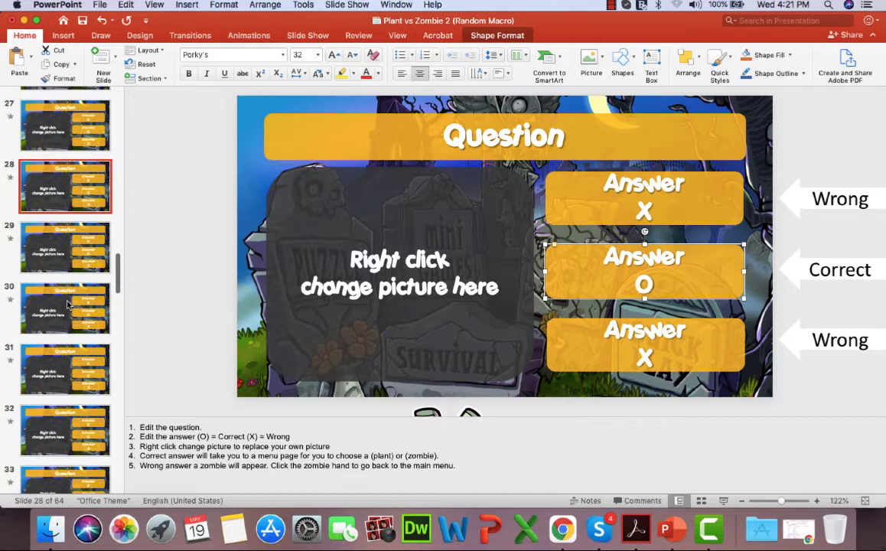
- Link the correct answer tile on slide 29 to slide 36 on click
left_click(66, 246)
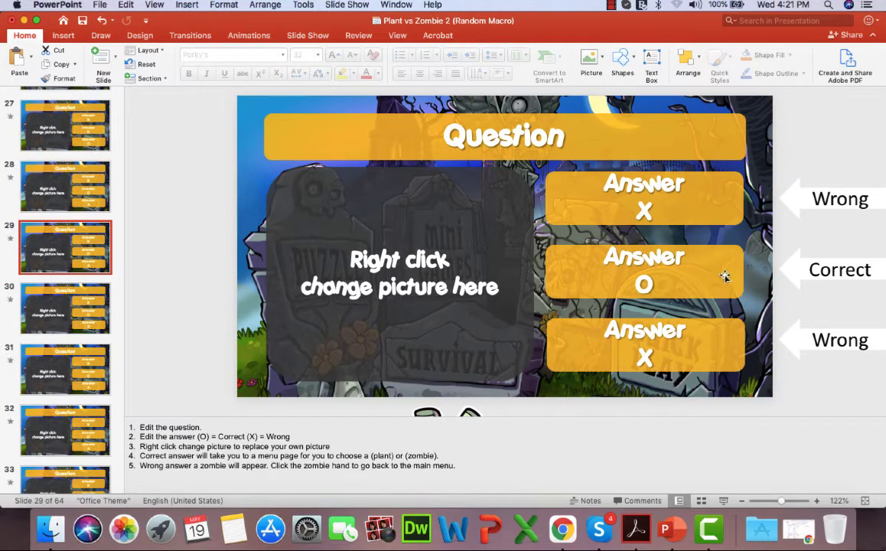
right_click(643, 272)
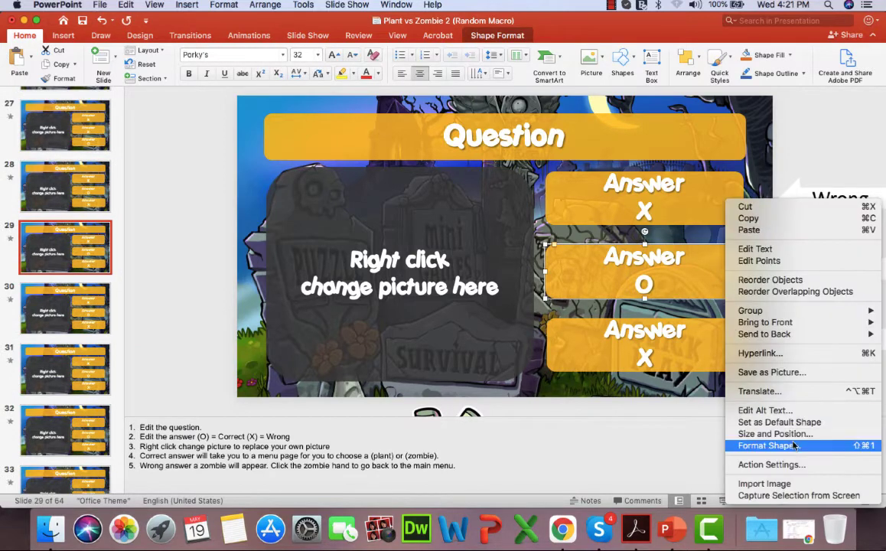
left_click(771, 465)
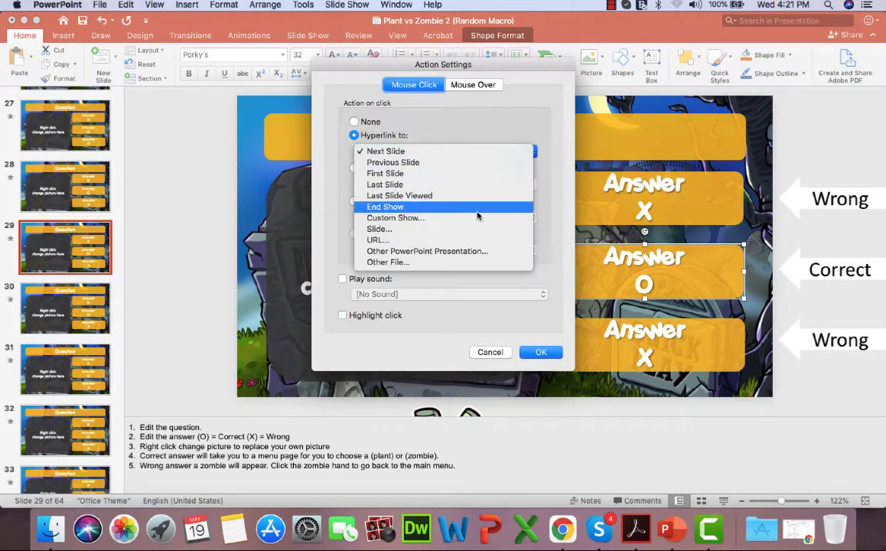
left_click(380, 228)
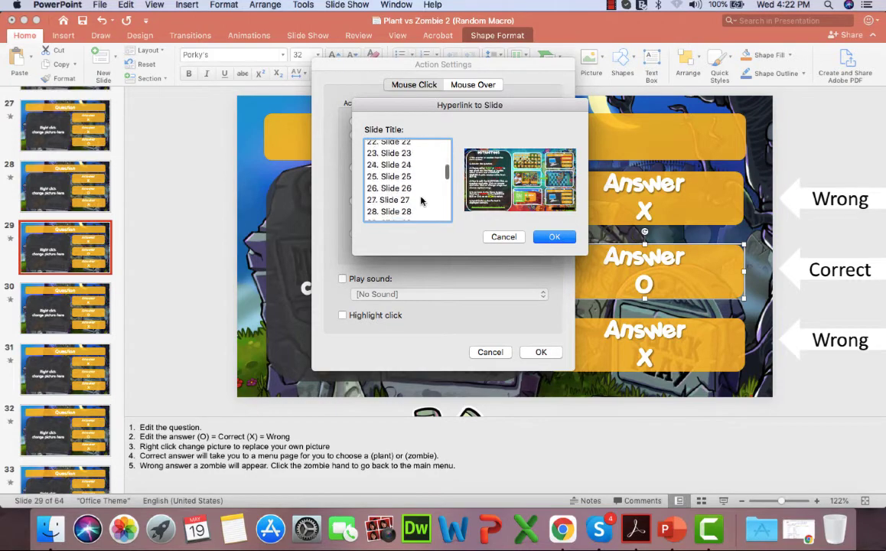
scroll("down", 3)
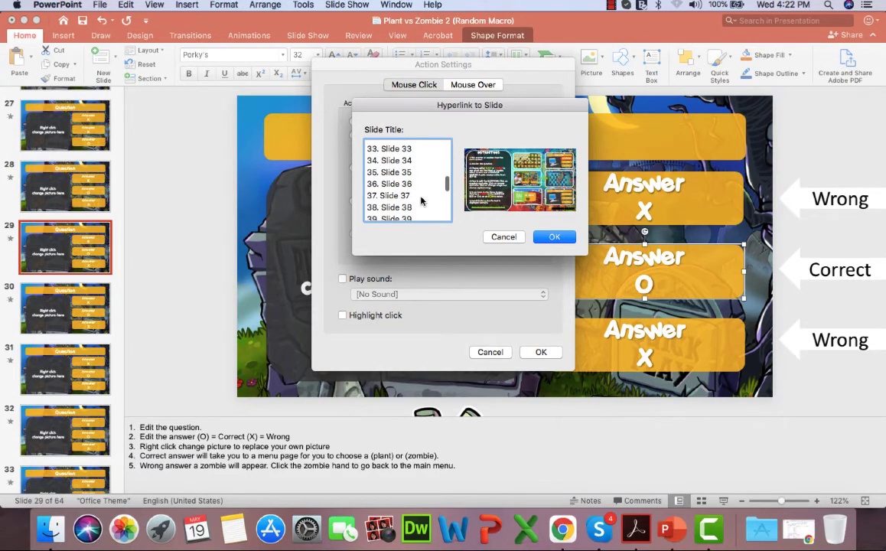
left_click(554, 236)
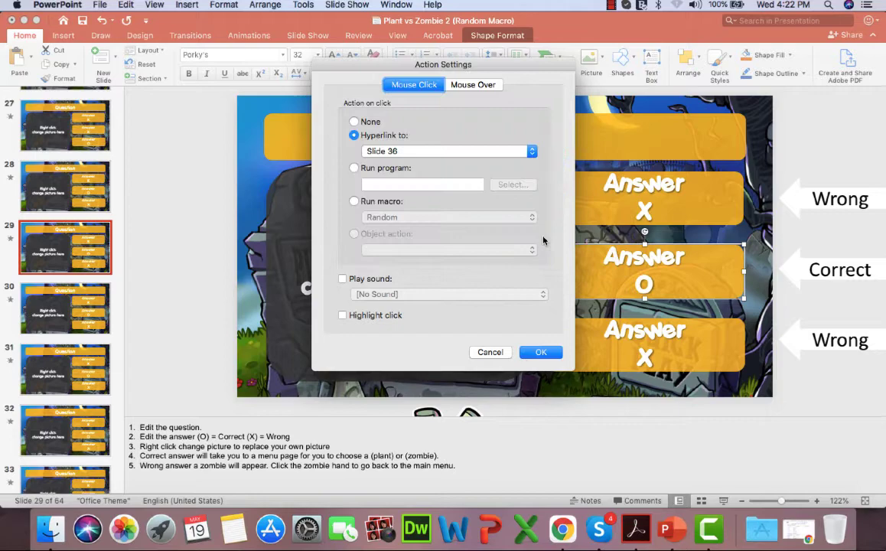
mouse_move(542, 352)
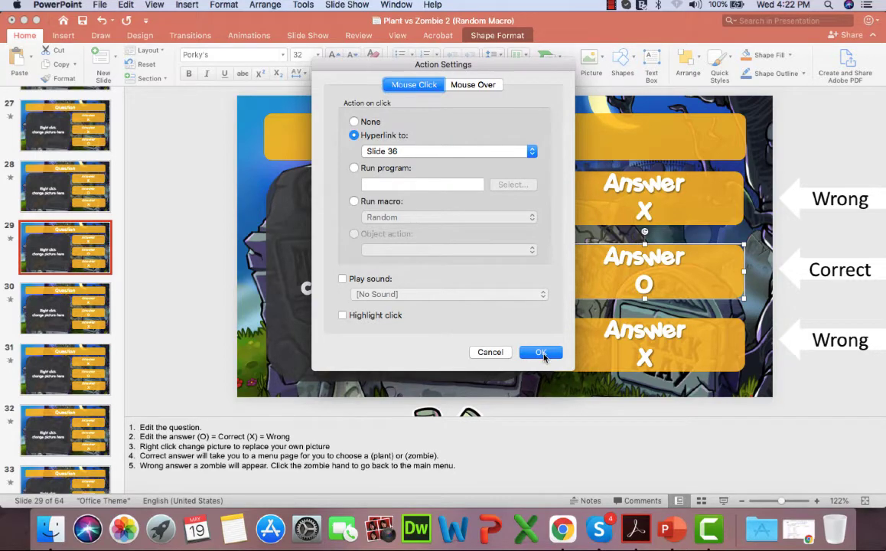
left_click(540, 352)
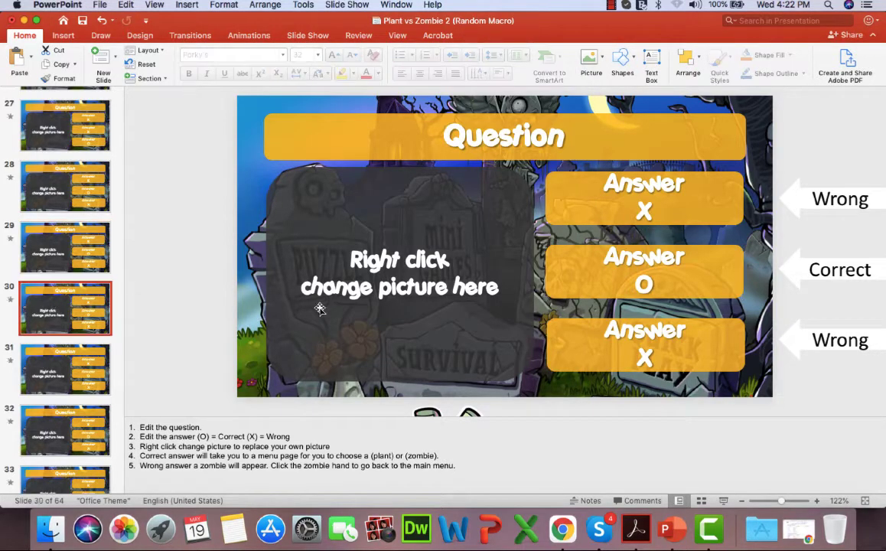
- Link the Answer O shape on slide 30 to jump to slide 36 on click
left_click(643, 272)
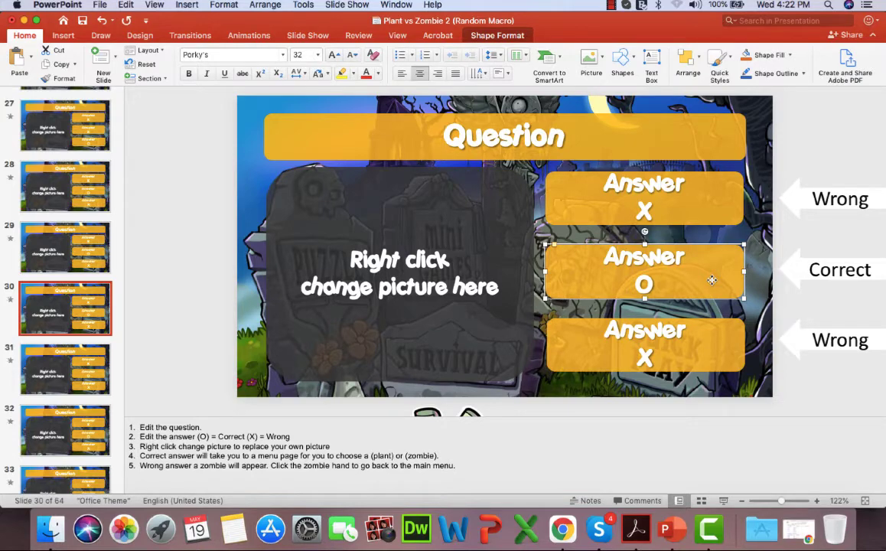
right_click(643, 272)
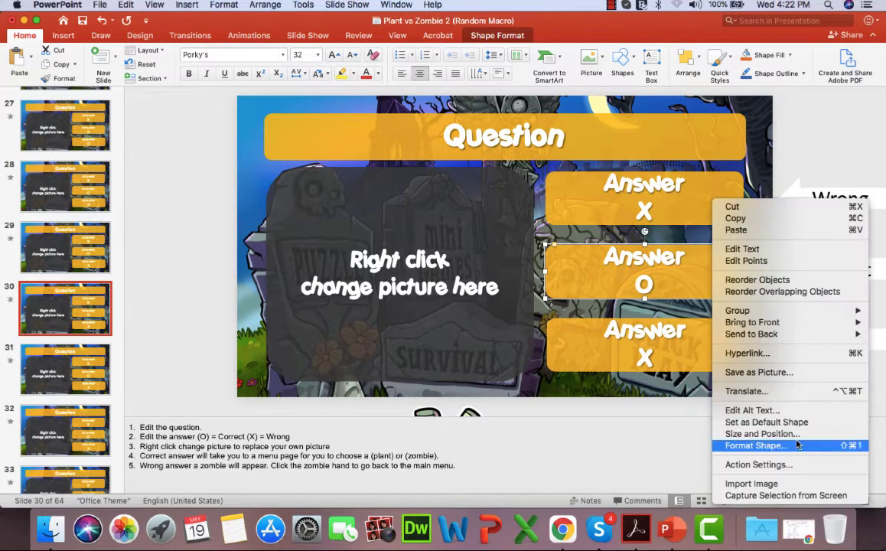
left_click(759, 465)
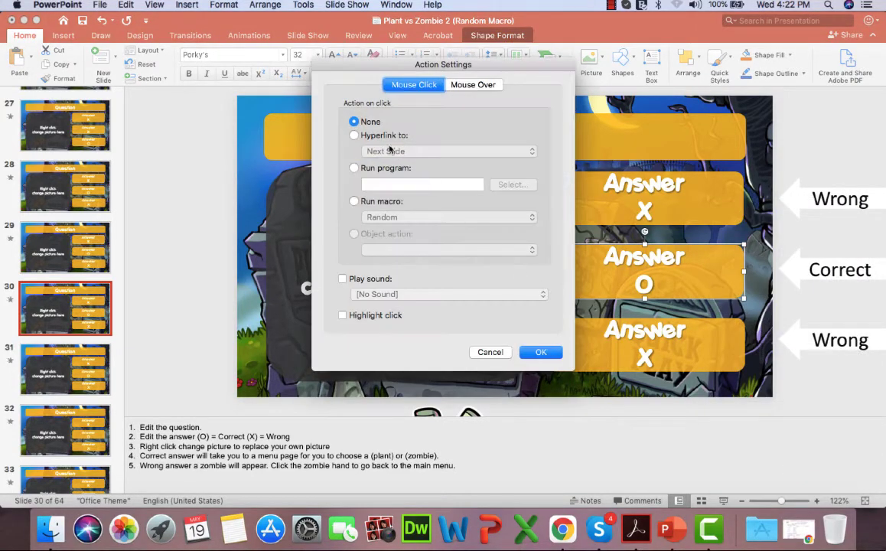
left_click(450, 152)
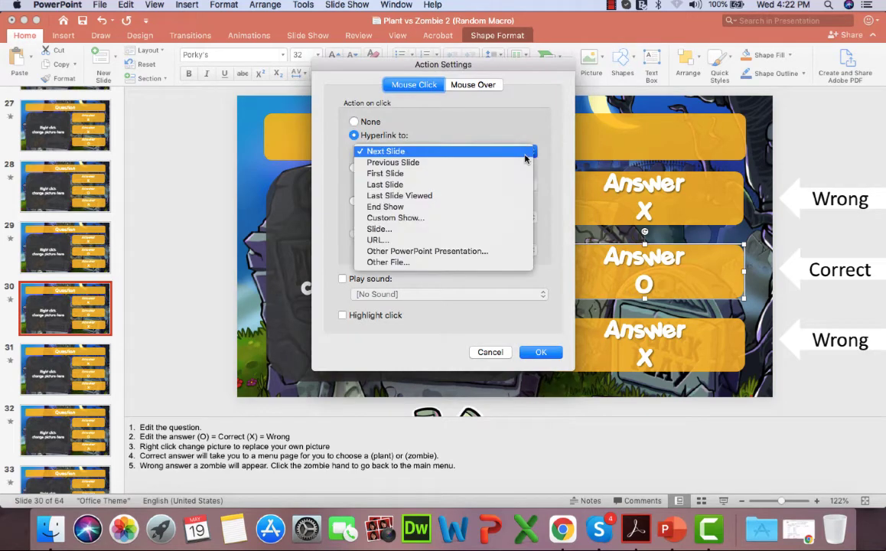
left_click(379, 230)
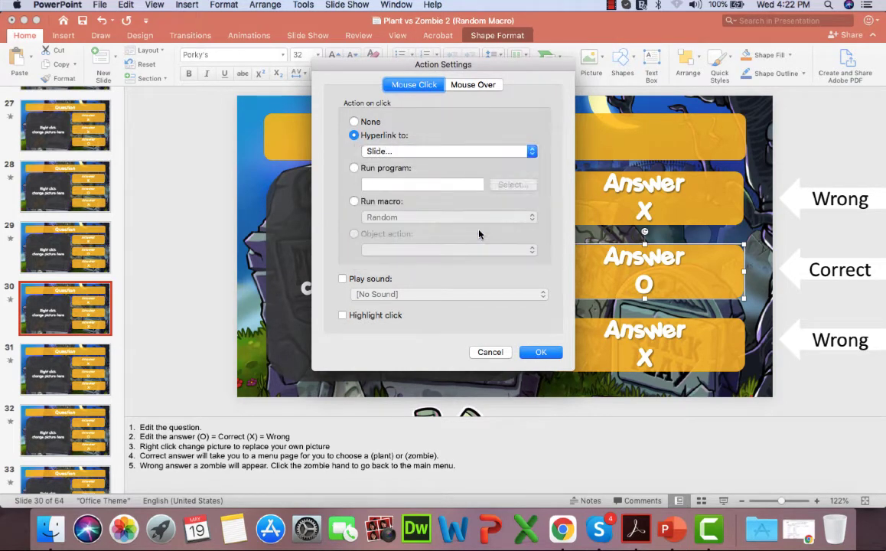
left_click(450, 152)
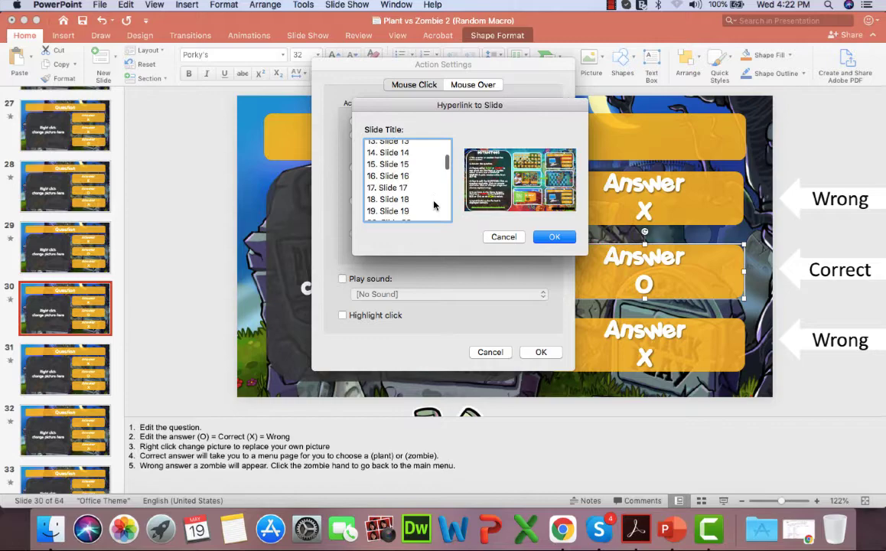
scroll("down", 3)
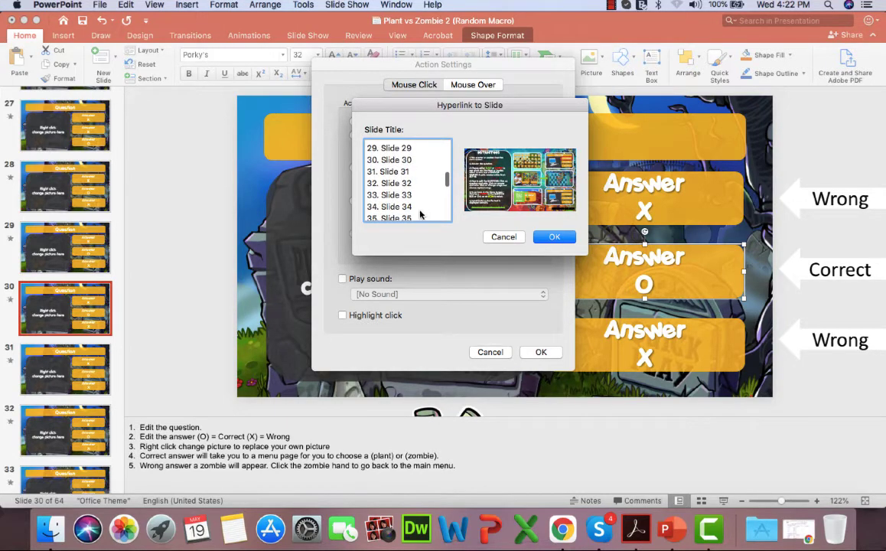
left_click(407, 202)
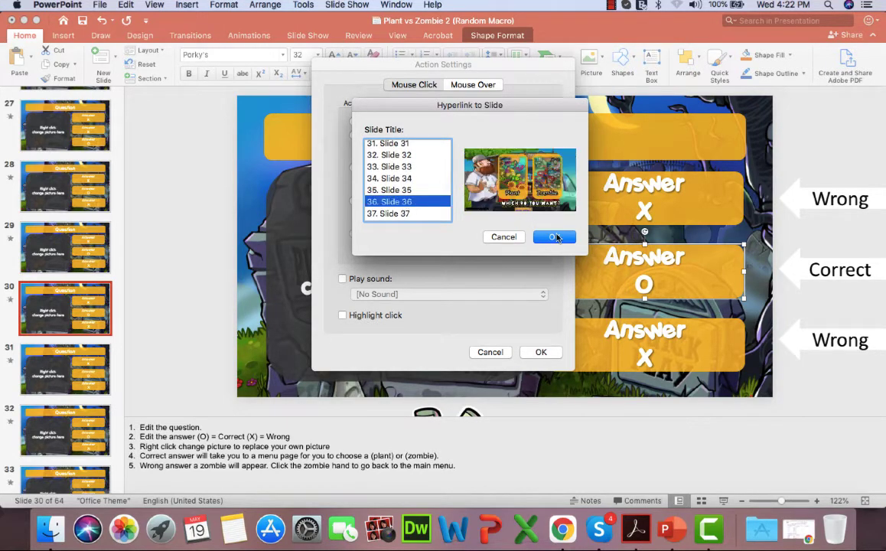
left_click(554, 236)
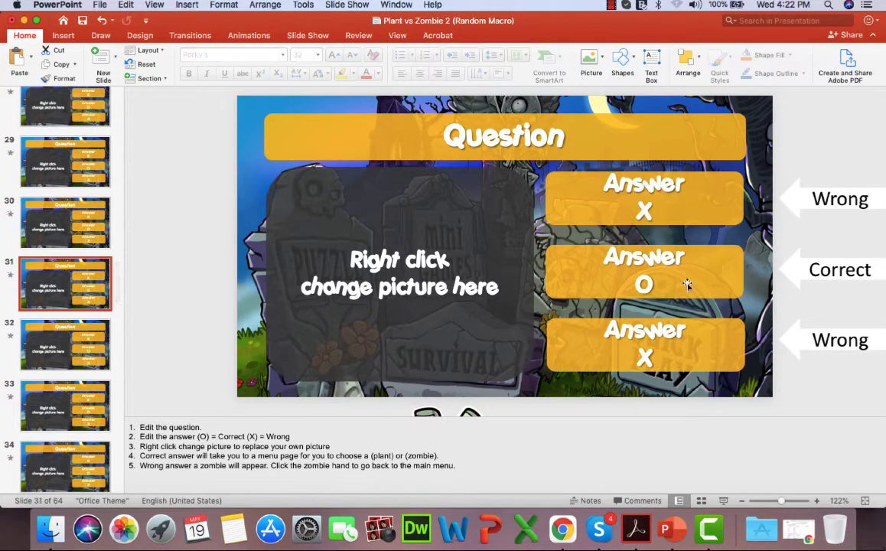
- Link the Answer O shape on slide 31 to slide 36, then move to slide 32
right_click(644, 272)
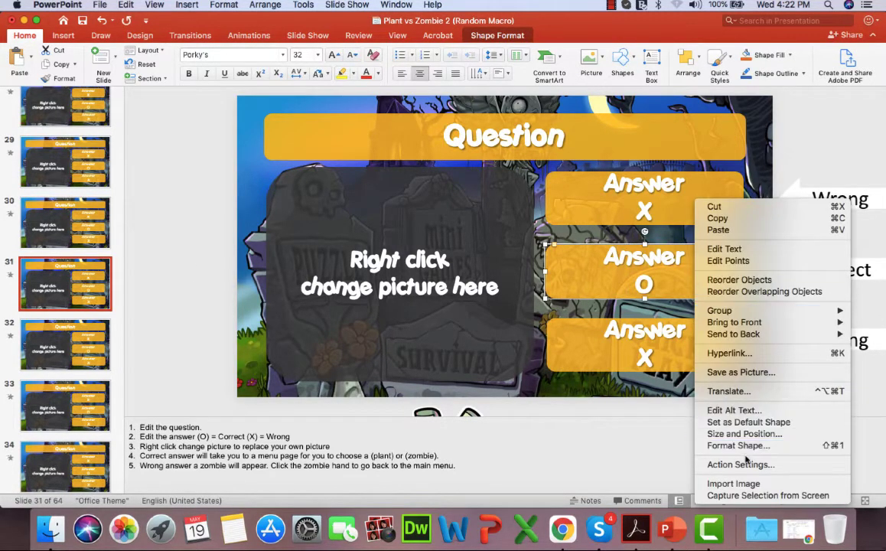
left_click(741, 465)
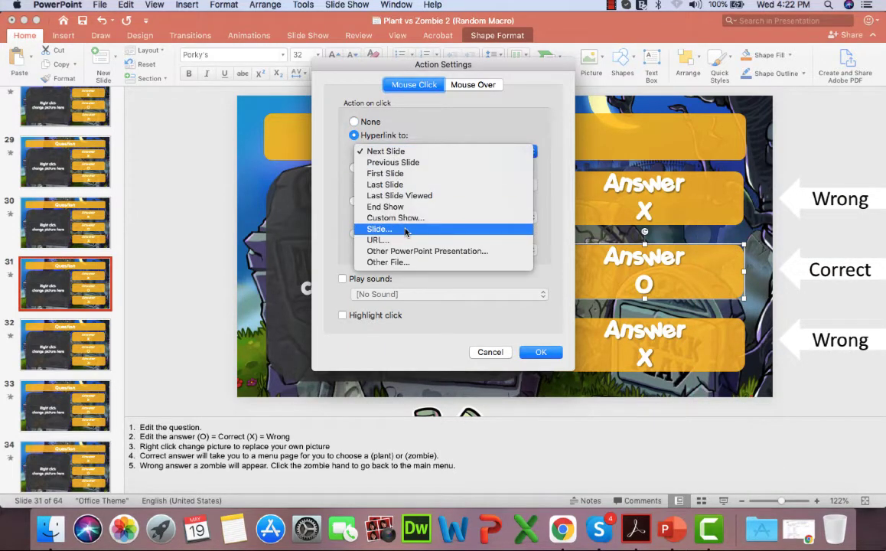
left_click(379, 230)
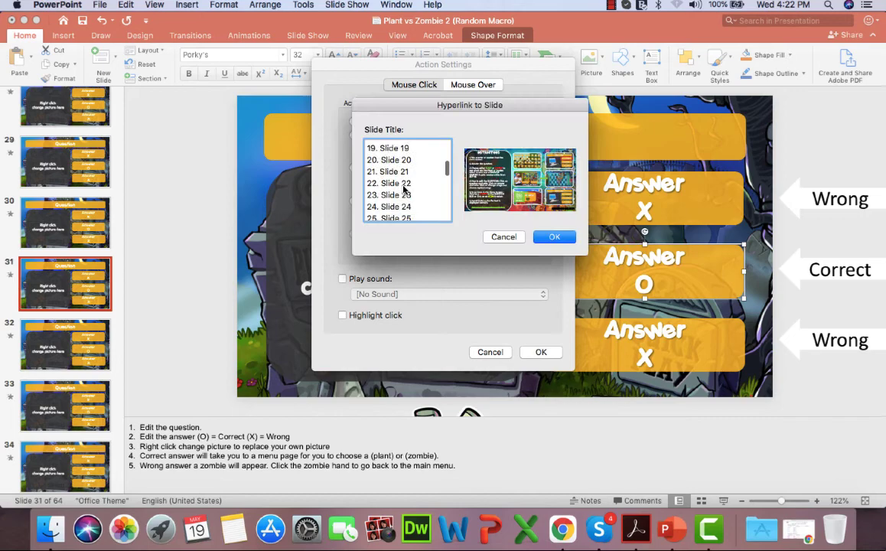
scroll("down", 3)
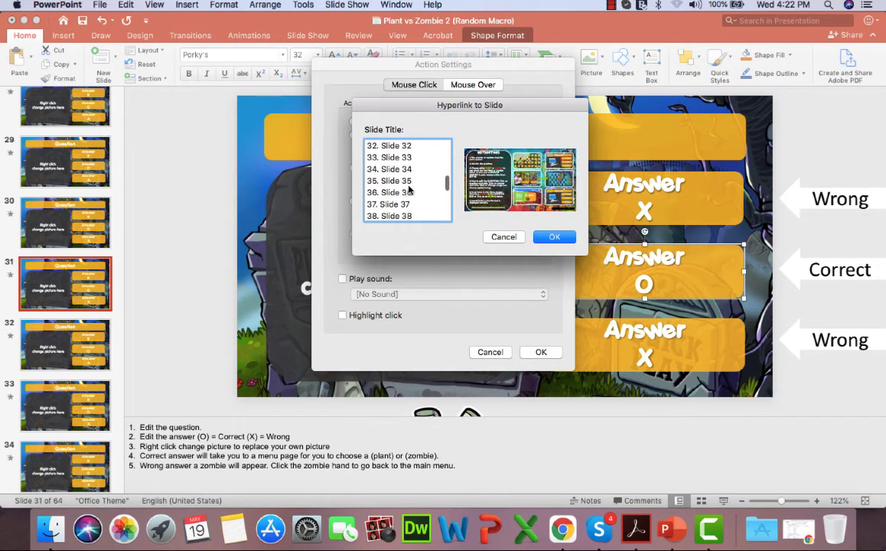
left_click(554, 235)
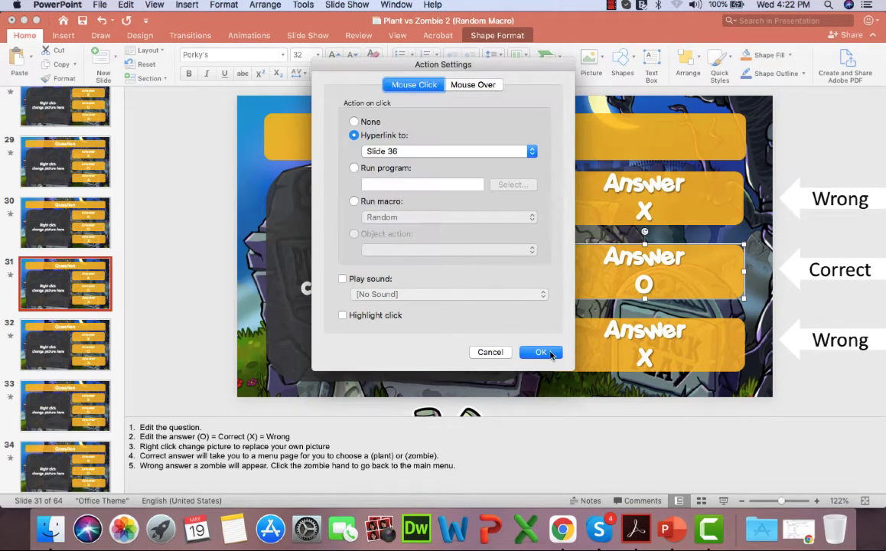
left_click(540, 352)
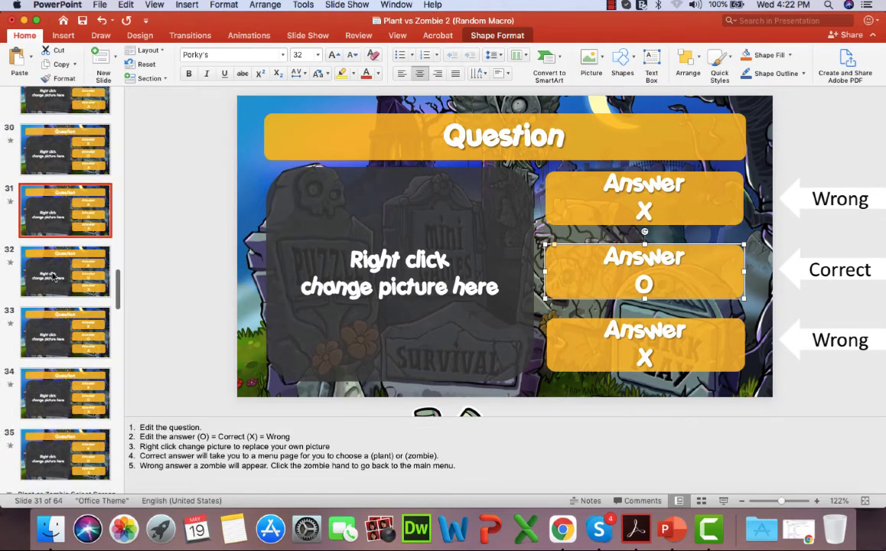
left_click(65, 273)
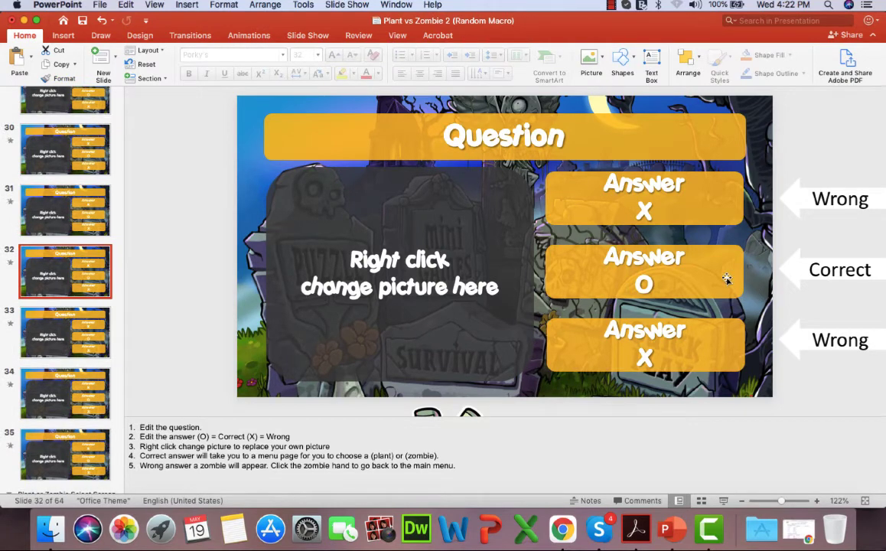
- Link the Answer O shape on slide 32 to jump to slide 36 on click
right_click(643, 273)
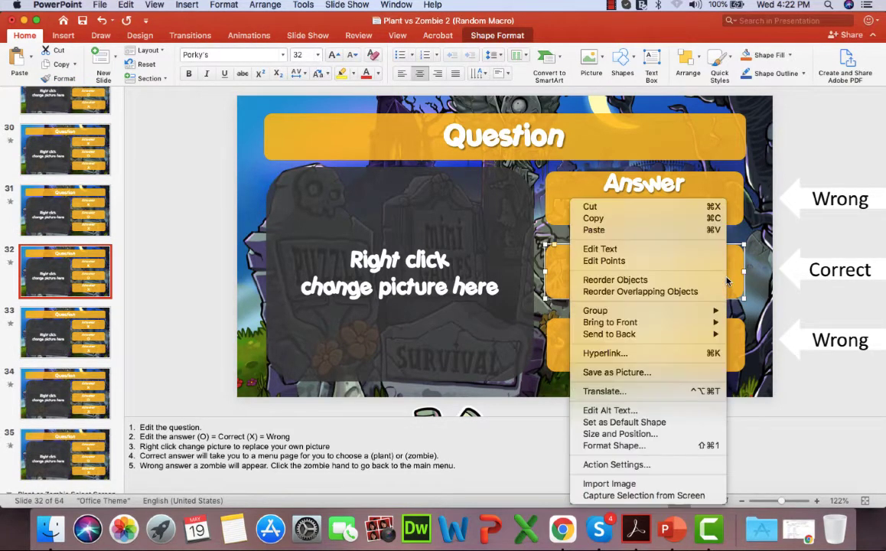
mouse_move(615, 465)
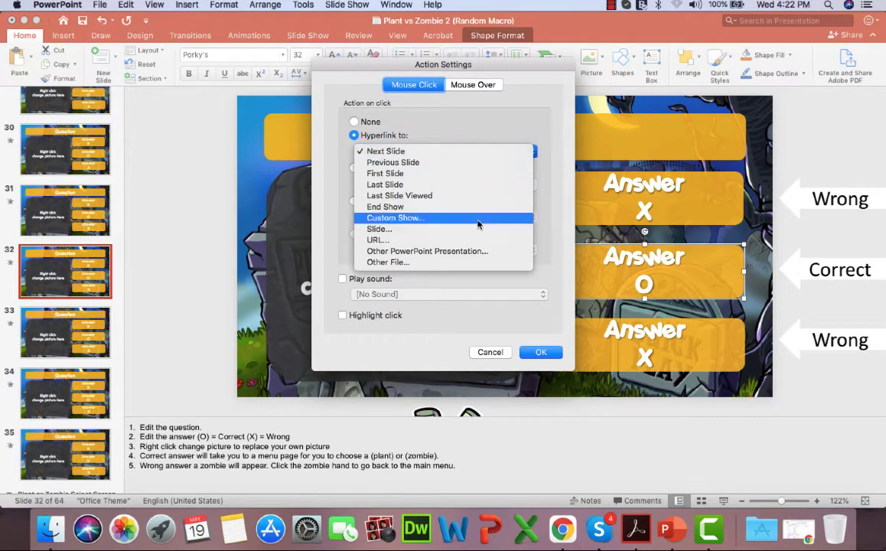
left_click(380, 230)
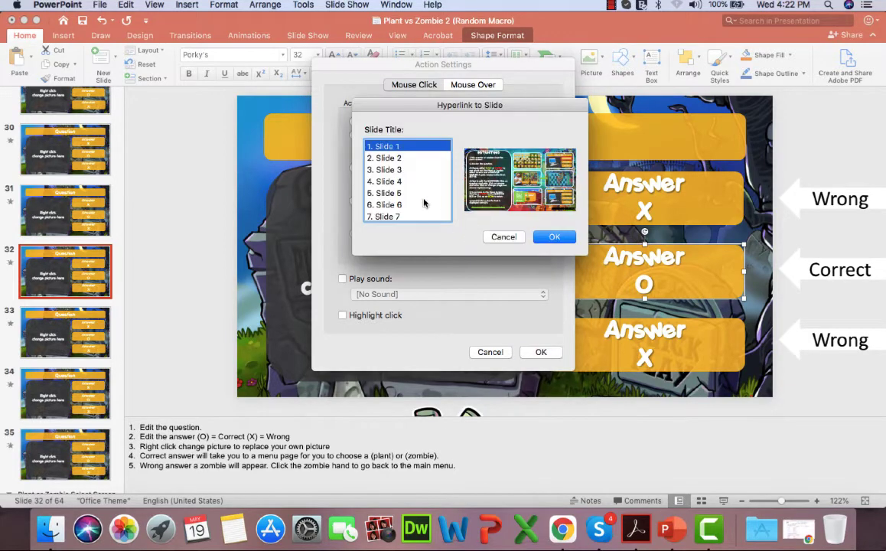
scroll("down", 3)
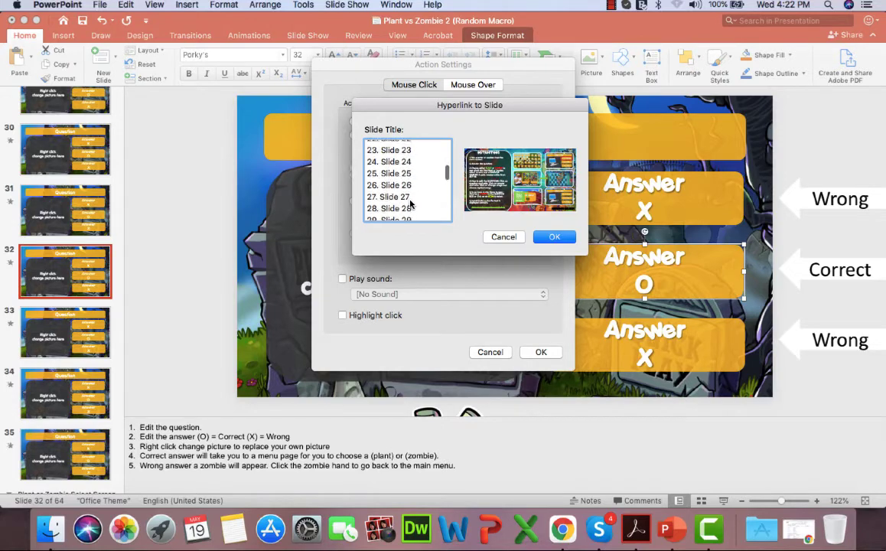
scroll("down", 3)
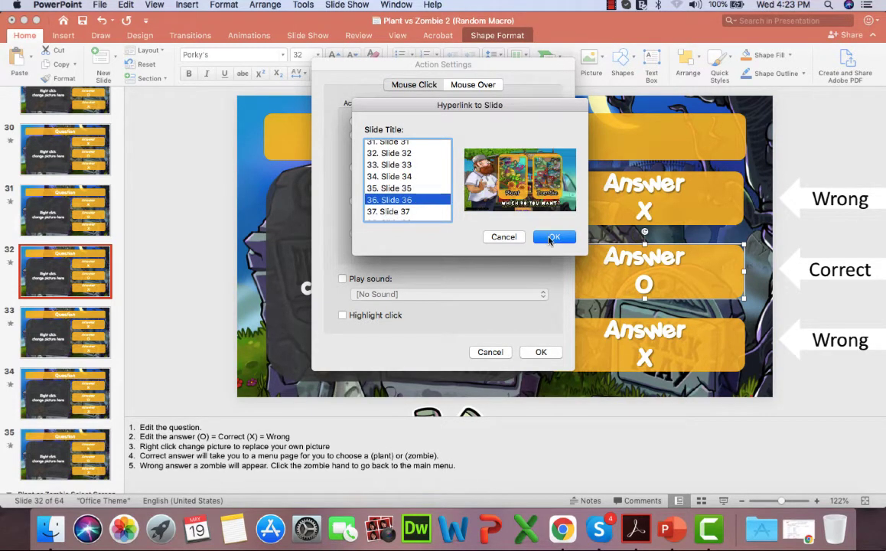
left_click(554, 236)
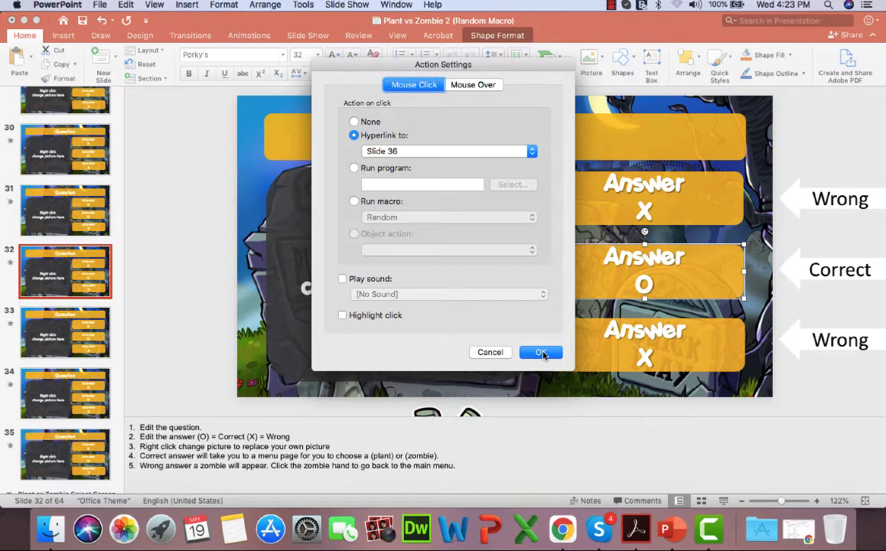
left_click(541, 352)
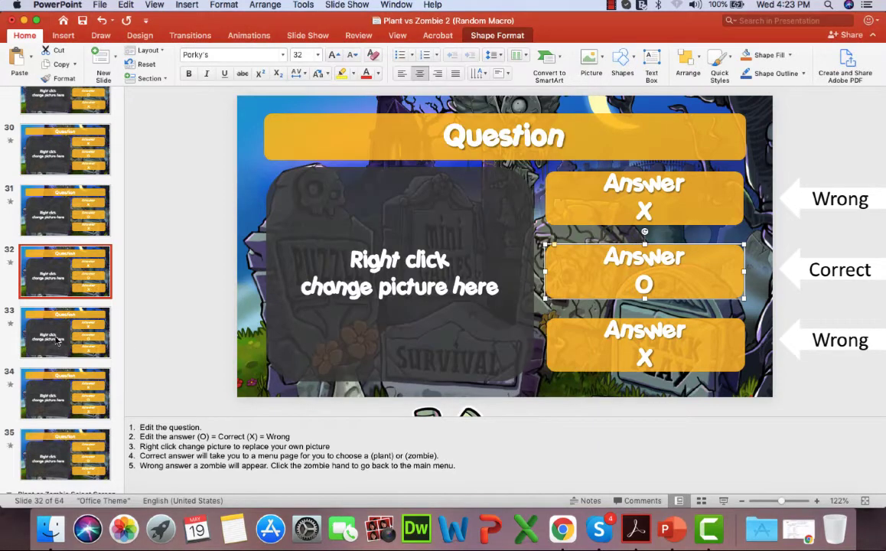
- Link the Answer O tile on slide 33 to its follow-up slide on click
left_click(66, 332)
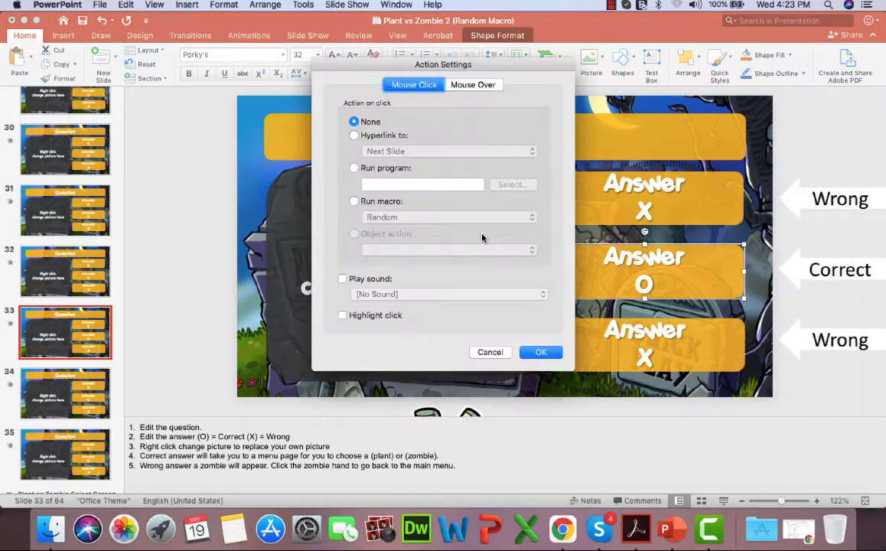
left_click(449, 151)
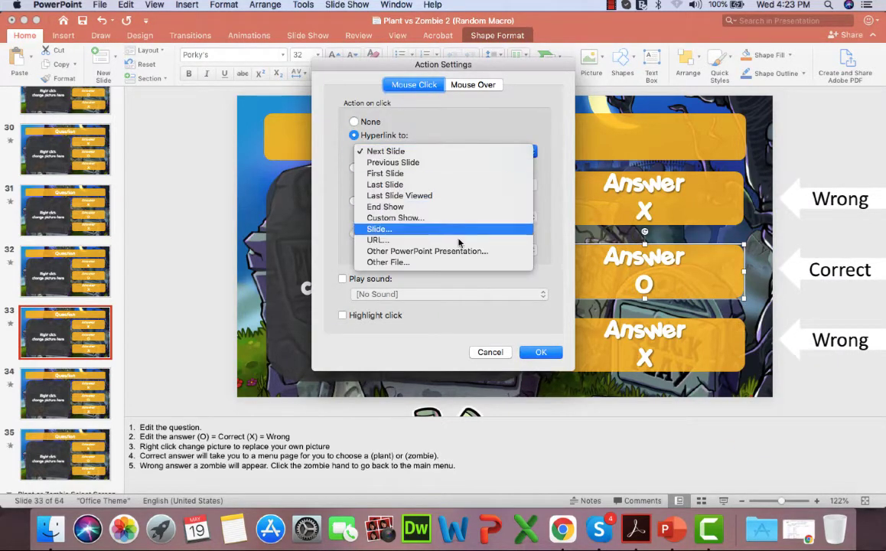
left_click(380, 230)
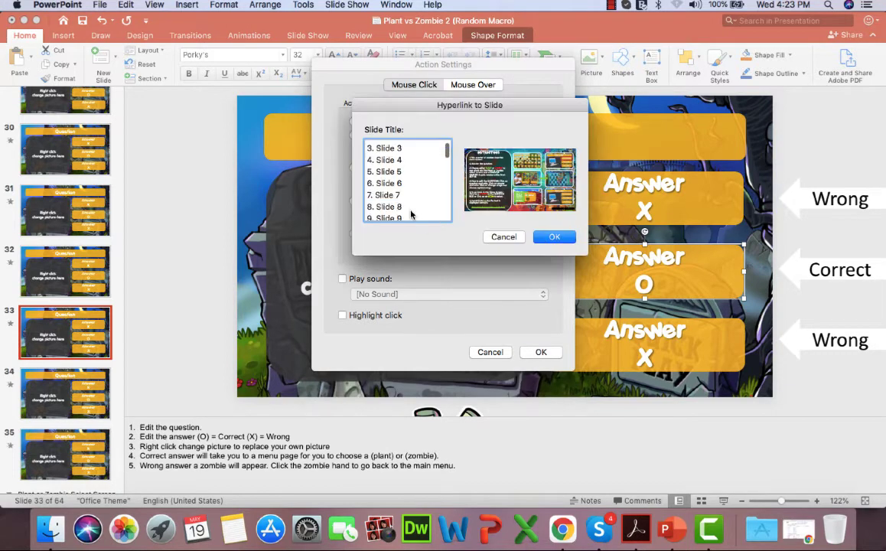
scroll("down", 3)
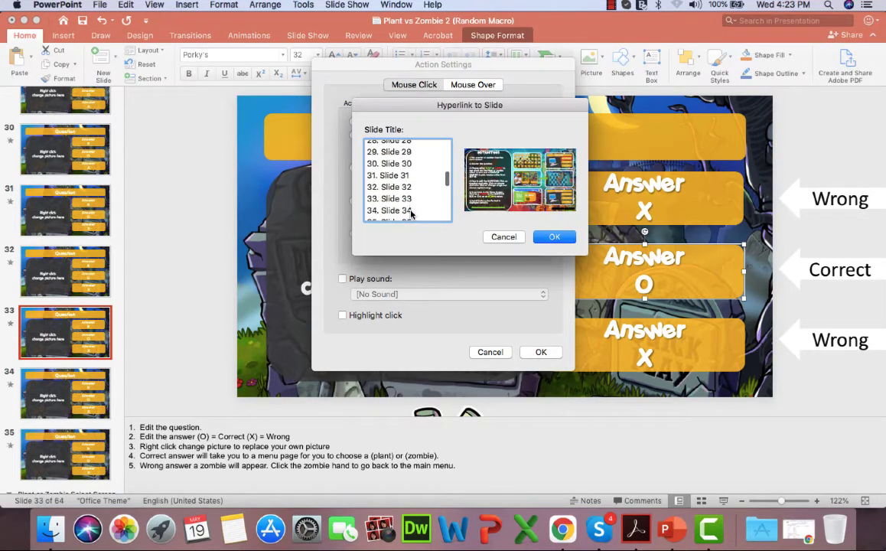
left_click(390, 170)
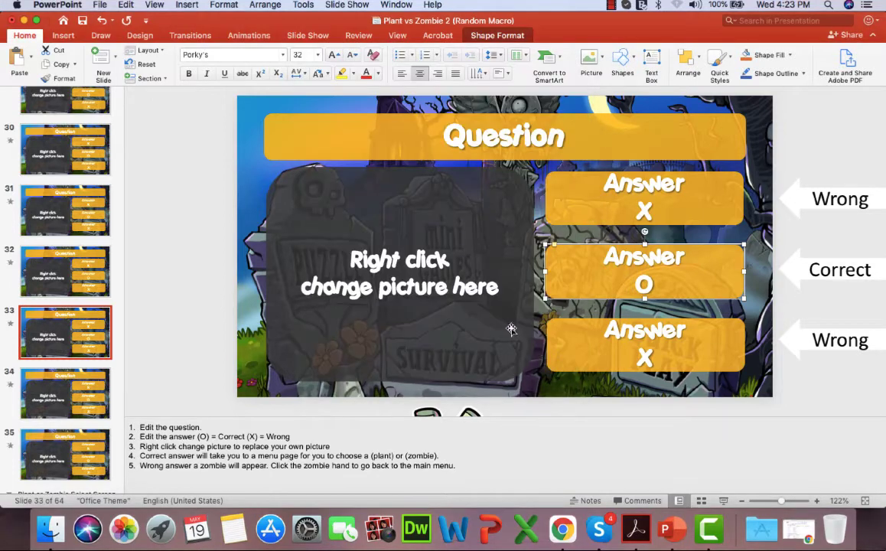
scroll("down", 3)
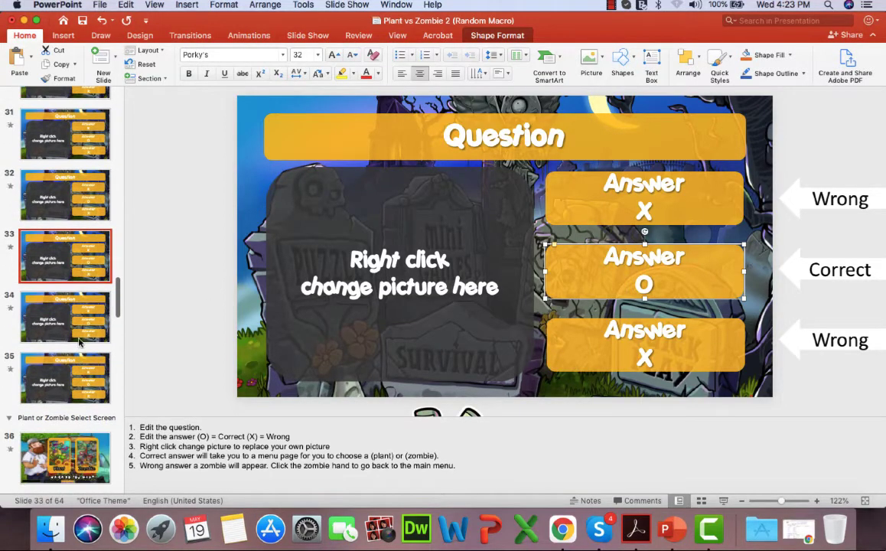
- Link the Answer O tile on slide 34 to slide 36 on click
left_click(66, 315)
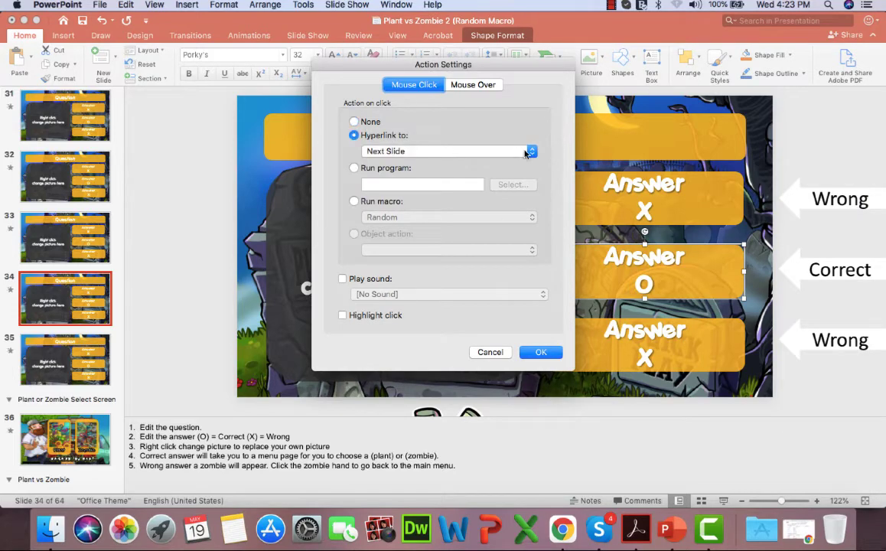
left_click(530, 151)
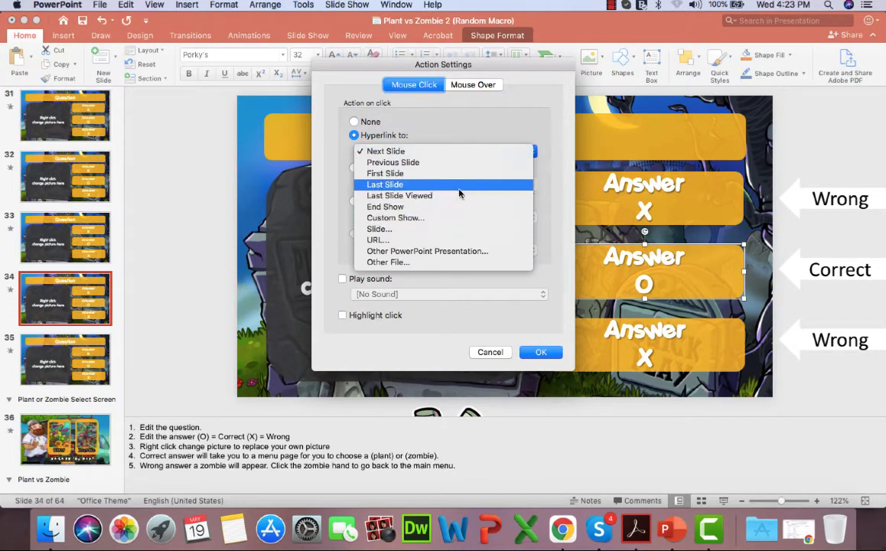
left_click(380, 228)
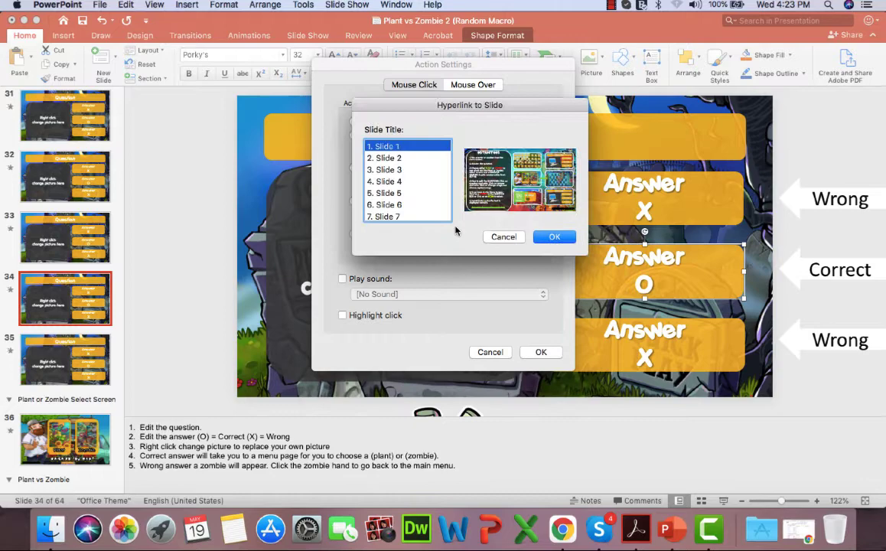
scroll("down", 3)
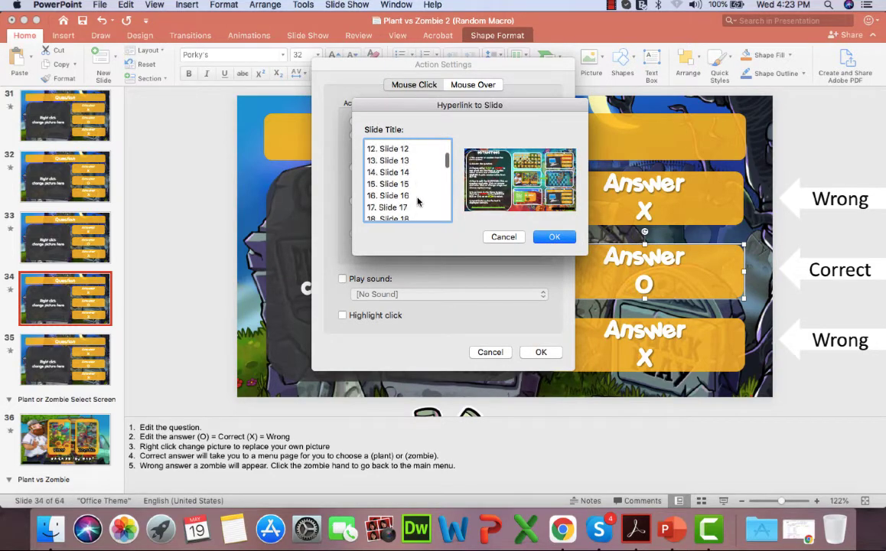
scroll("down", 3)
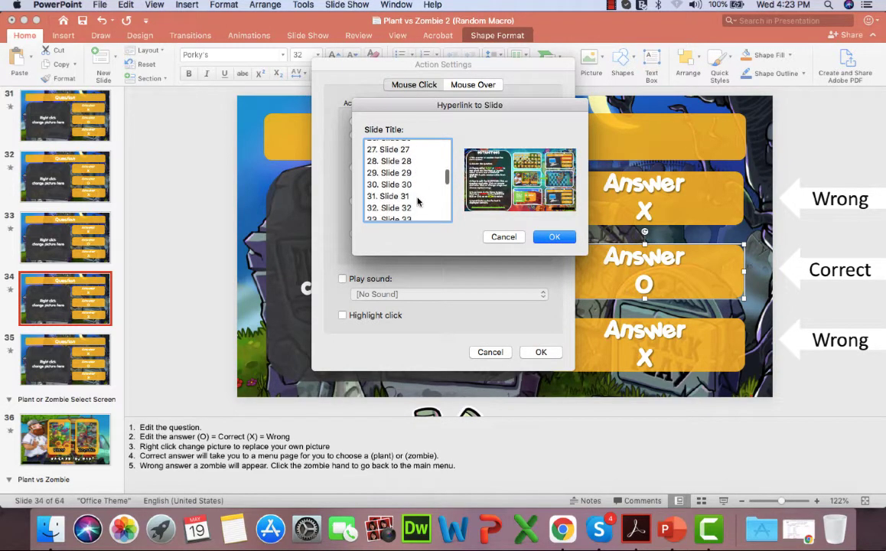
scroll("down", 3)
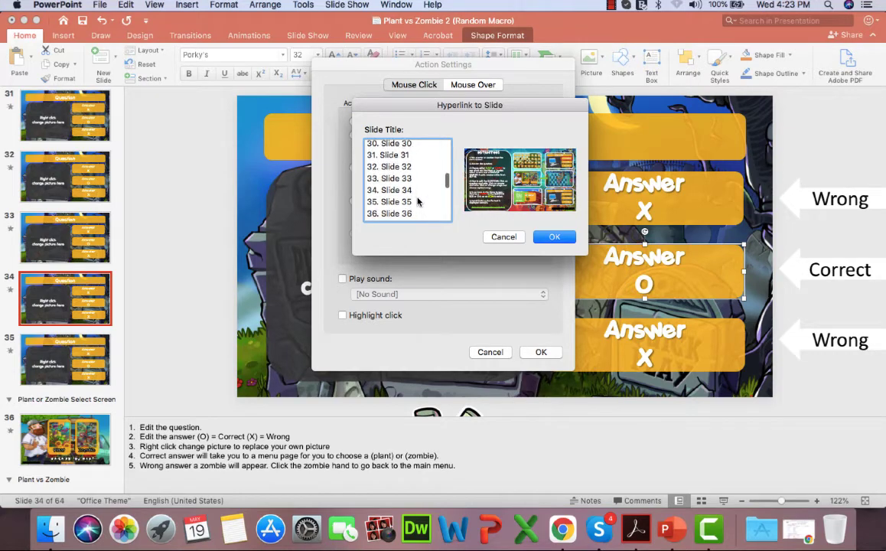
left_click(554, 235)
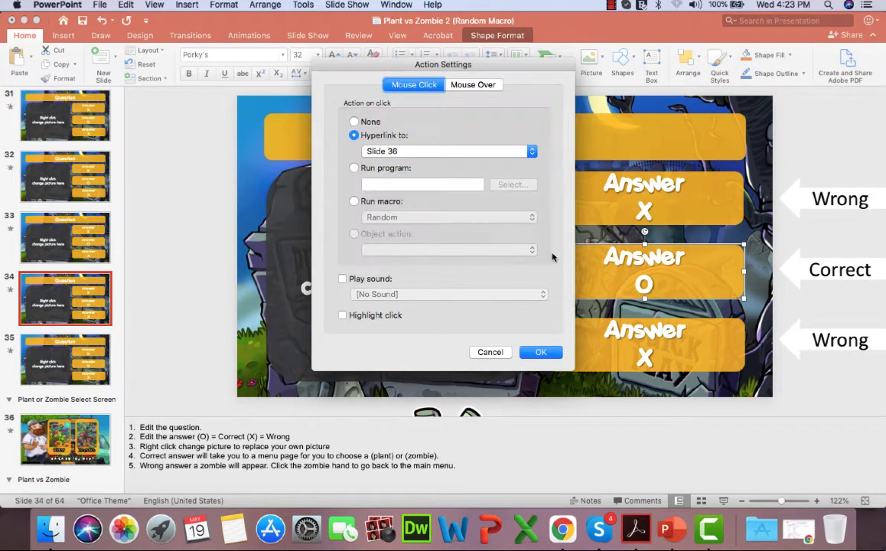
left_click(540, 352)
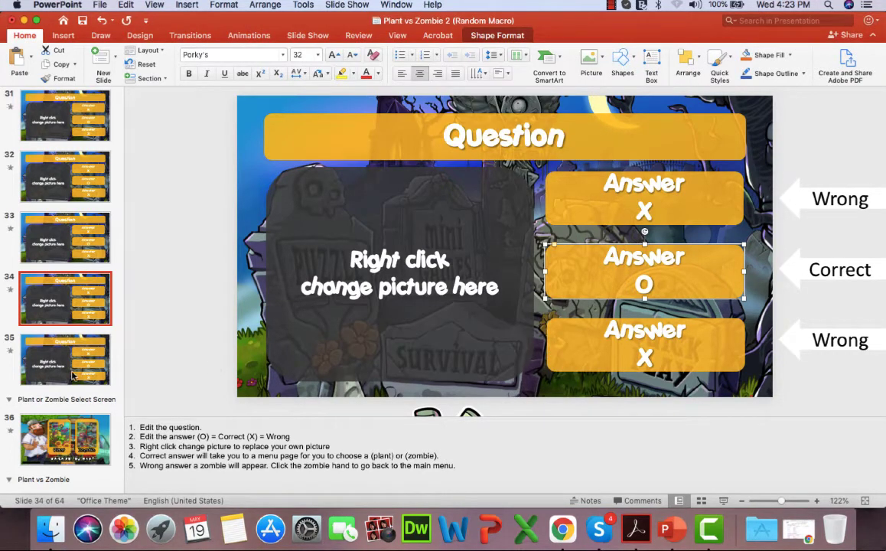
- Link the Answer O tile on slide 35 to slide 36 on click
left_click(66, 360)
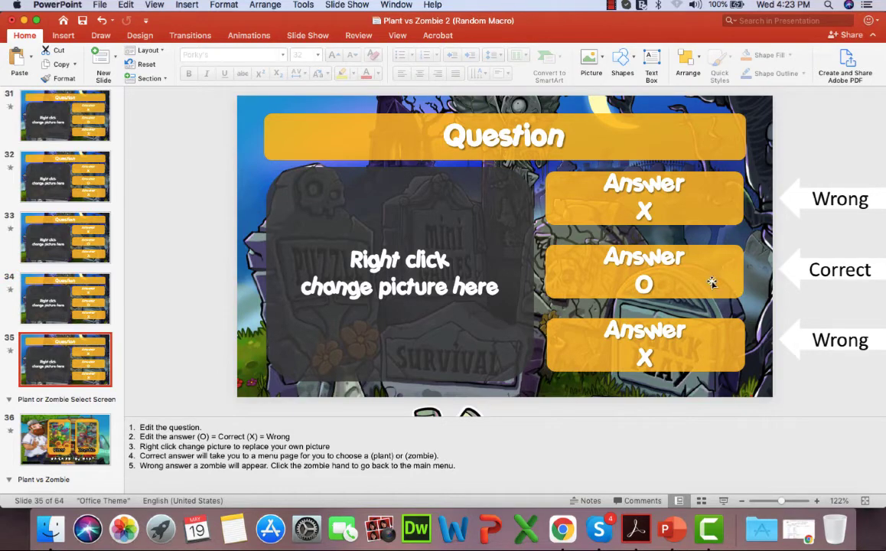
right_click(642, 272)
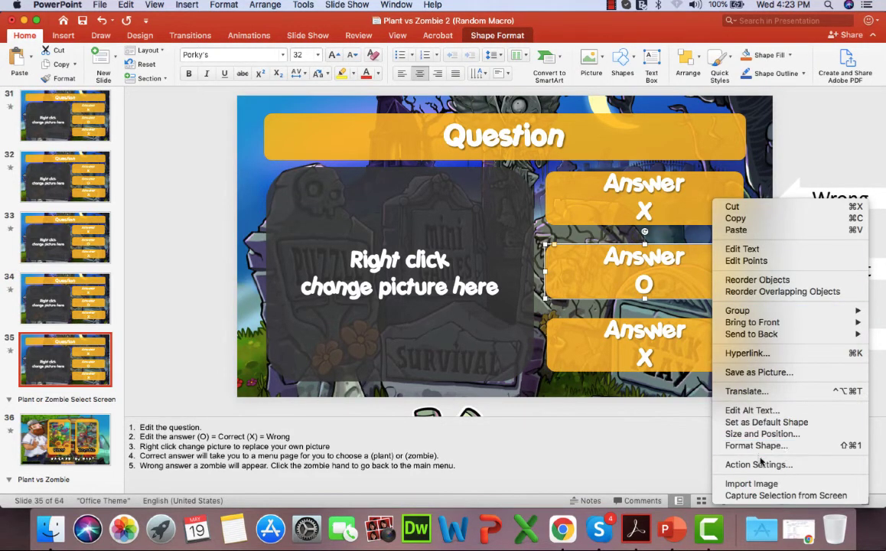
left_click(759, 464)
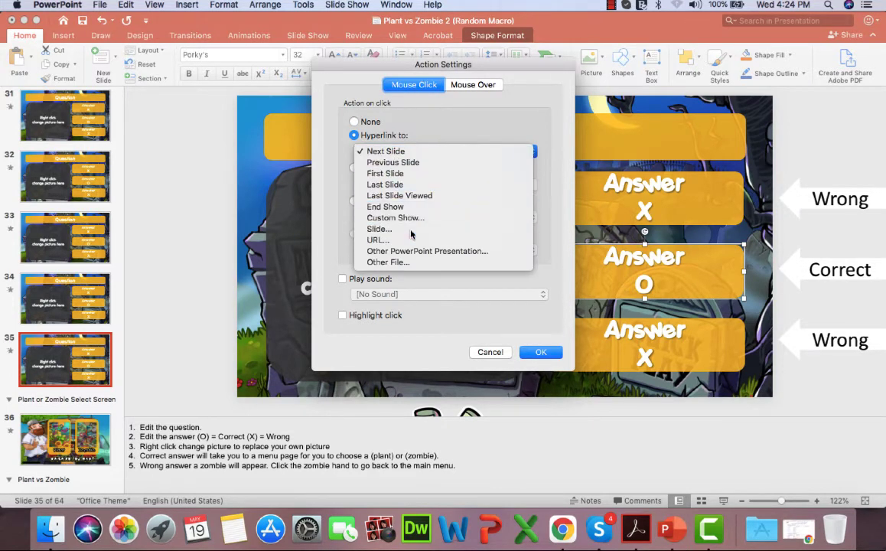
left_click(378, 230)
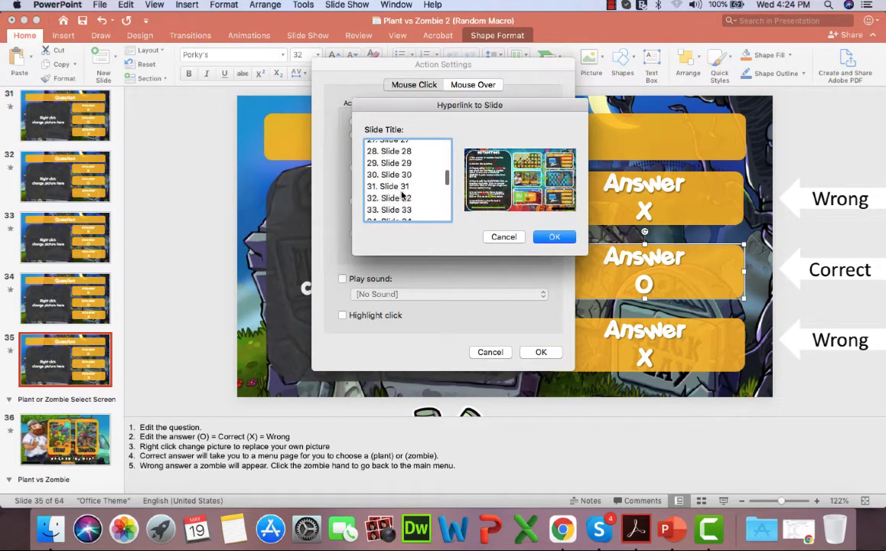
scroll("down", 3)
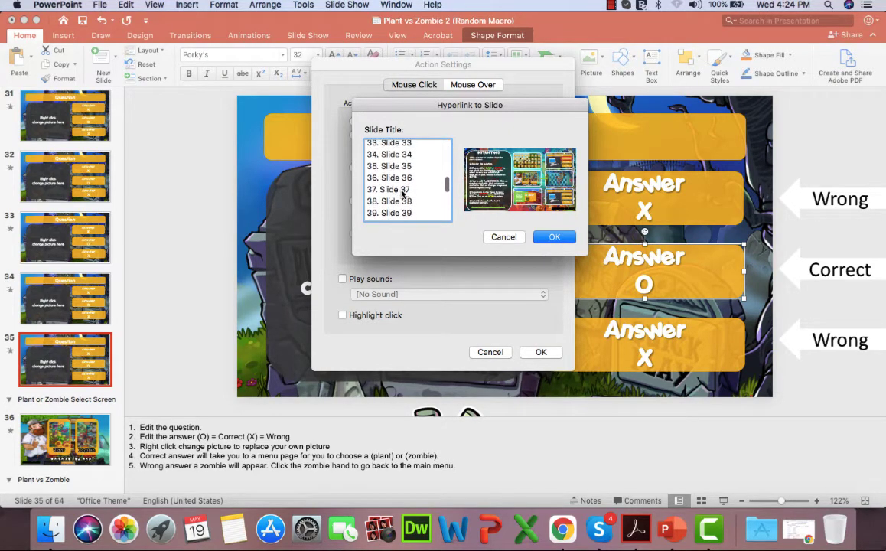
left_click(554, 236)
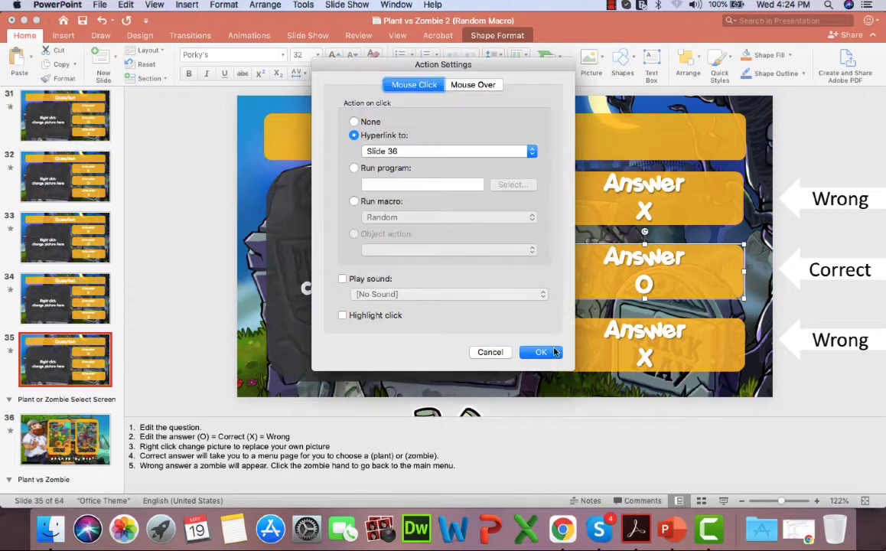
left_click(540, 352)
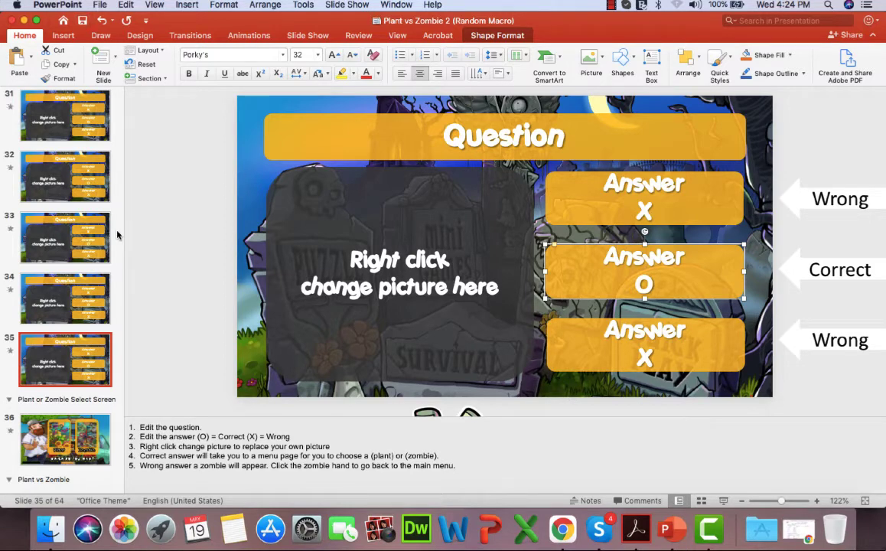
scroll("up", 3)
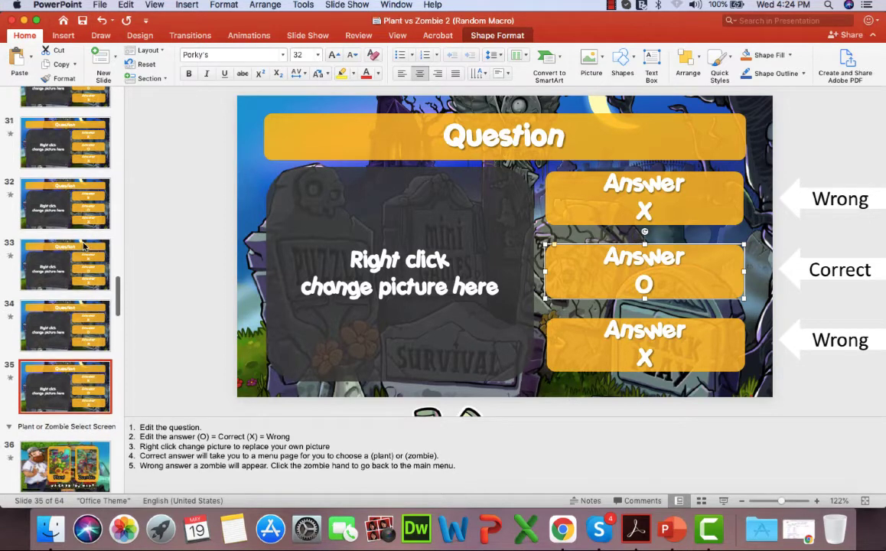
scroll("up", 3)
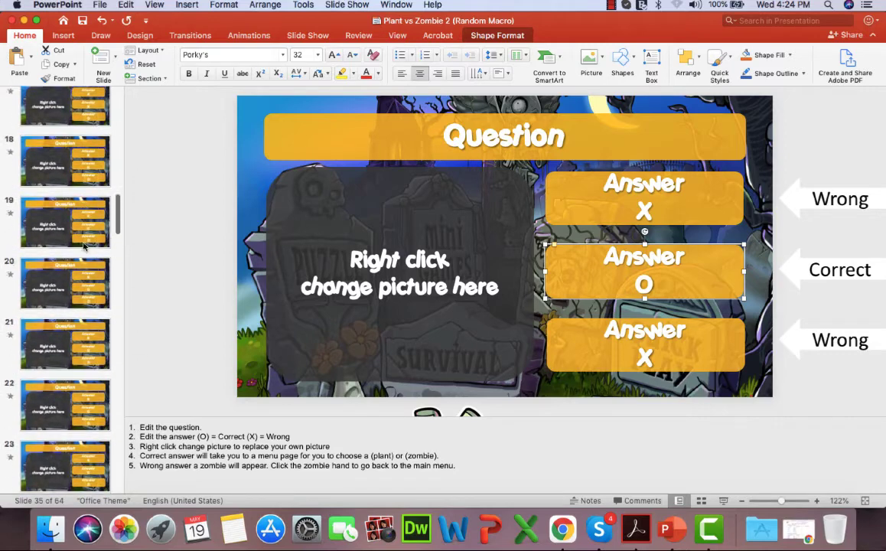
scroll("up", 3)
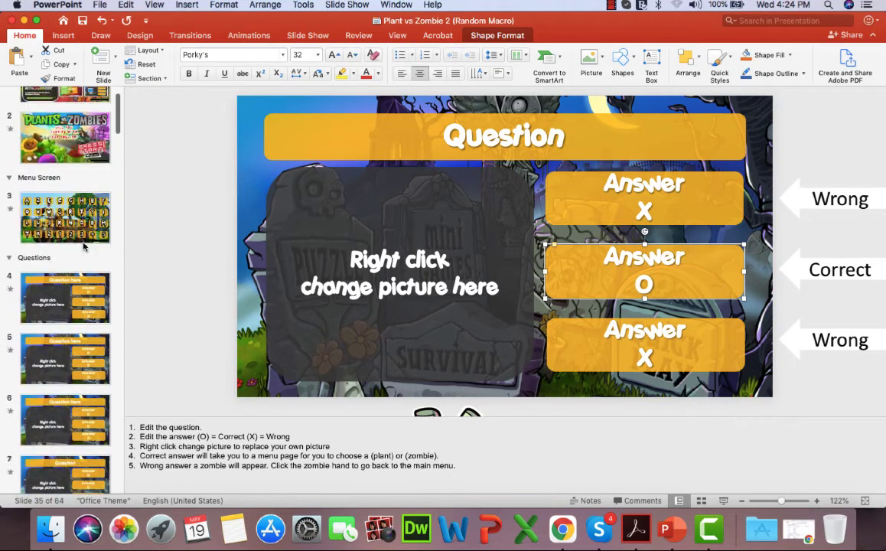
left_click(66, 287)
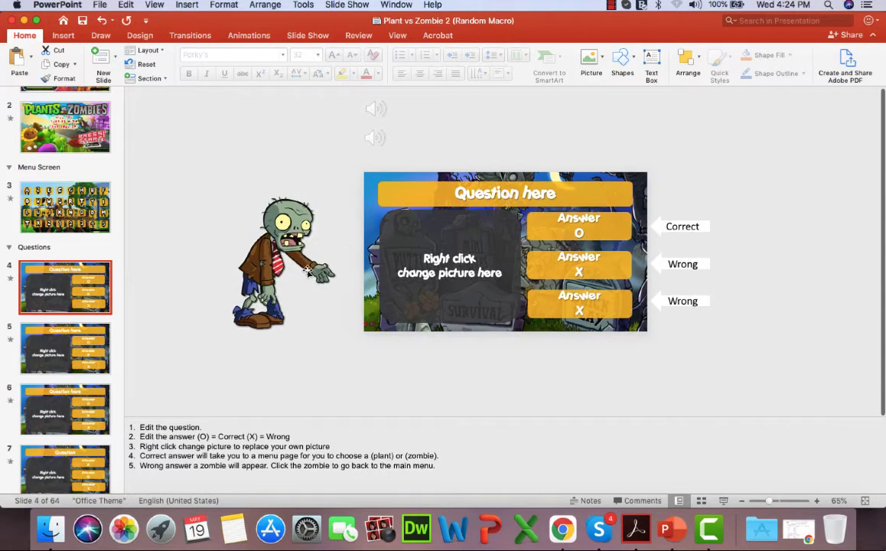
mouse_move(202, 269)
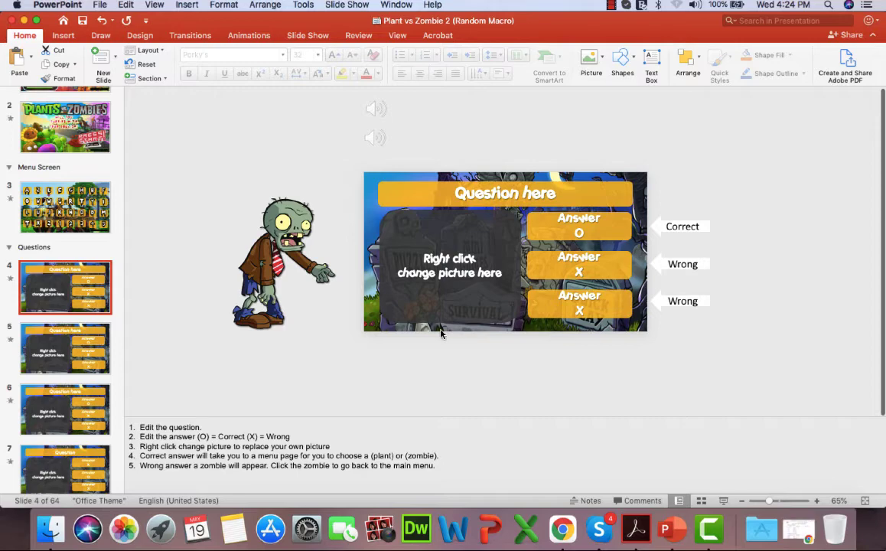
mouse_move(358, 275)
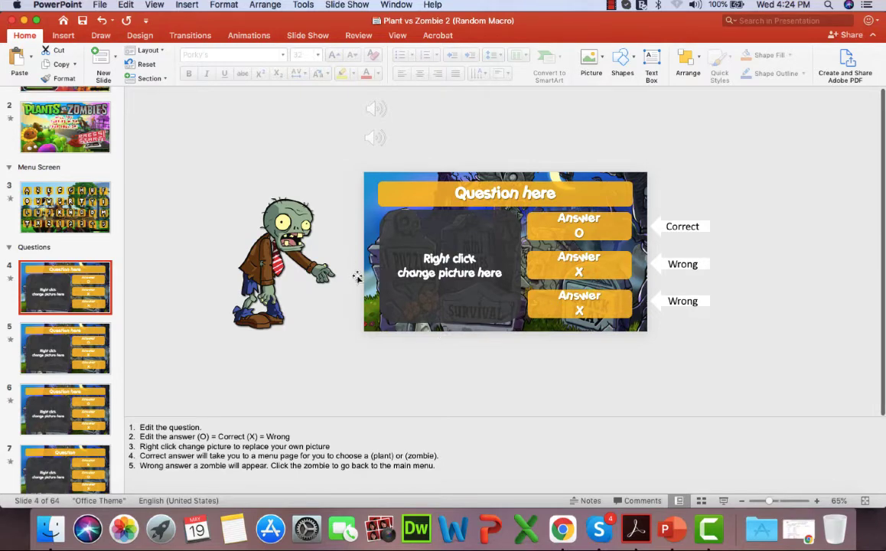
mouse_move(319, 286)
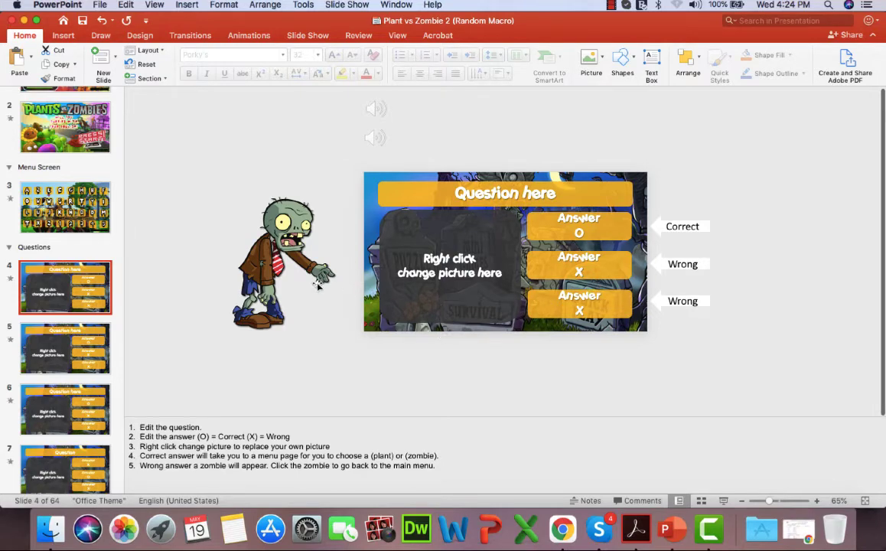
mouse_move(236, 279)
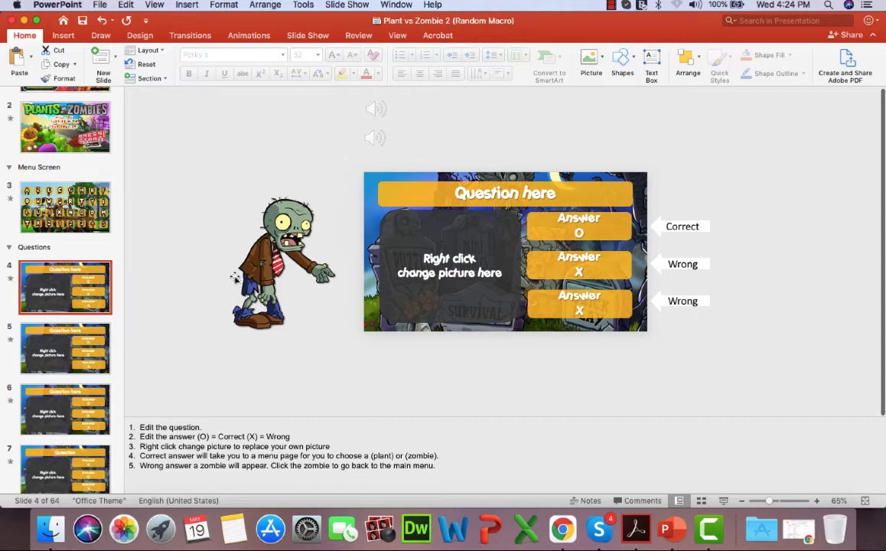
mouse_move(279, 288)
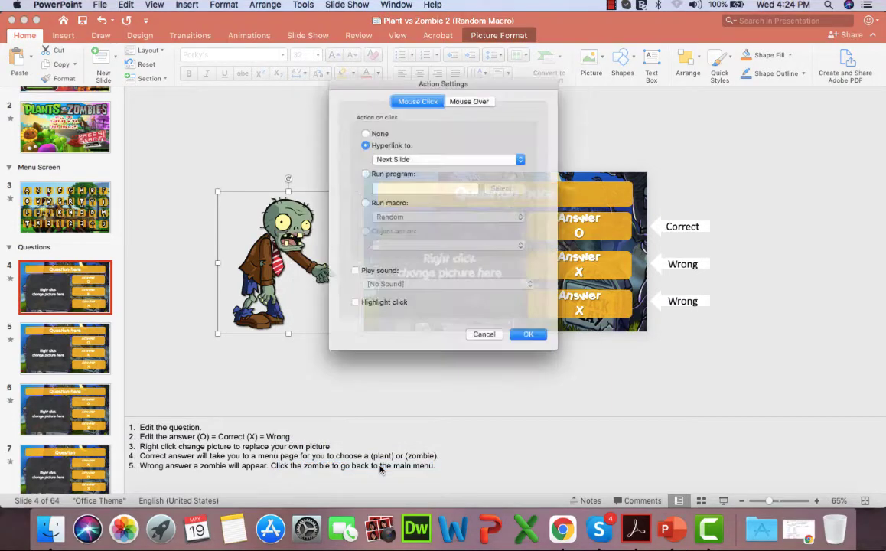
left_click(520, 160)
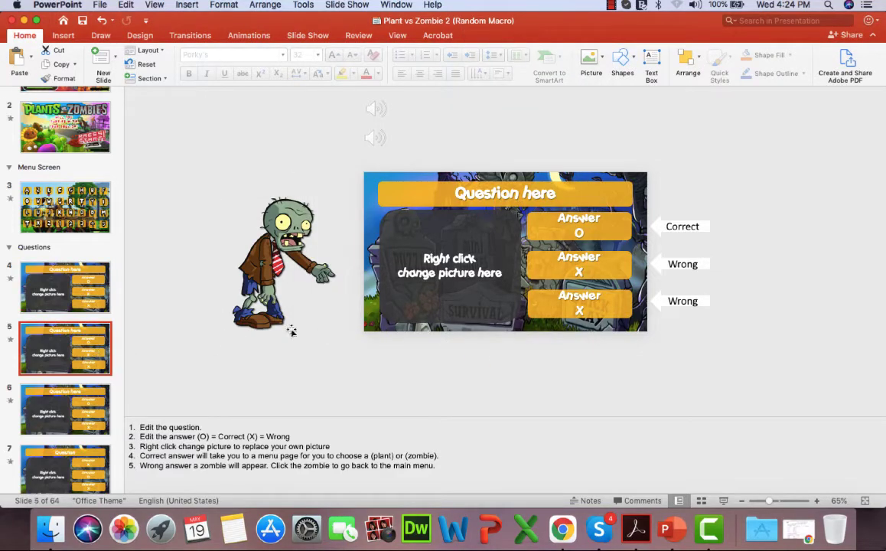
mouse_move(319, 298)
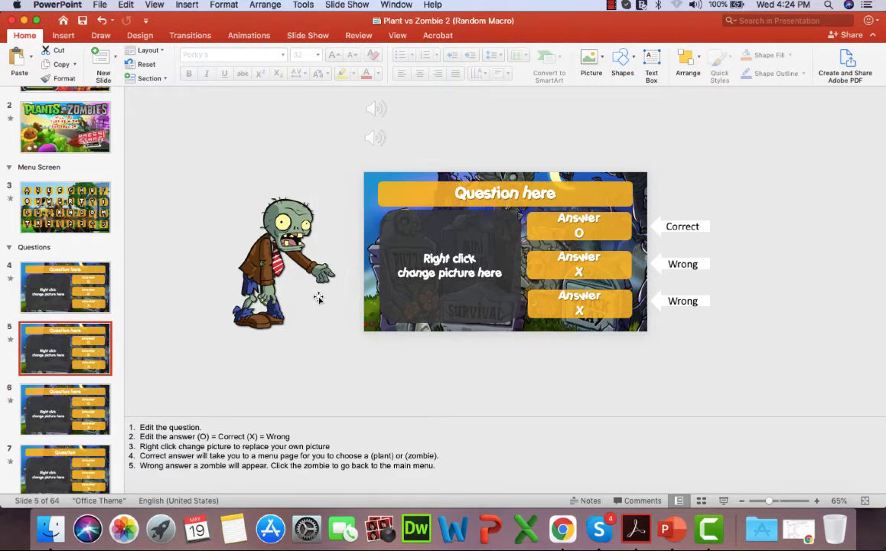
left_click(288, 260)
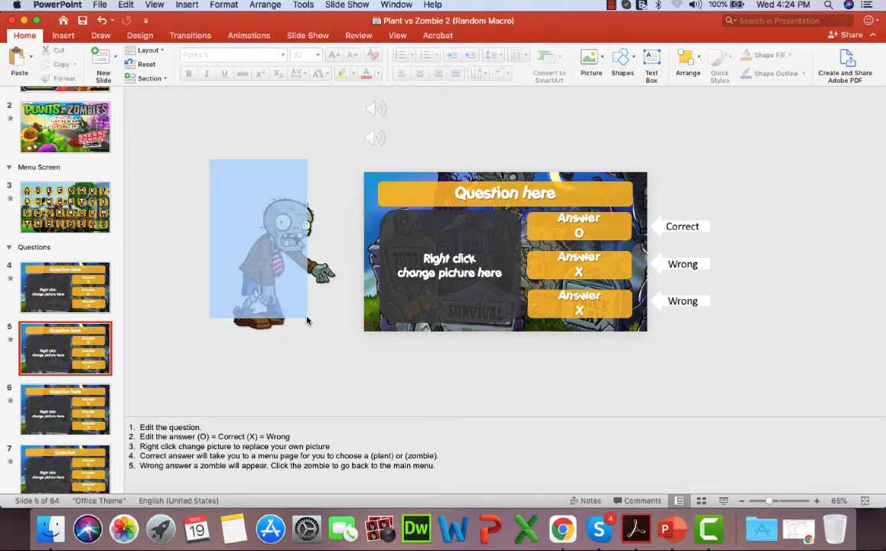
left_click(276, 245)
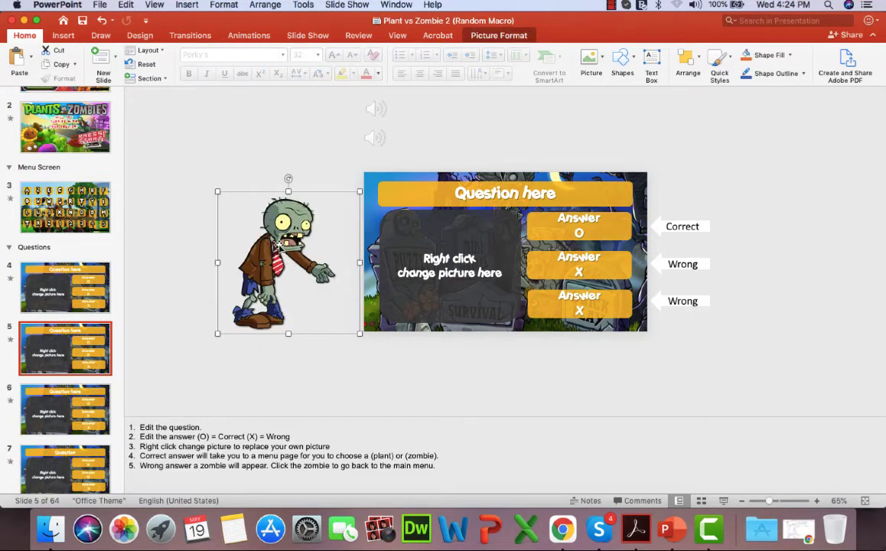
right_click(275, 245)
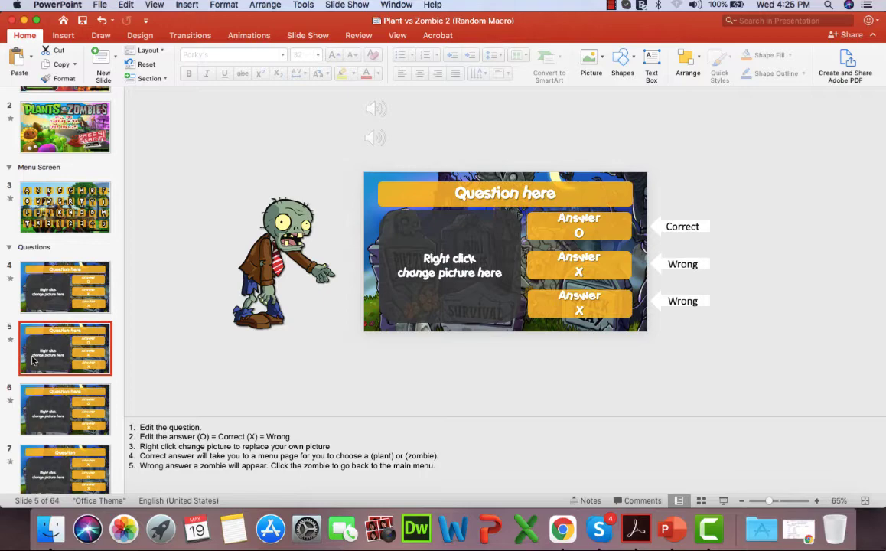
left_click(66, 410)
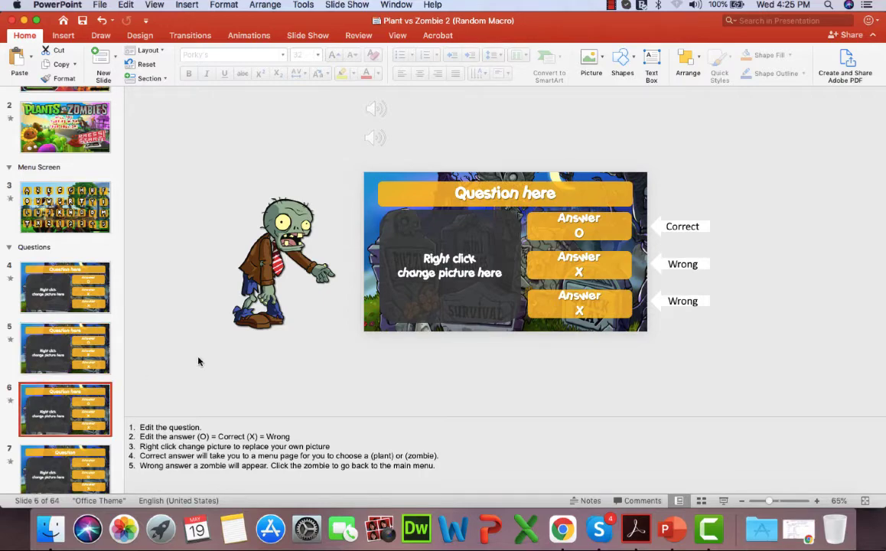
mouse_move(192, 365)
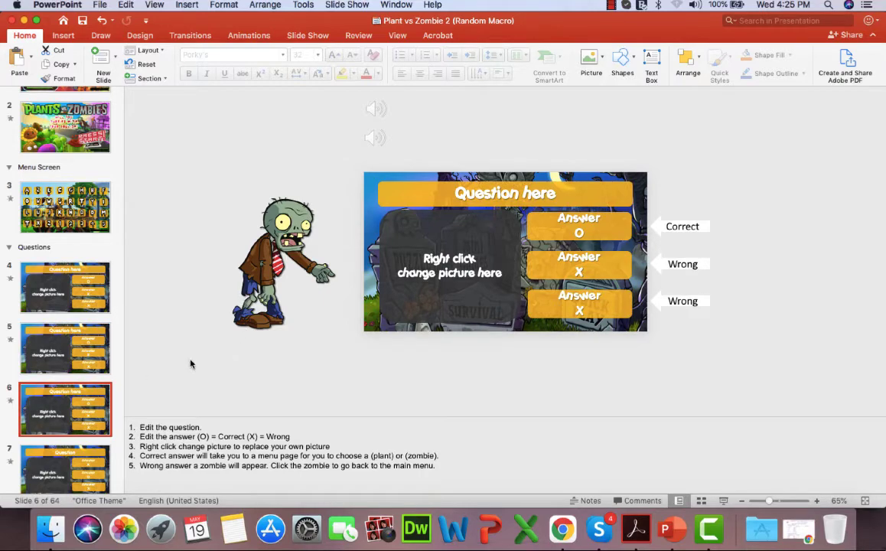
left_click(66, 349)
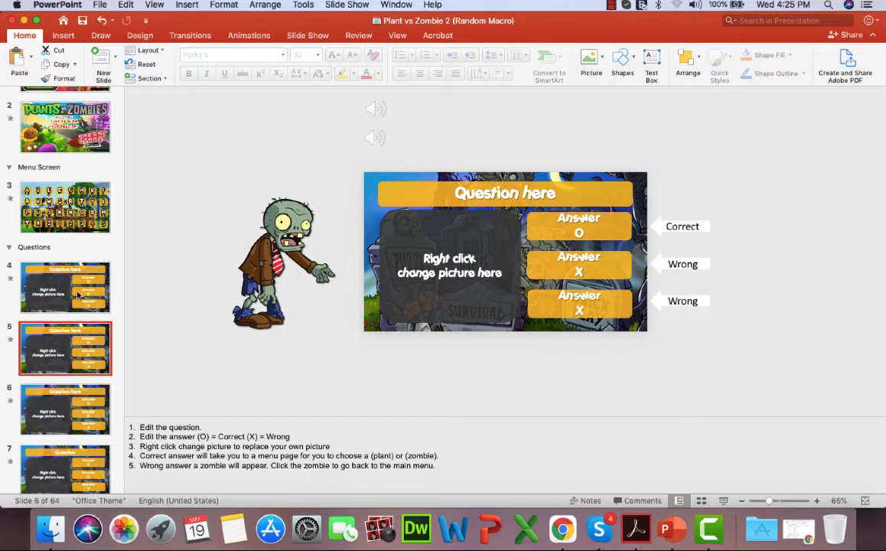
left_click(66, 288)
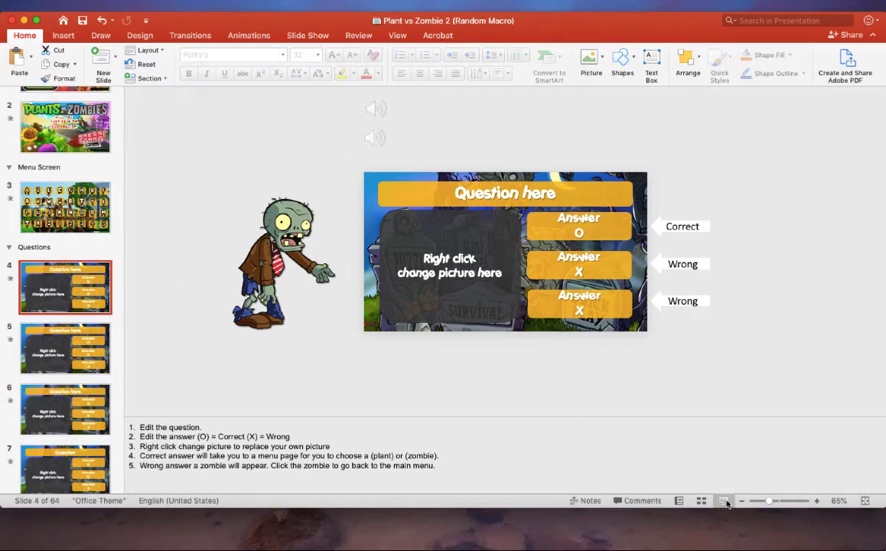
left_click(722, 501)
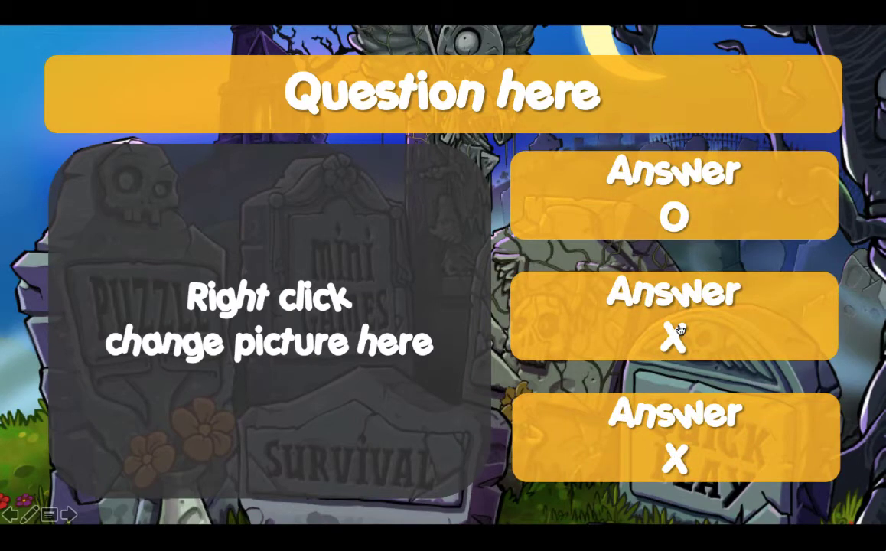
right_click(268, 321)
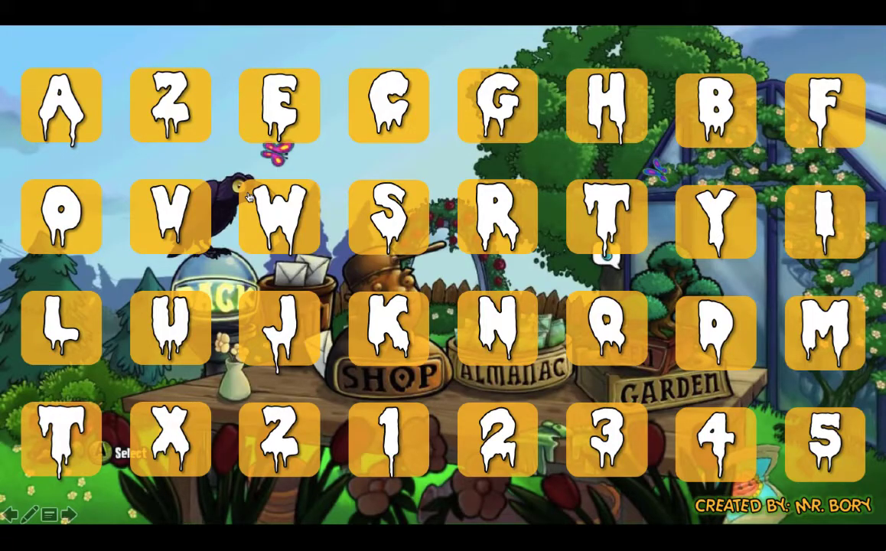
key("Escape")
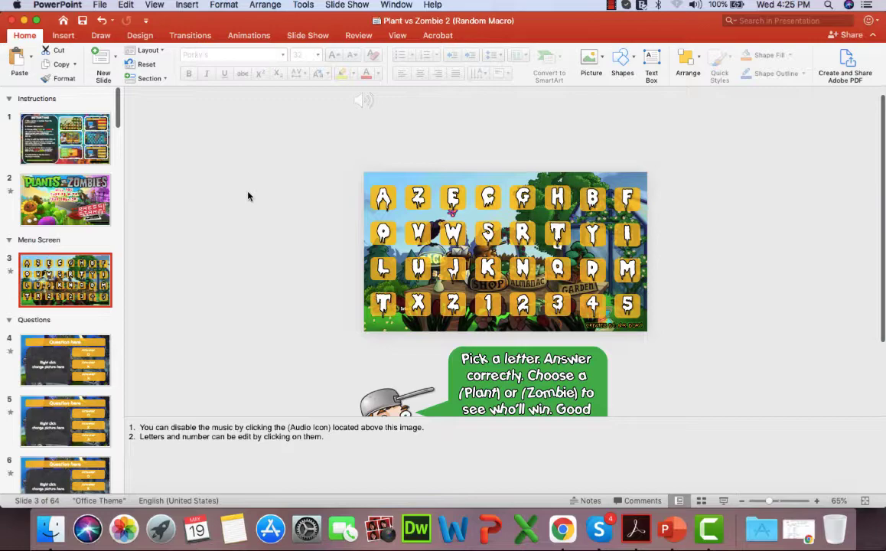
left_click(66, 360)
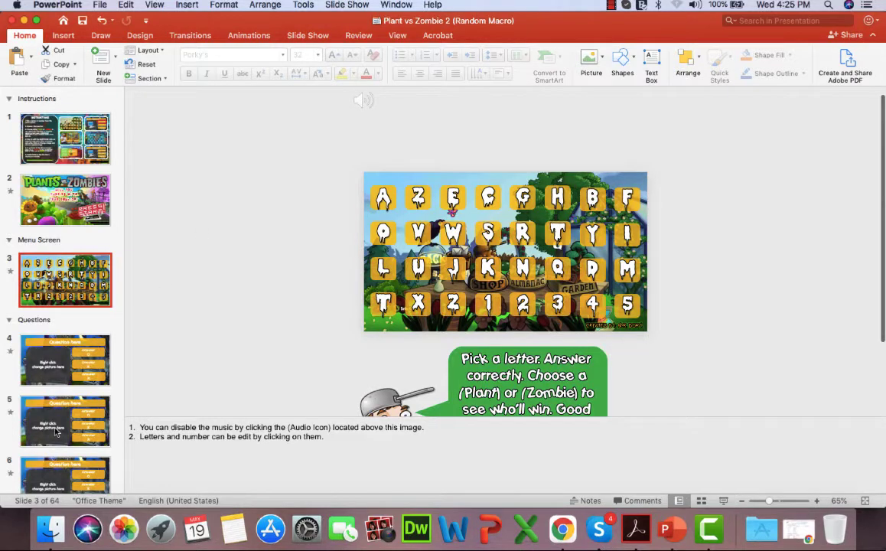
left_click(66, 421)
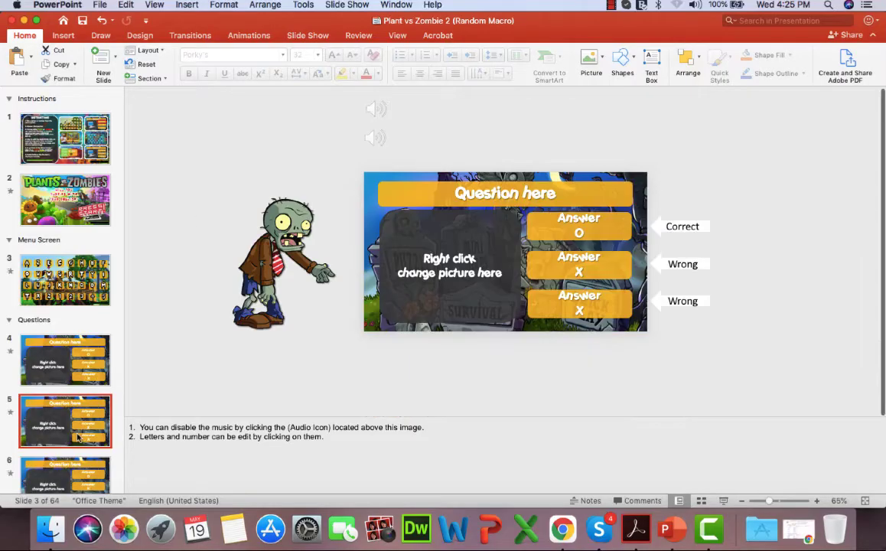
left_click(65, 421)
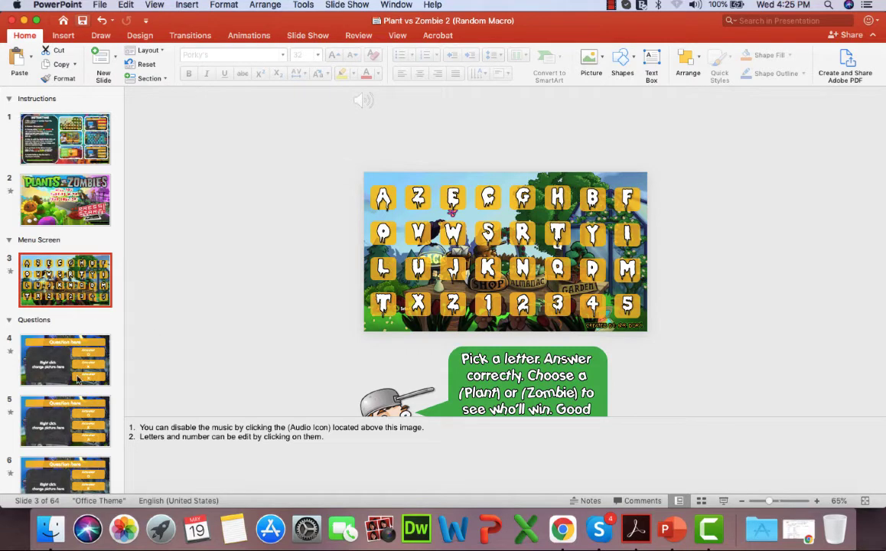
scroll("down", 3)
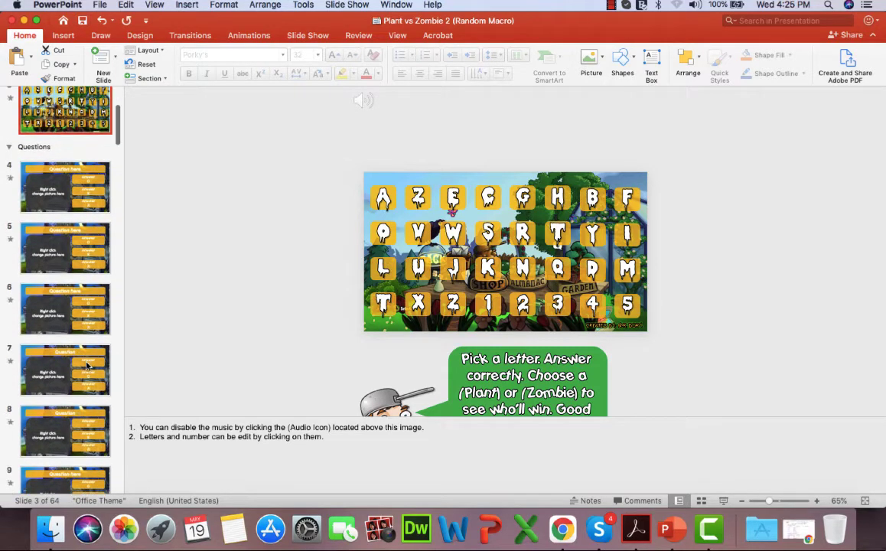
left_click(66, 309)
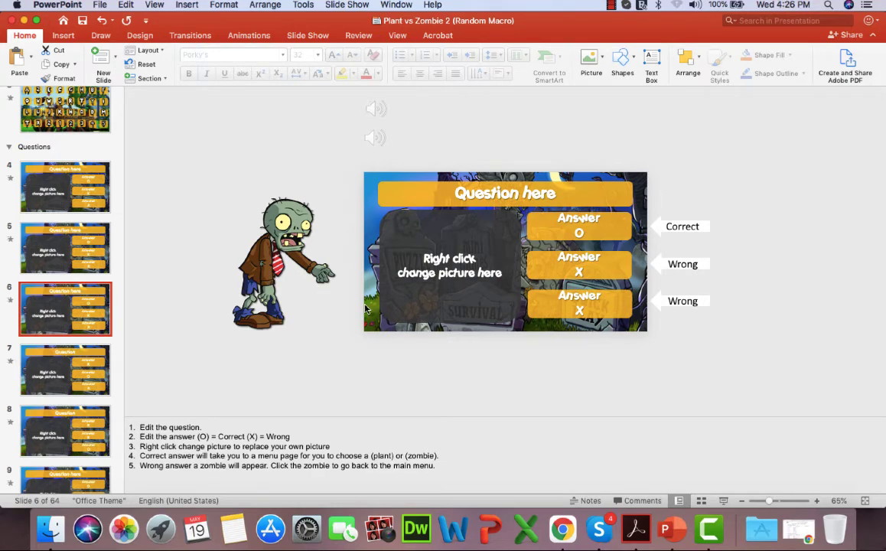
mouse_move(618, 394)
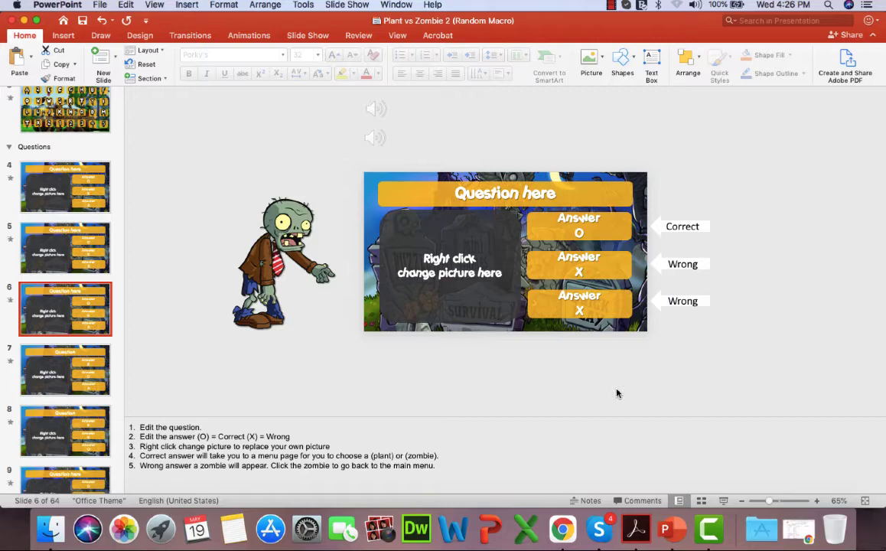
mouse_move(718, 427)
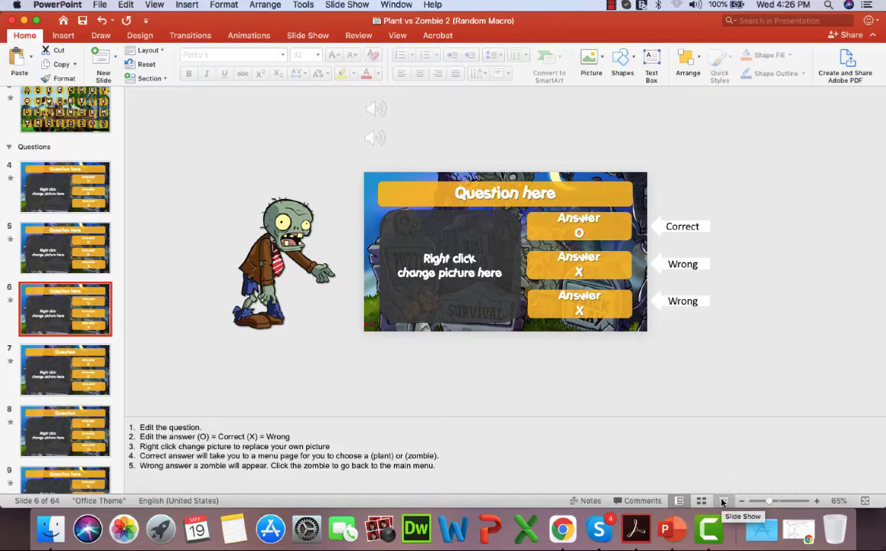
- Preview the quiz as a slide show, then return to the letter-tile menu slide
left_click(723, 500)
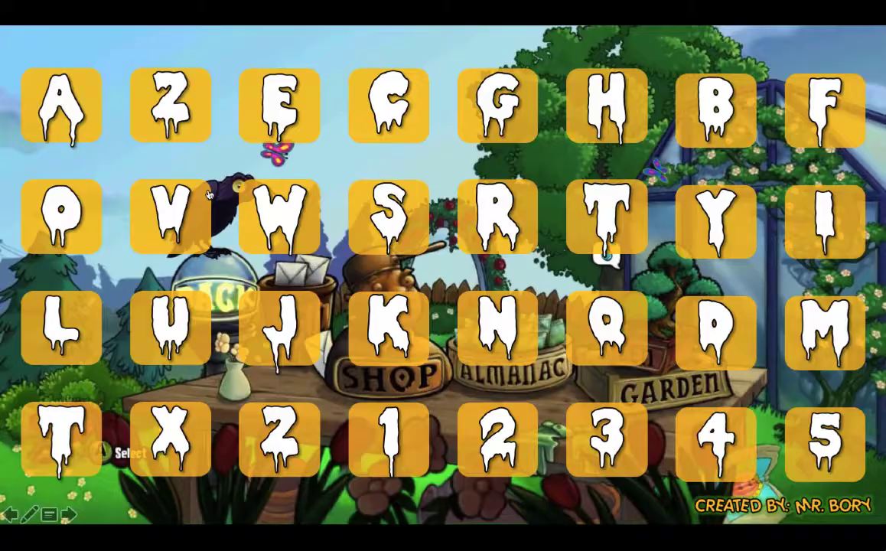
key("Escape")
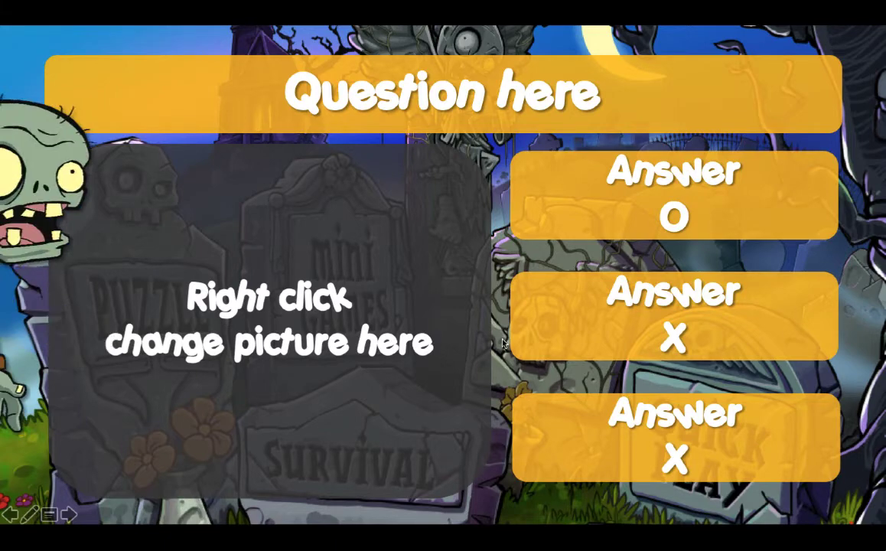
right_click(268, 321)
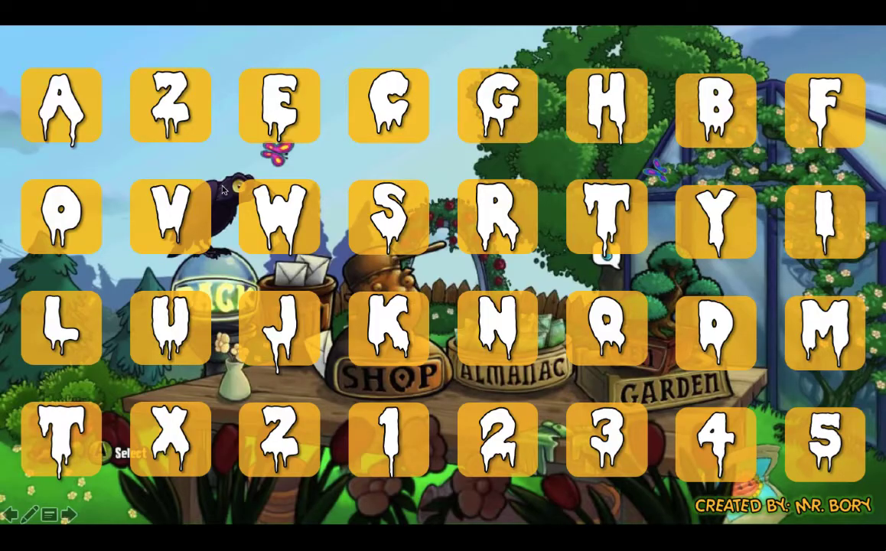
key("escape")
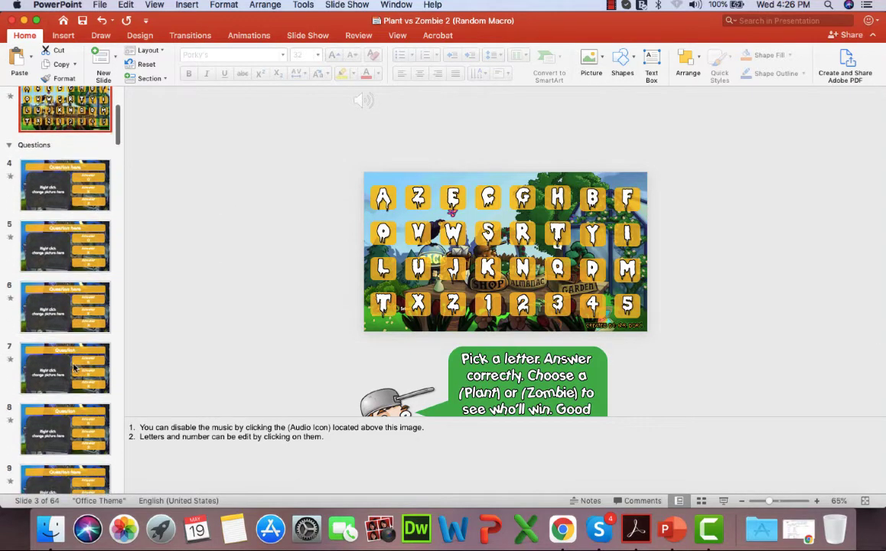
left_click(66, 367)
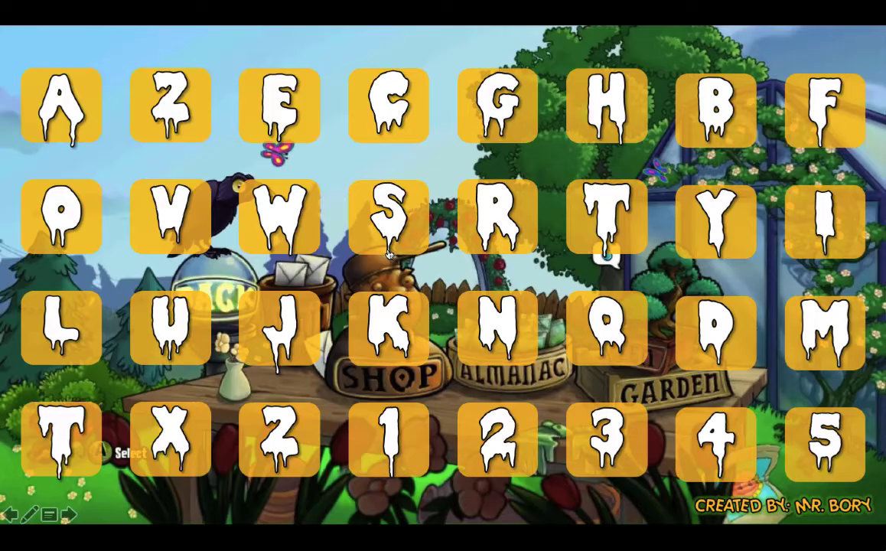
key("escape")
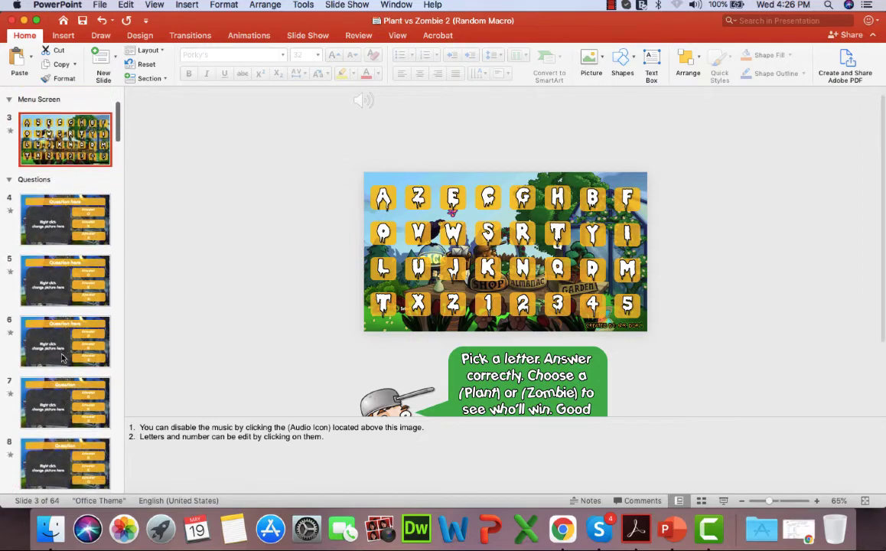
left_click(66, 376)
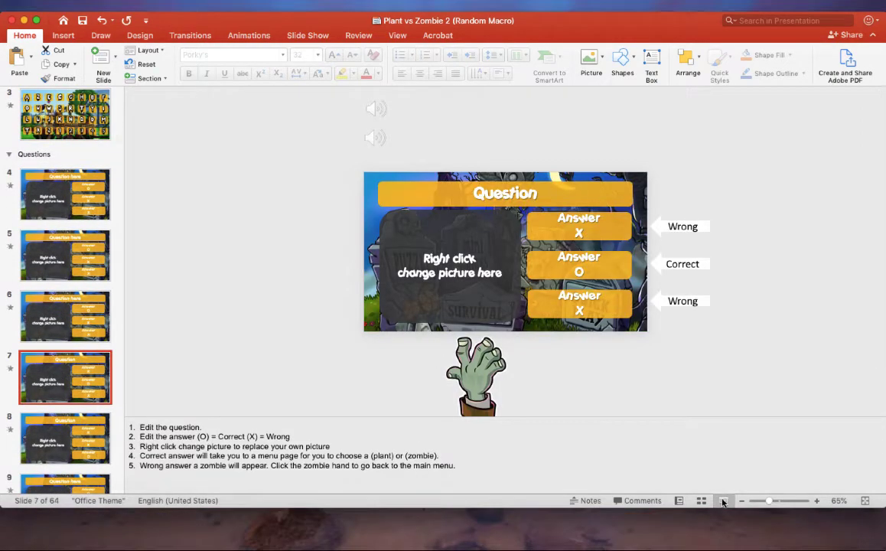
left_click(723, 500)
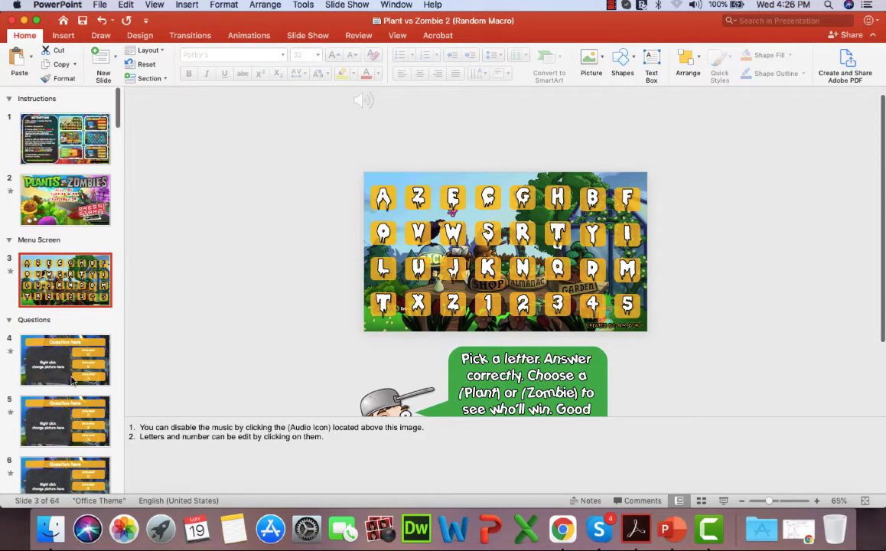
- Show the Animations ribbon so each letter tile's animation order is visible
scroll("down", 3)
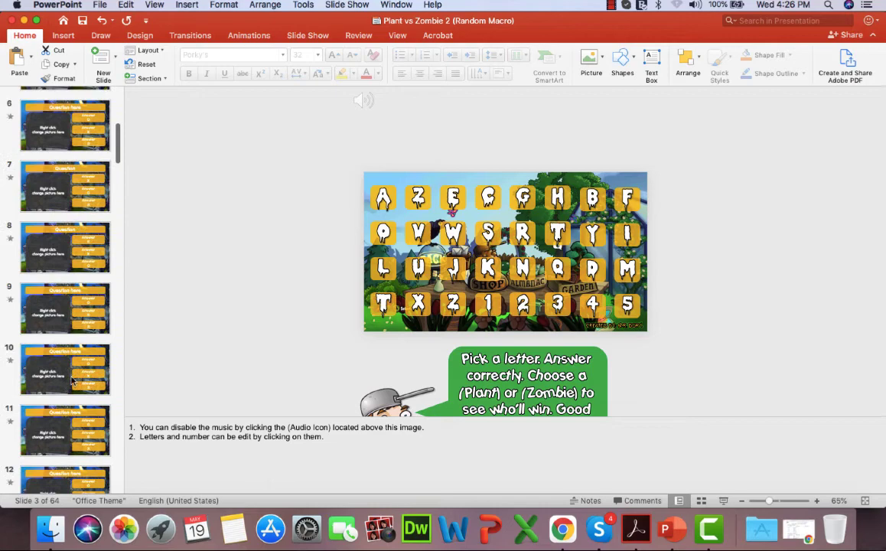
scroll("up", 3)
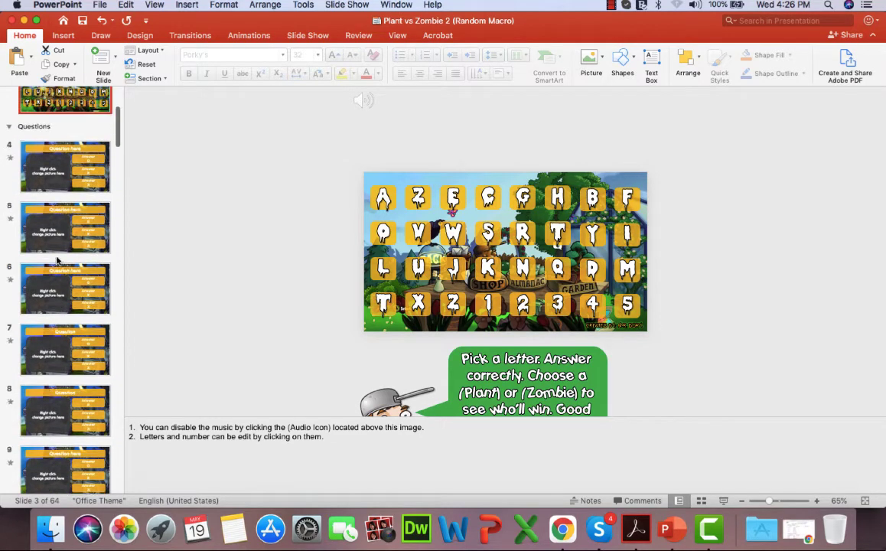
scroll("up", 3)
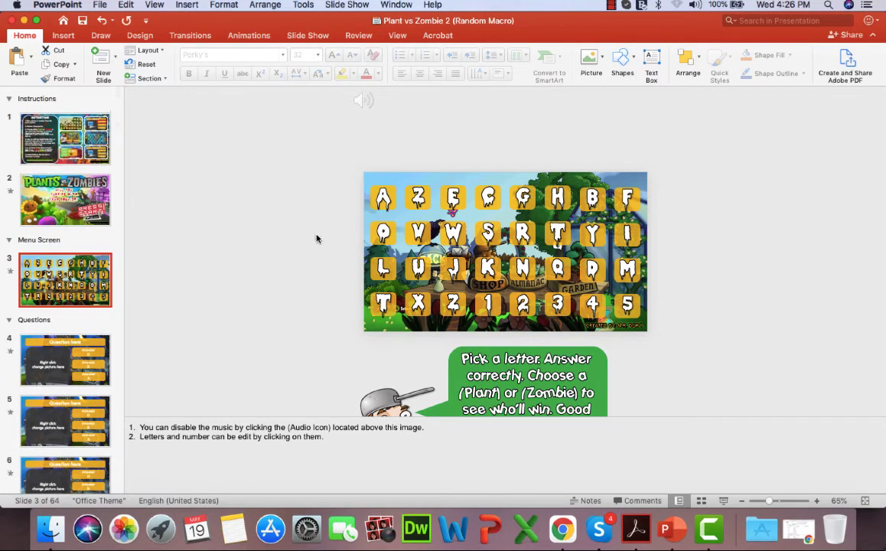
mouse_move(620, 325)
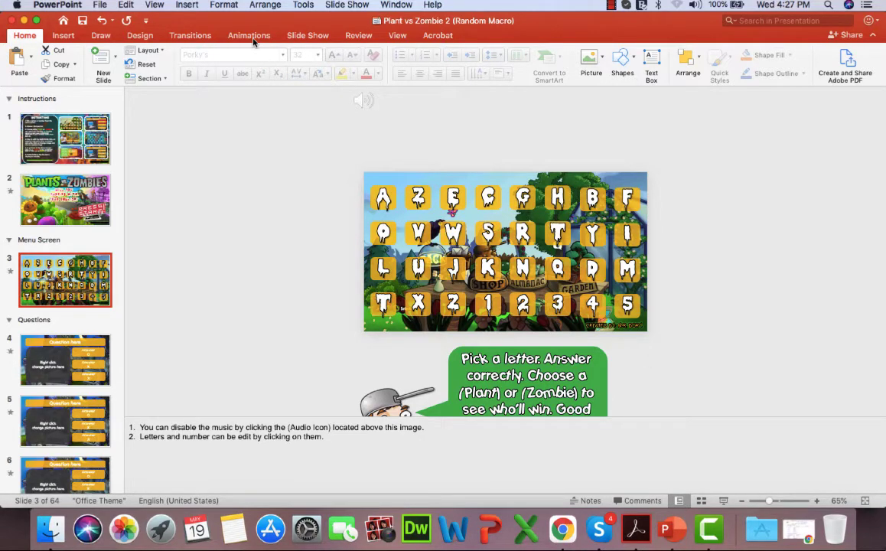
left_click(248, 35)
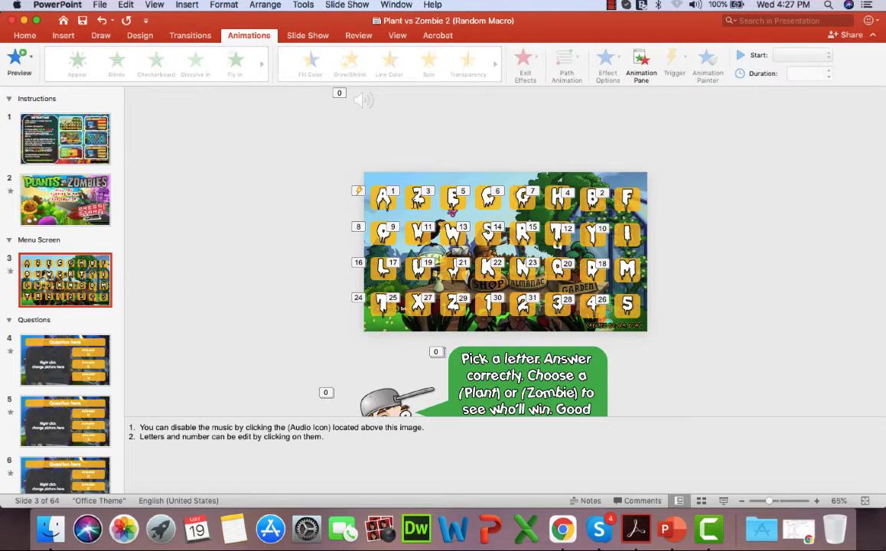
- Run the quiz preview briefly from the menu slide, then return to editing it
left_click(419, 196)
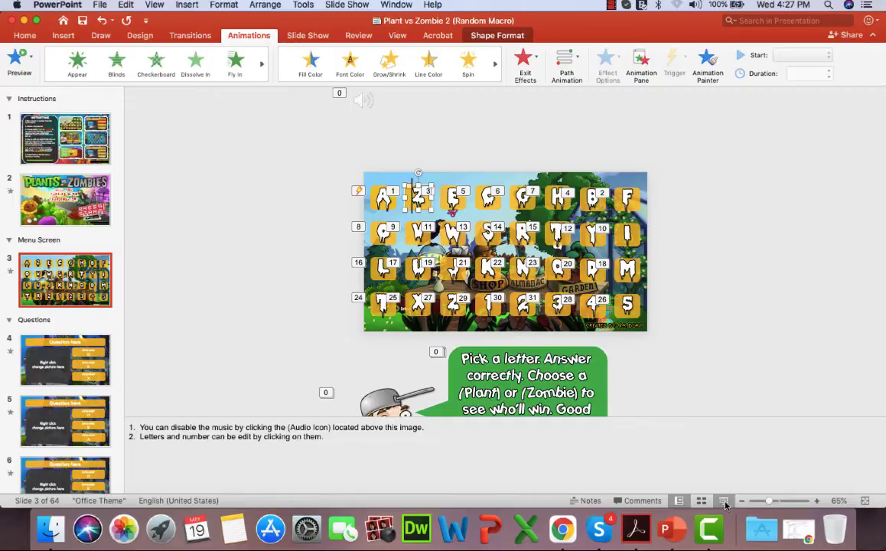
left_click(722, 501)
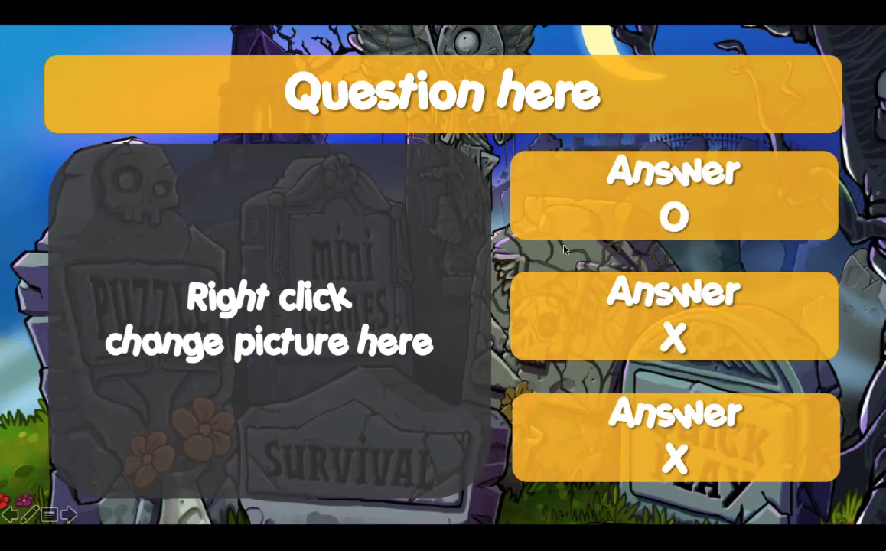
mouse_move(678, 339)
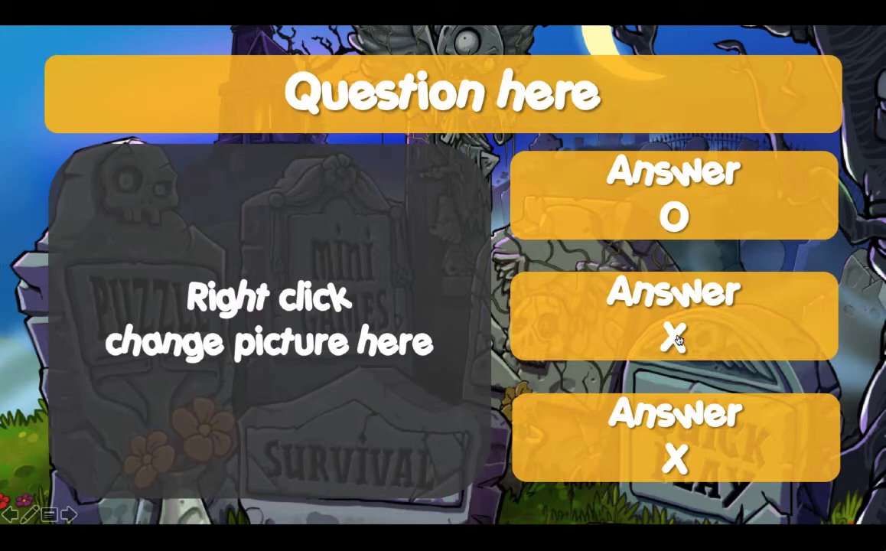
right_click(268, 322)
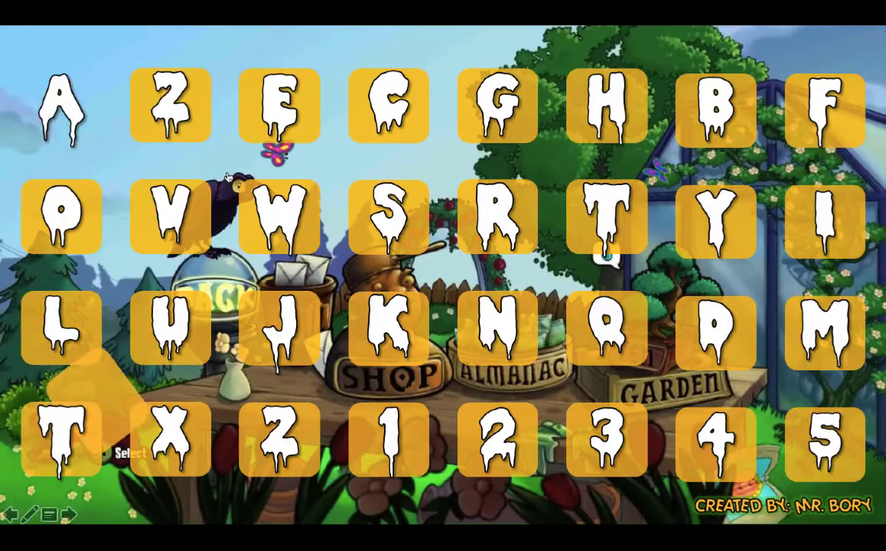
left_click(61, 104)
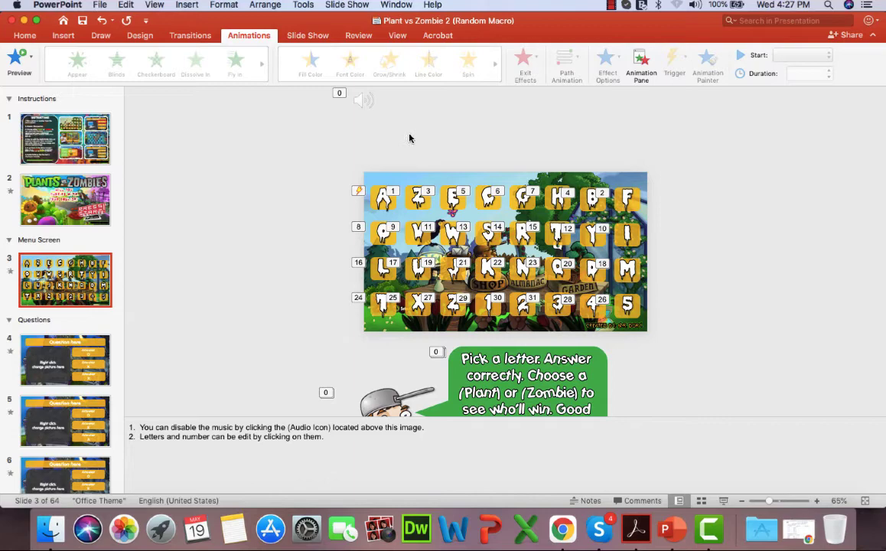
mouse_move(395, 137)
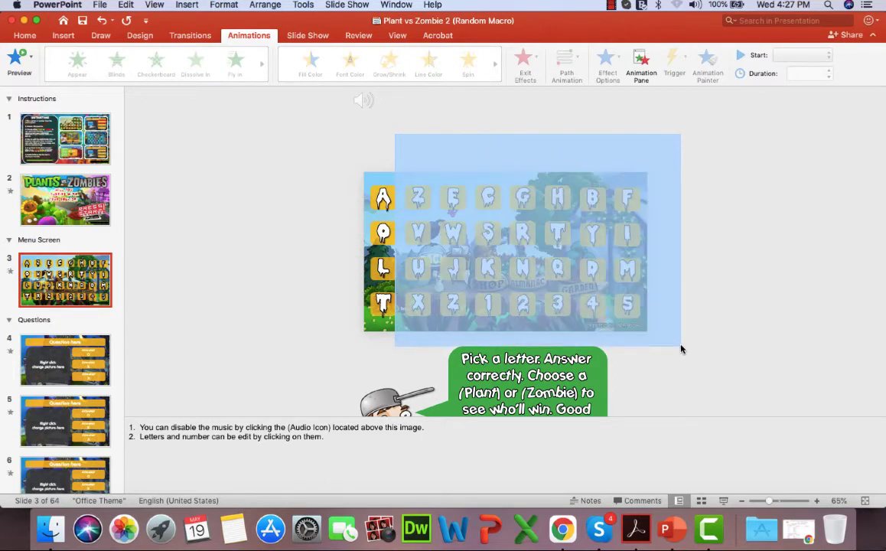
- Select all letter tiles and show the Animation Pane, with a quick slide-show test
left_click(505, 253)
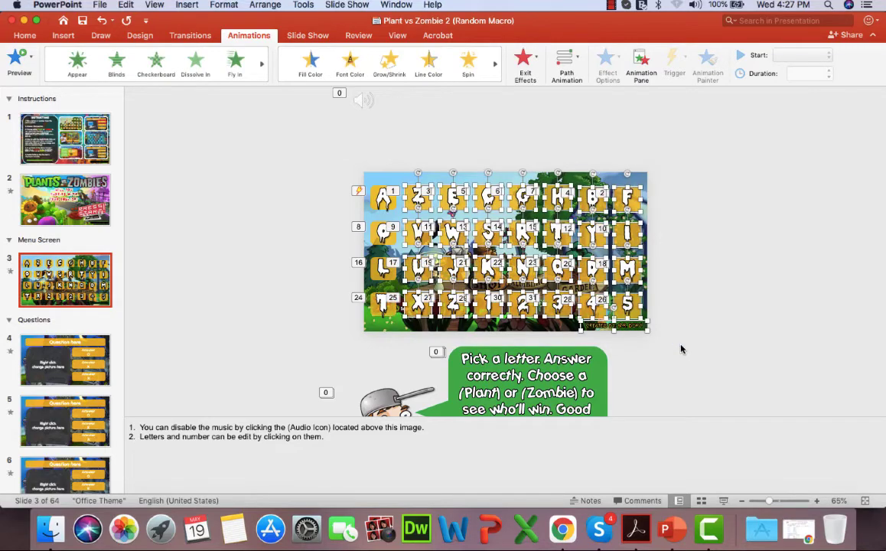
left_click(505, 253)
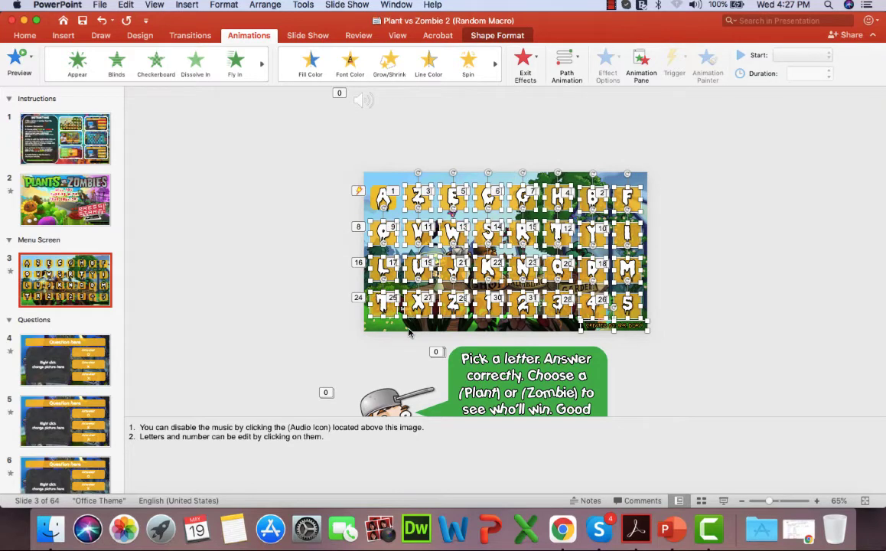
mouse_move(674, 364)
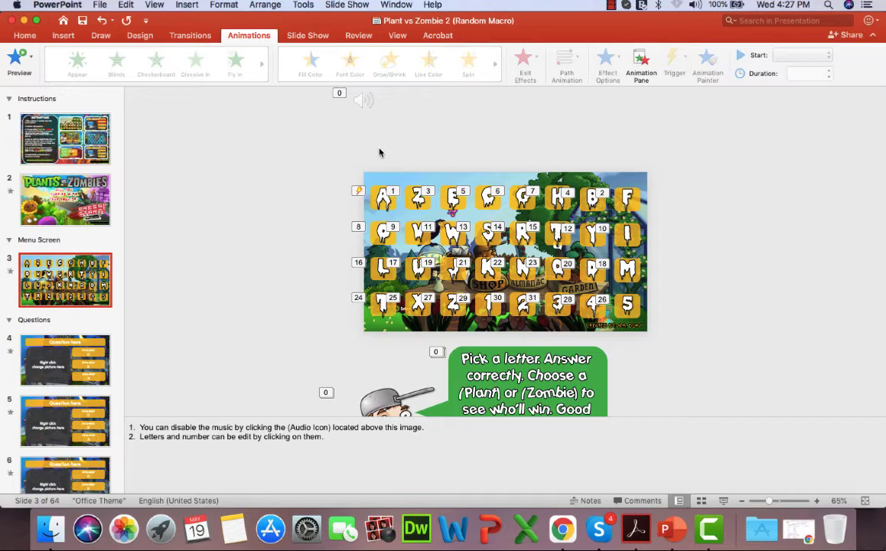
left_click(640, 65)
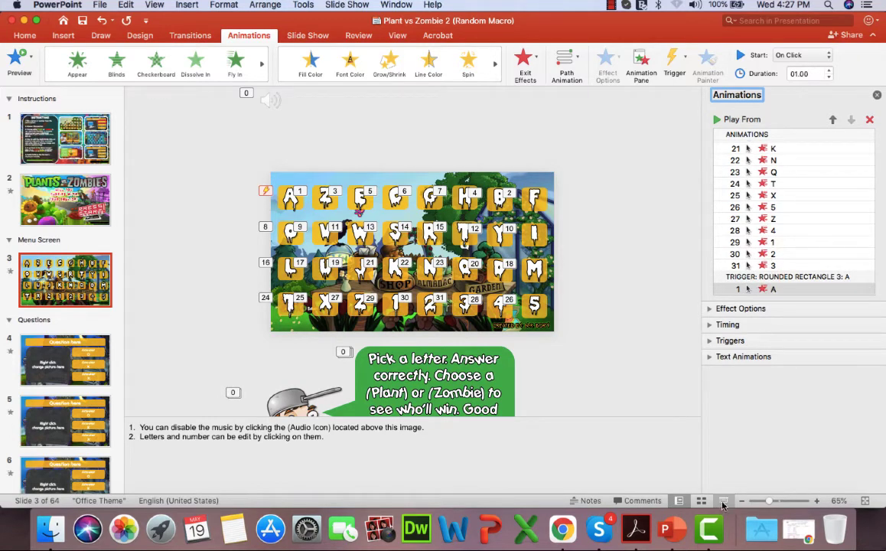
left_click(722, 501)
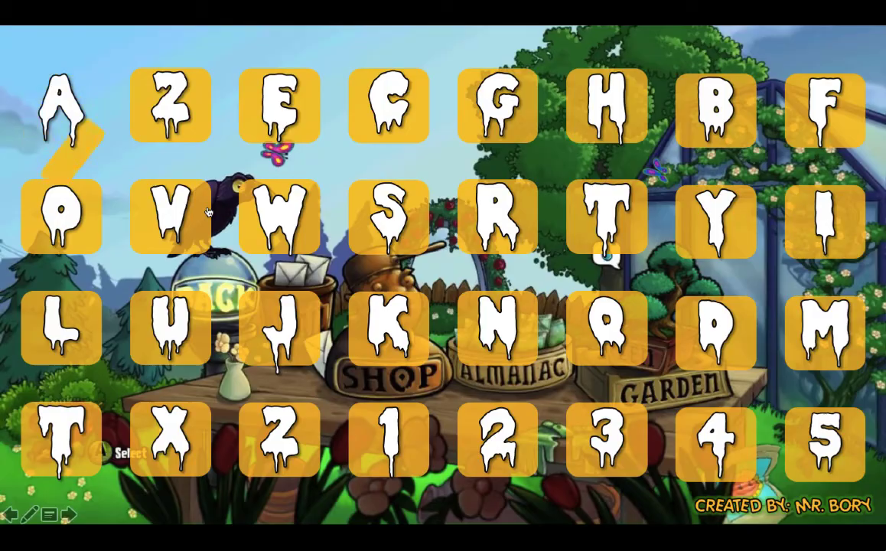
left_click(61, 107)
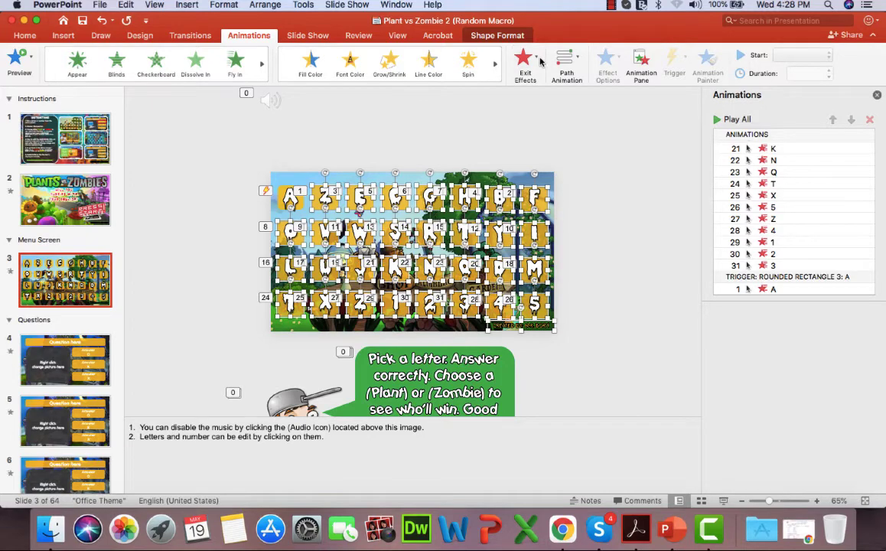
- Browse the Exit Effects gallery and reselect all the letter tiles on the menu slide
left_click(526, 61)
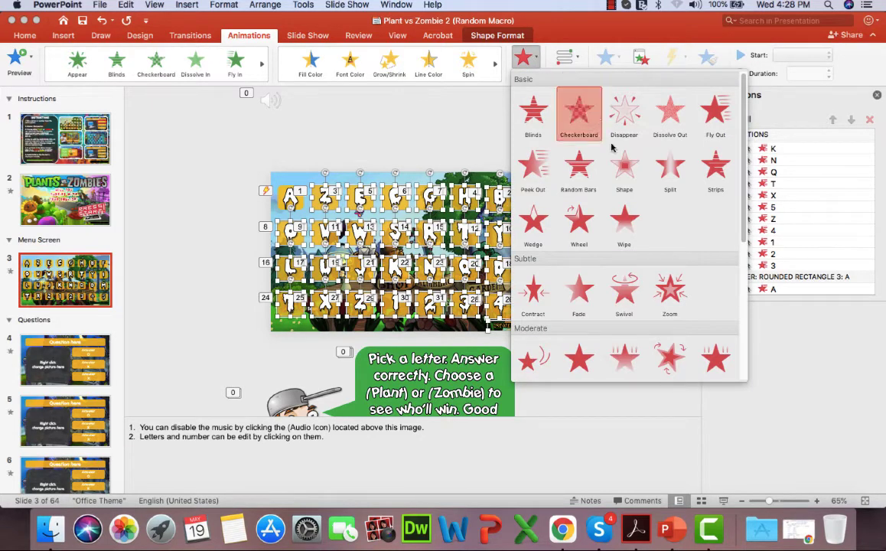
scroll("down", 3)
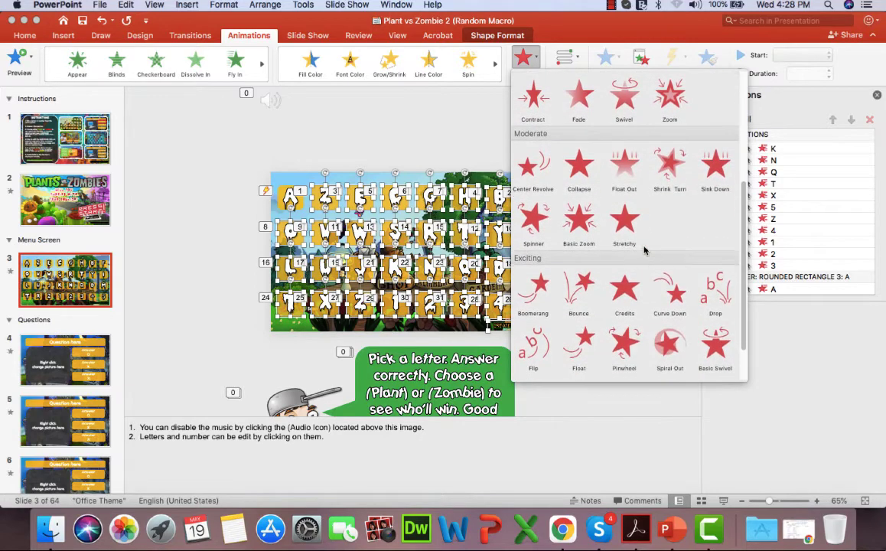
scroll("down", 3)
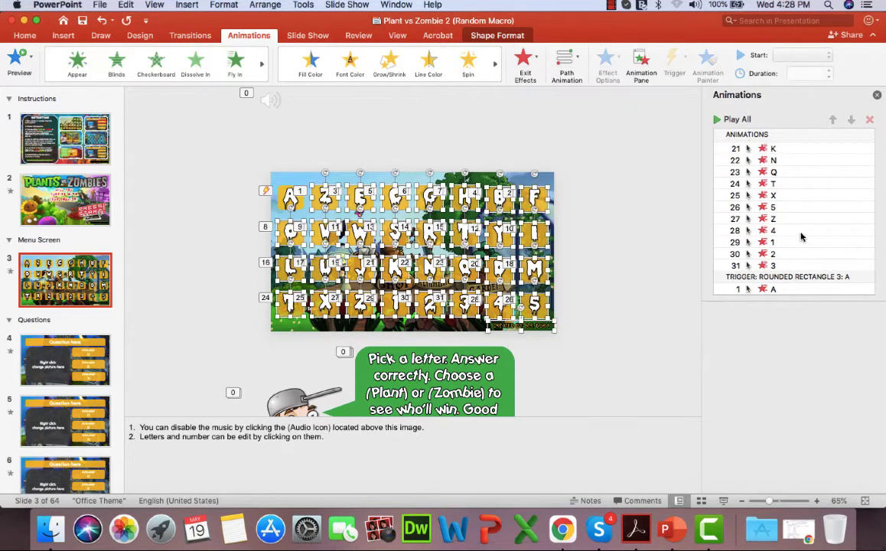
left_click(773, 288)
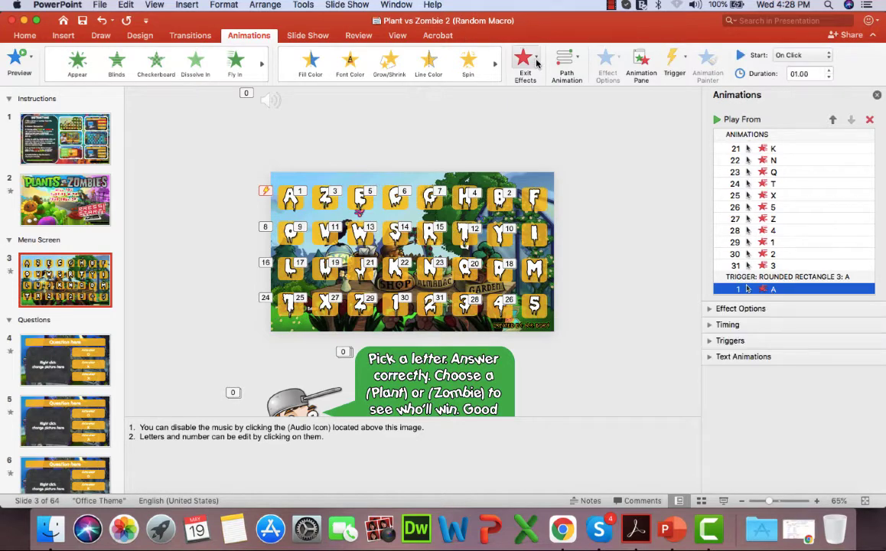
left_click(526, 64)
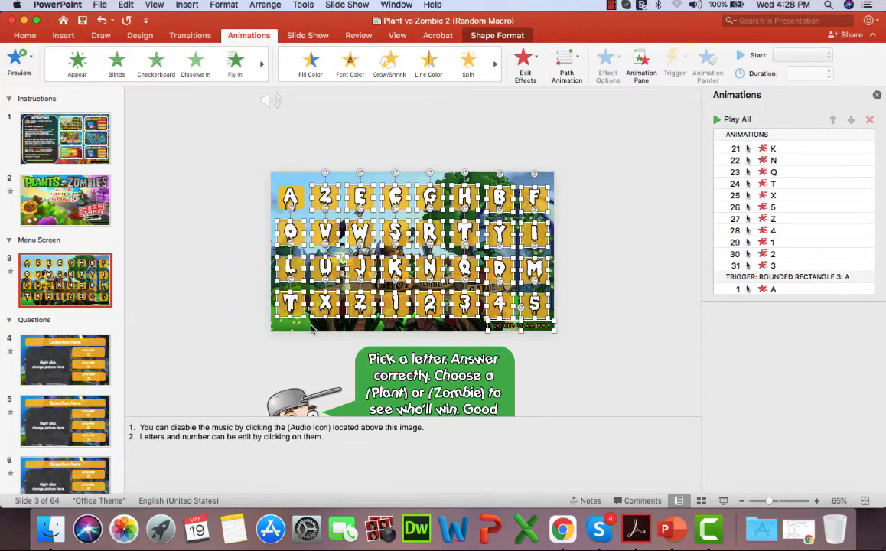
- Apply the Flip exit effect to all tiles and select one of the new Flip entries in the list
left_click(525, 61)
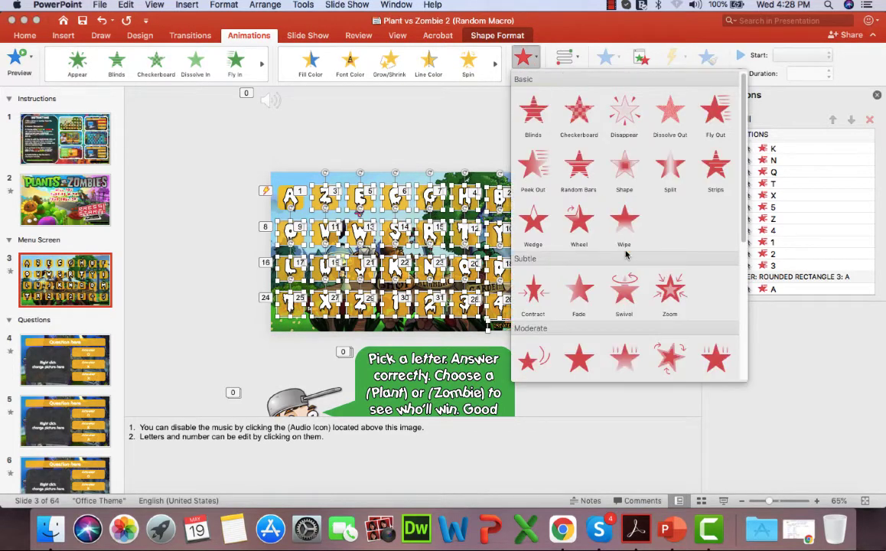
scroll("down", 3)
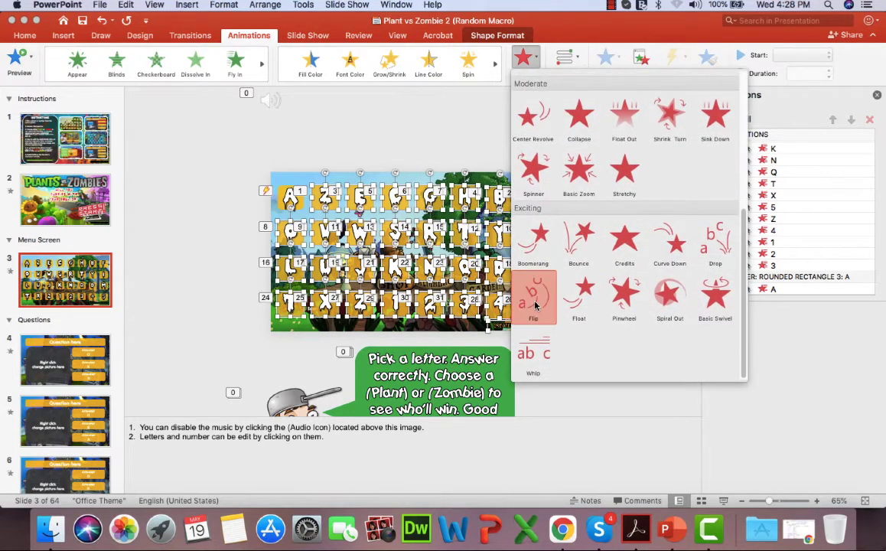
left_click(533, 297)
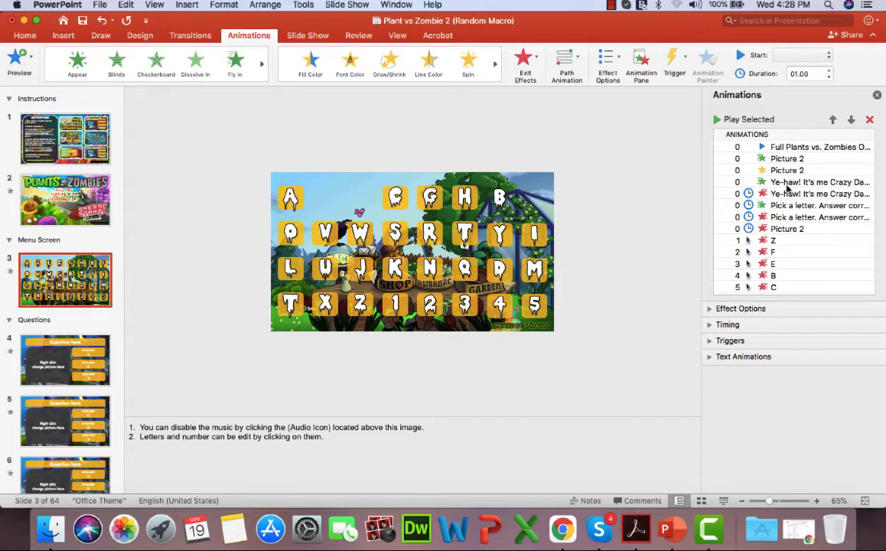
scroll("down", 3)
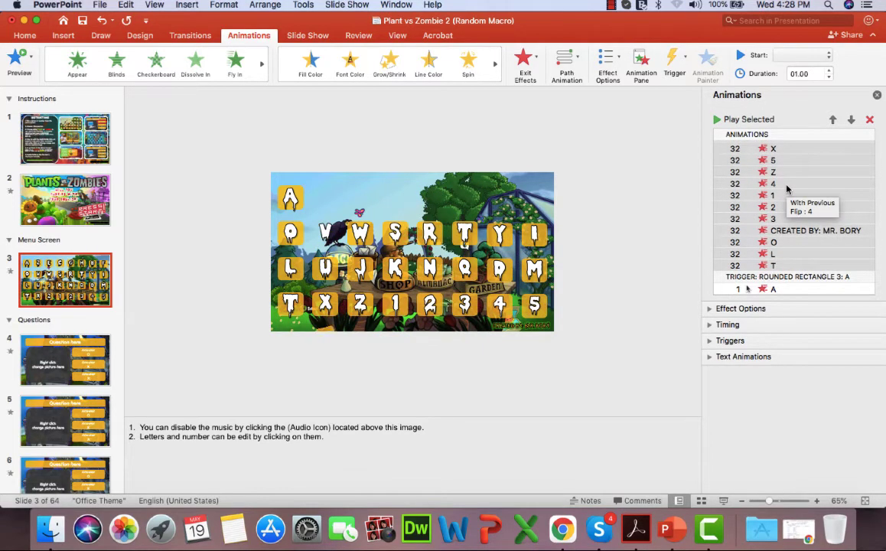
left_click(811, 230)
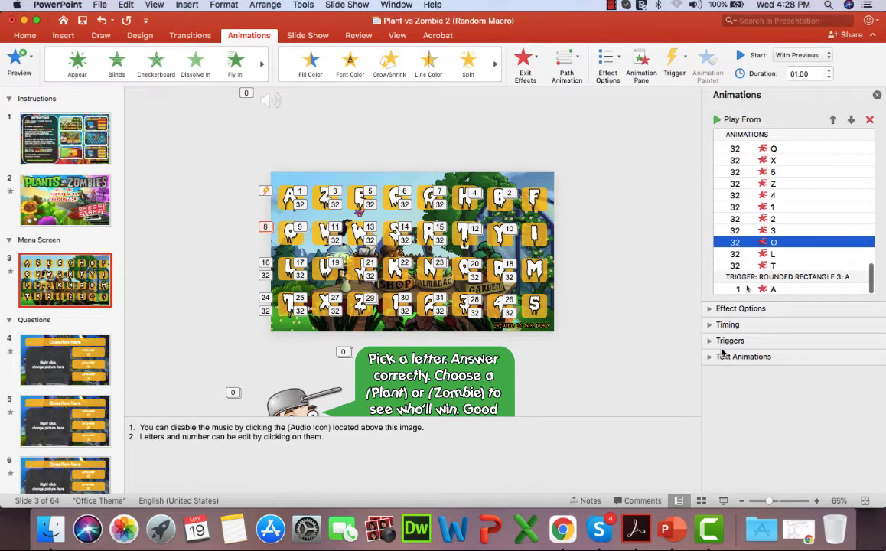
- Expand the trigger settings of tile A's flip animation and review the animation list
left_click(773, 288)
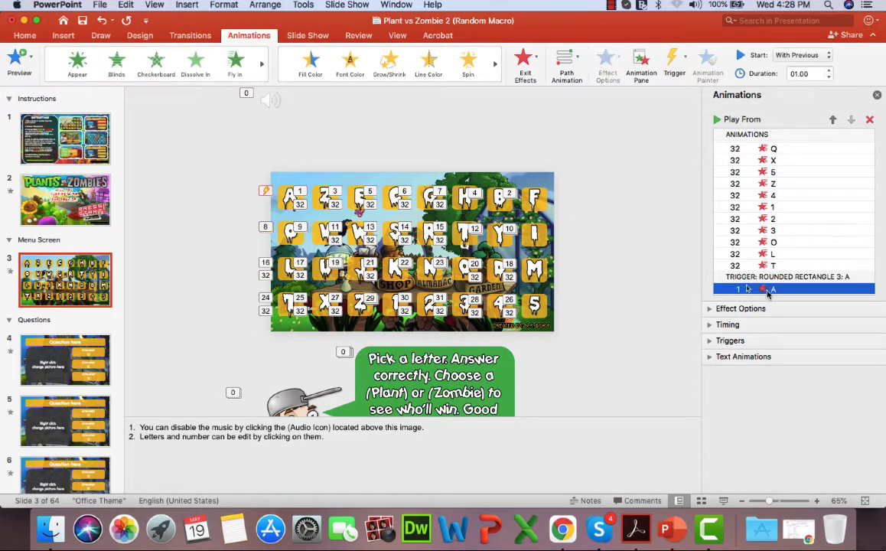
left_click(730, 339)
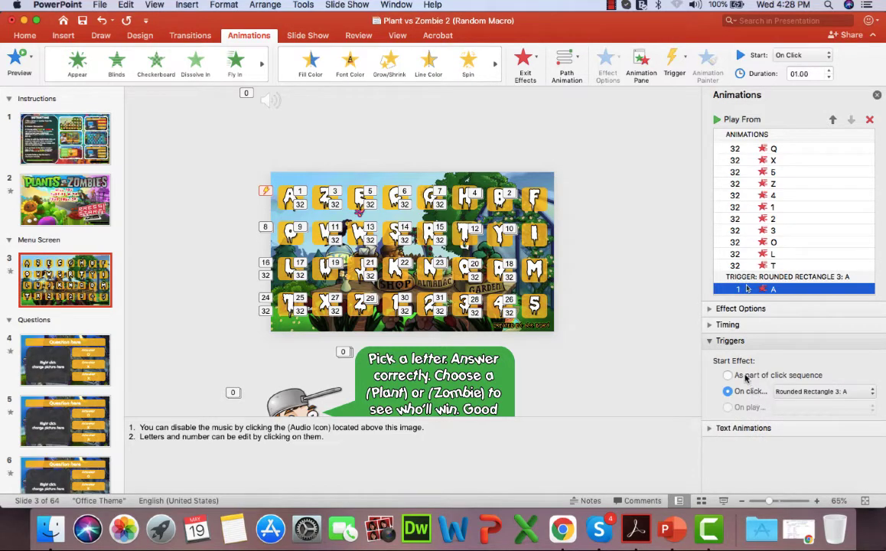
mouse_move(756, 335)
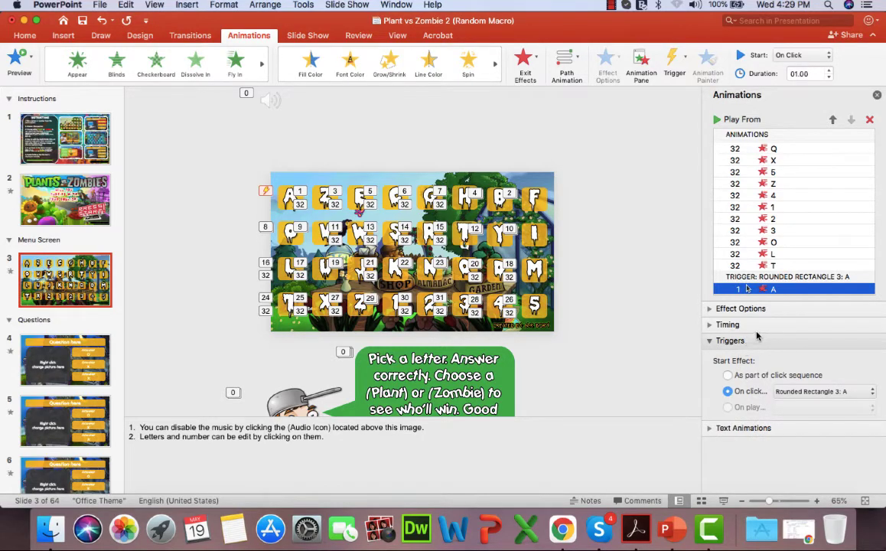
mouse_move(773, 367)
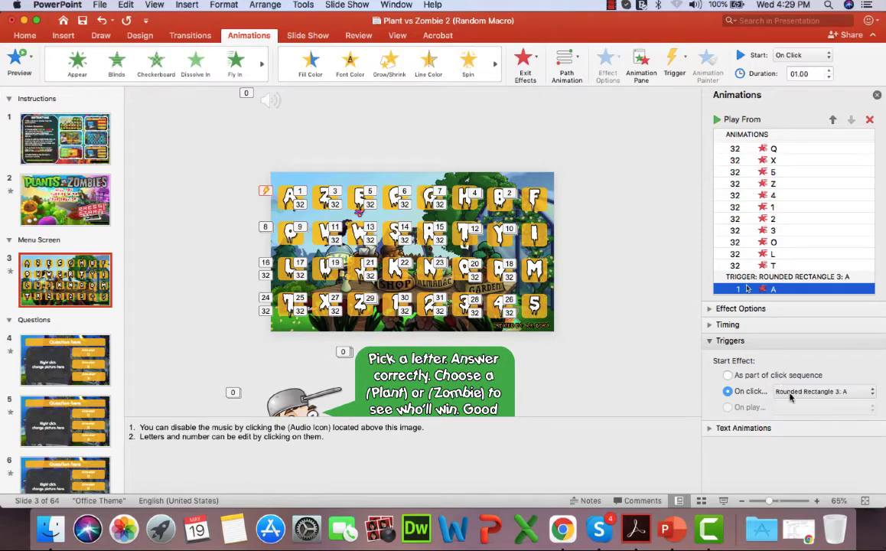
scroll("down", 3)
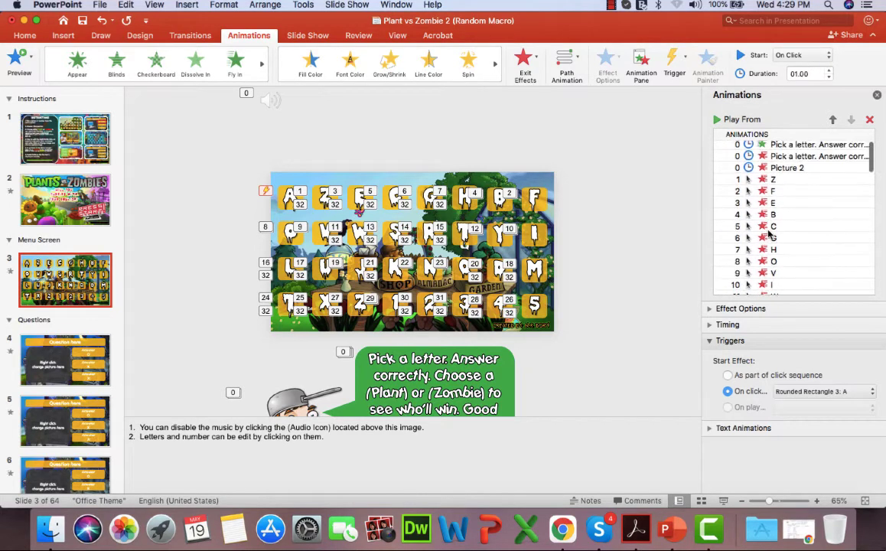
scroll("down", 3)
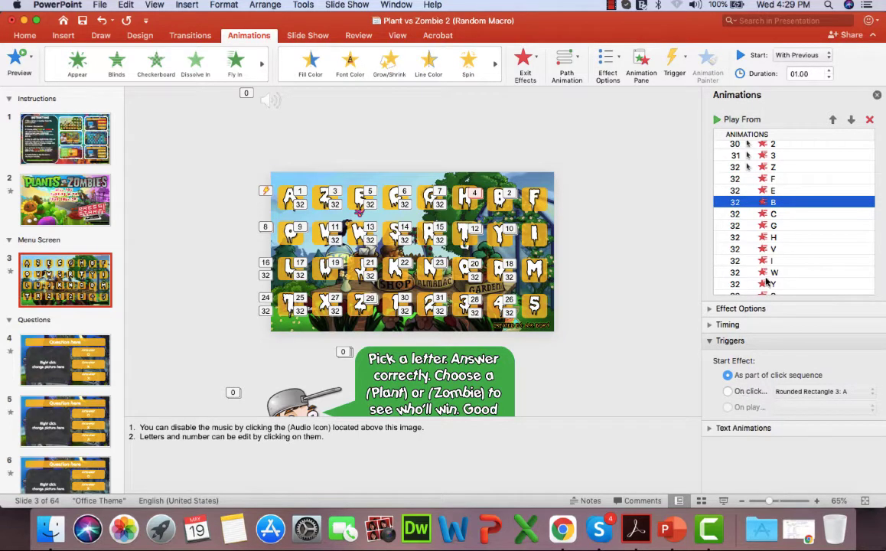
scroll("up", 3)
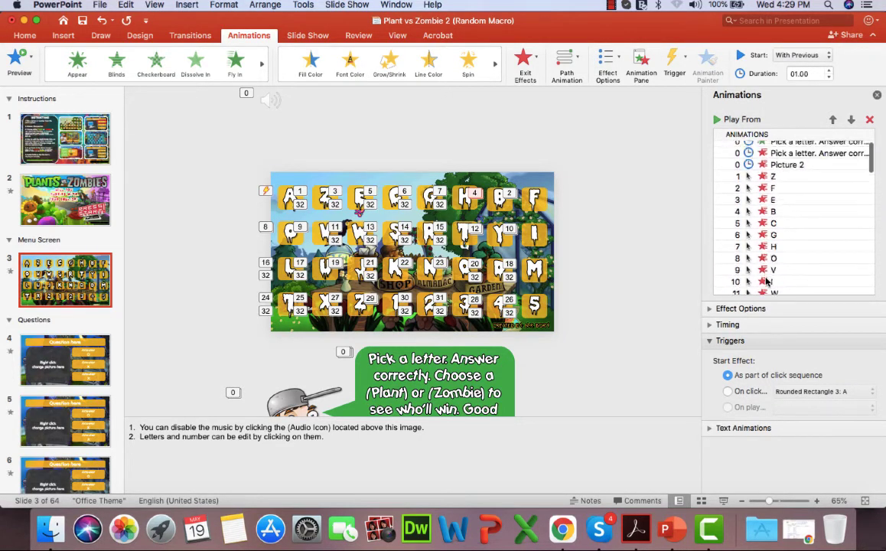
scroll("up", 3)
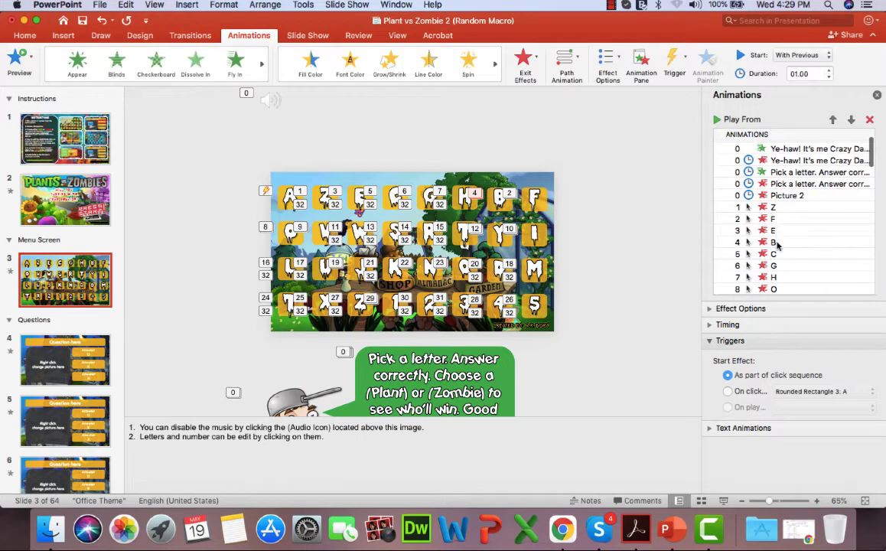
scroll("down", 3)
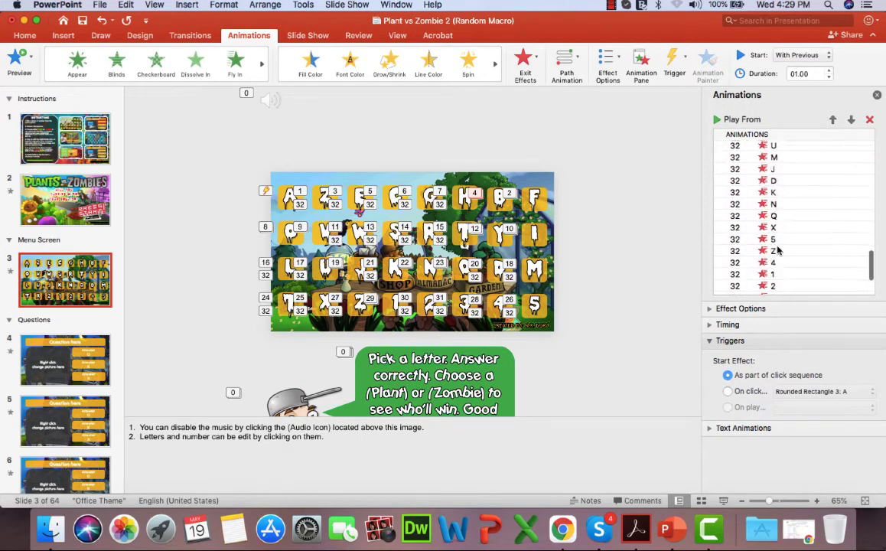
left_click(773, 177)
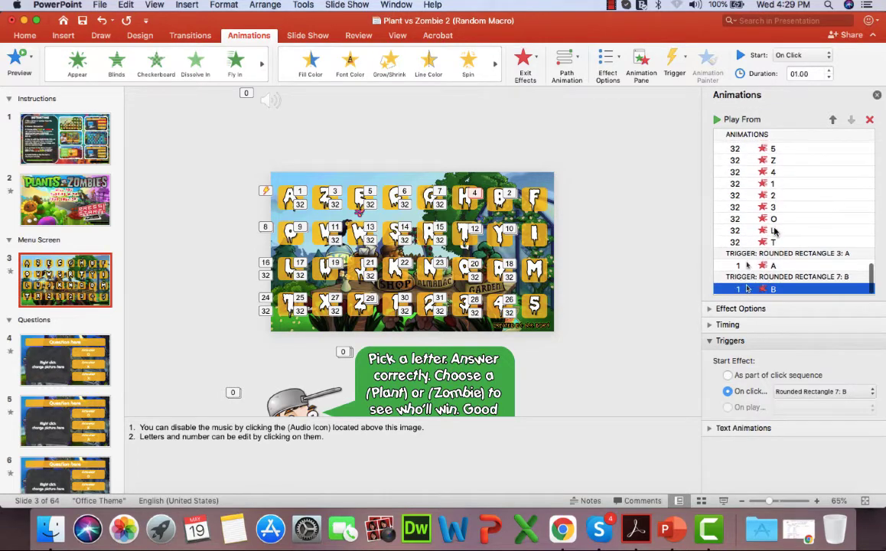
mouse_move(778, 291)
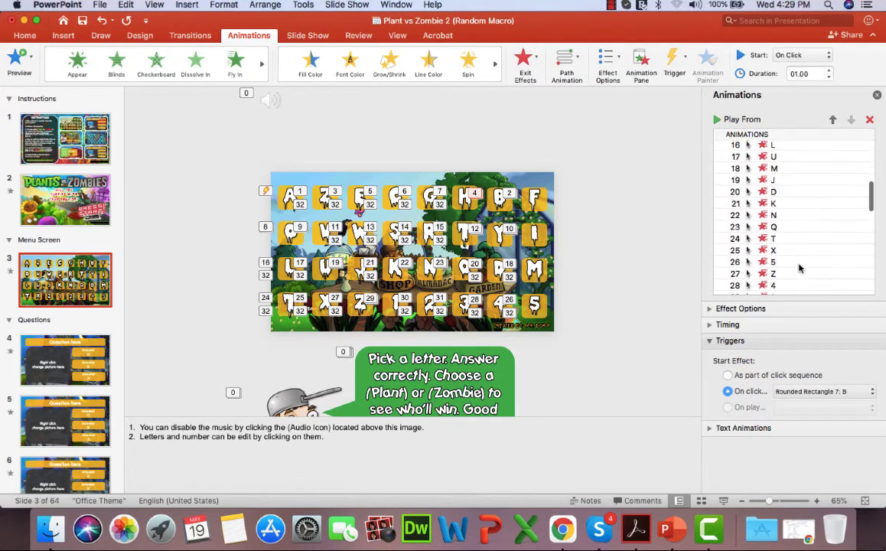
- Assign the matching Rounded Rectangle as the flip's On click trigger and select the next tile animation
scroll("up", 3)
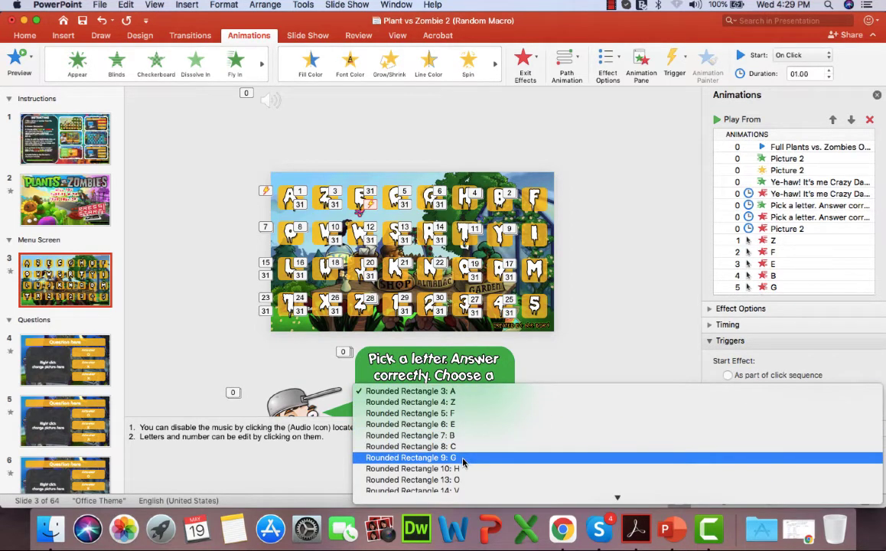
left_click(410, 447)
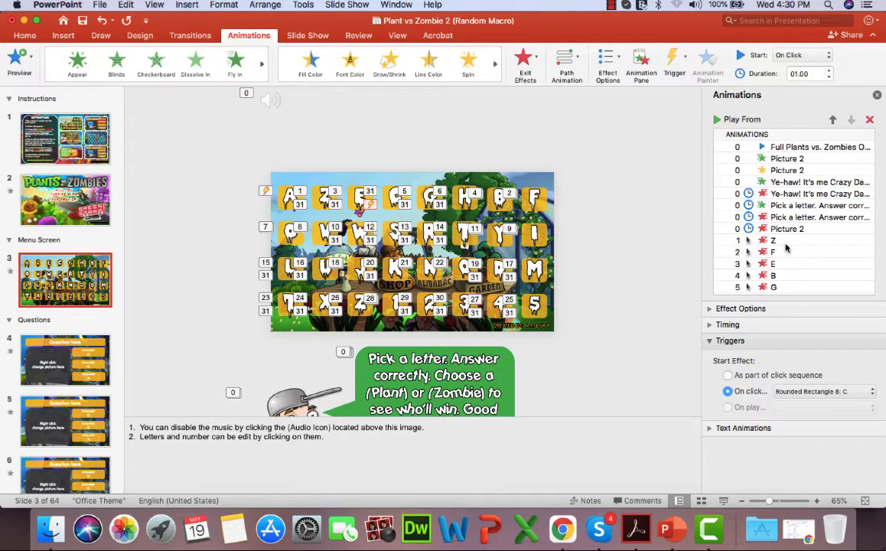
scroll("down", 3)
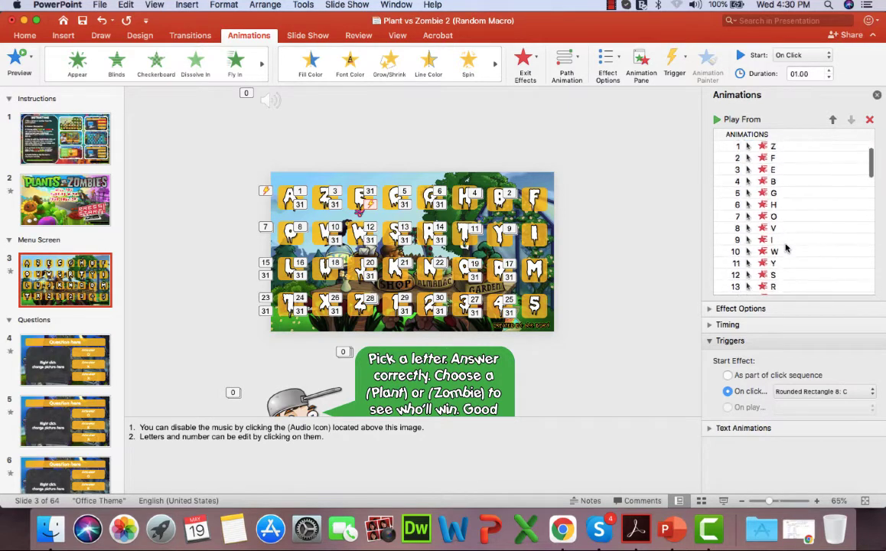
scroll("down", 3)
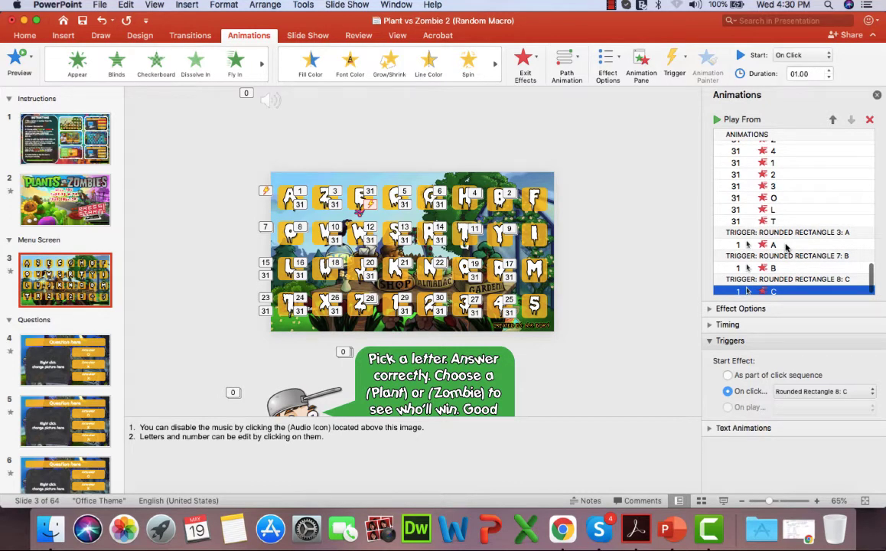
scroll("down", 3)
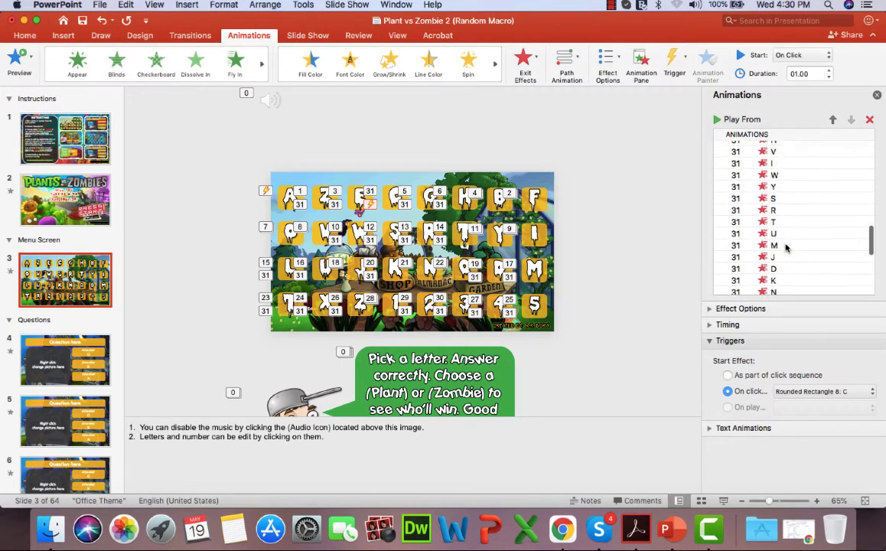
scroll("up", 3)
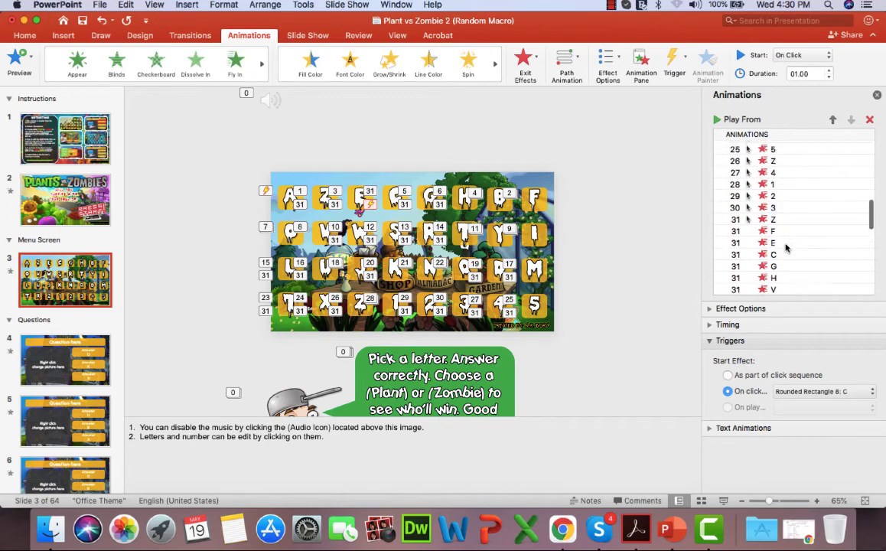
scroll("down", 3)
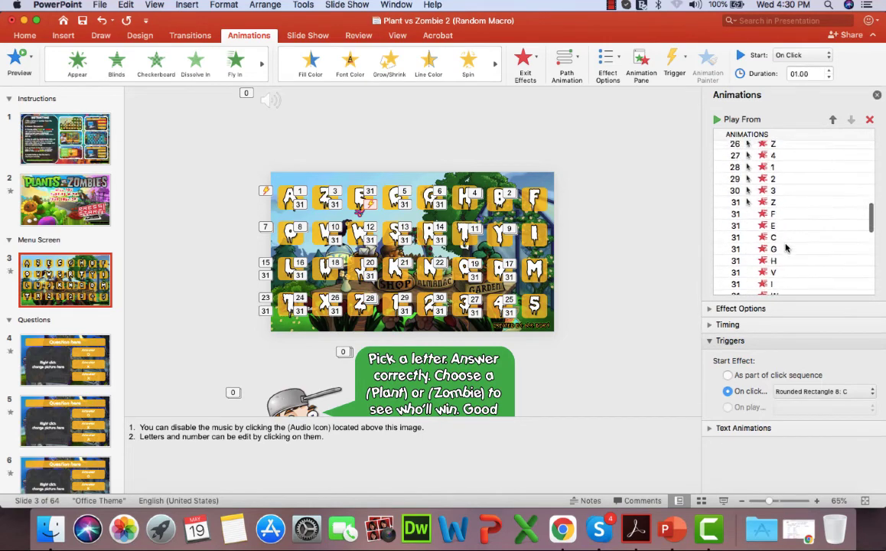
scroll("up", 3)
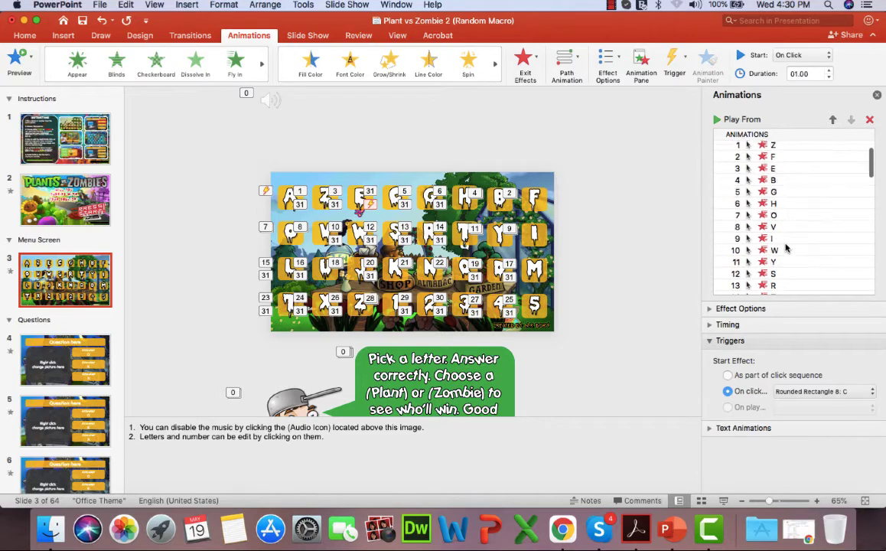
left_click(796, 217)
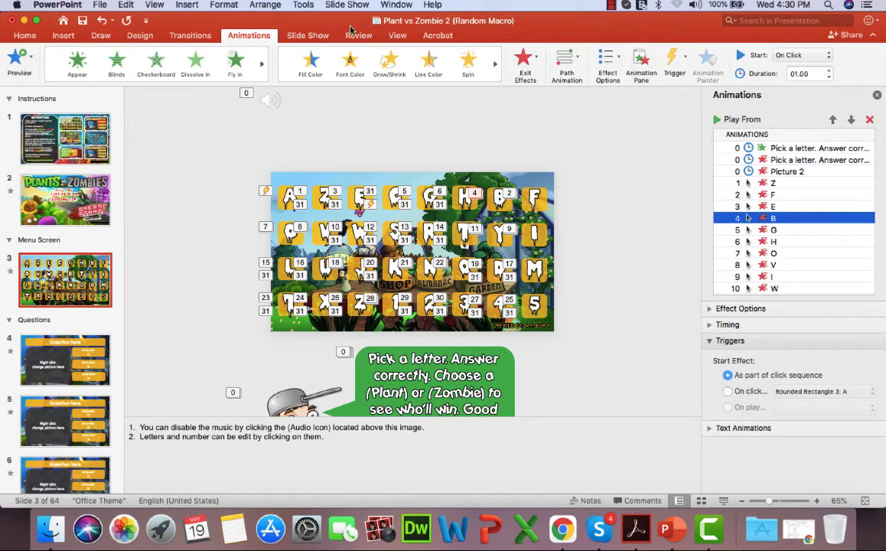
- Show the Selection Pane from Home > Arrange to check tile shape names, then return to the animation list
left_click(24, 35)
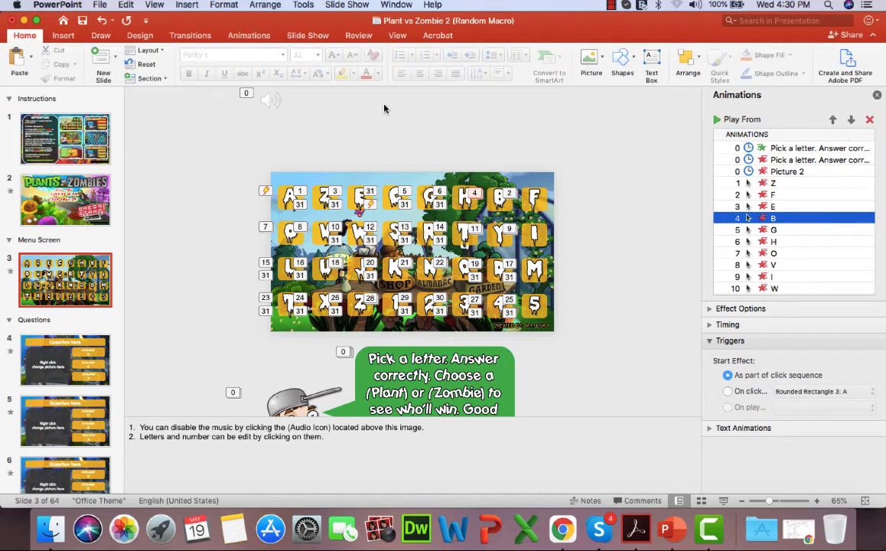
left_click(687, 59)
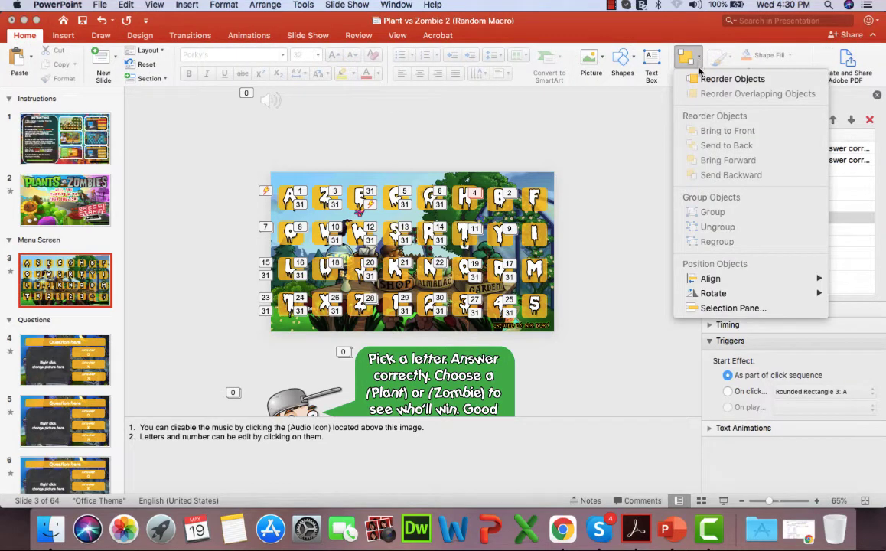
left_click(733, 308)
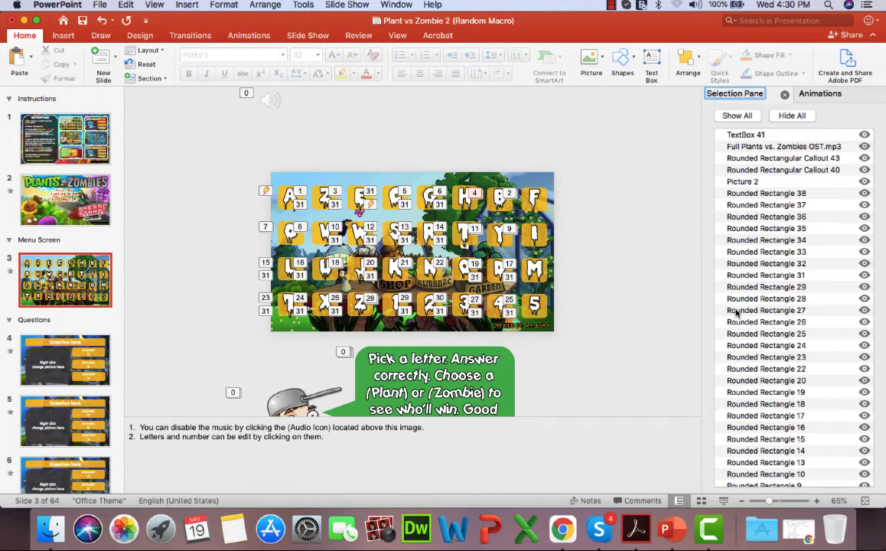
scroll("down", 3)
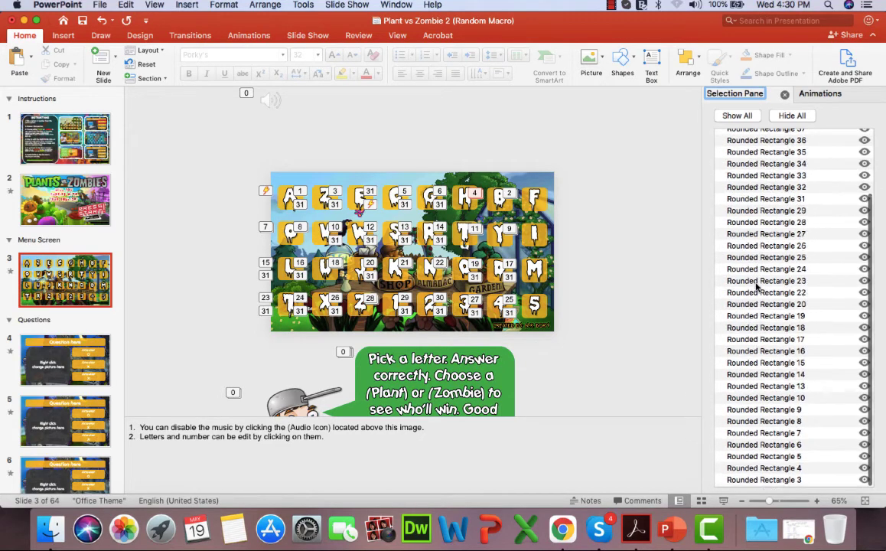
scroll("up", 3)
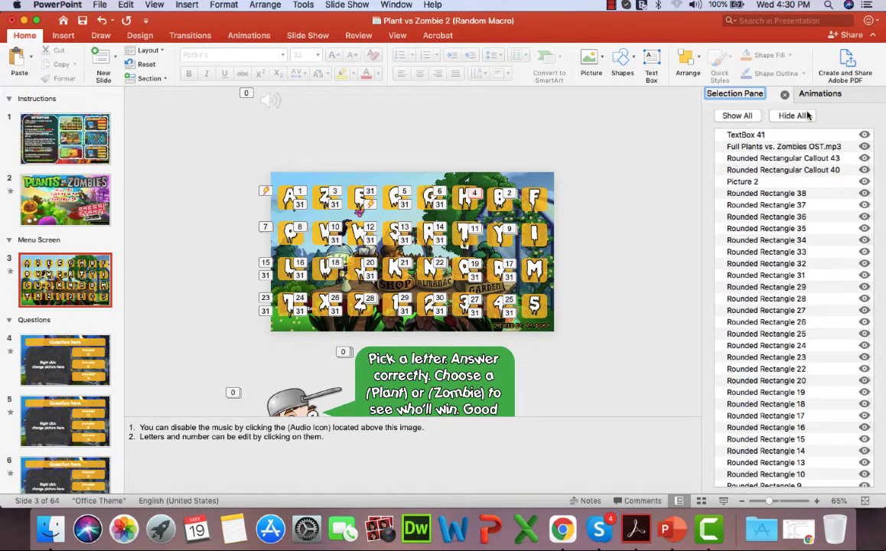
left_click(821, 93)
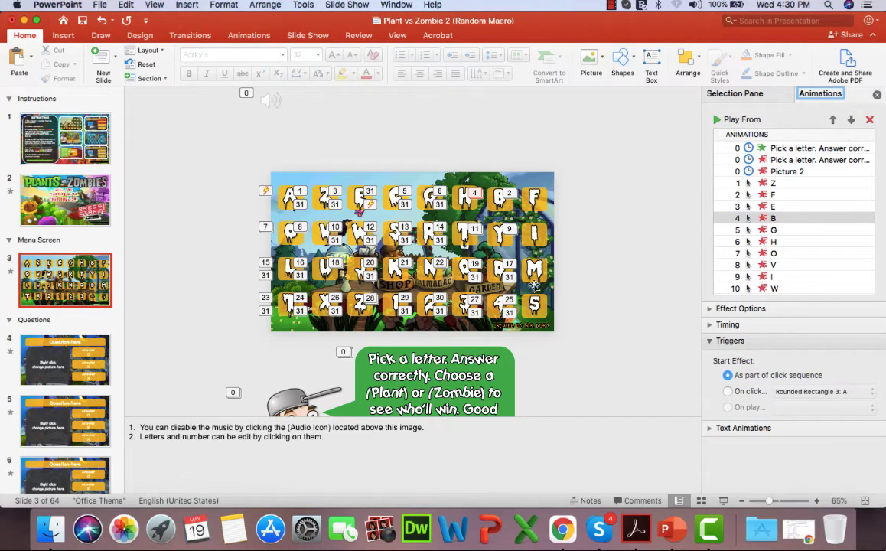
mouse_move(472, 312)
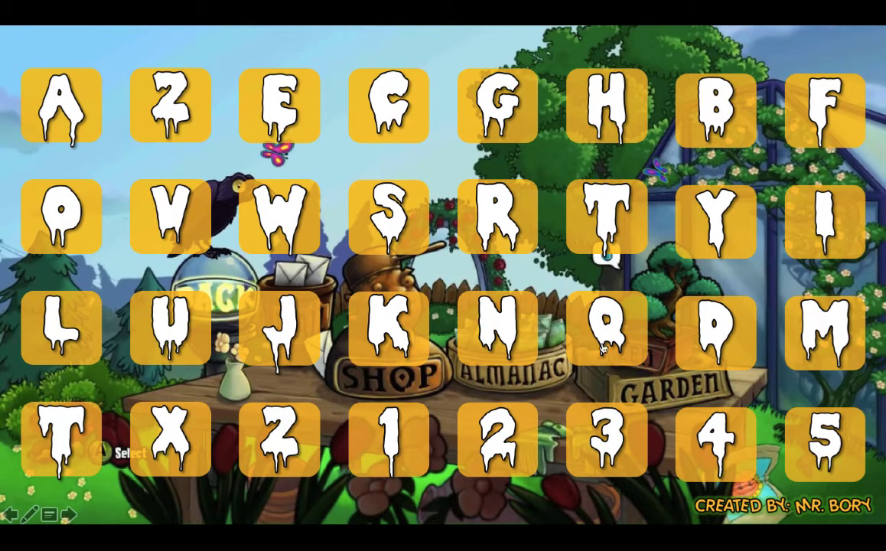
mouse_move(489, 130)
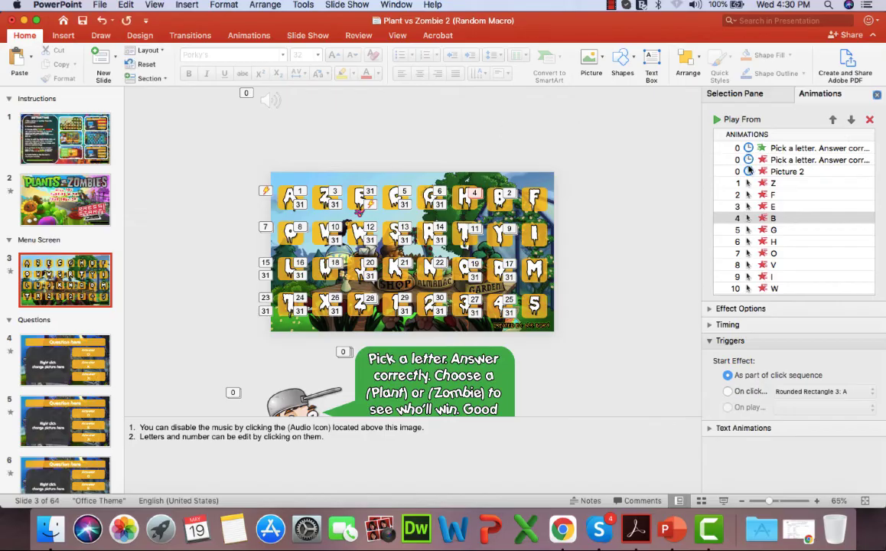
- Set the C and E tiles' flip animations to start On click of their own Rounded Rectangles
scroll("down", 3)
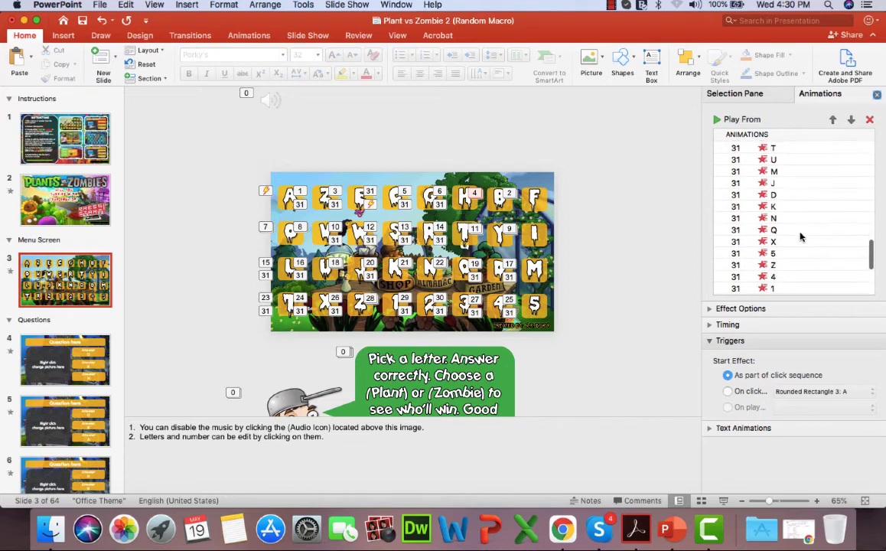
scroll("up", 3)
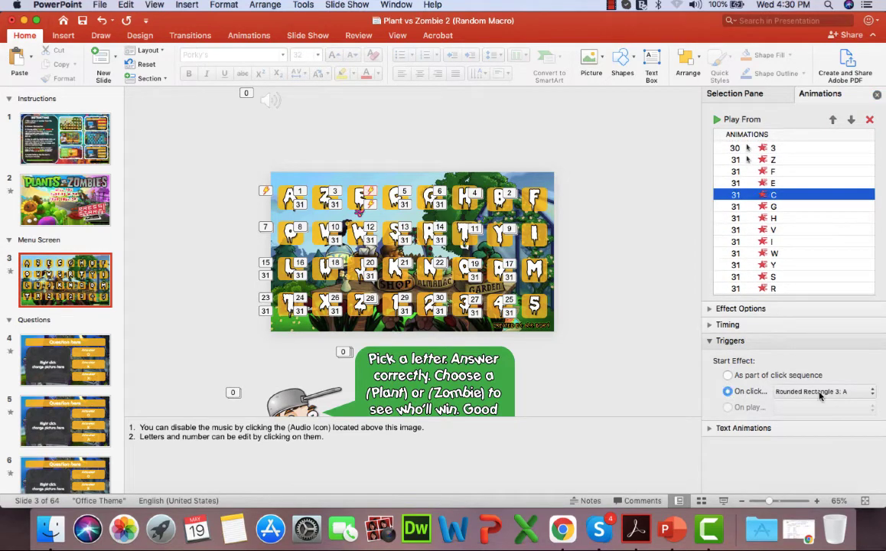
left_click(823, 392)
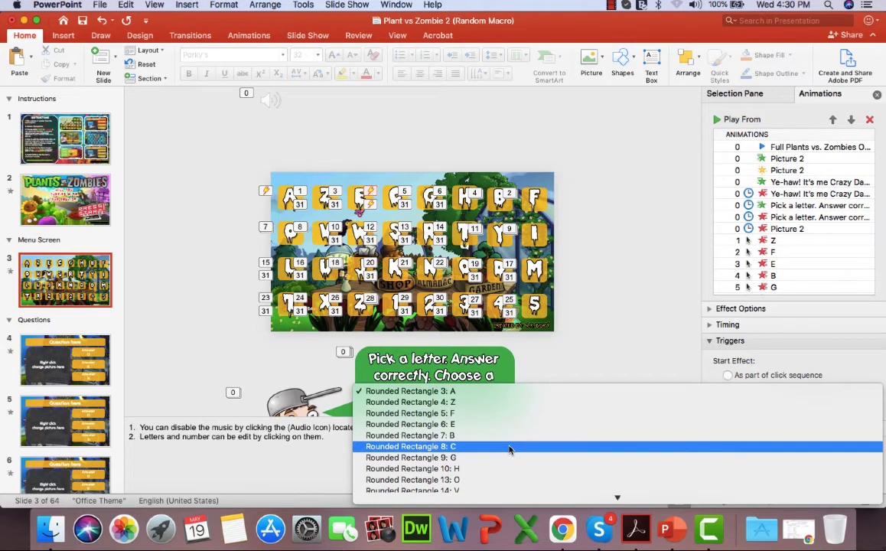
left_click(410, 447)
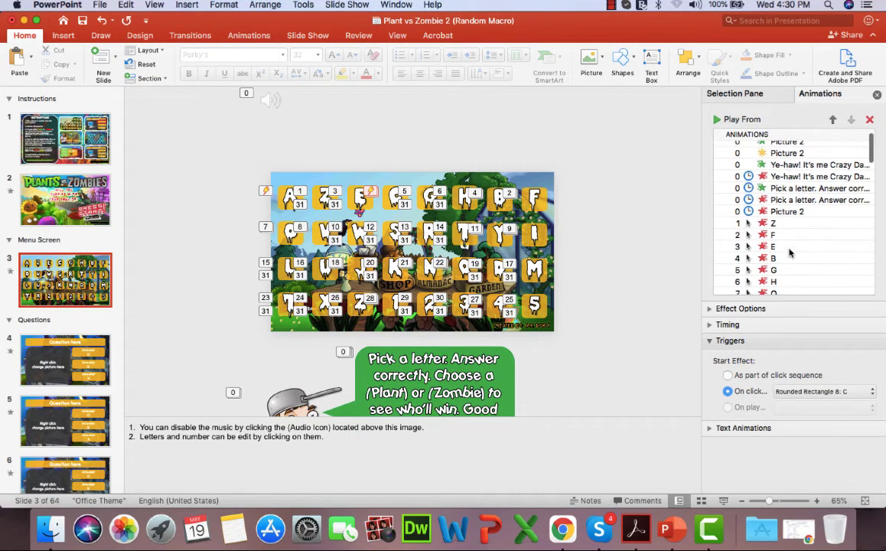
left_click(773, 176)
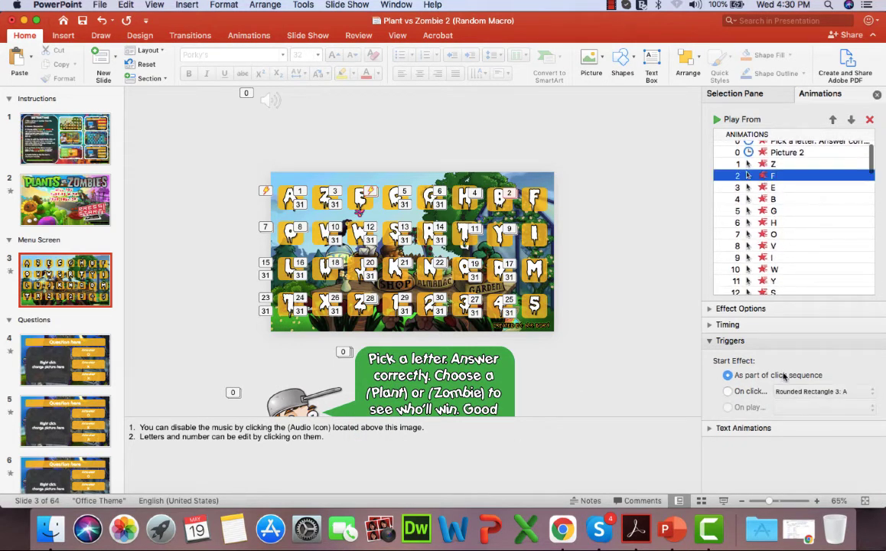
left_click(823, 392)
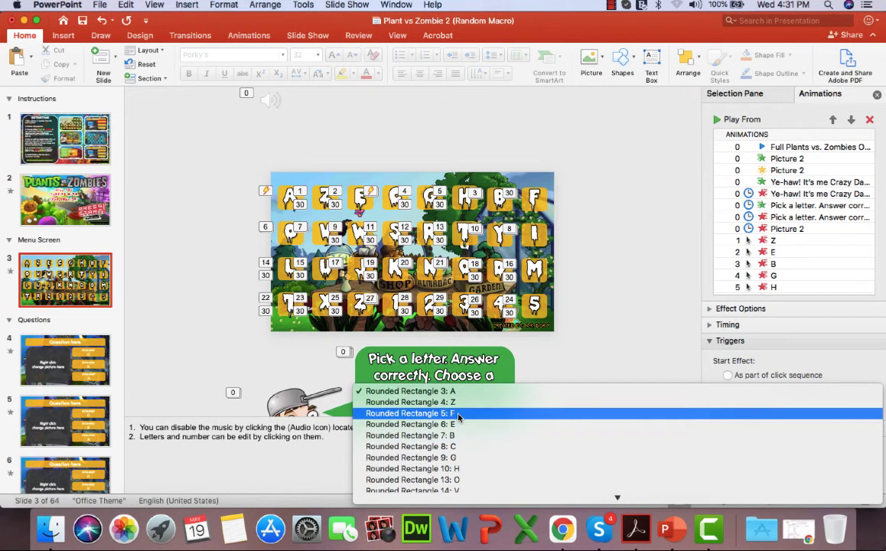
left_click(410, 414)
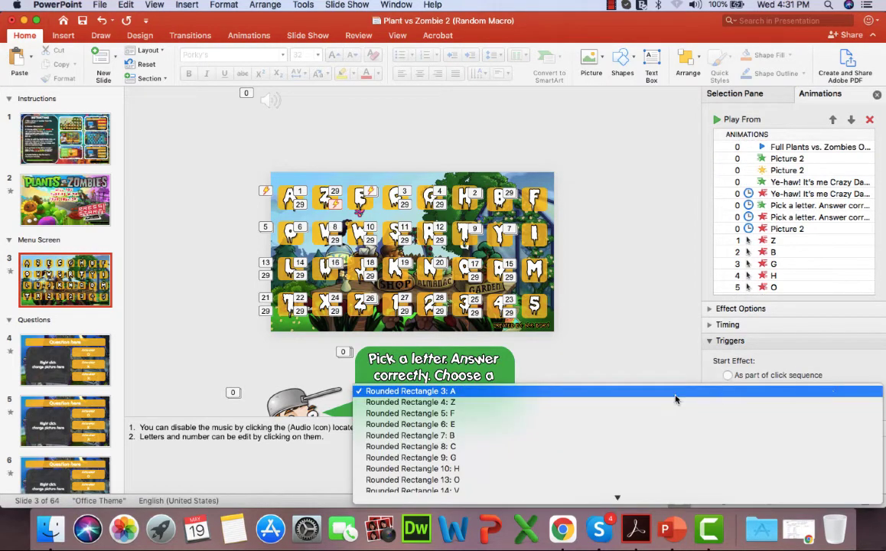
mouse_move(532, 426)
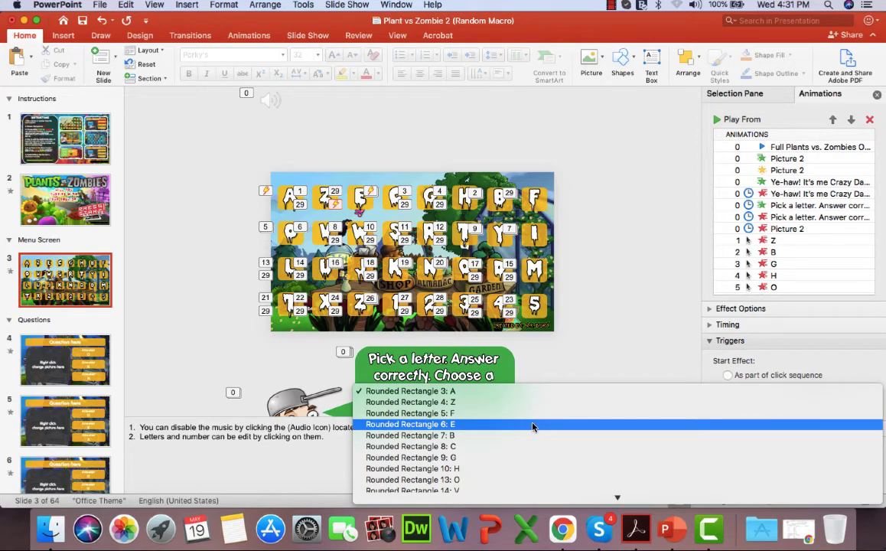
left_click(410, 424)
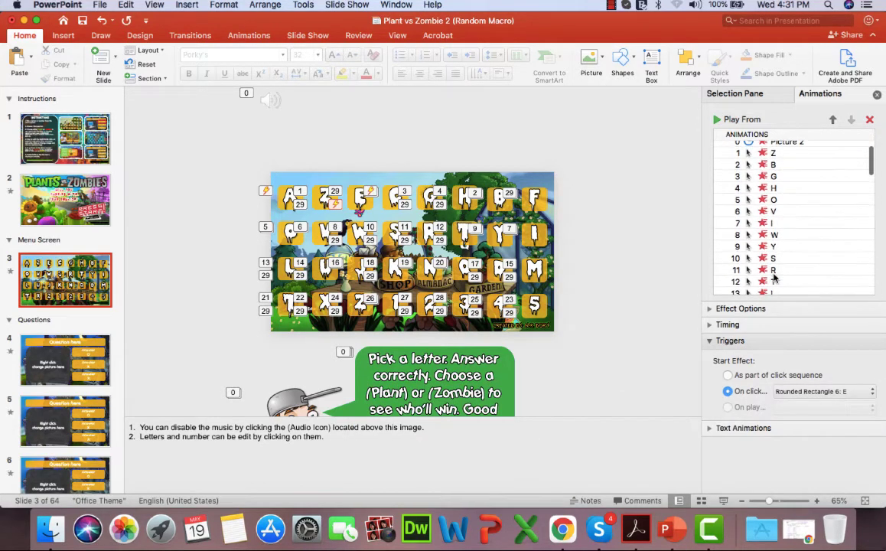
mouse_move(775, 274)
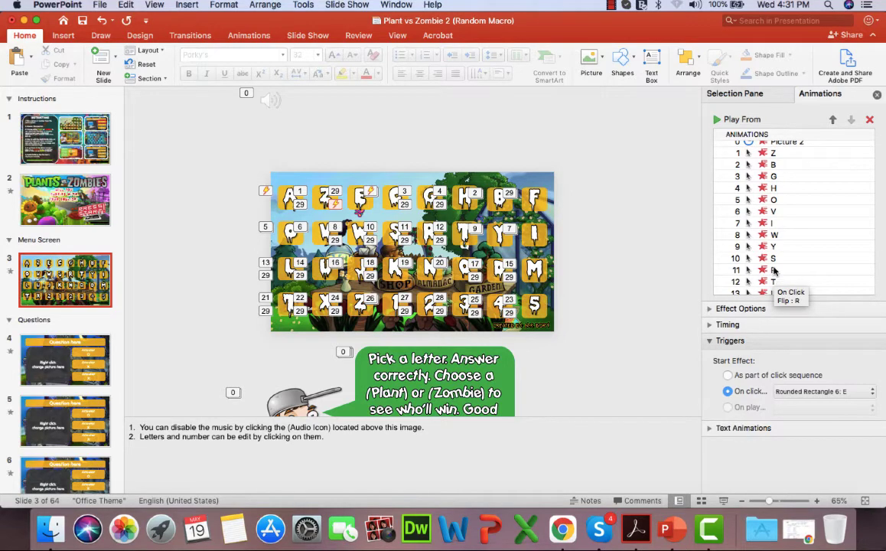
- Set the F tile's flip animation to start On click of Rounded Rectangle 5: F and check the C trigger group
scroll("down", 3)
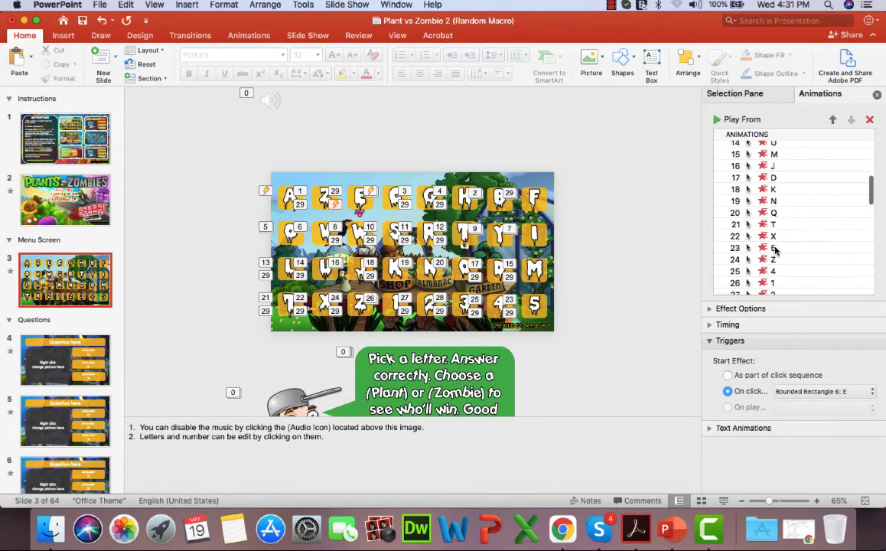
left_click(773, 267)
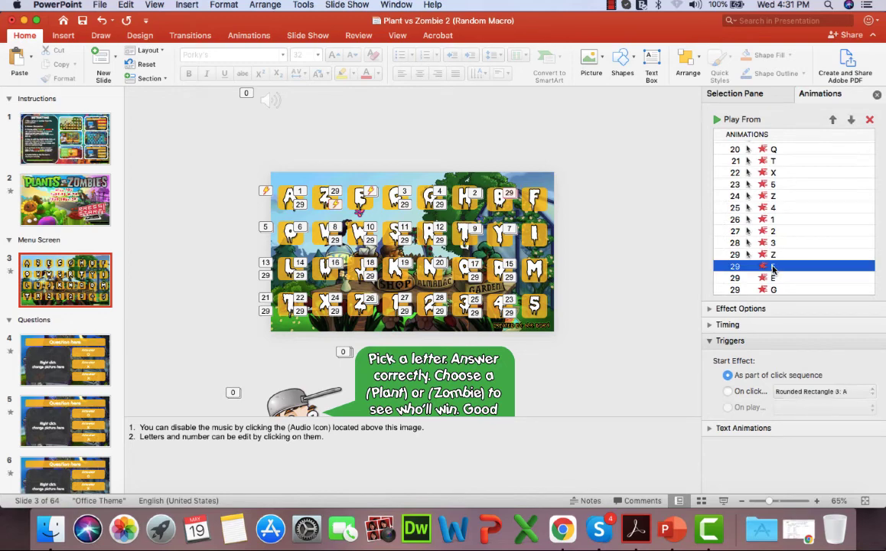
left_click(728, 391)
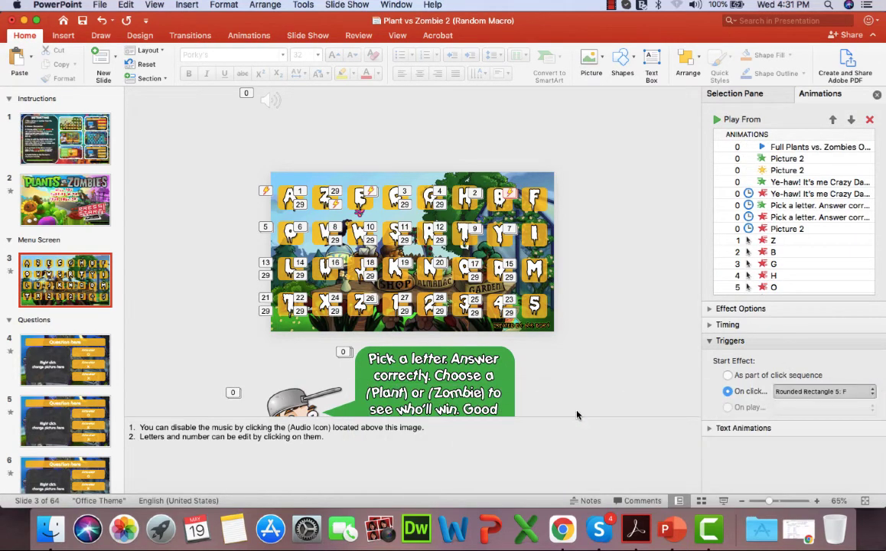
scroll("down", 3)
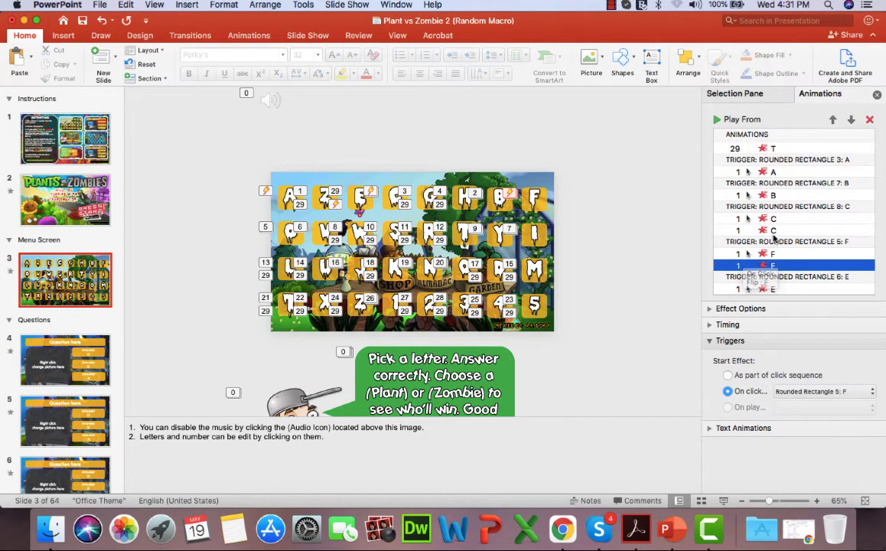
left_click(772, 218)
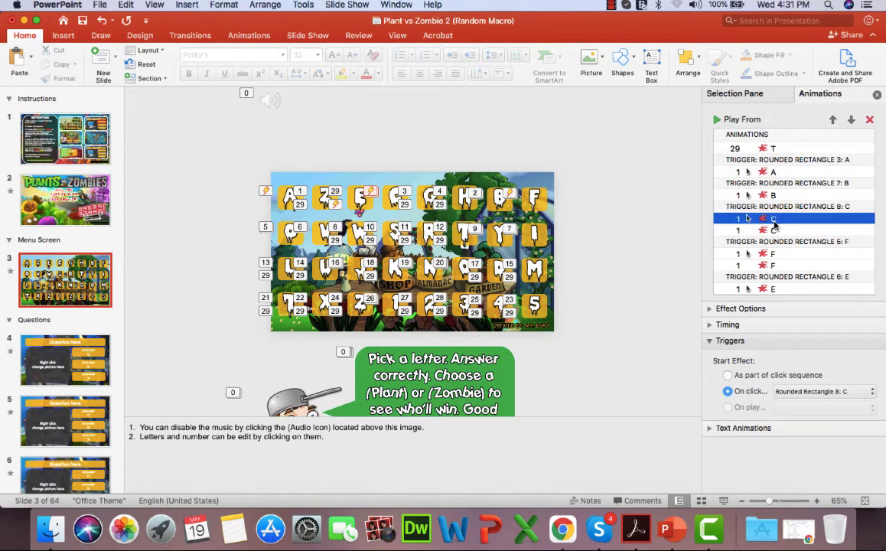
left_click(773, 230)
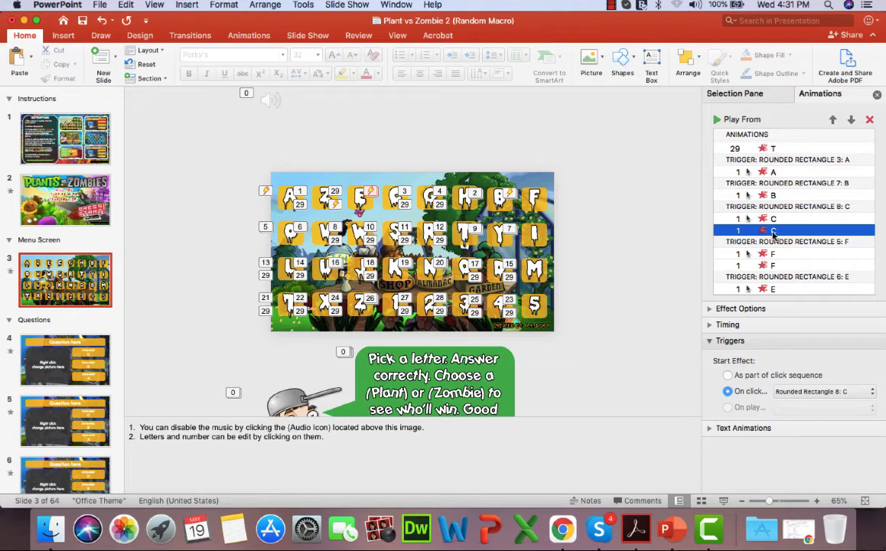
scroll("up", 3)
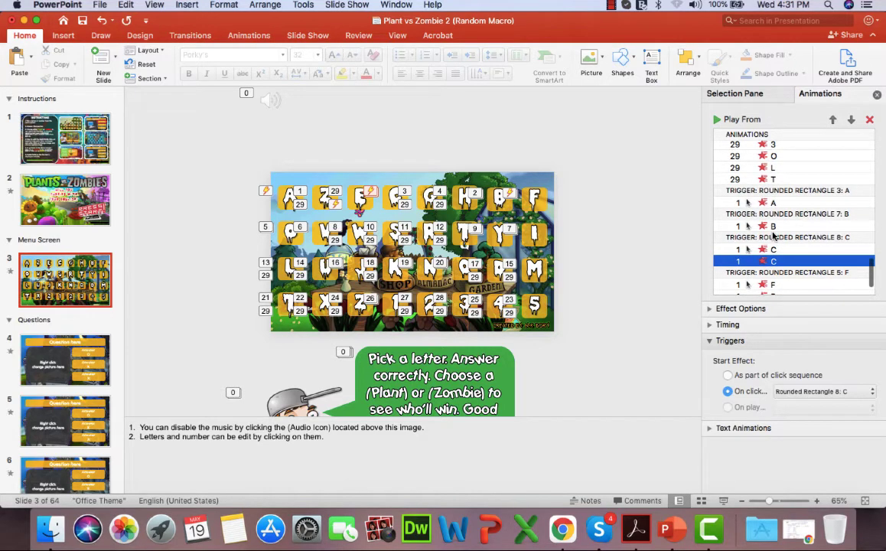
scroll("down", 3)
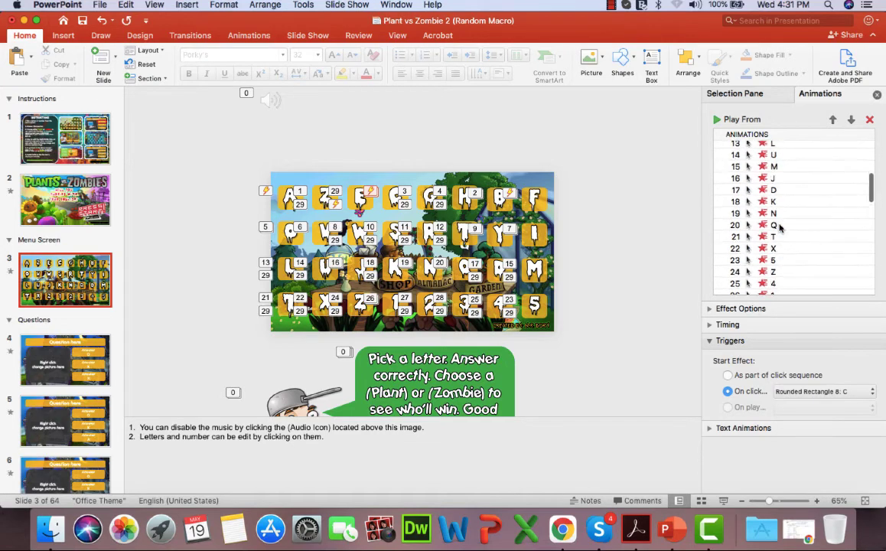
- Run the slide show and click a letter tile to verify it flips away, then return to editing
scroll("up", 3)
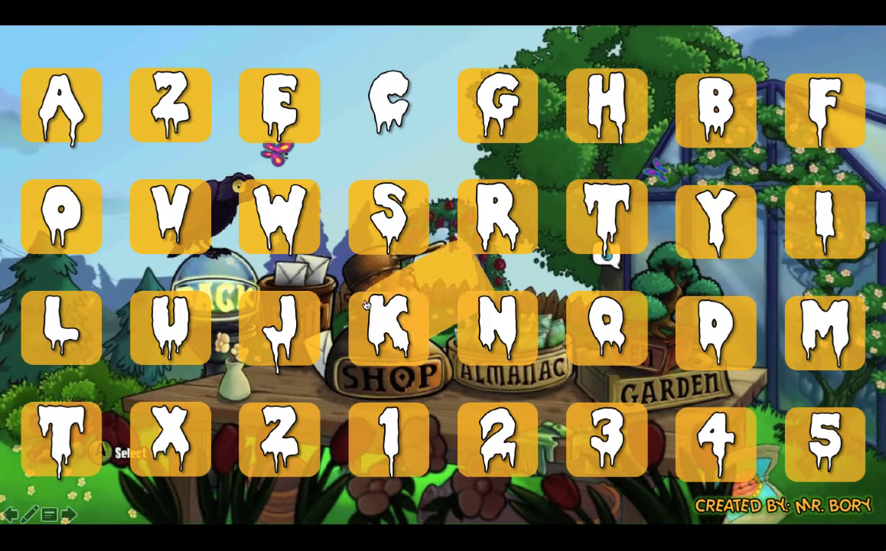
left_click(389, 104)
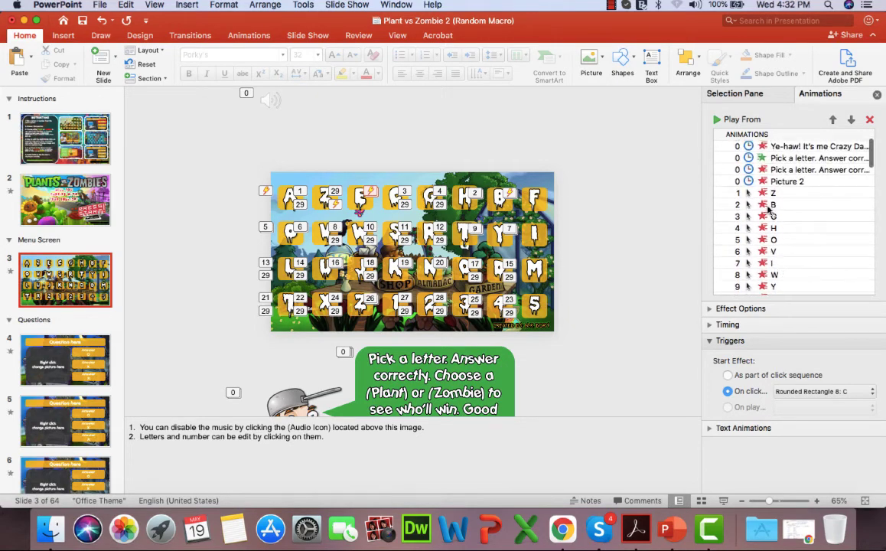
- Select the next untriggered flip animation and review the entries under the F and E triggers
left_click(773, 203)
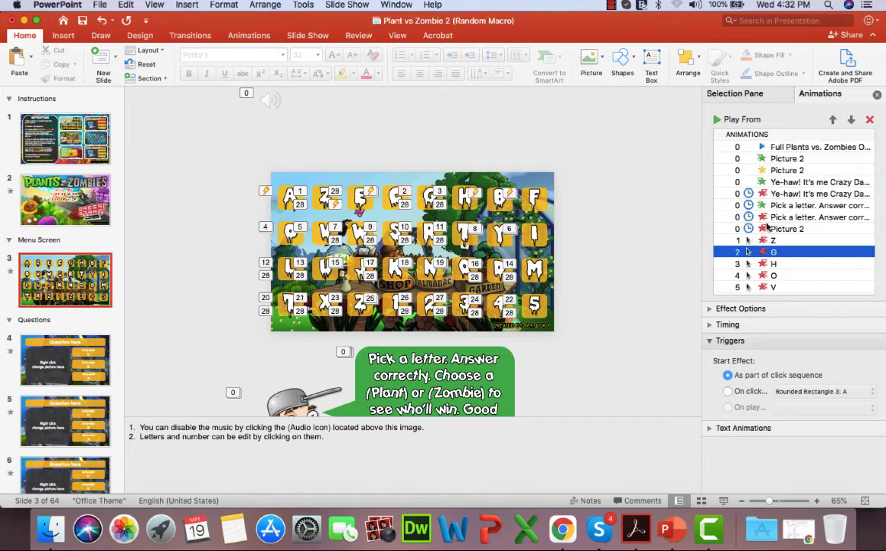
scroll("down", 3)
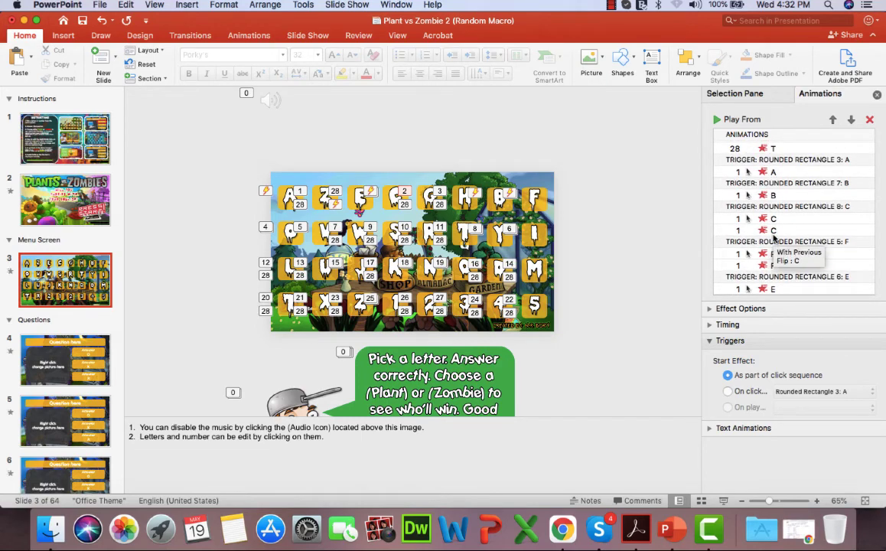
left_click(773, 229)
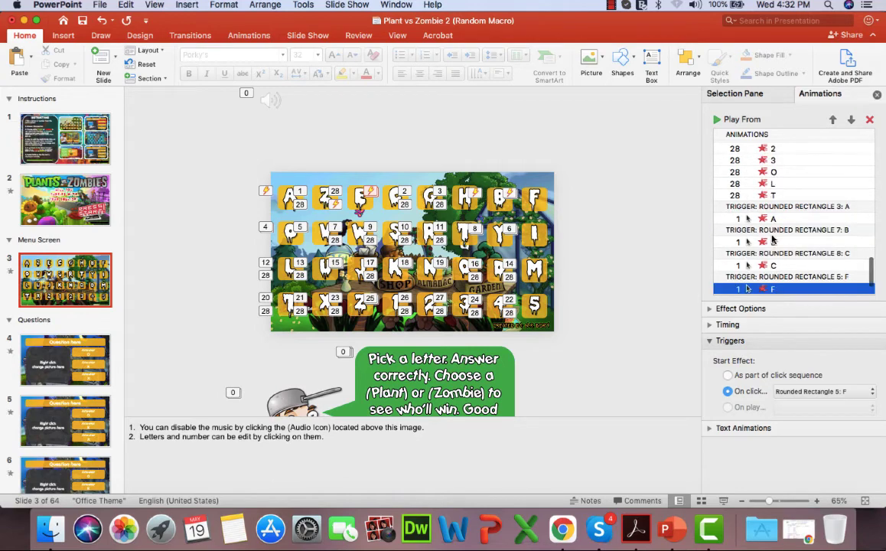
scroll("down", 3)
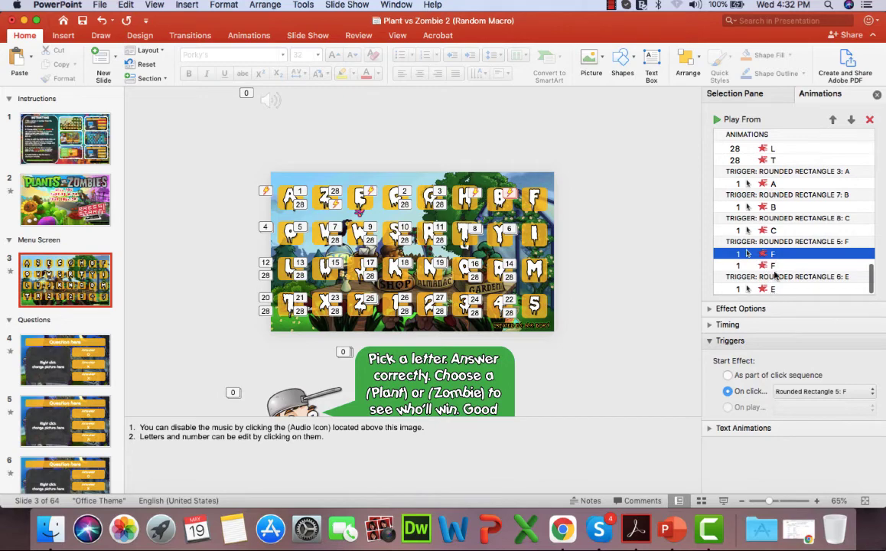
left_click(773, 266)
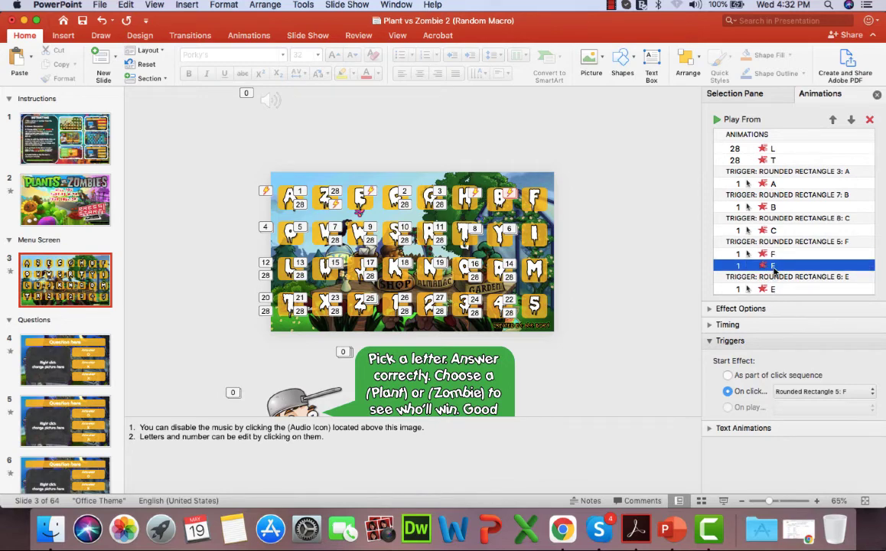
left_click(773, 288)
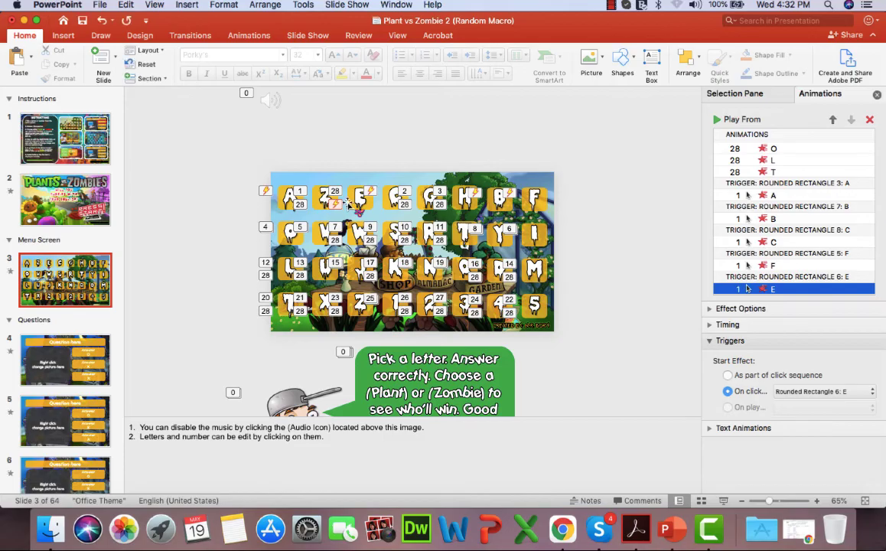
mouse_move(803, 247)
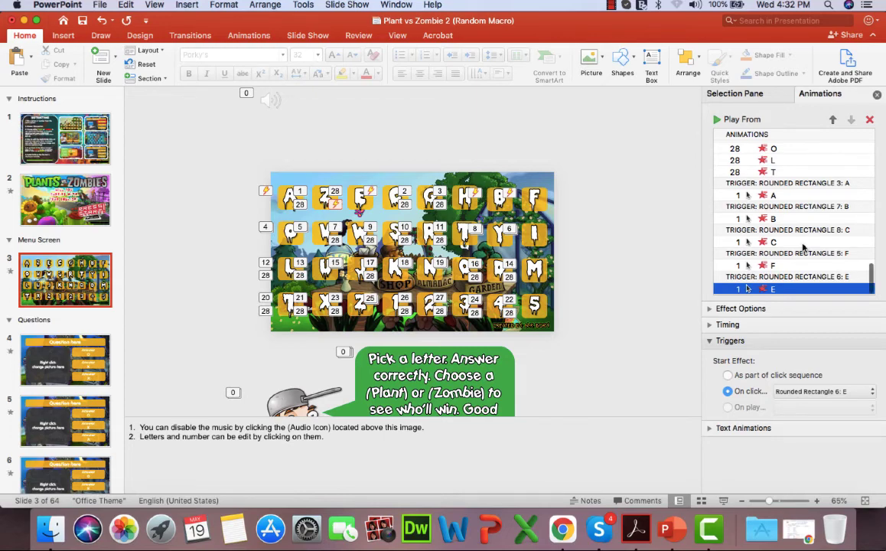
- Scroll down the animation list to the remaining unassigned tile animations for the D trigger
scroll("down", 3)
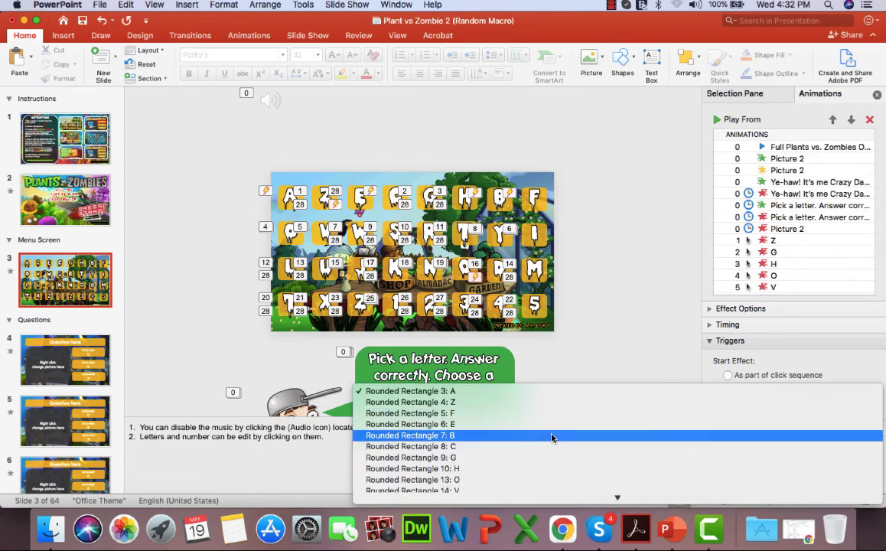
scroll("down", 3)
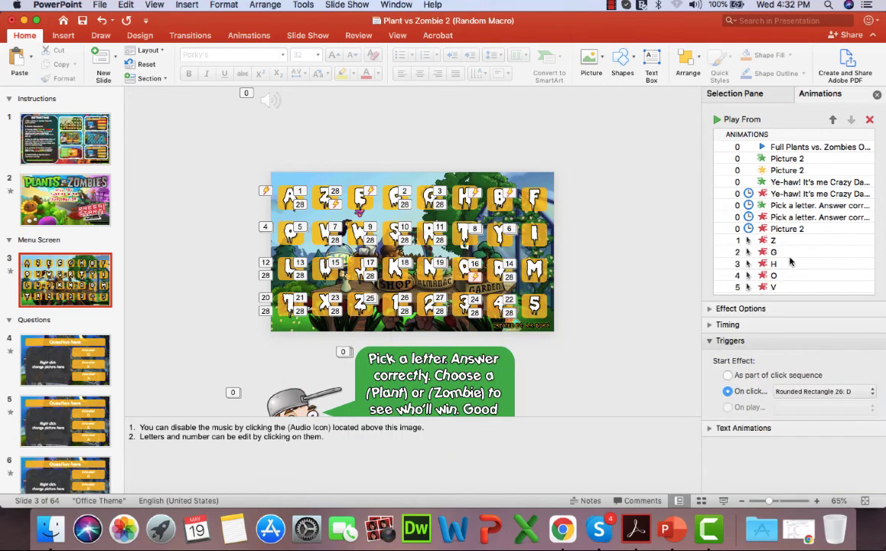
scroll("down", 3)
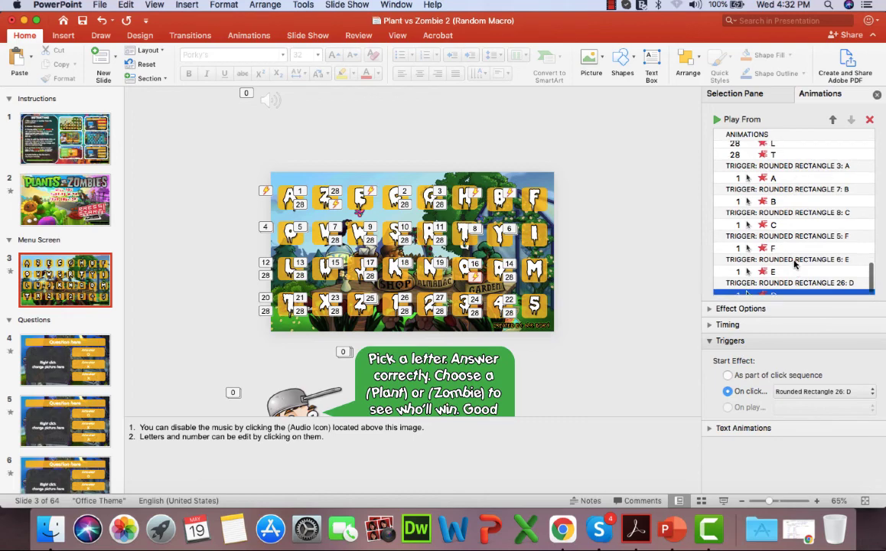
scroll("down", 3)
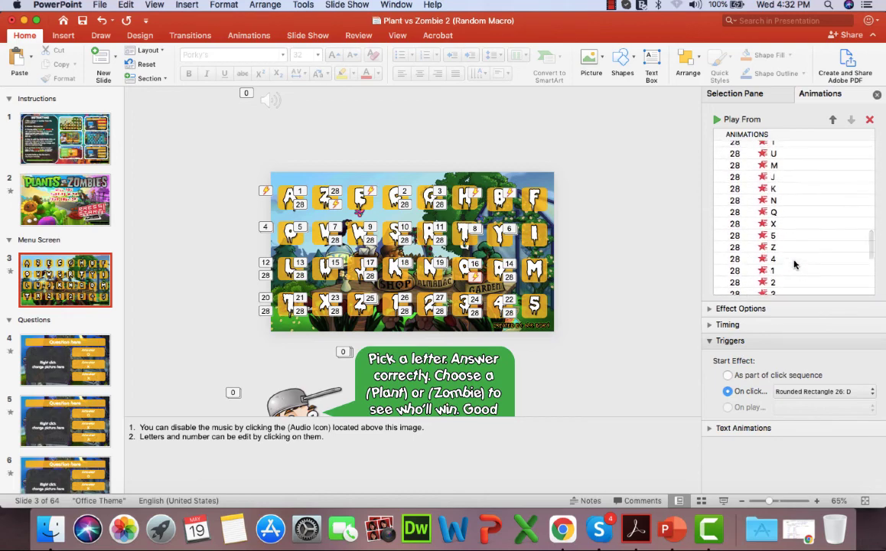
mouse_move(773, 270)
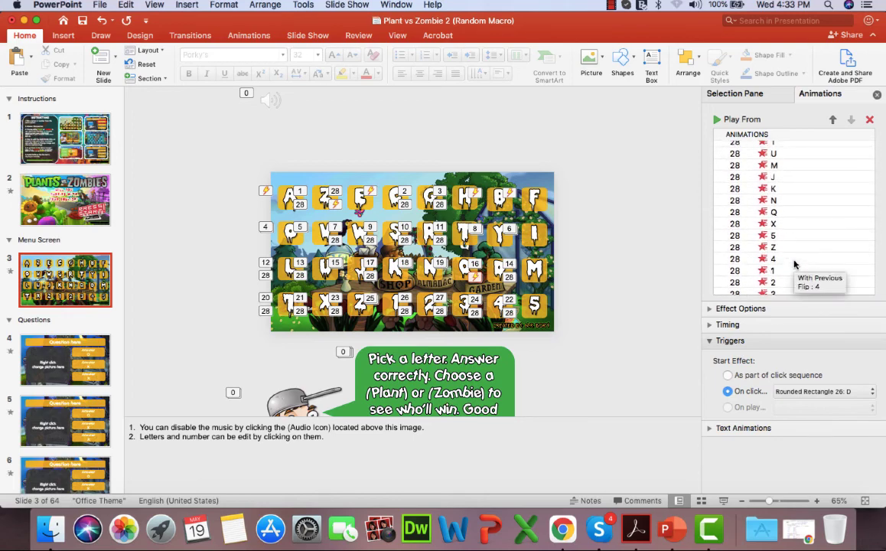